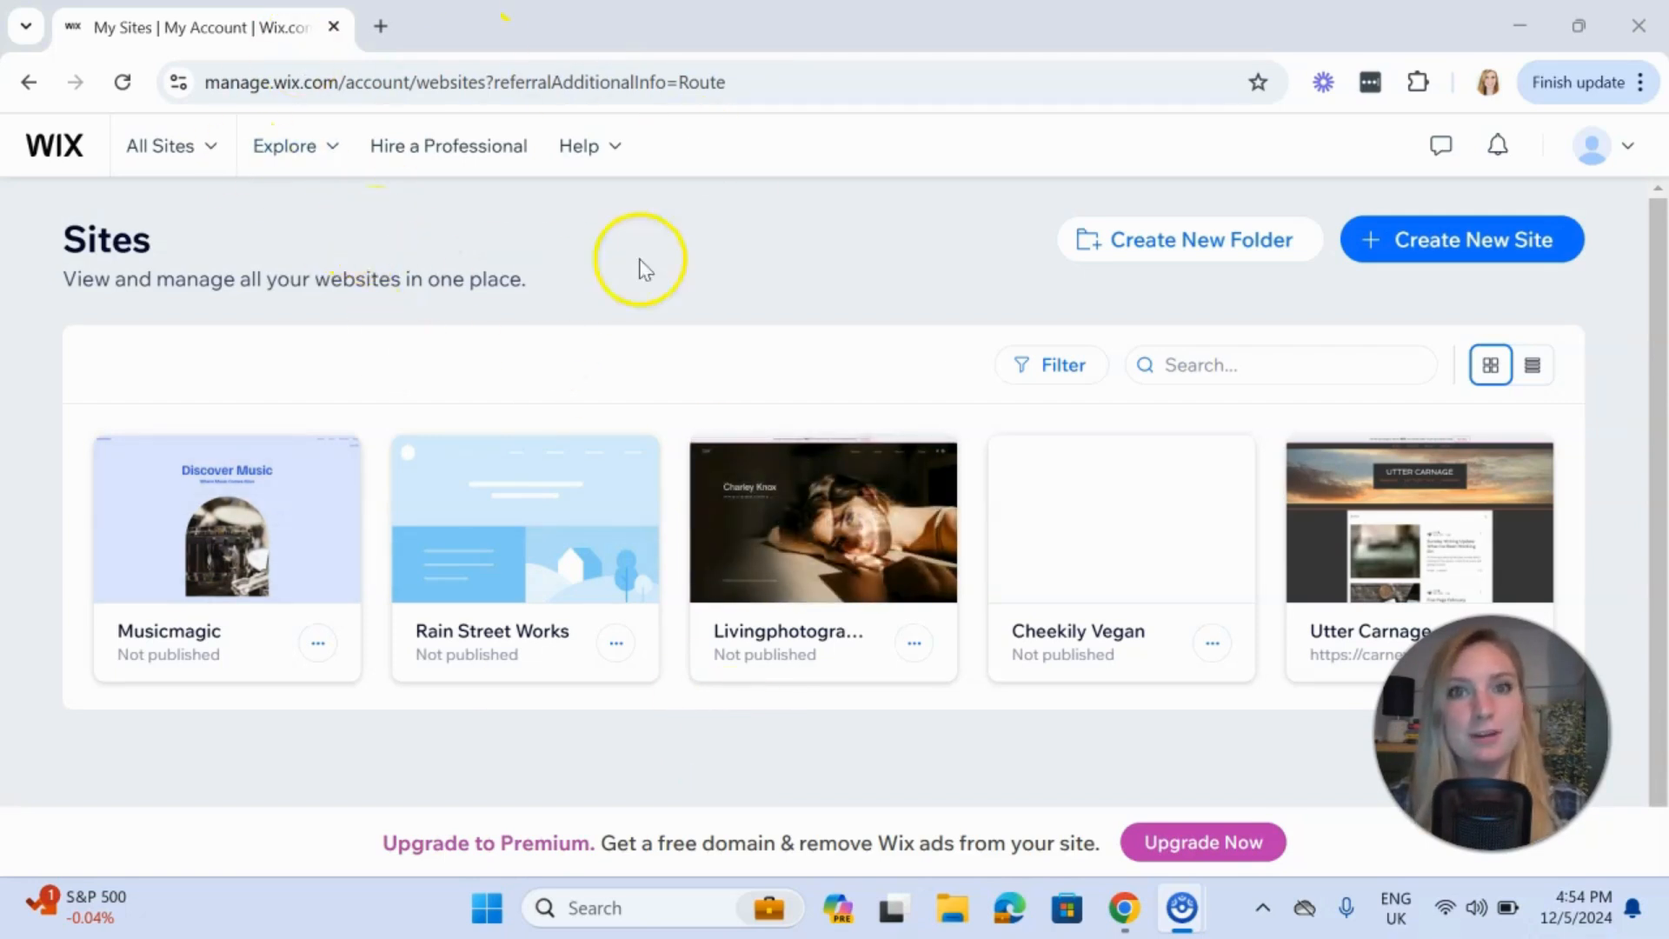
pyautogui.moveTo(1189, 238)
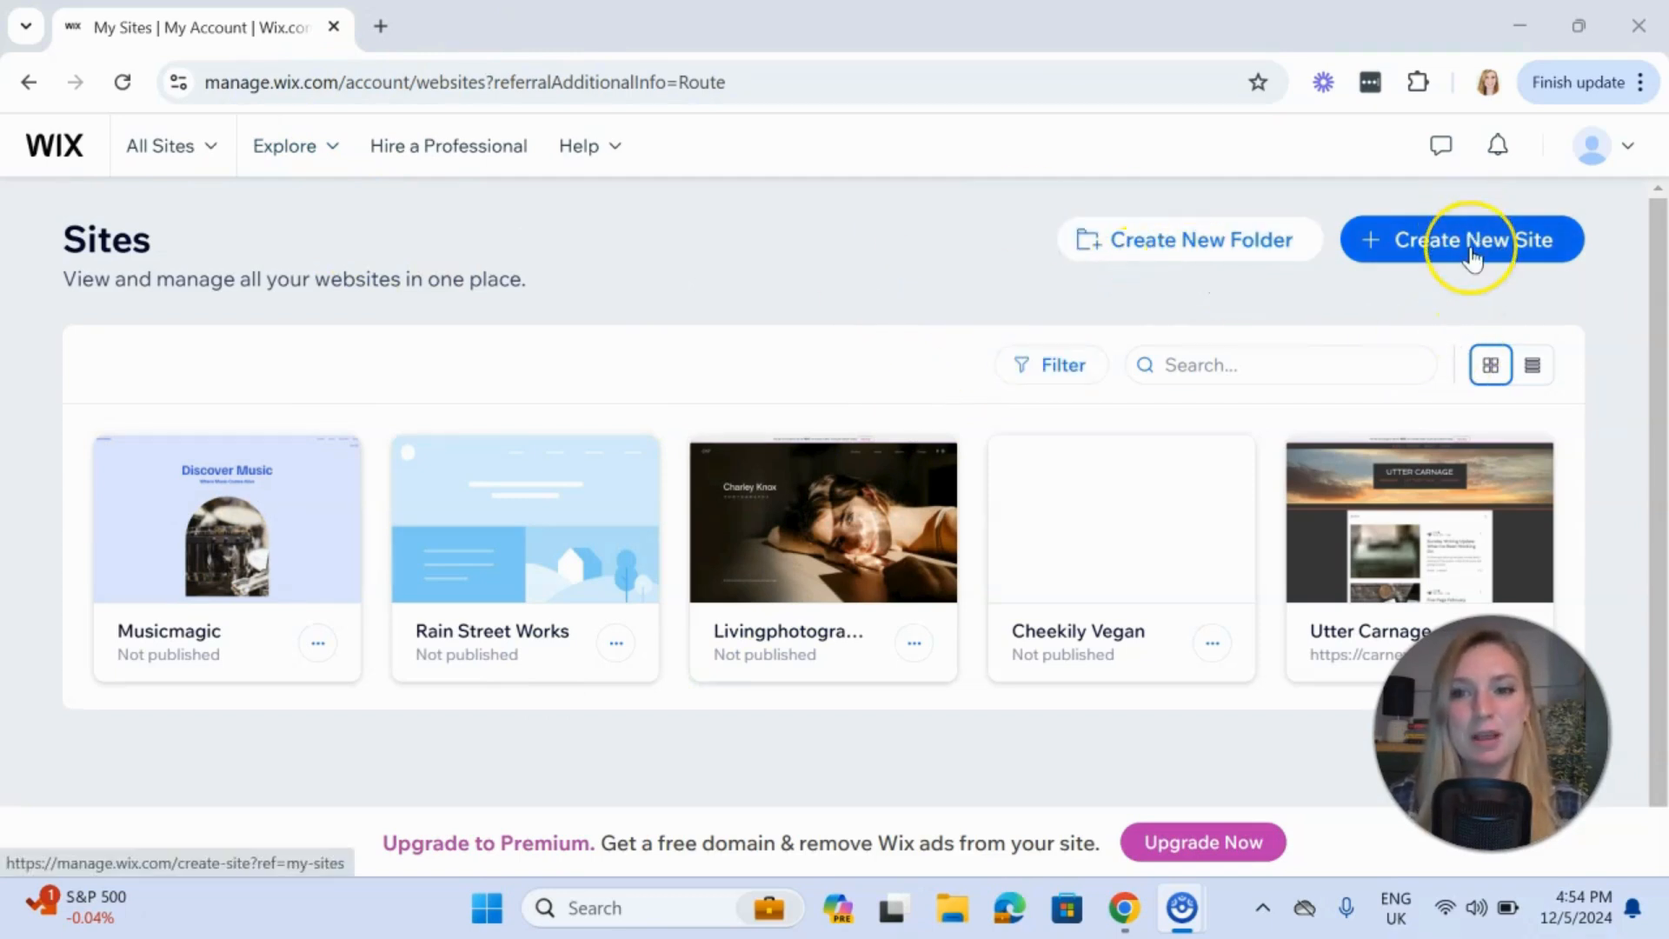
# Start creating a new site from the Sites page
pyautogui.click(1460, 238)
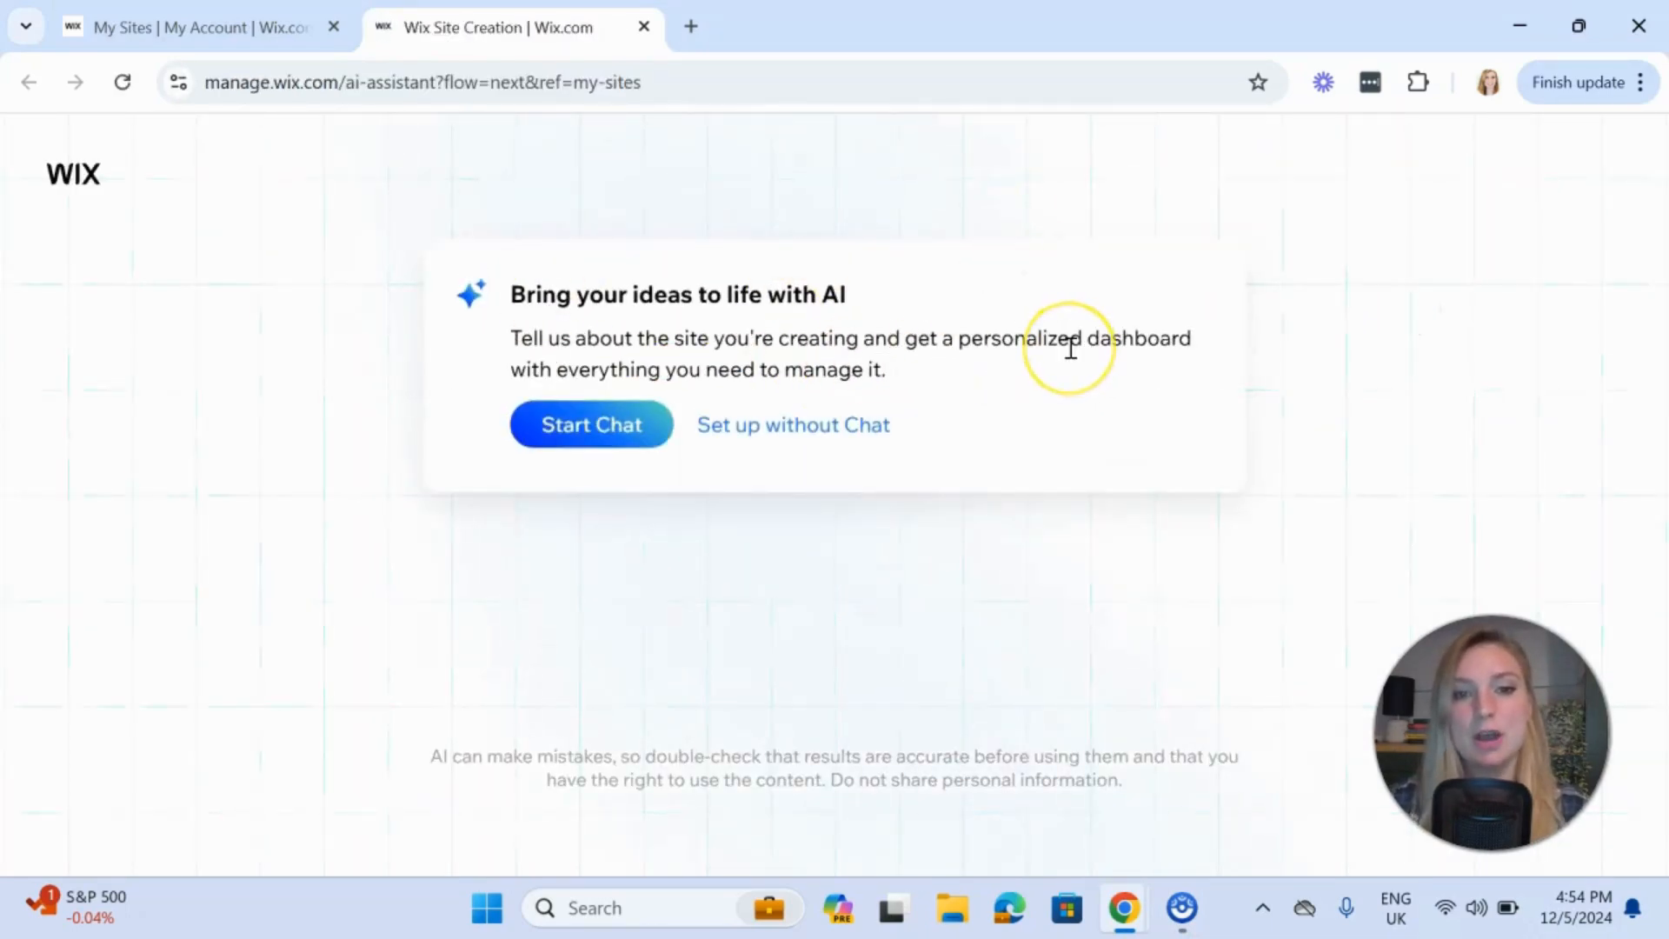
pyautogui.moveTo(793, 436)
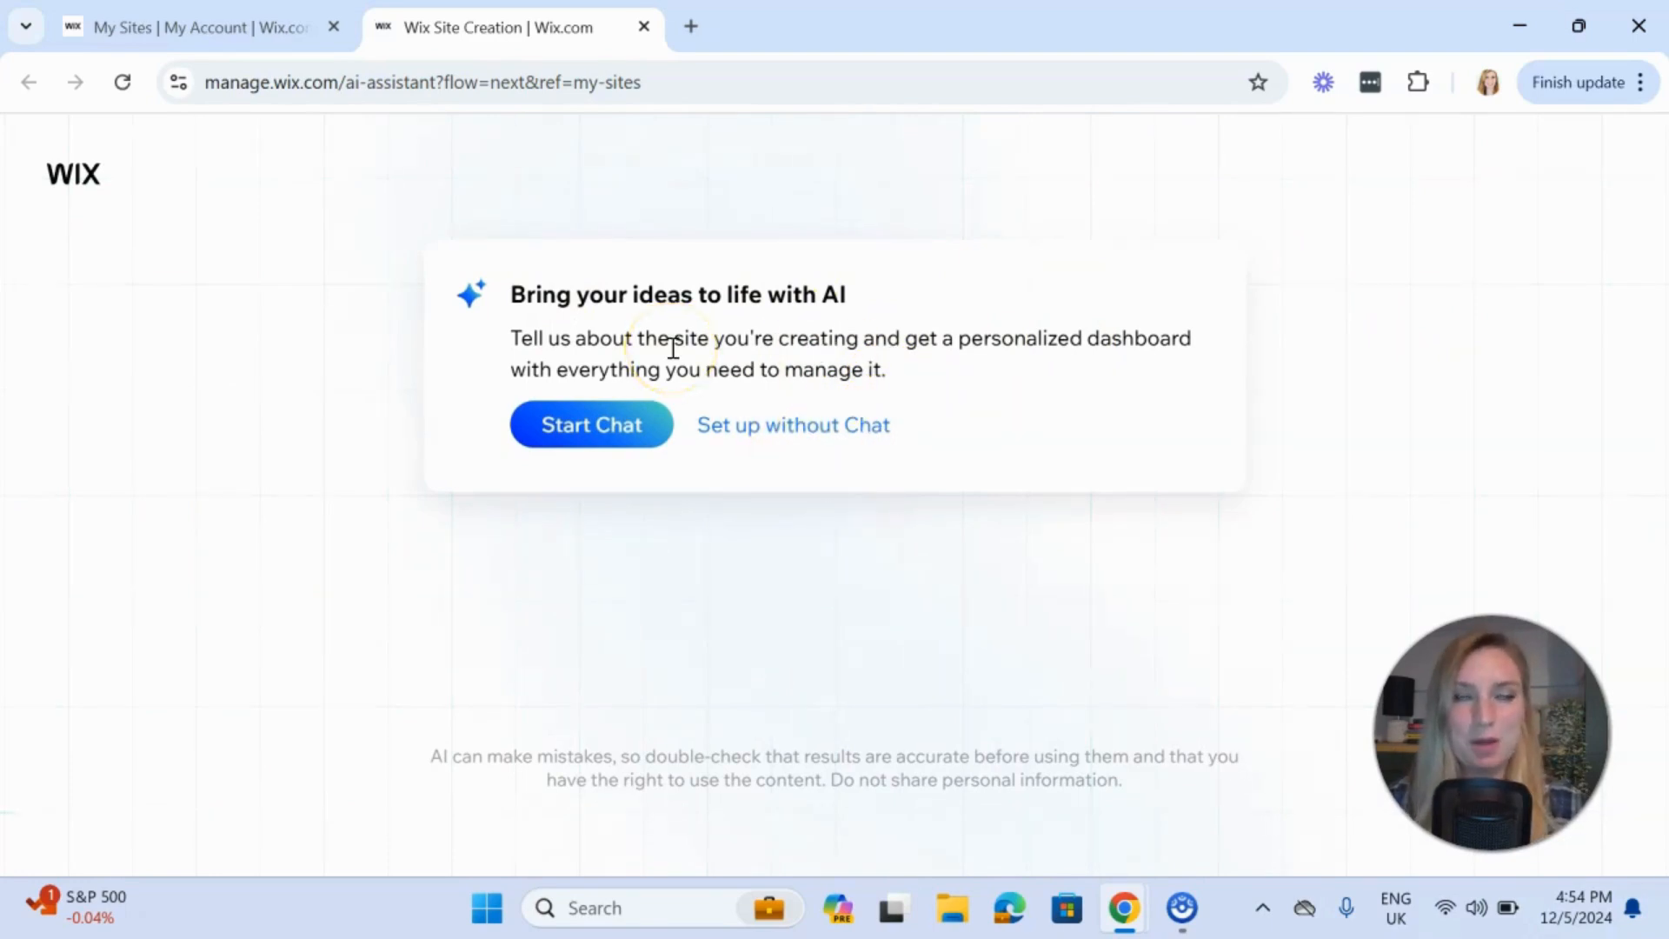
# Begin the AI setup chat, describe the site as a 'Portfolio site' and start naming it Lucy's Portfolio
pyautogui.click(591, 424)
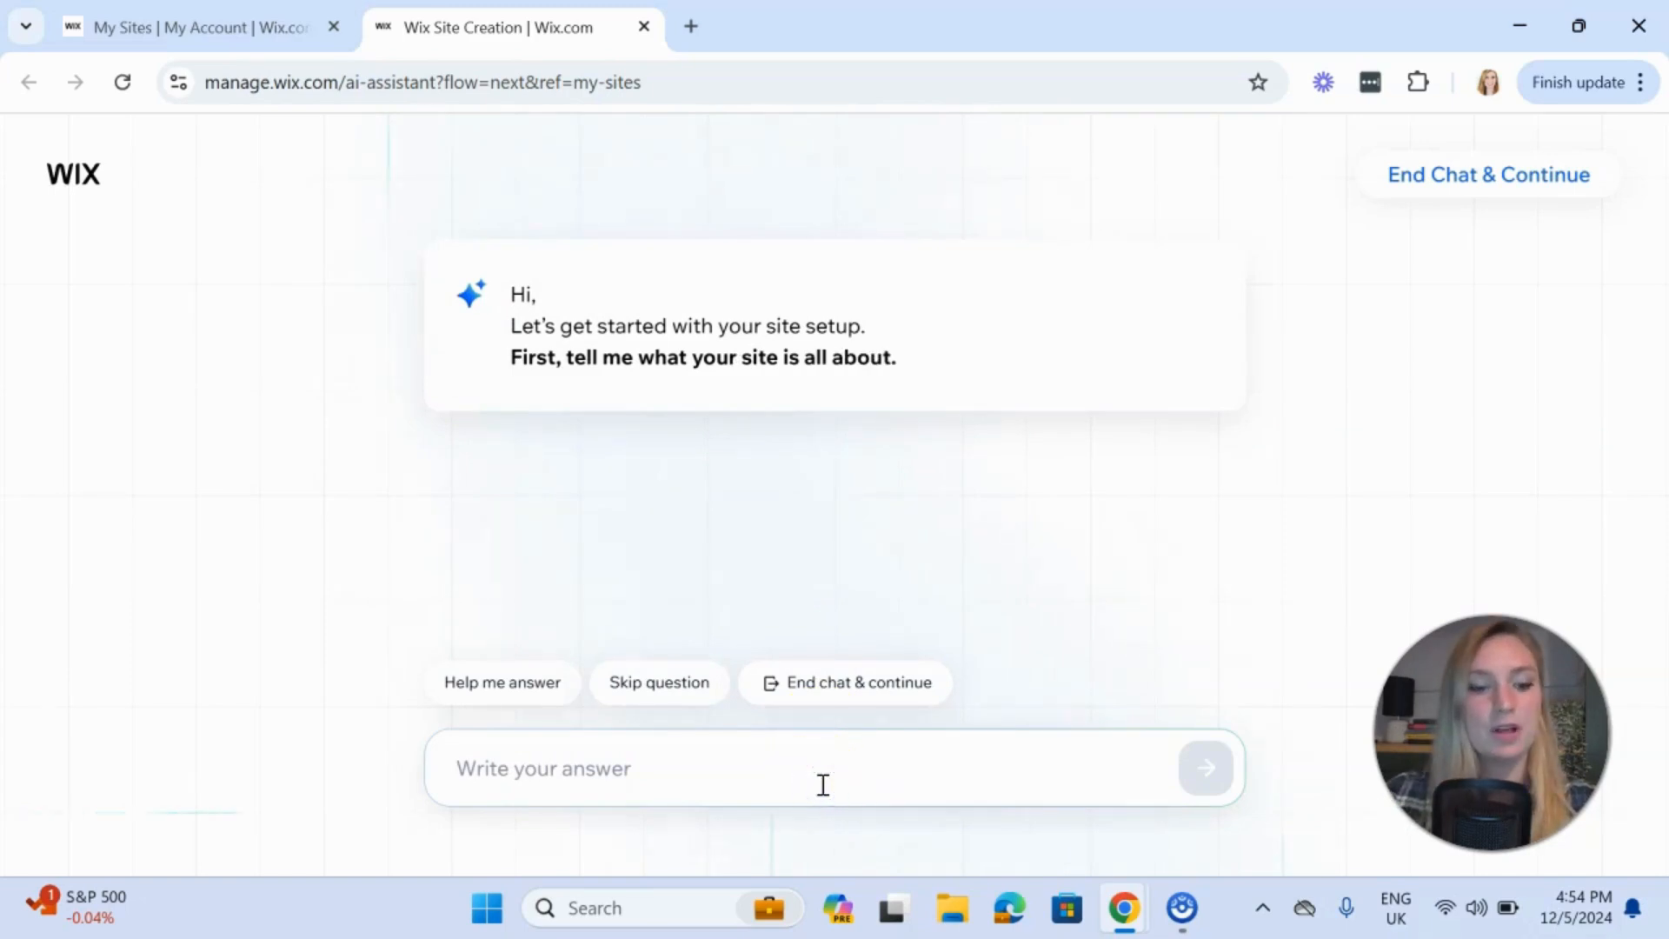
pyautogui.write('Portf')
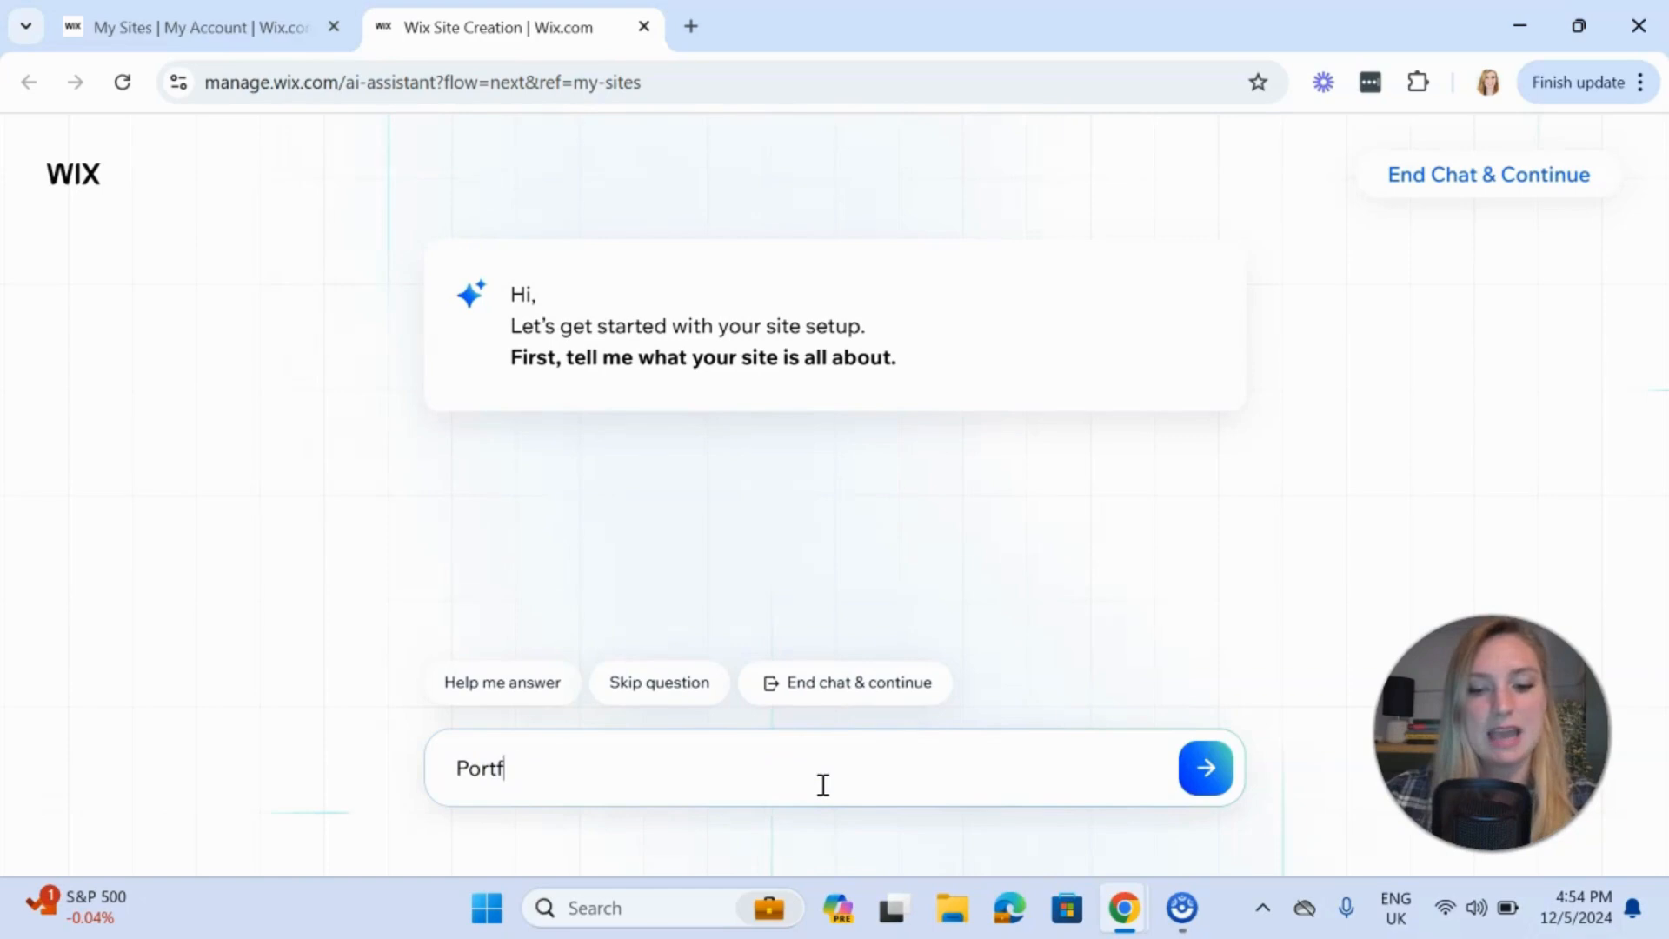
pyautogui.write('olio site sharing images of my art')
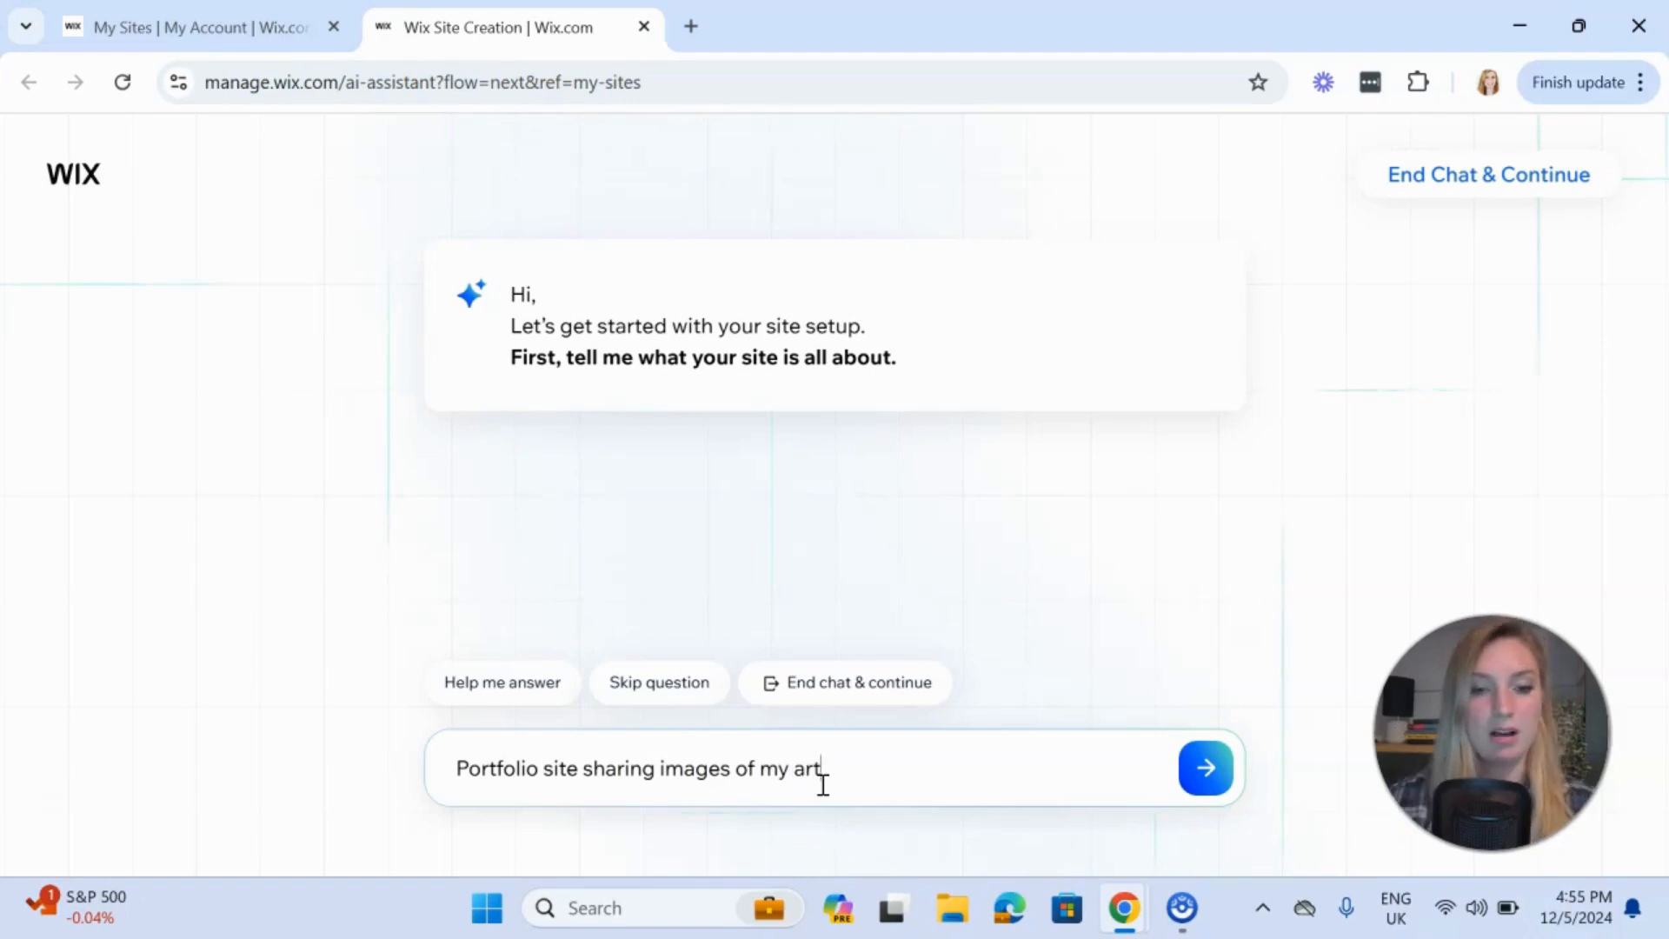
pyautogui.click(1205, 767)
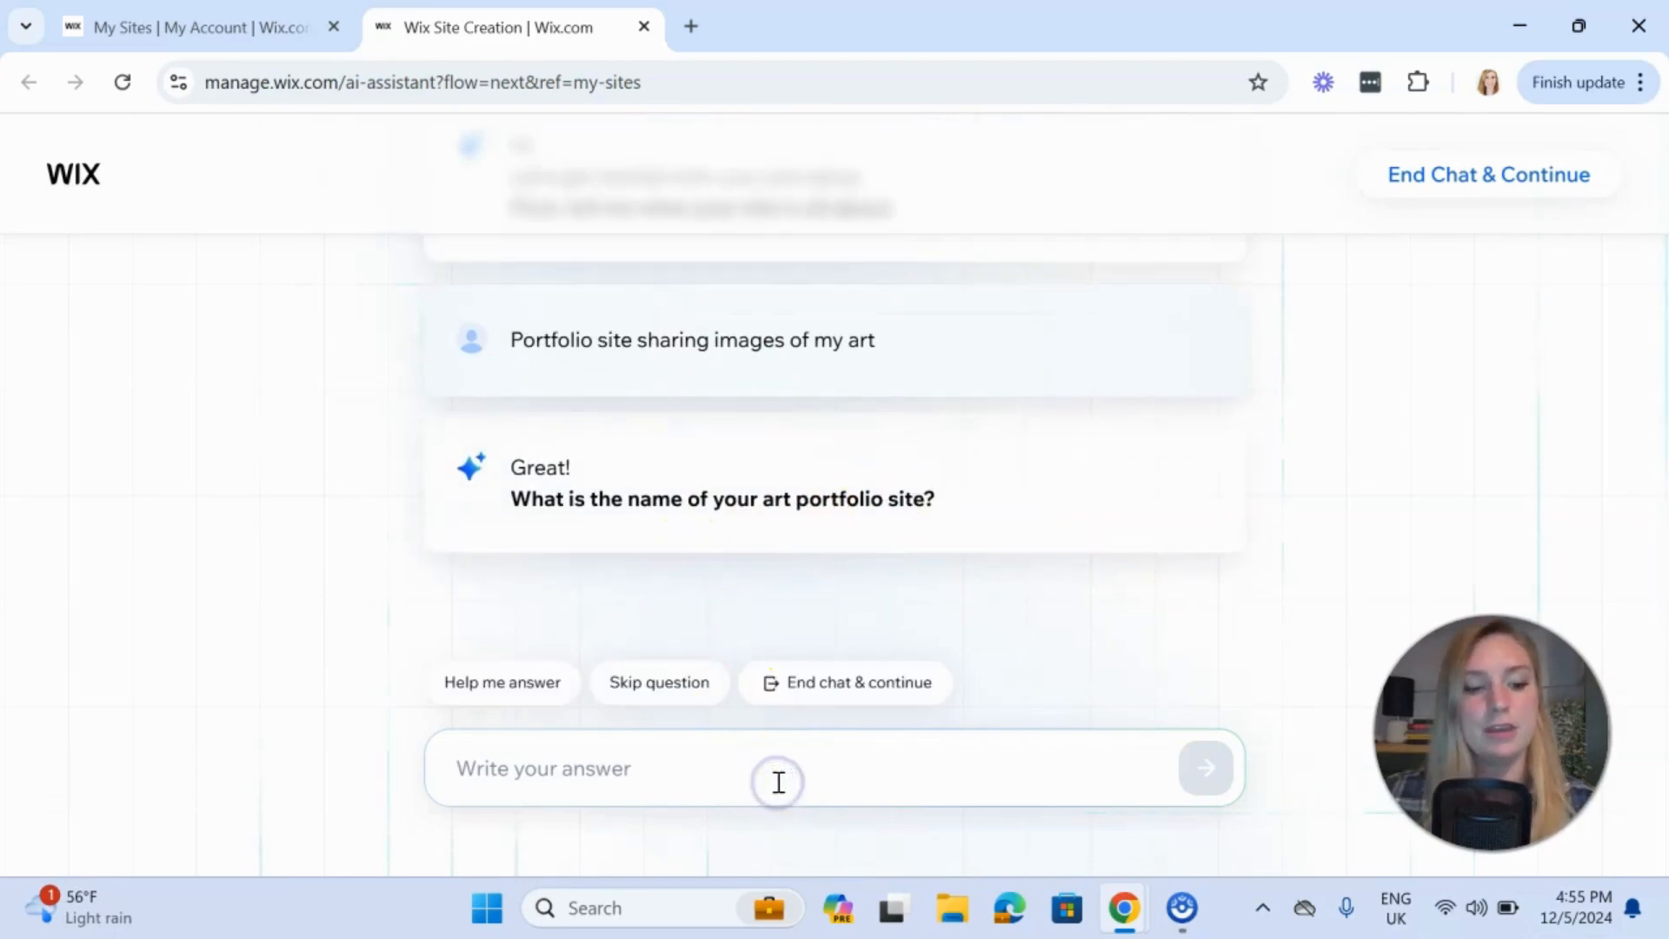
pyautogui.write("Lucy'")
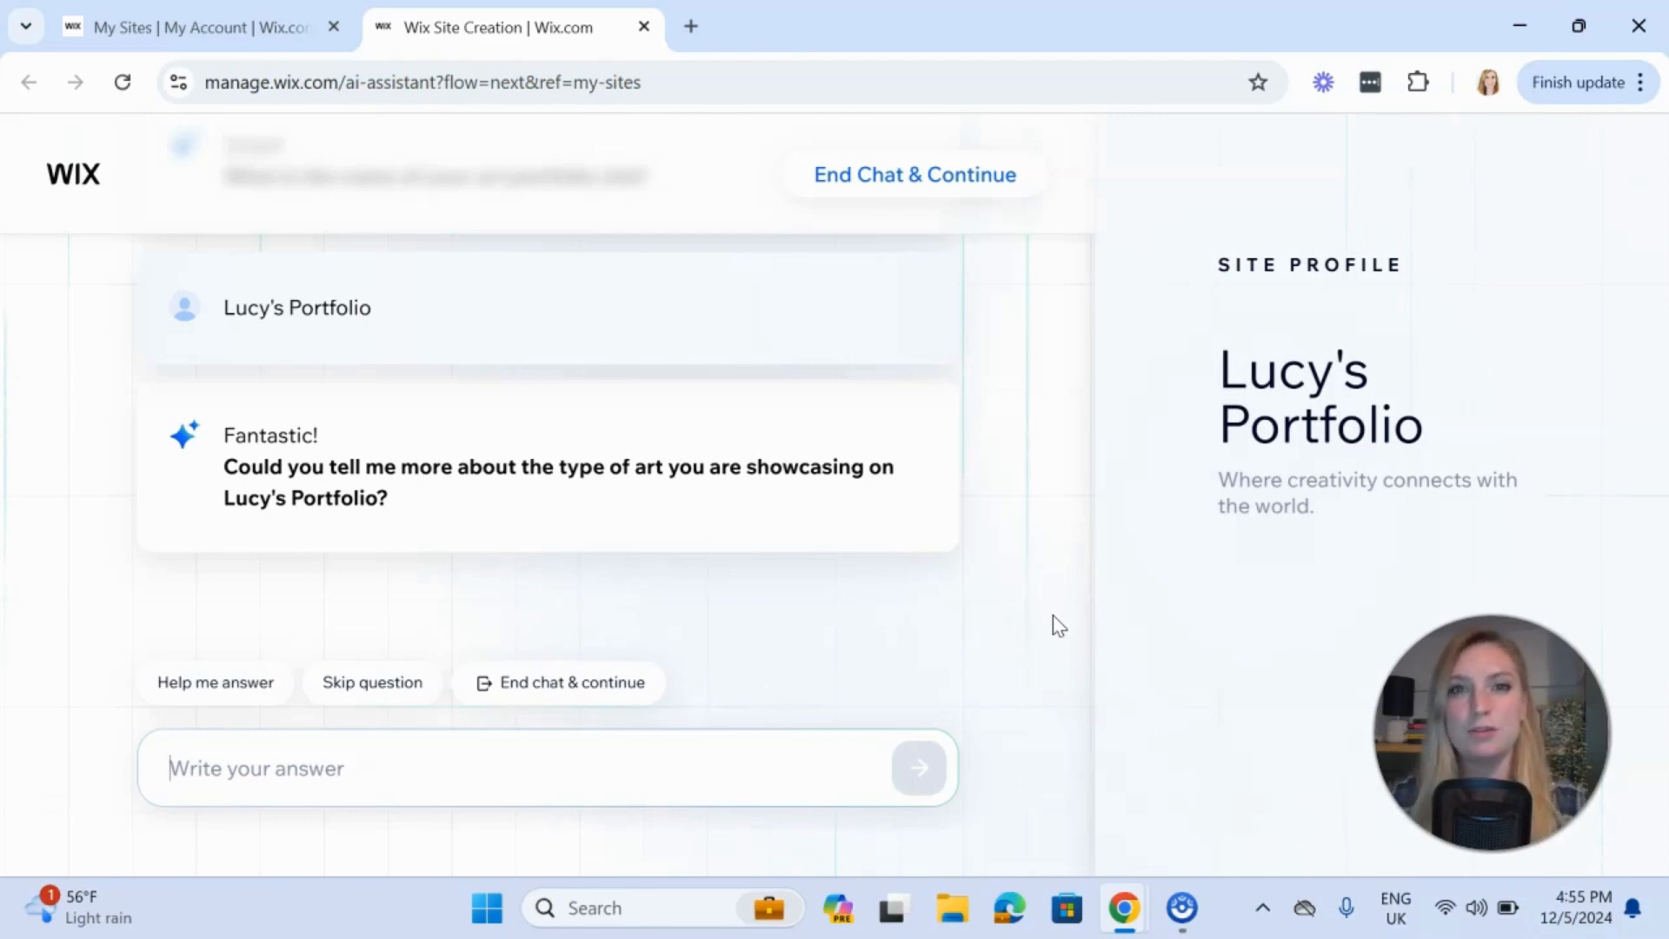
pyautogui.moveTo(637, 598)
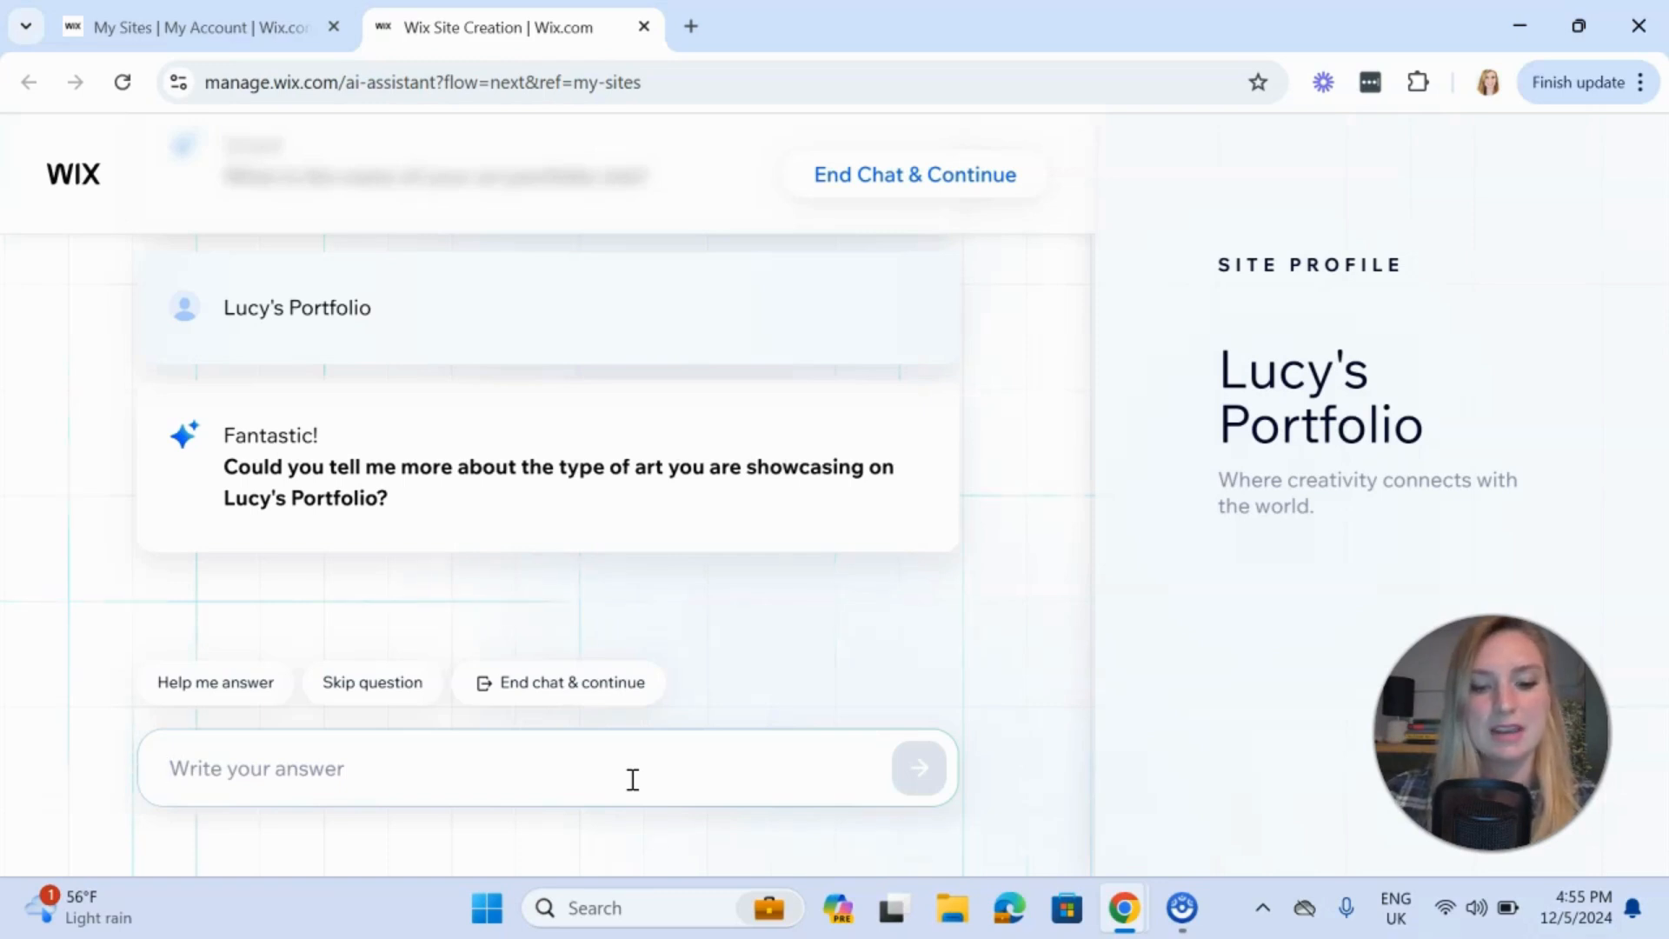
# Answer the art-type question with 'Pet portraits'
pyautogui.write('Pet port')
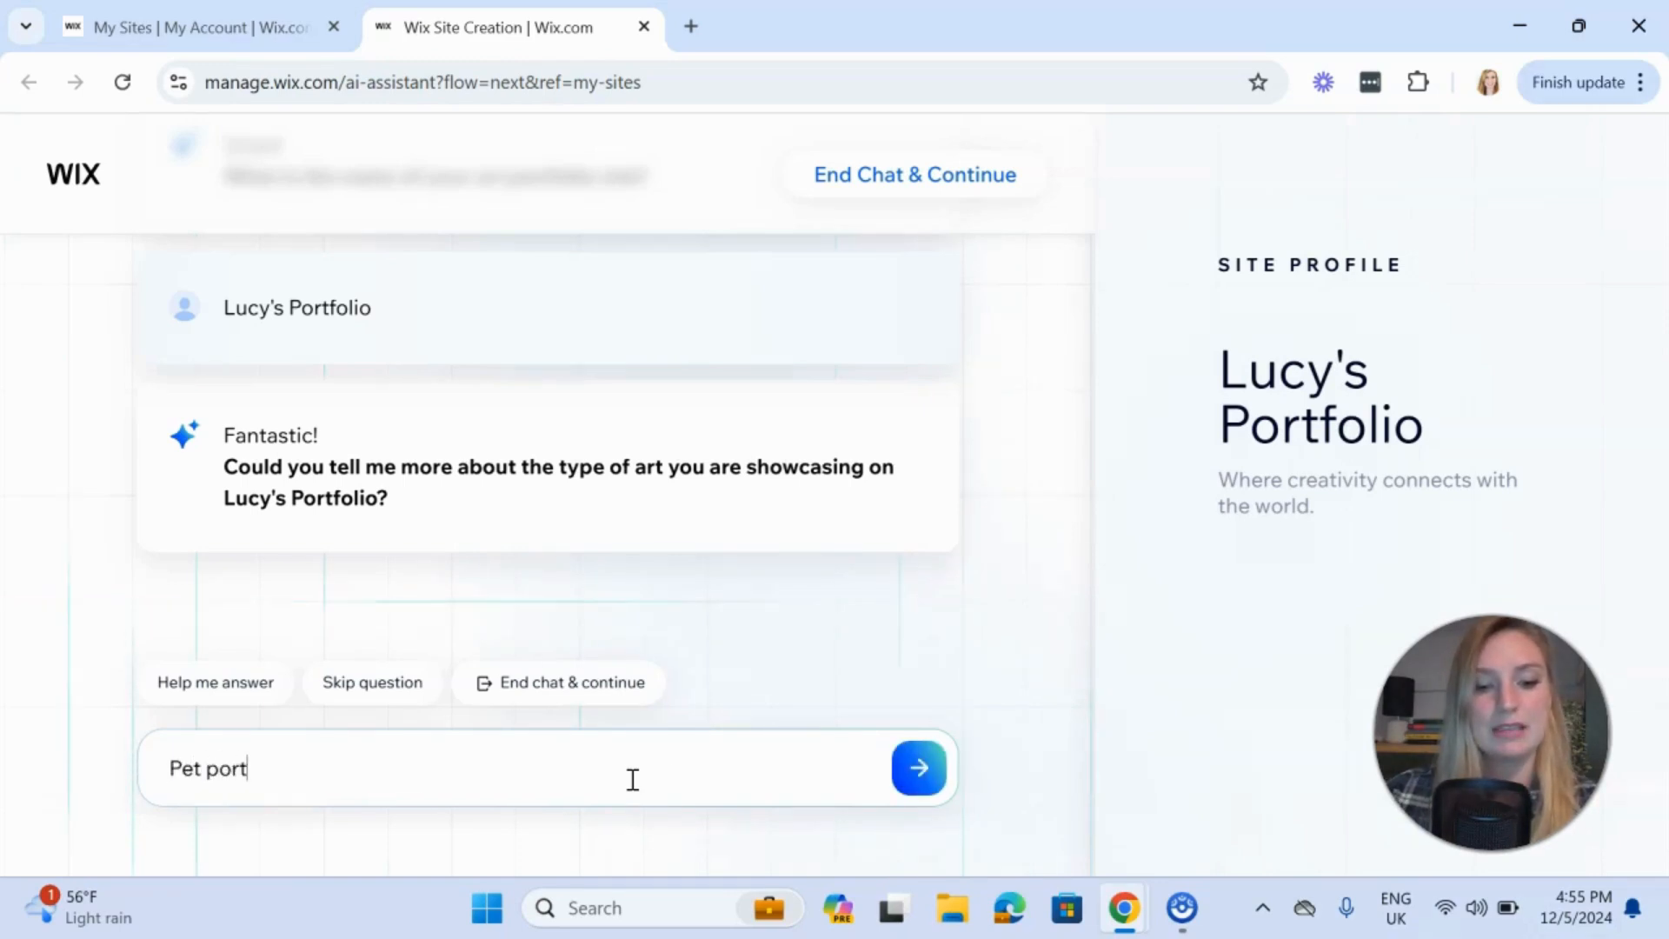
pyautogui.click(918, 766)
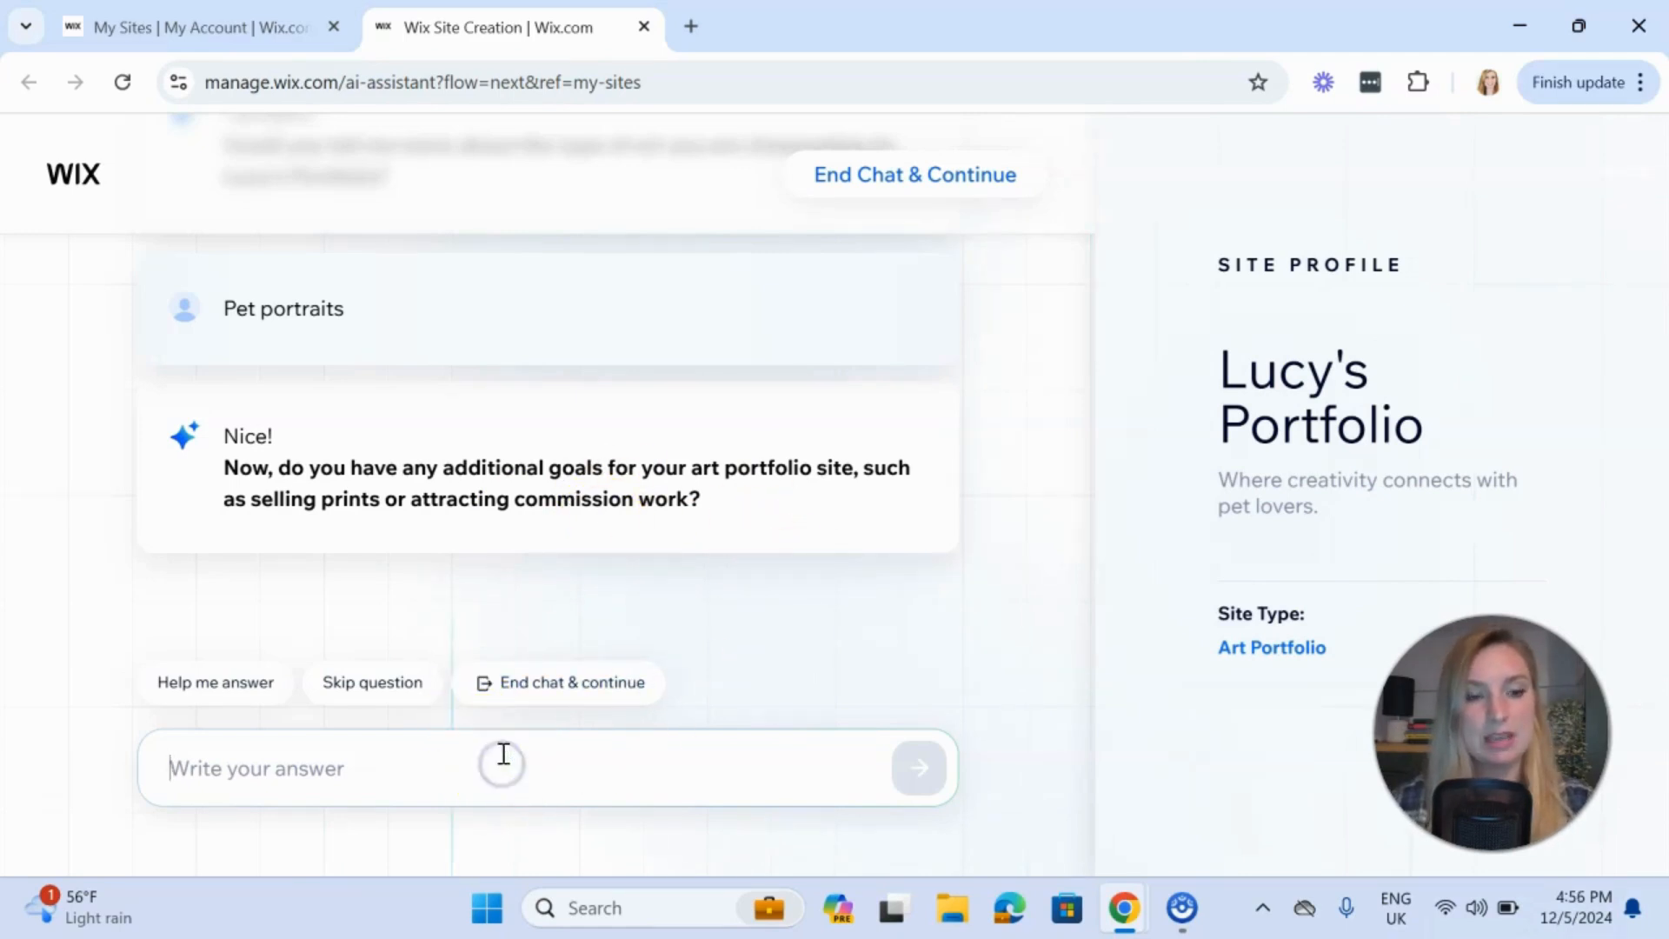
# Answer that the site should show work to clients, attract customers, accept bookings and share content
pyautogui.write('Yes I want to my work to clients and attract new customers, accept bookings')
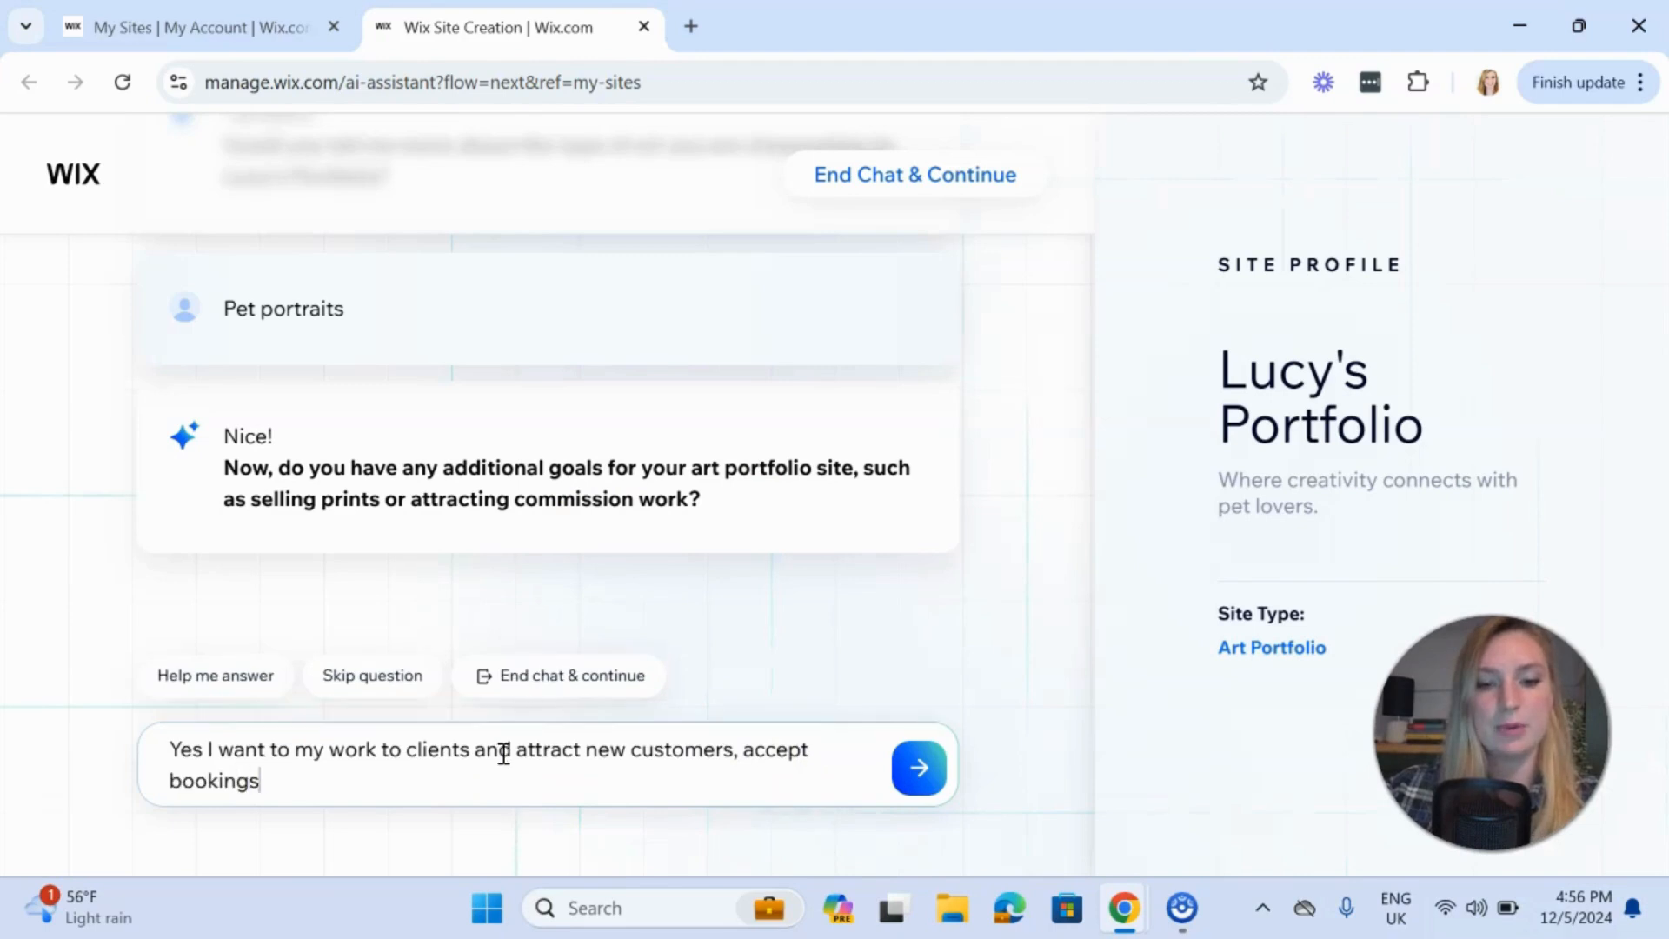
pyautogui.write(', and')
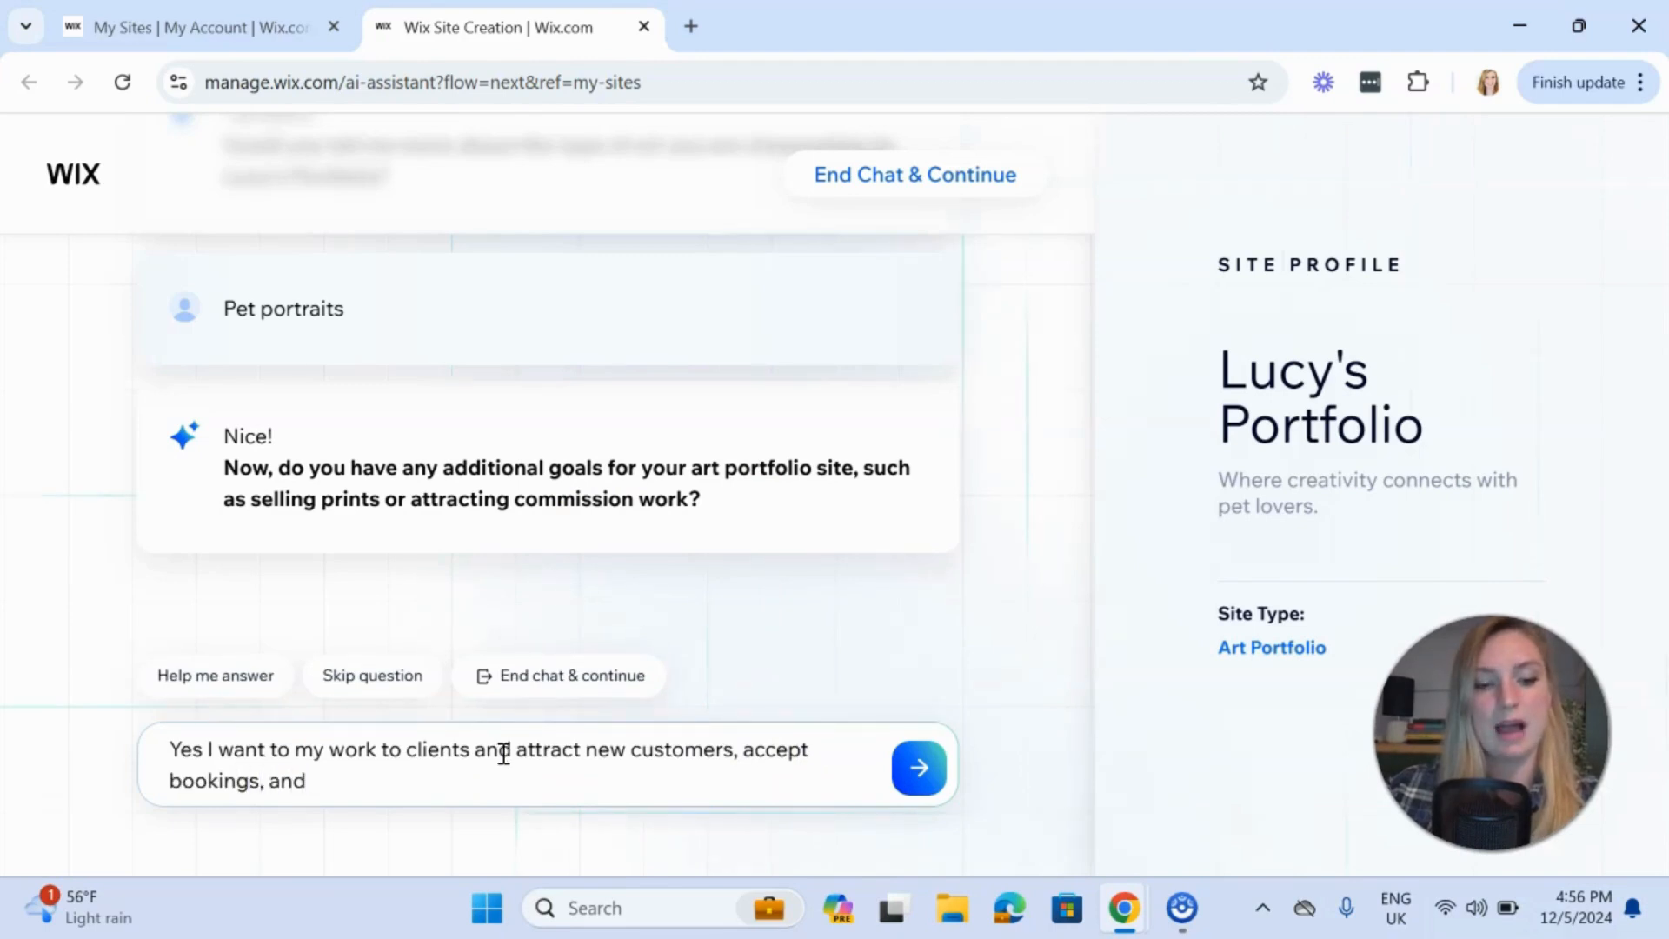
pyautogui.write('share')
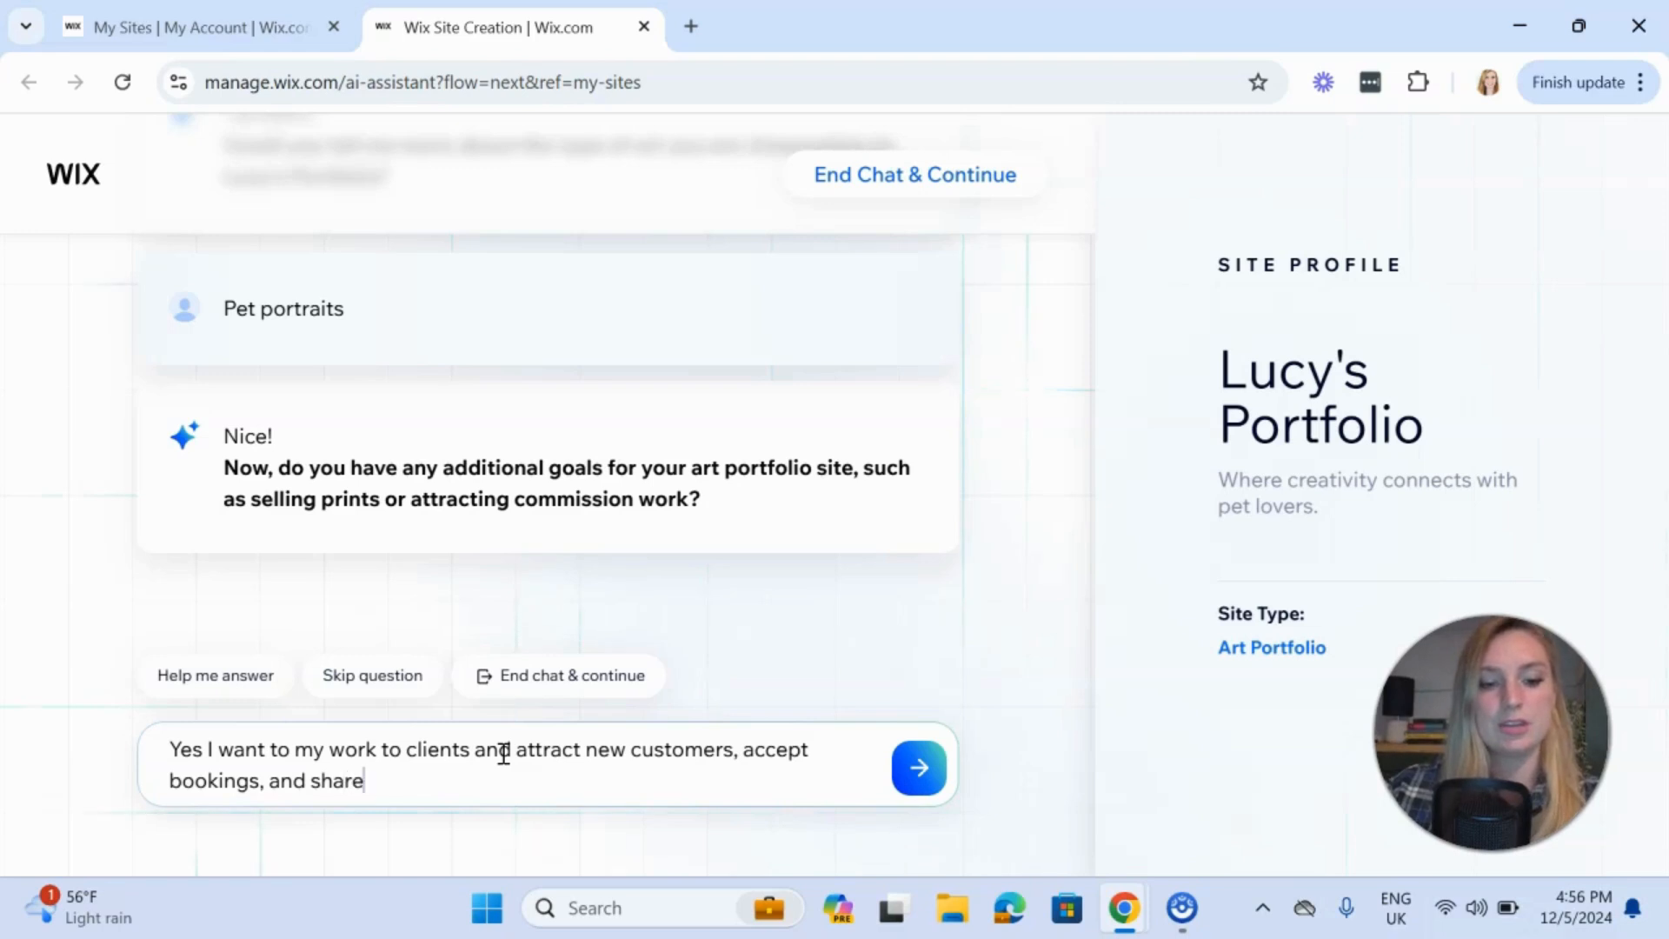
pyautogui.write('content')
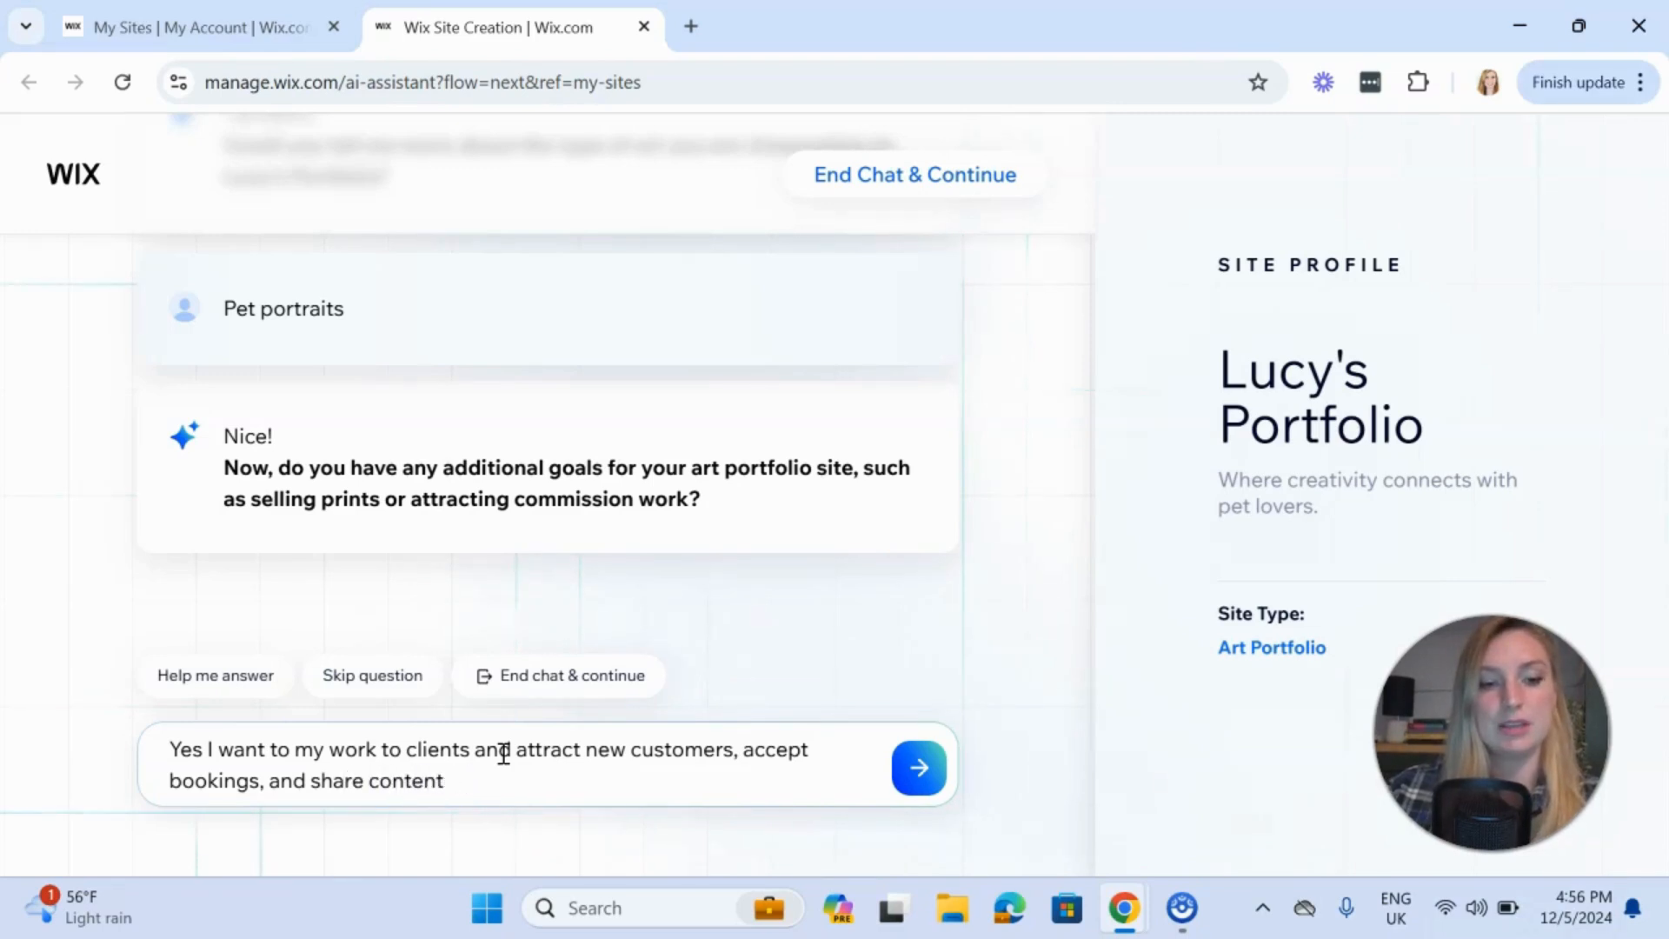
pyautogui.click(918, 766)
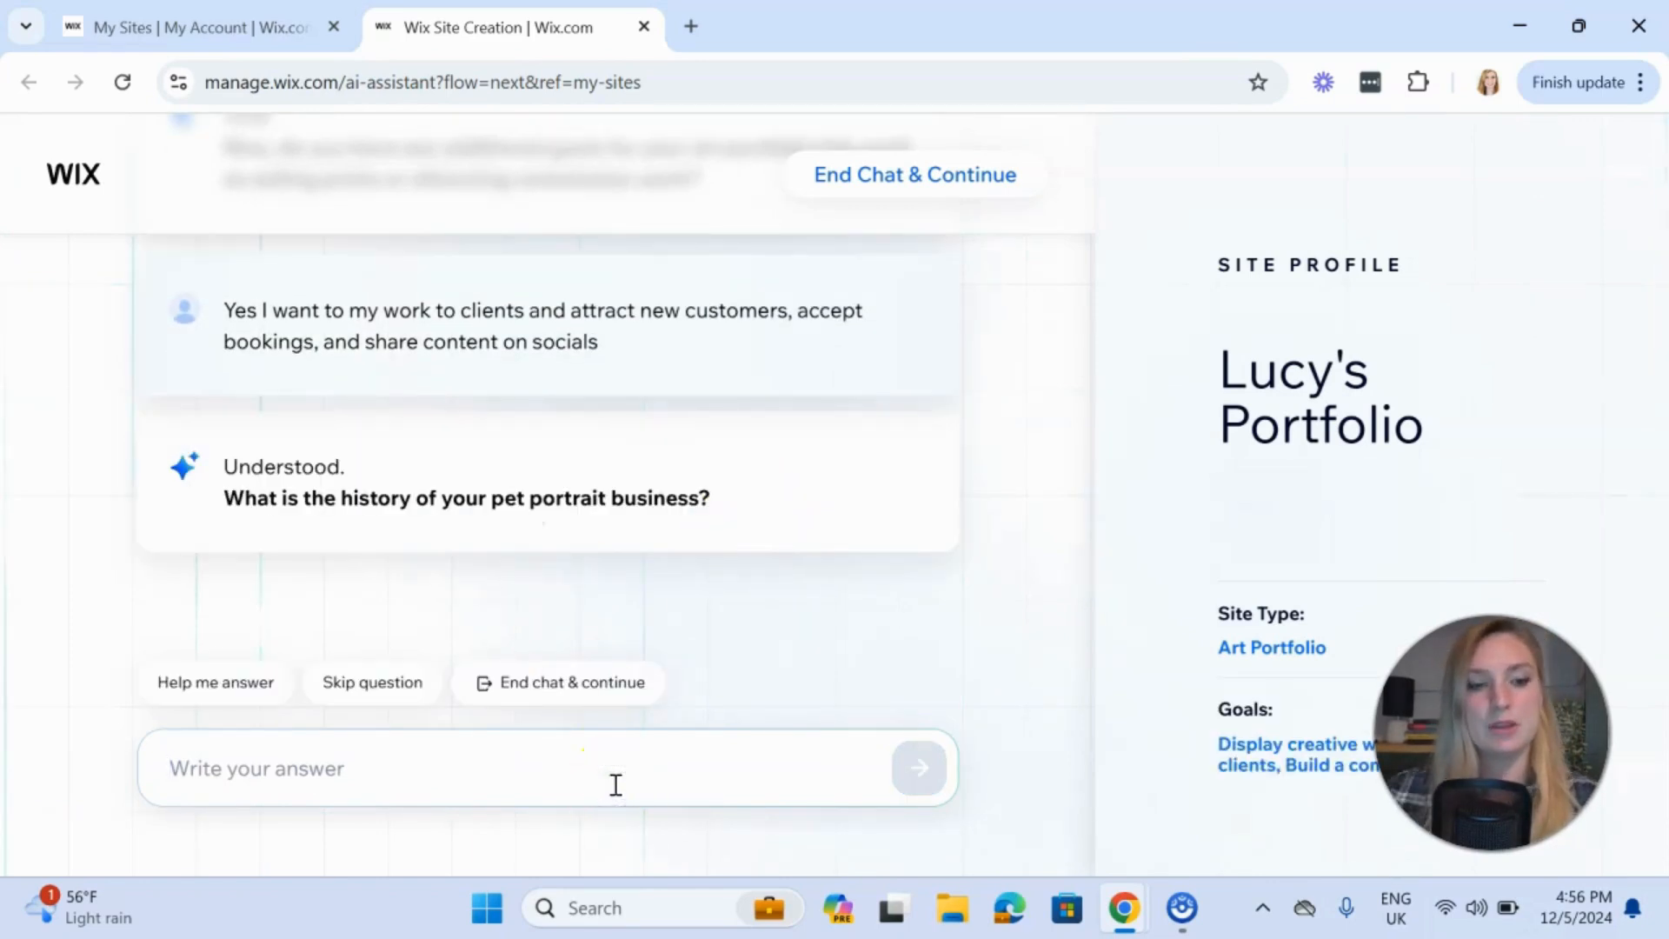
# Answer the history question: started, then moved to social media
pyautogui.write('I strted selling in person,')
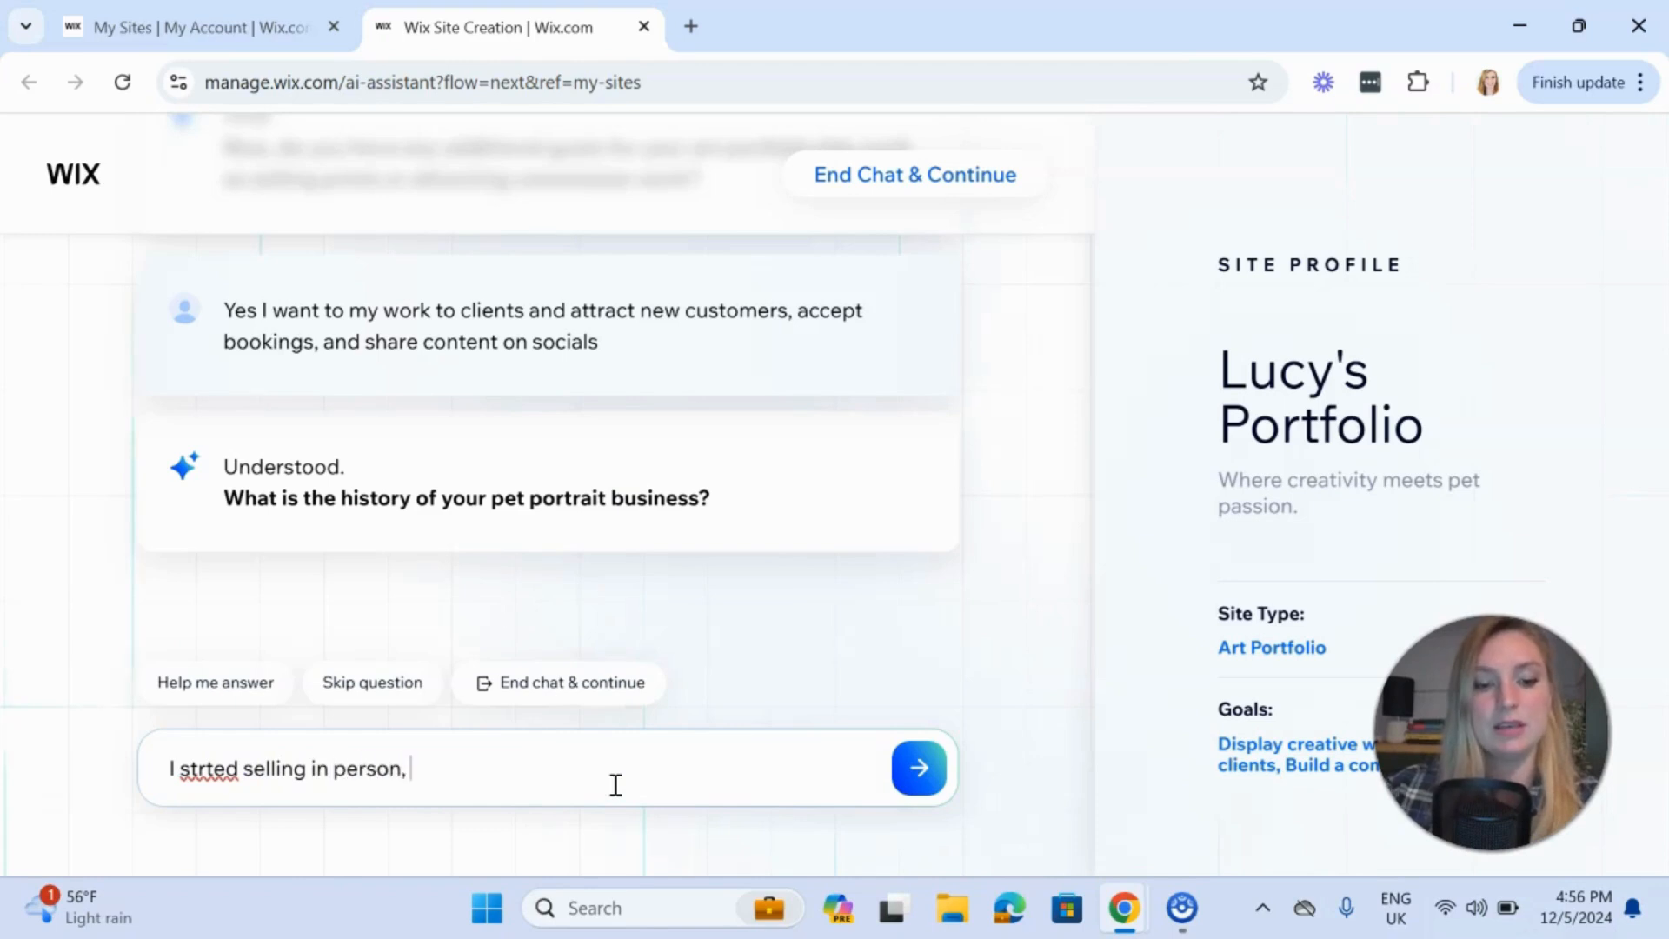
pyautogui.write('then moved to s')
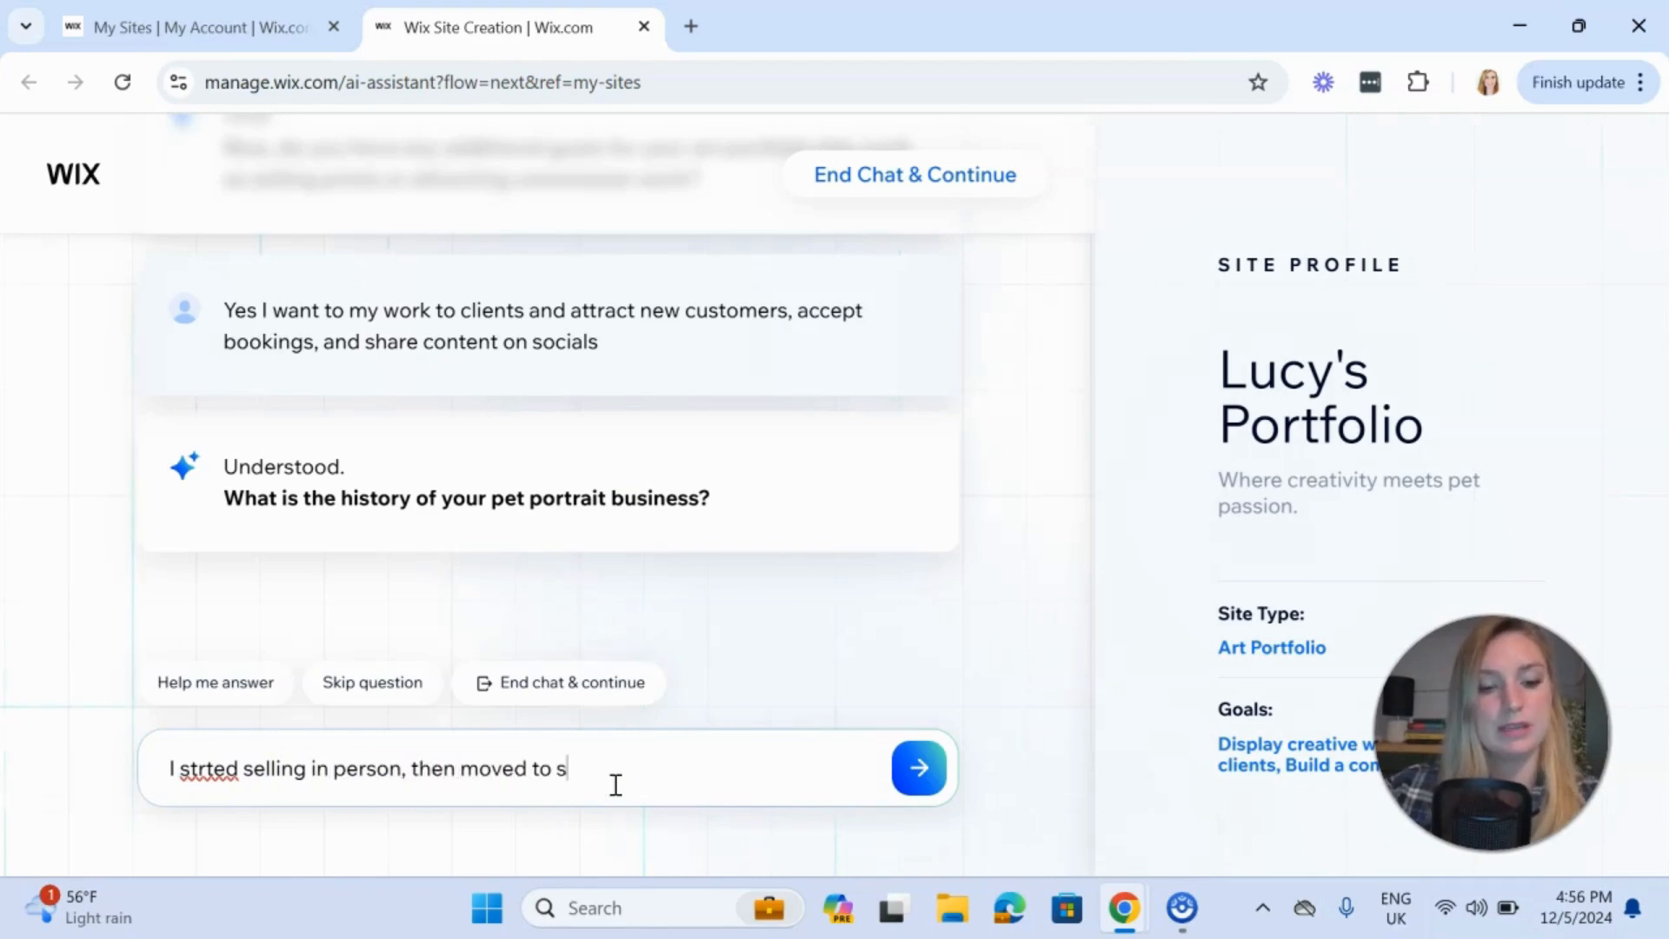
pyautogui.write('ocial medi')
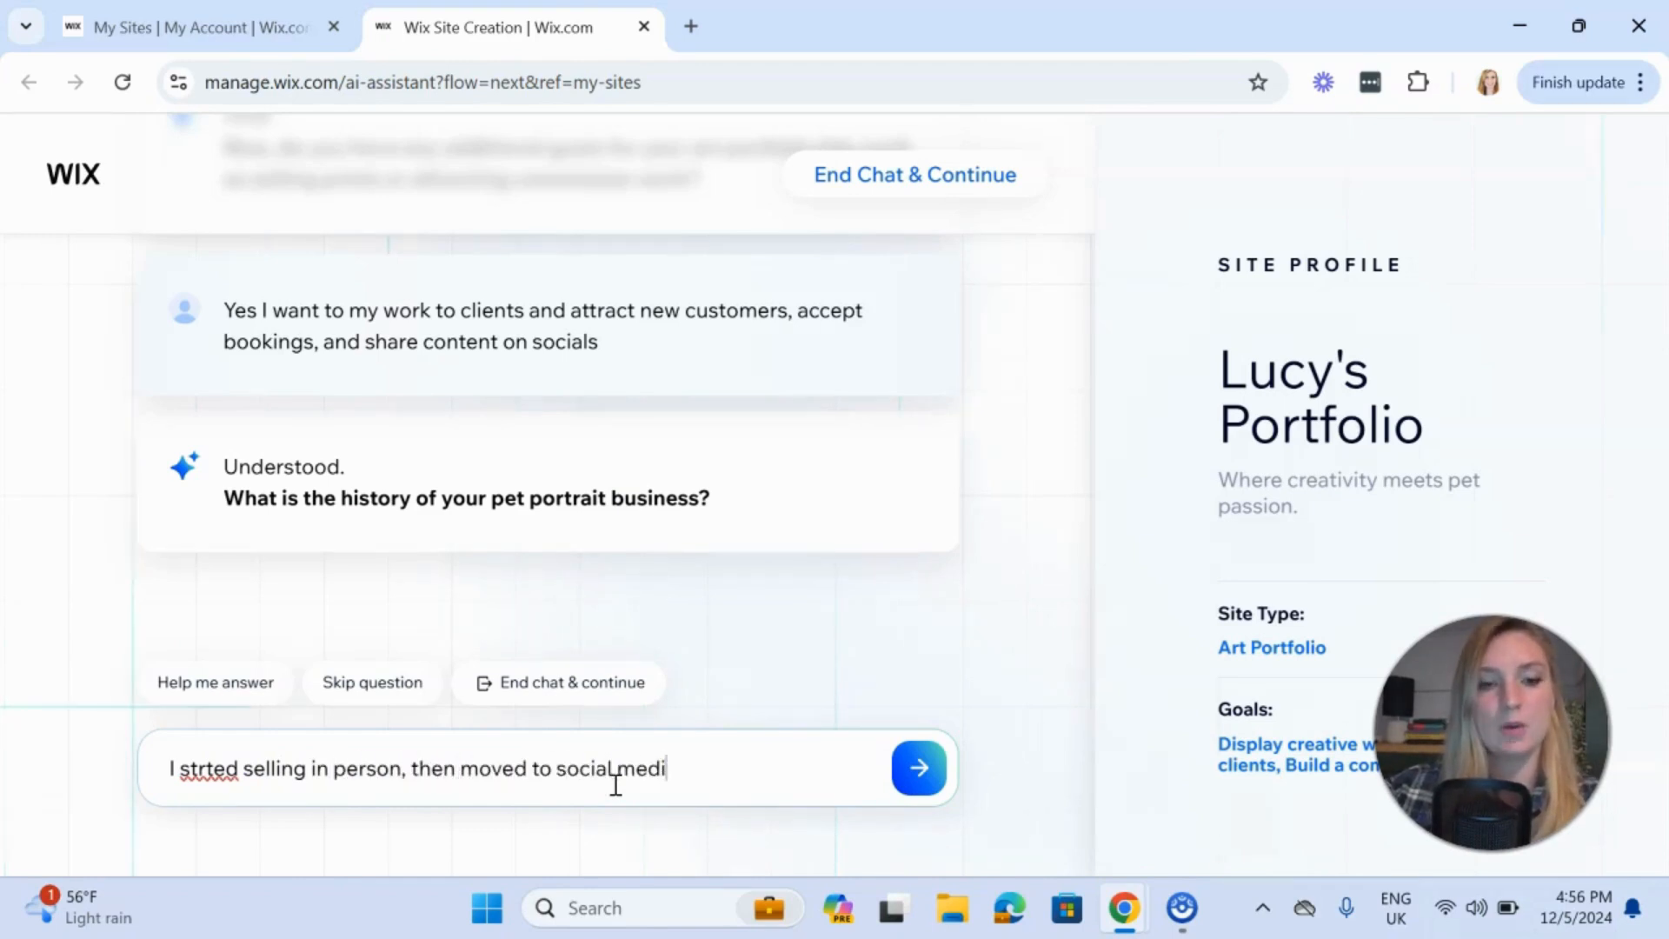
pyautogui.write('a')
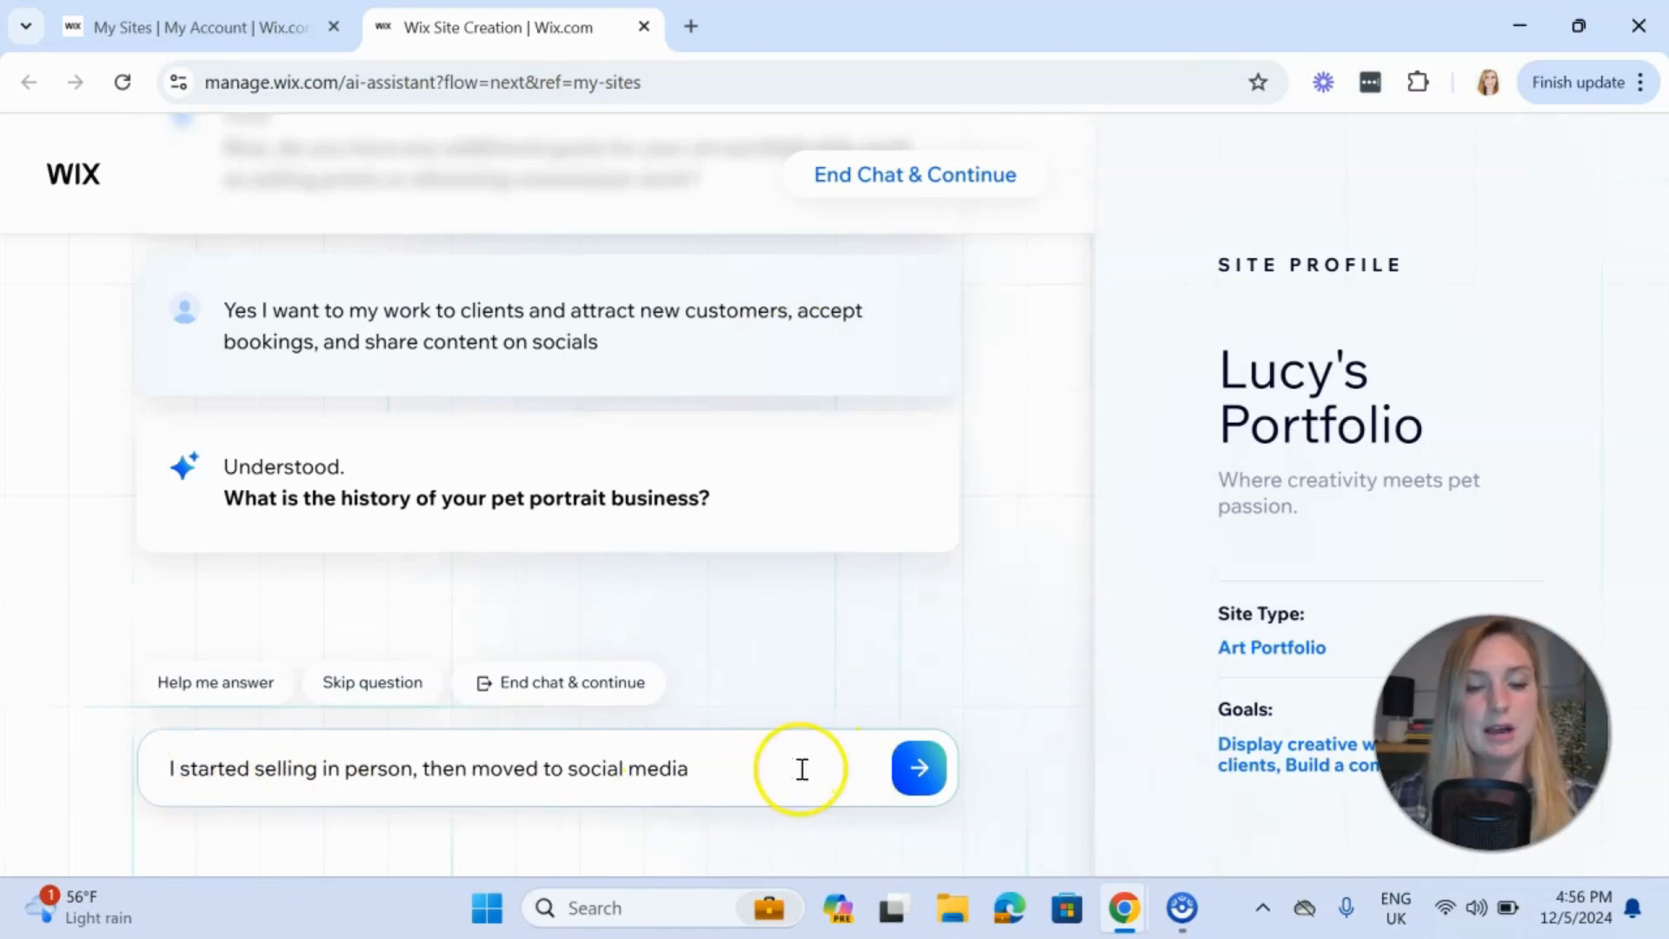
pyautogui.click(916, 767)
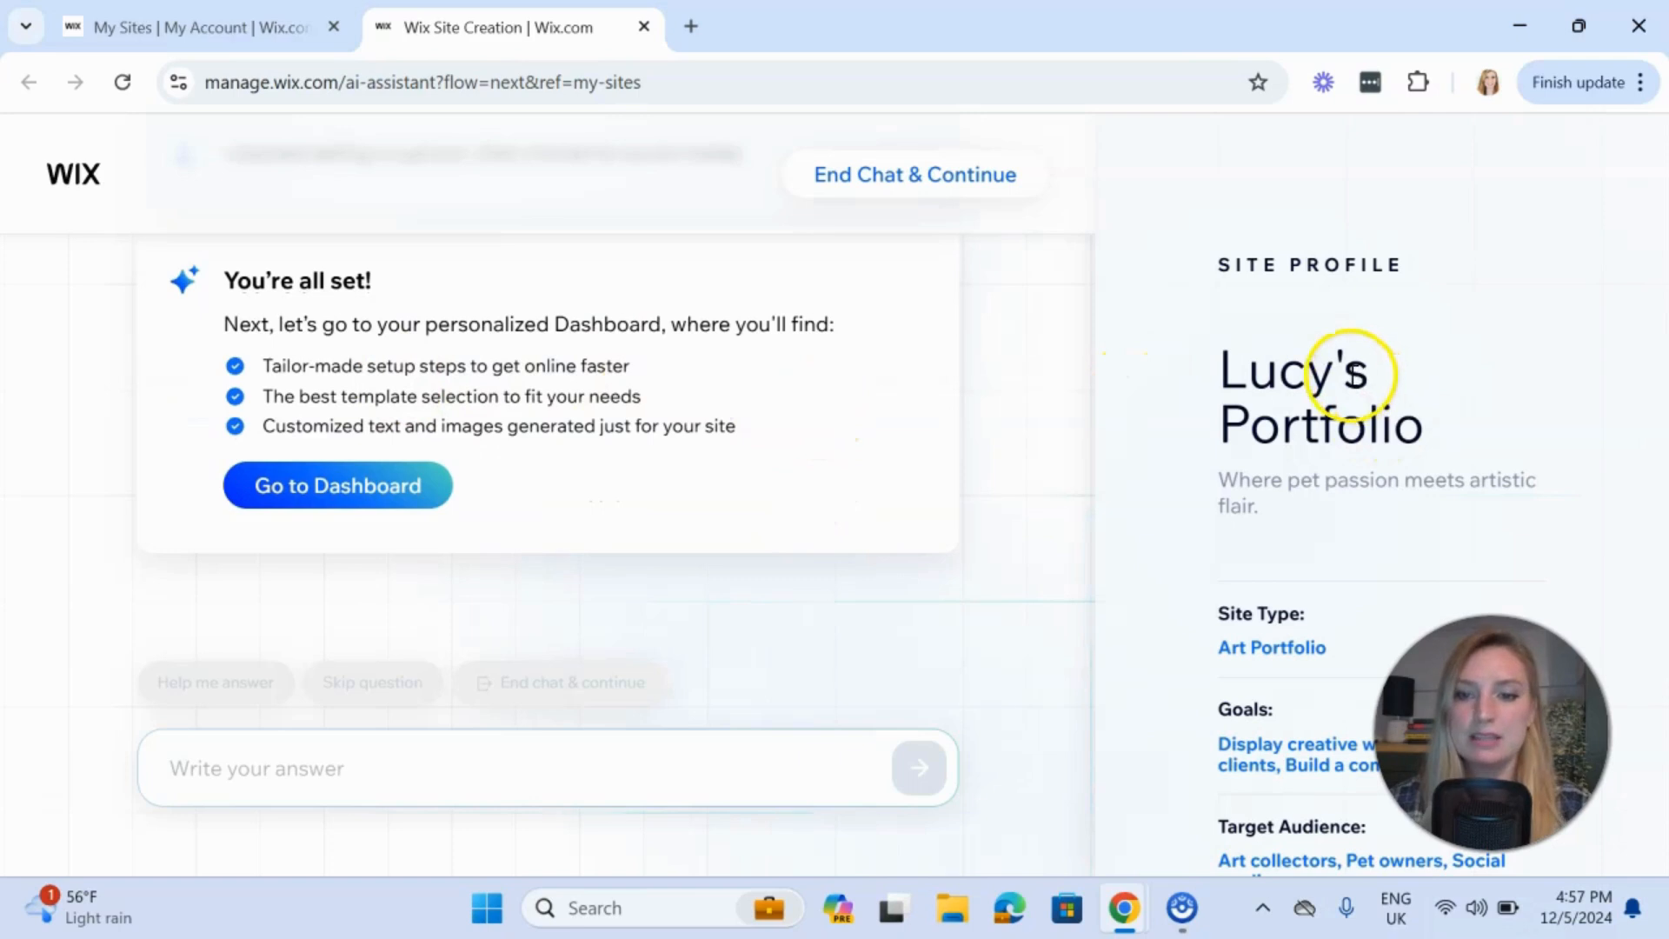
# Scroll the Site Profile panel to review goals, audience and site apps
pyautogui.scroll(-3)
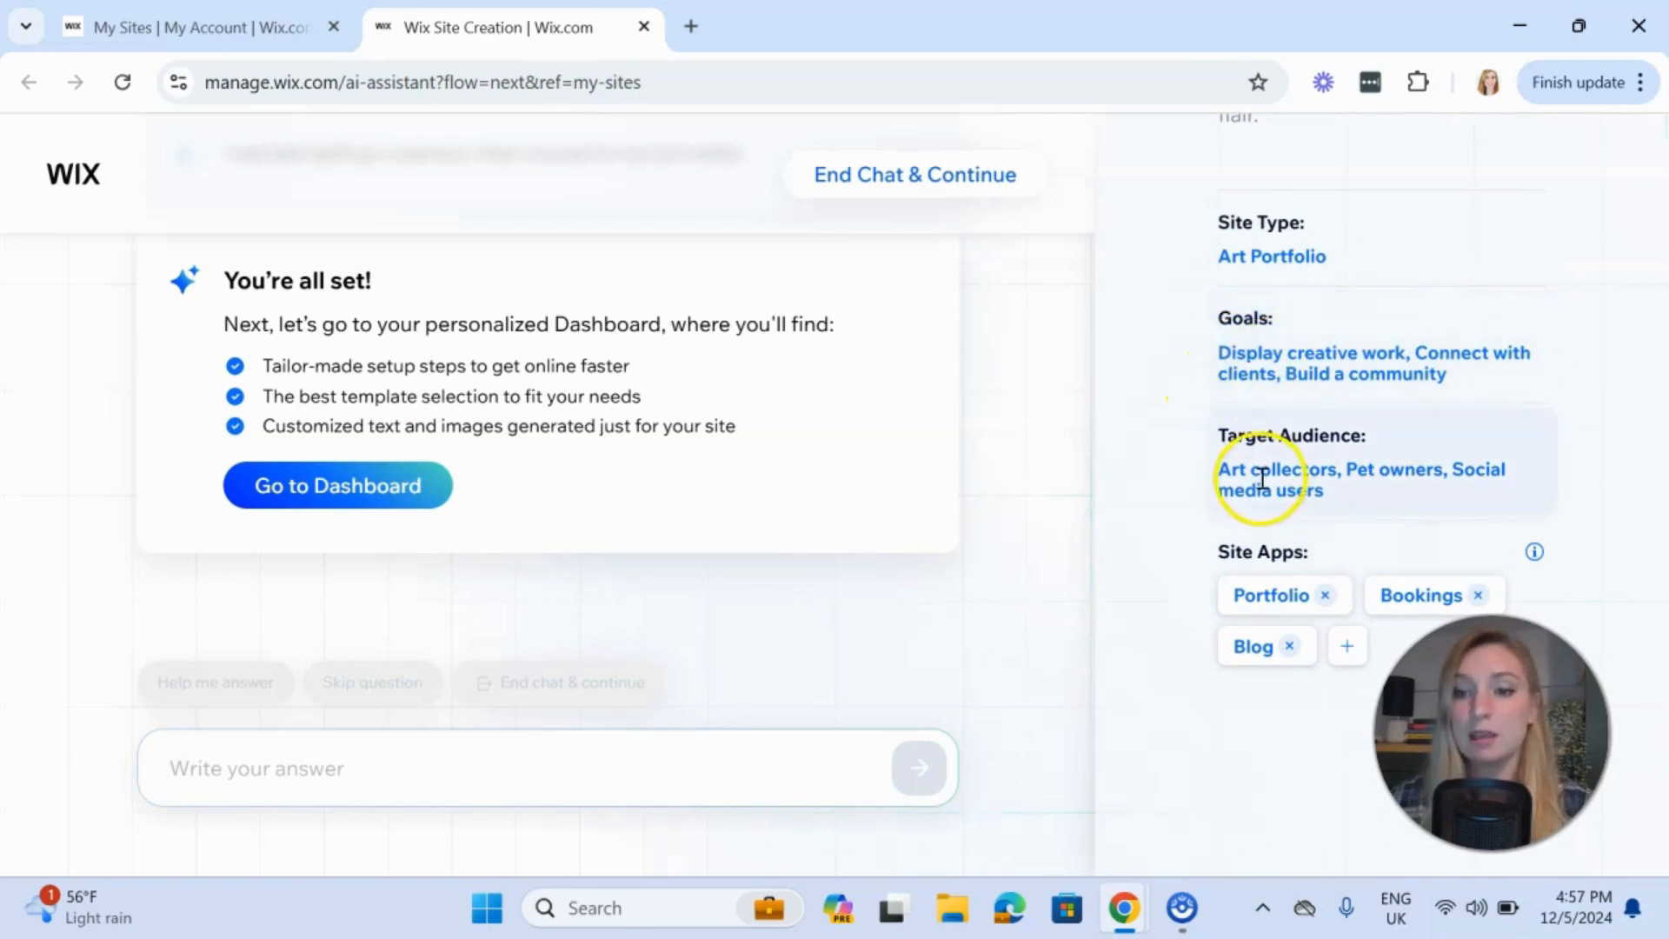
pyautogui.moveTo(1177, 478)
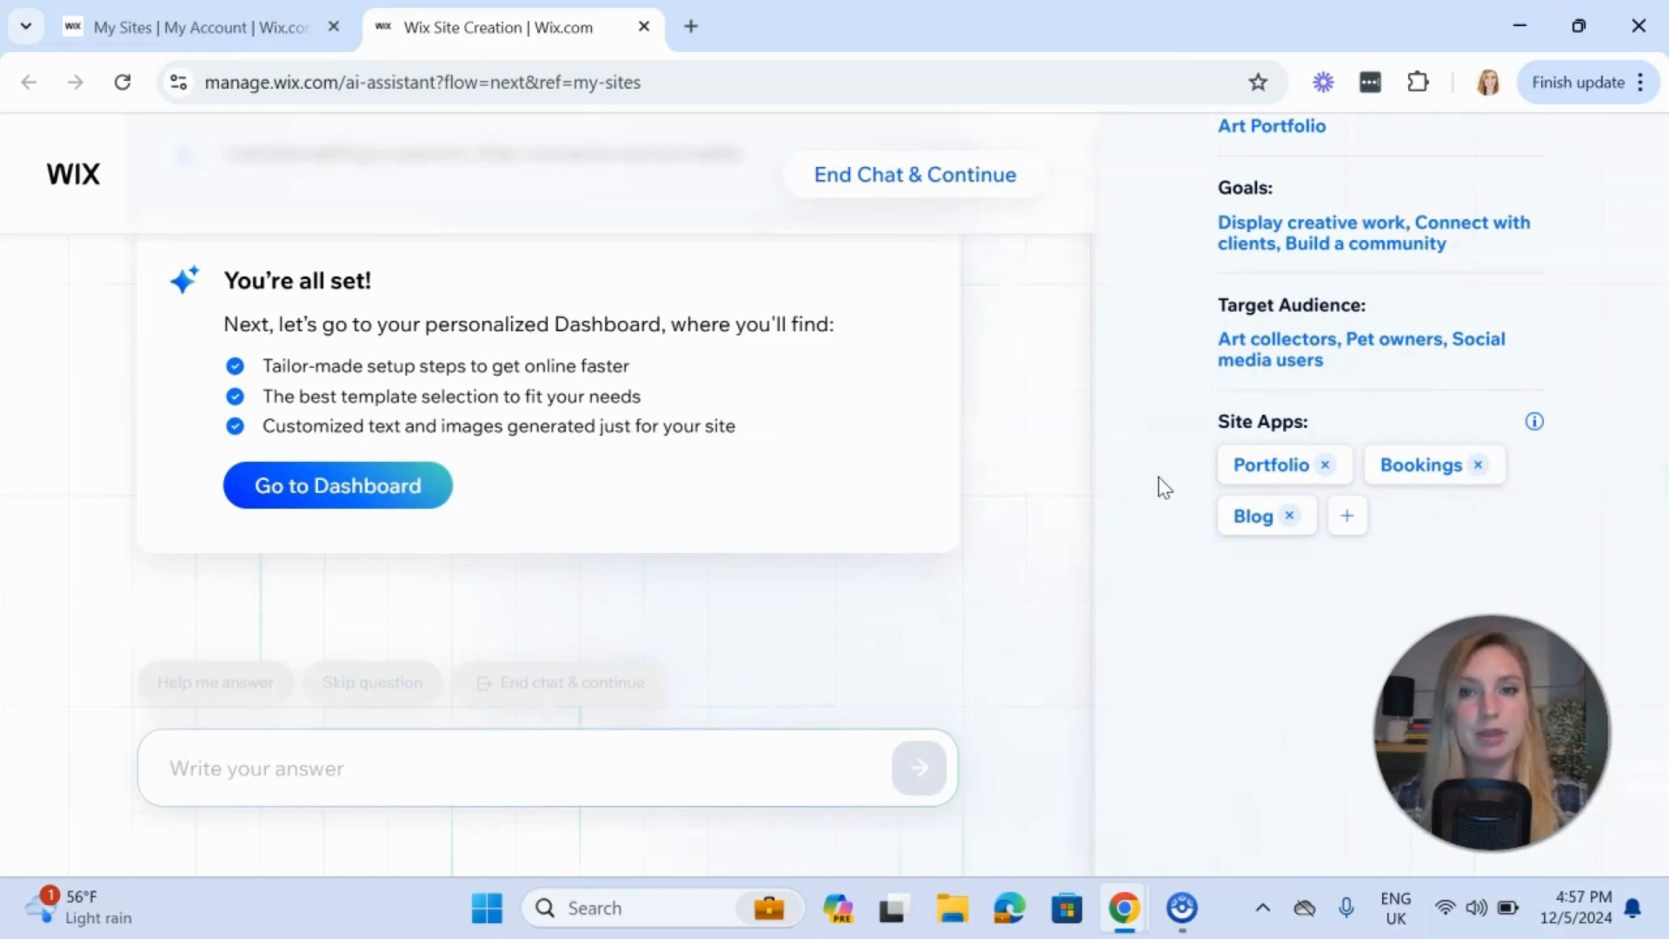
pyautogui.moveTo(1253, 516)
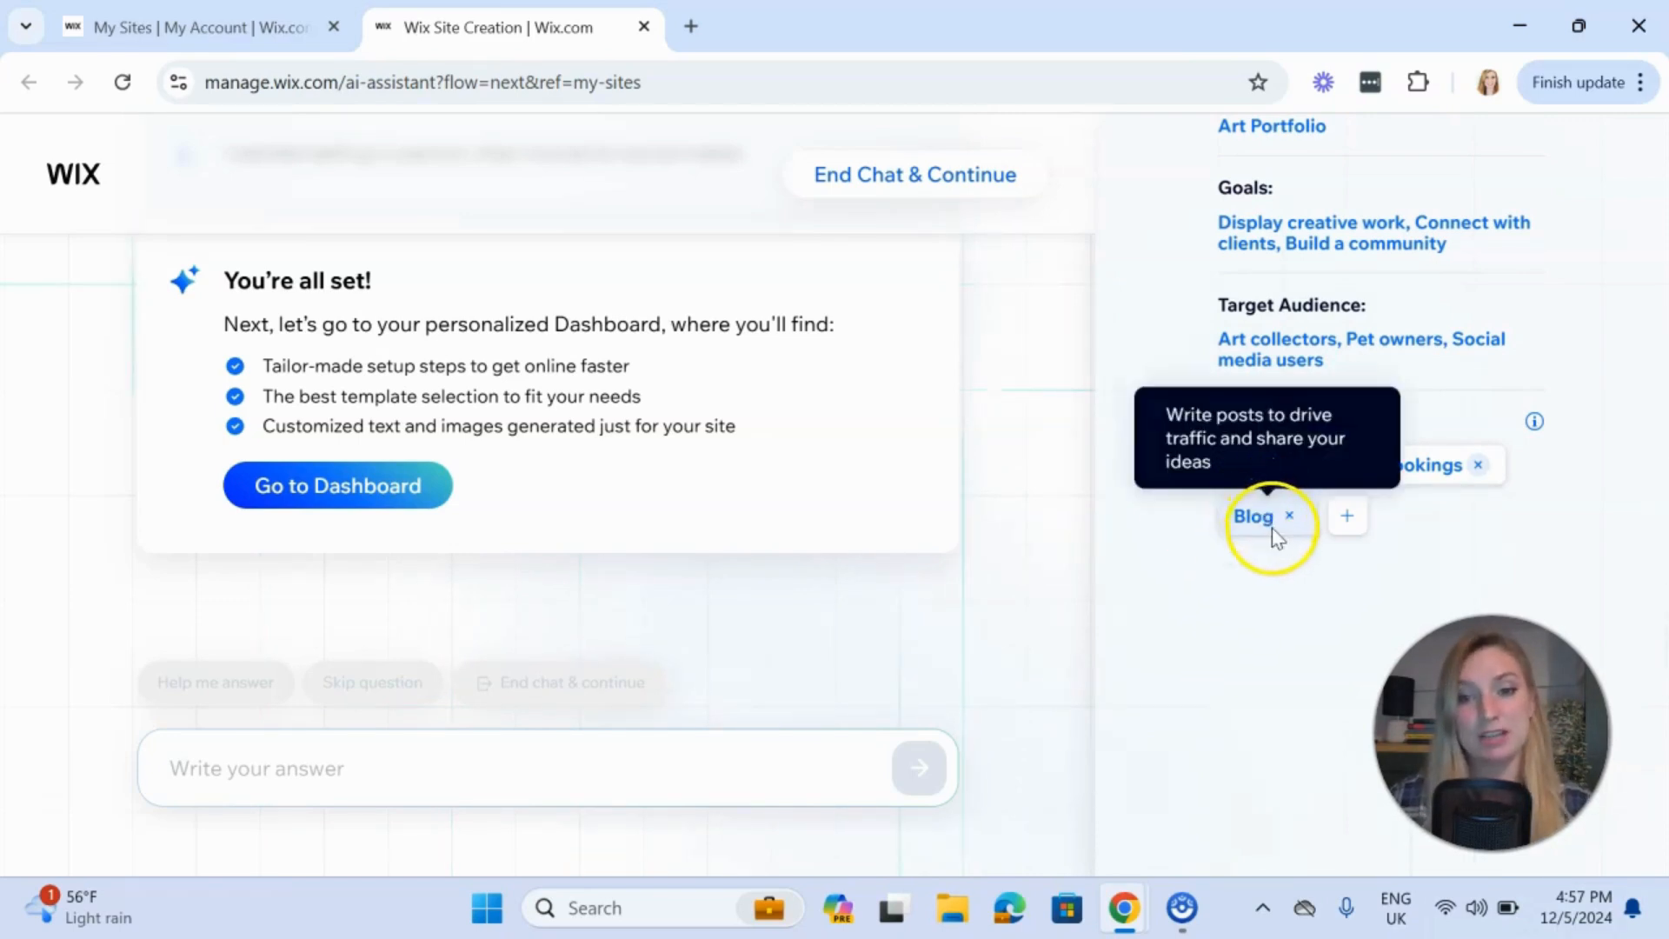
pyautogui.moveTo(1144, 576)
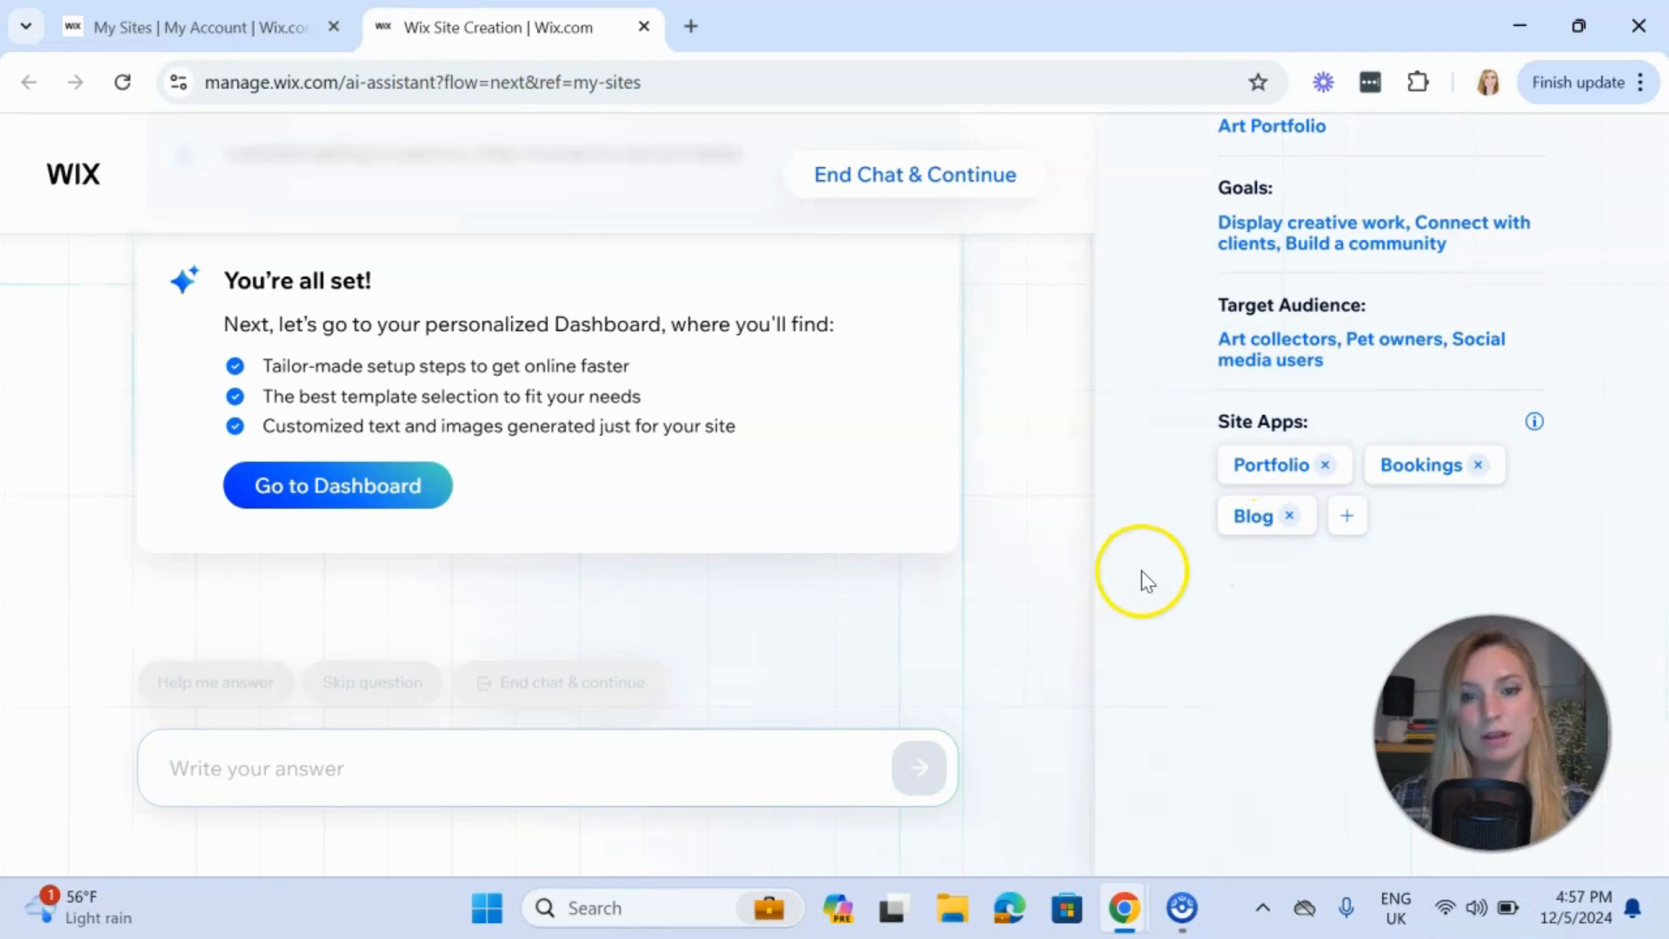
pyautogui.moveTo(337, 485)
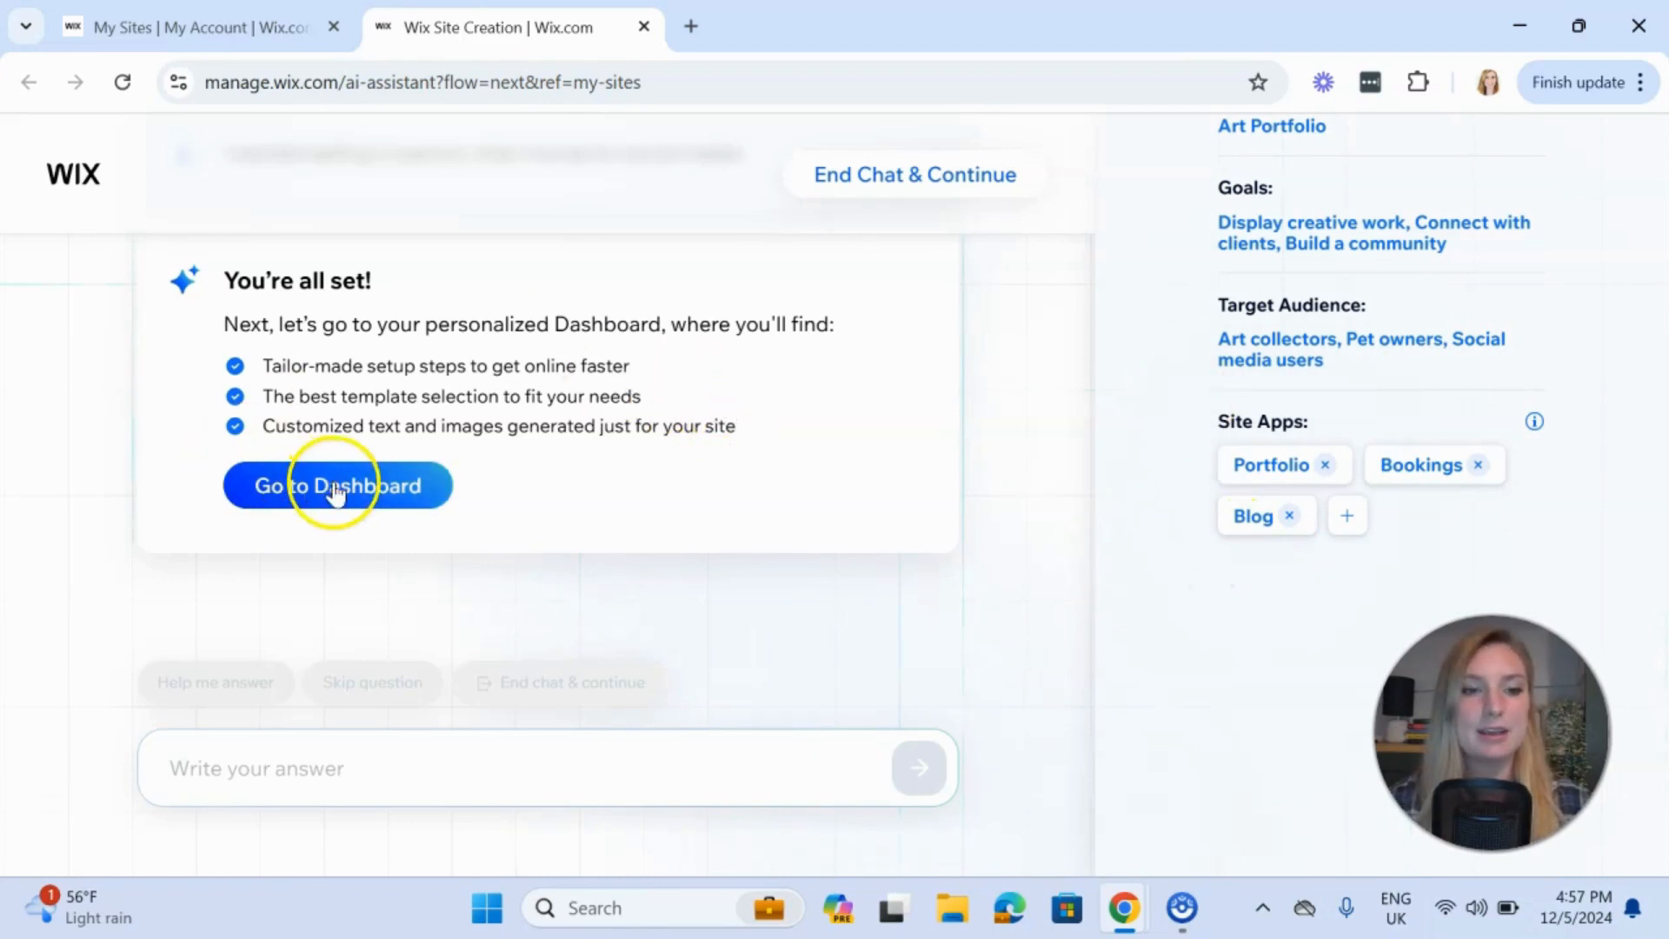
# Go to the new site's dashboard and review the setup checklist
pyautogui.click(337, 485)
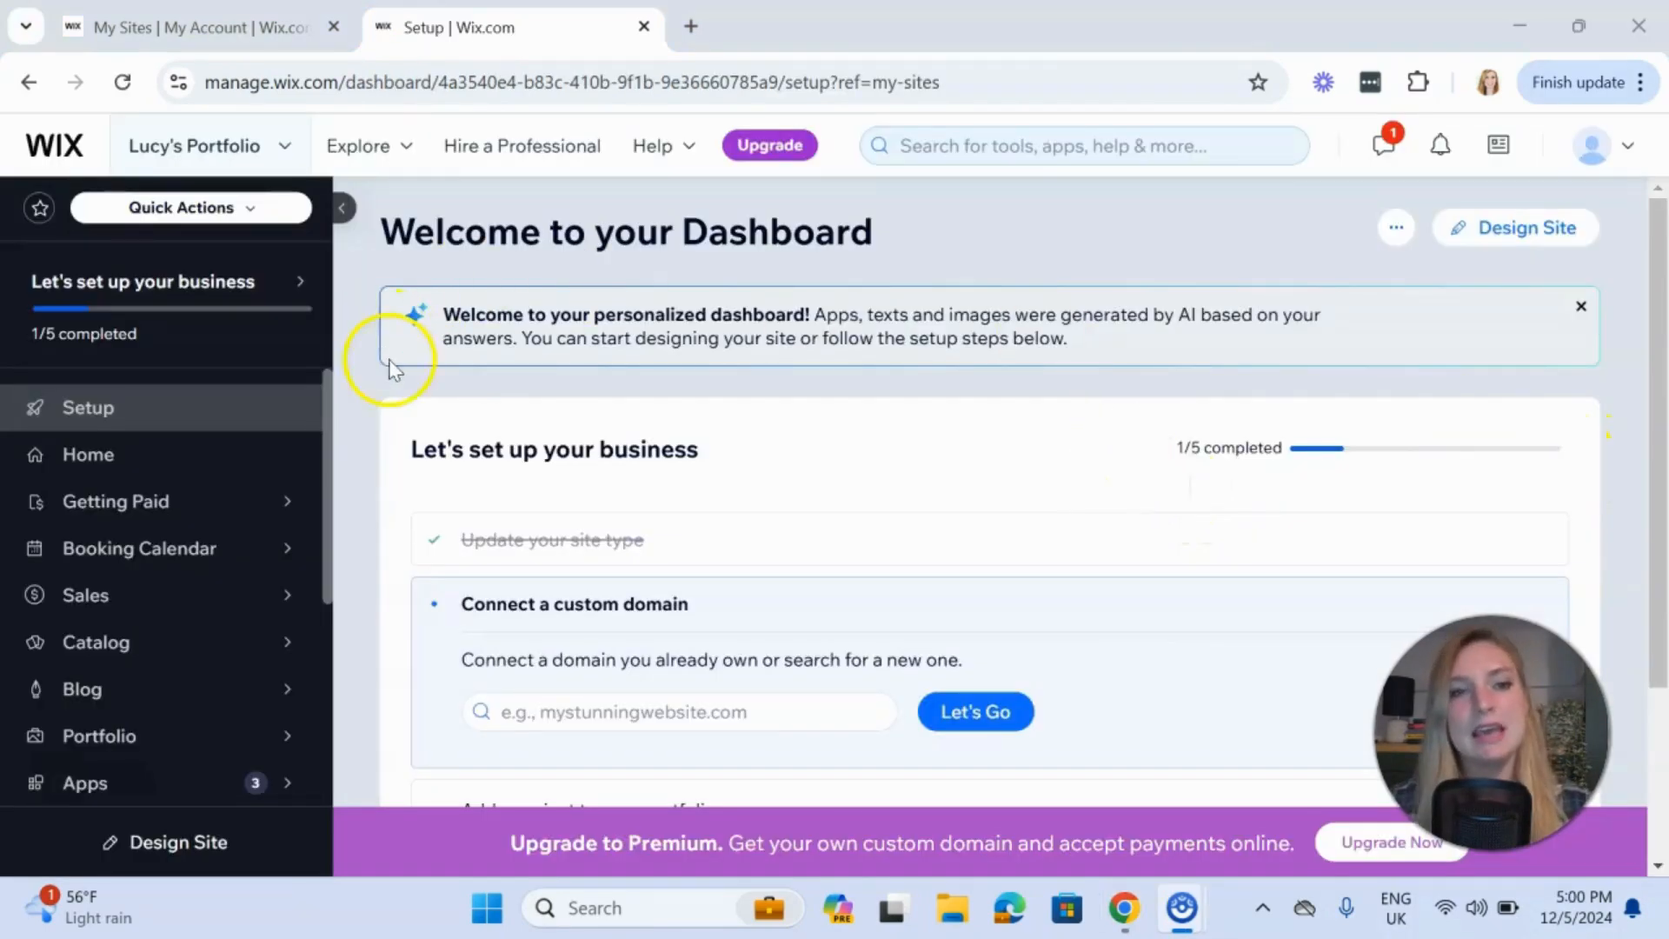
pyautogui.moveTo(751, 271)
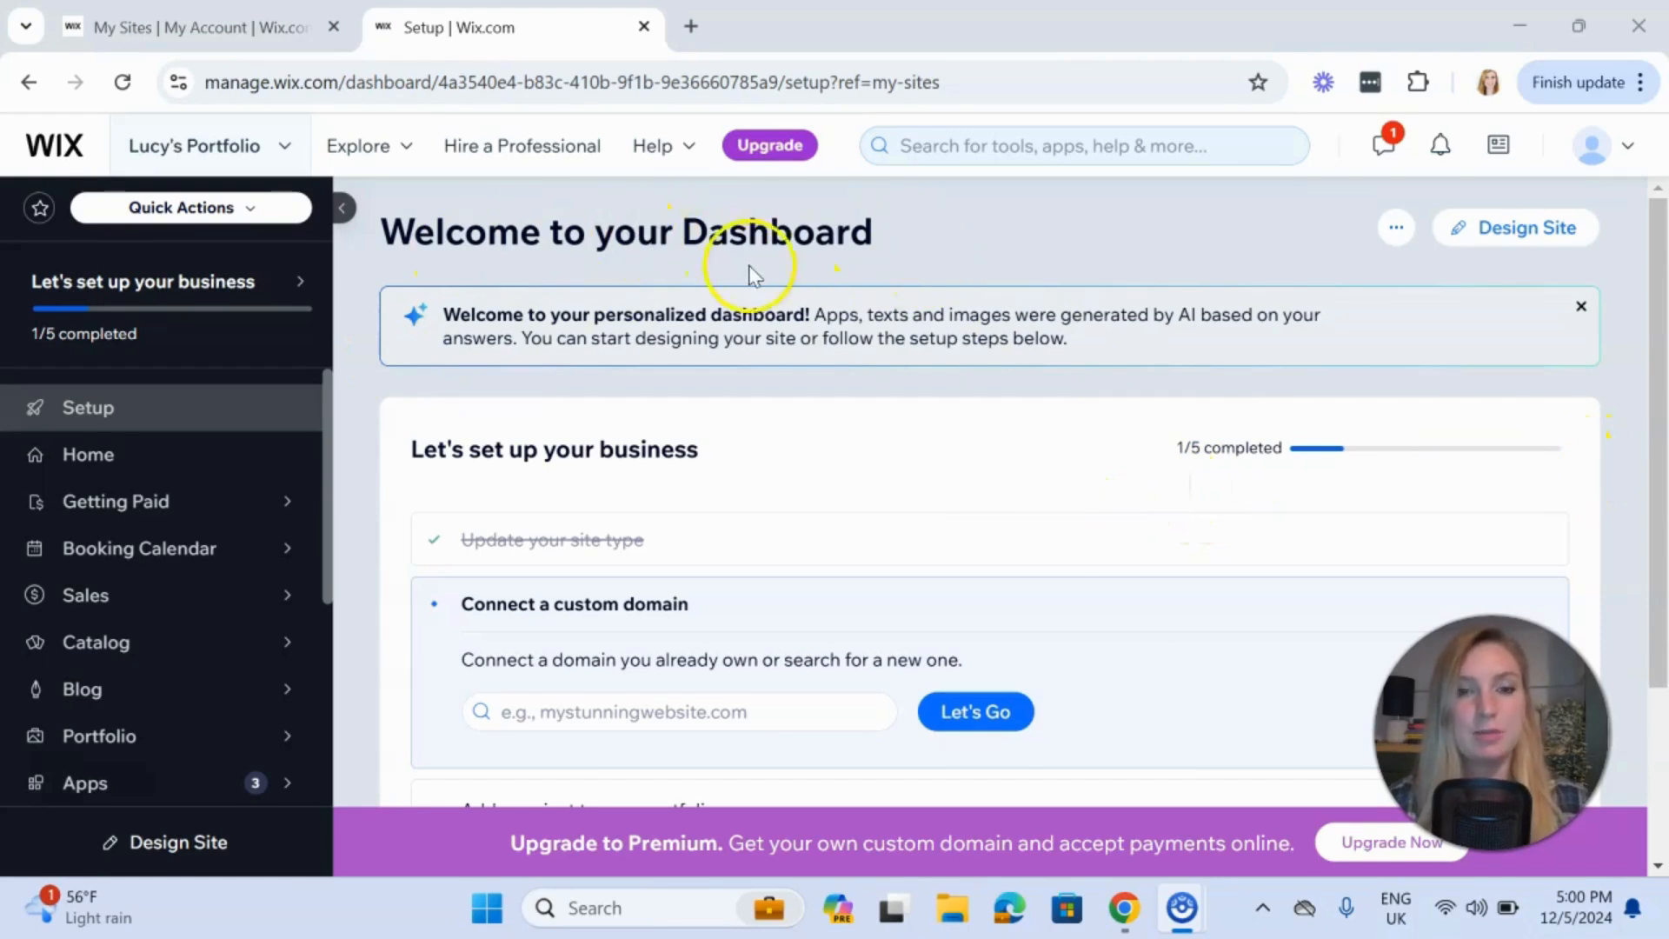
pyautogui.moveTo(772, 367)
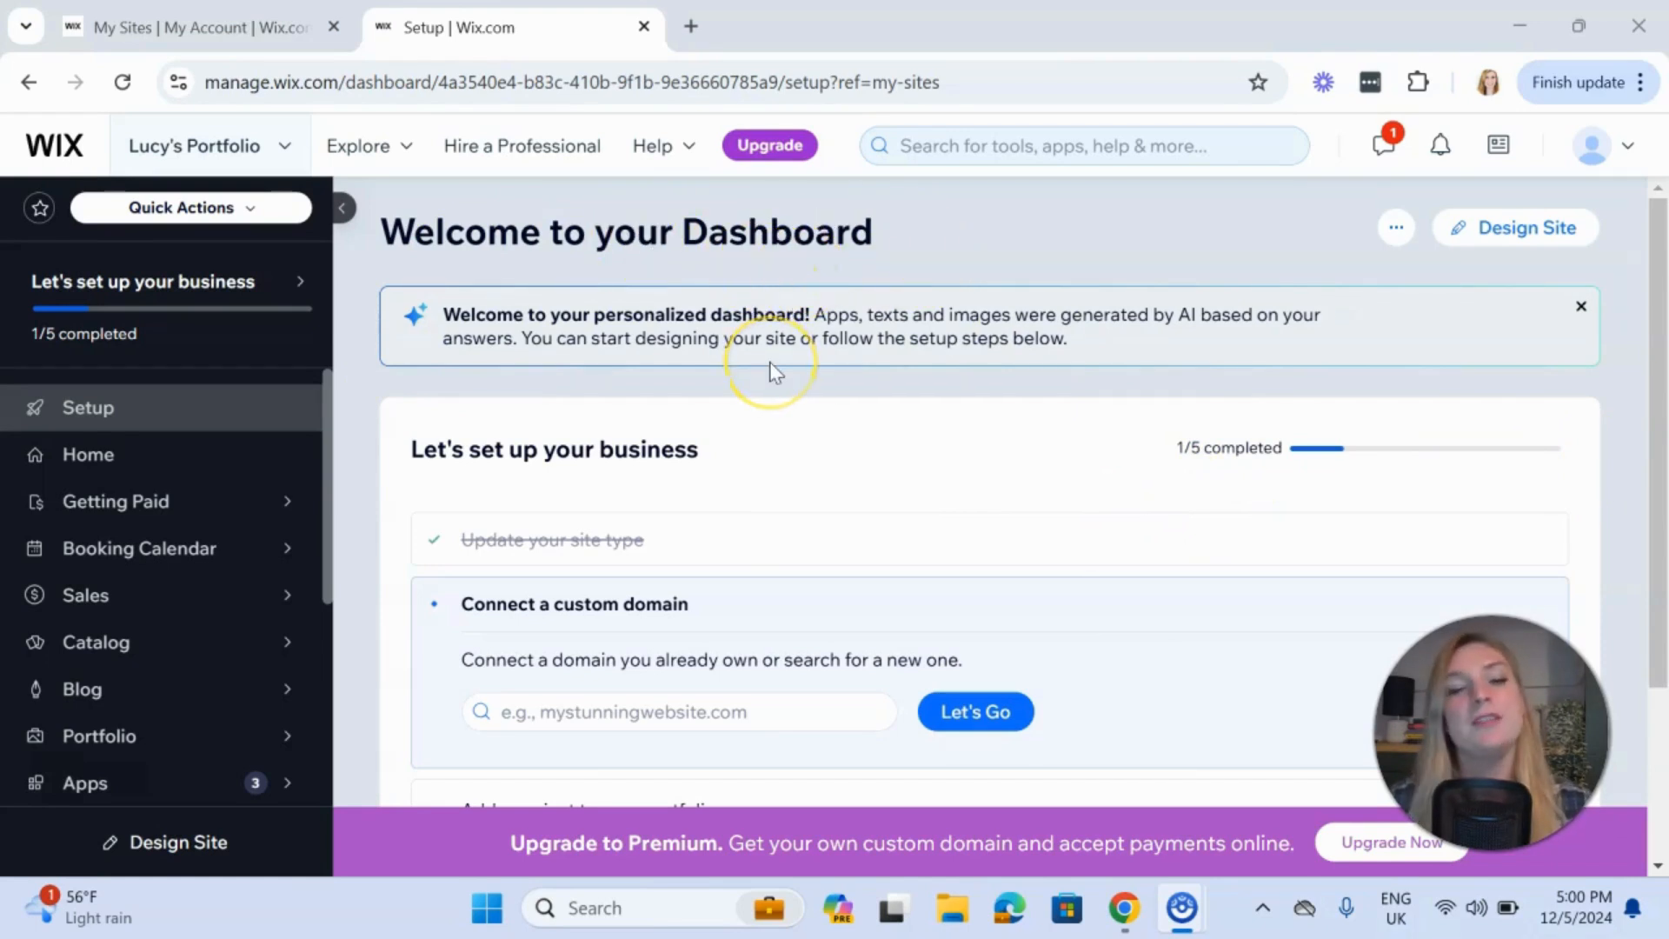
pyautogui.scroll(-3)
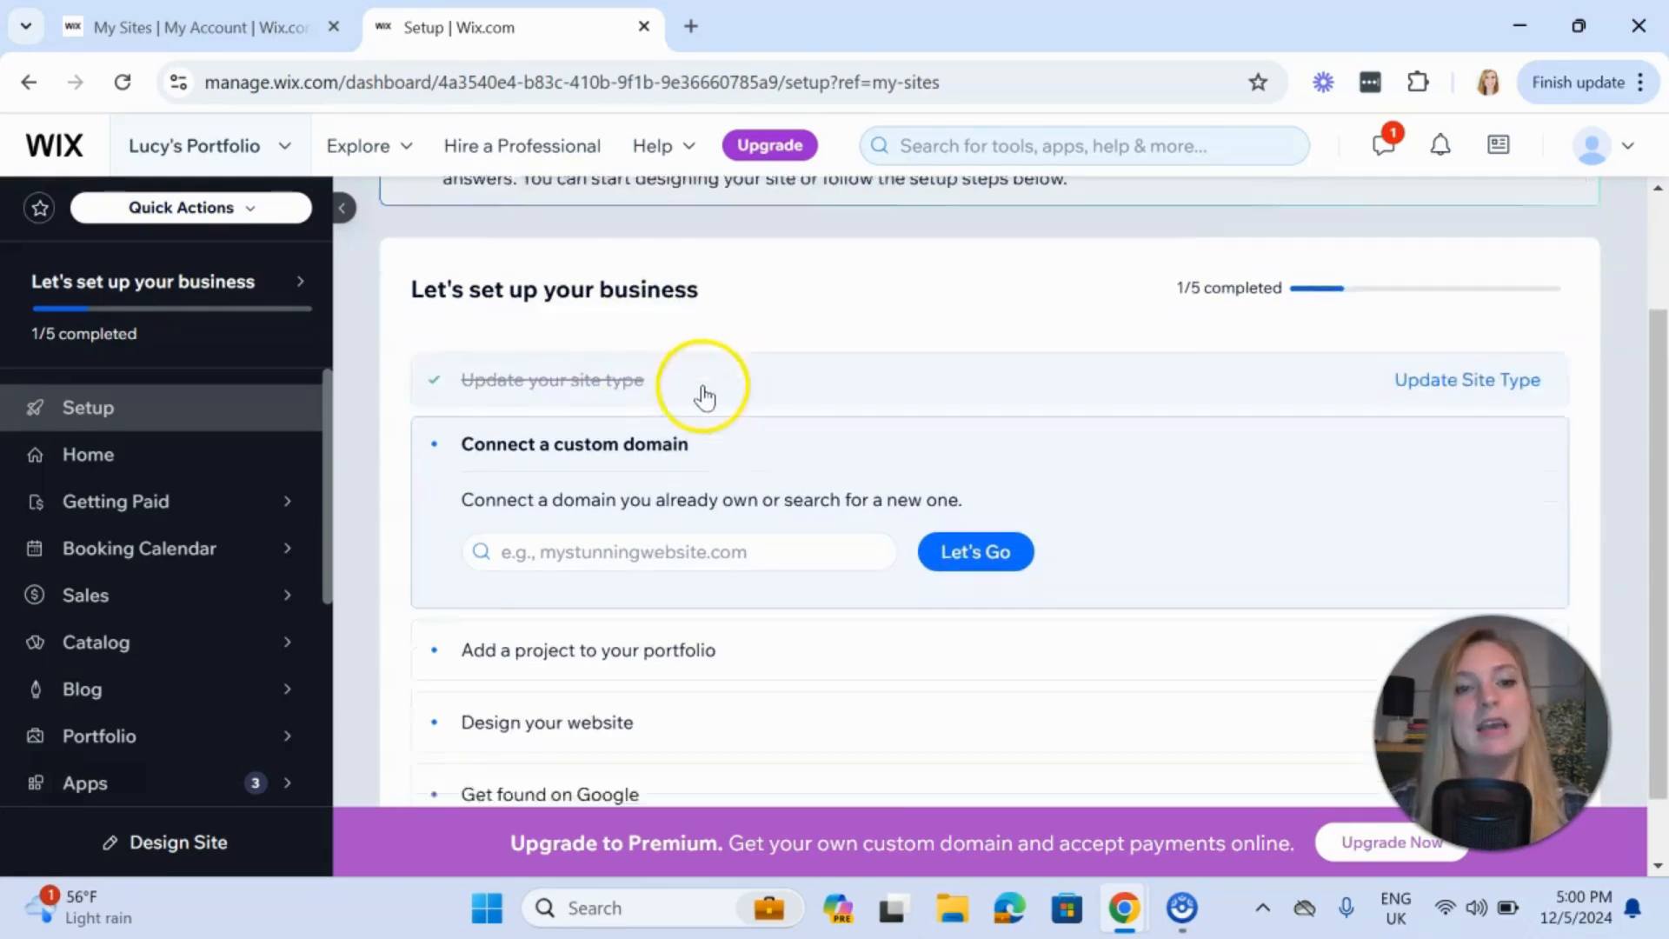
pyautogui.scroll(-3)
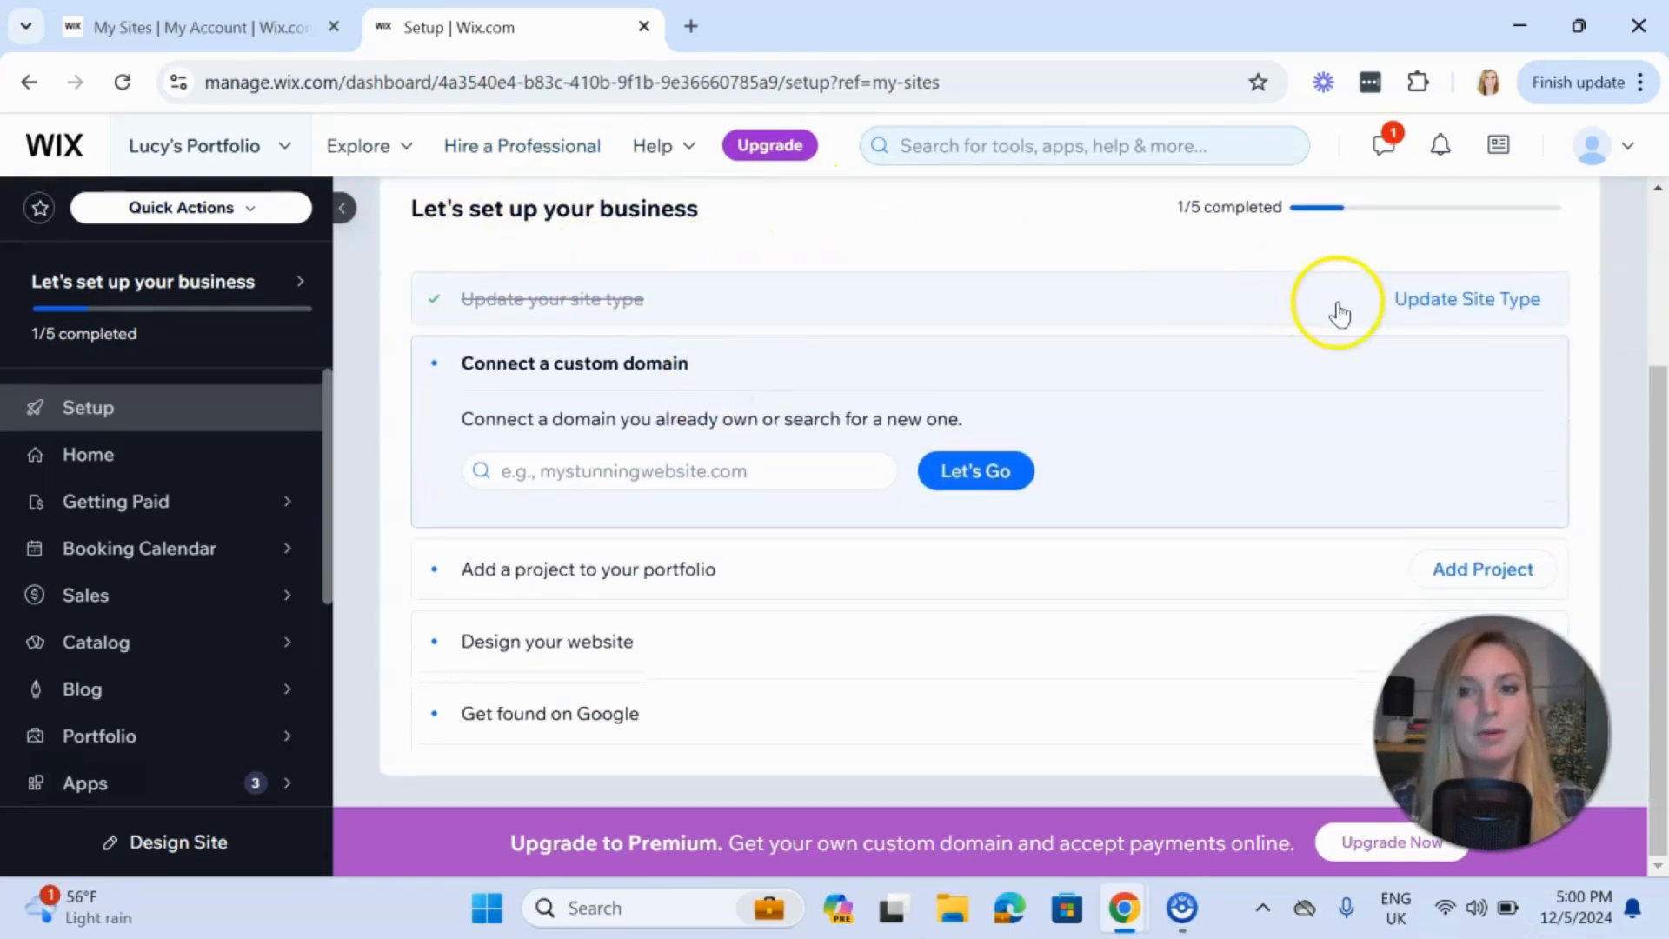
pyautogui.moveTo(1629, 410)
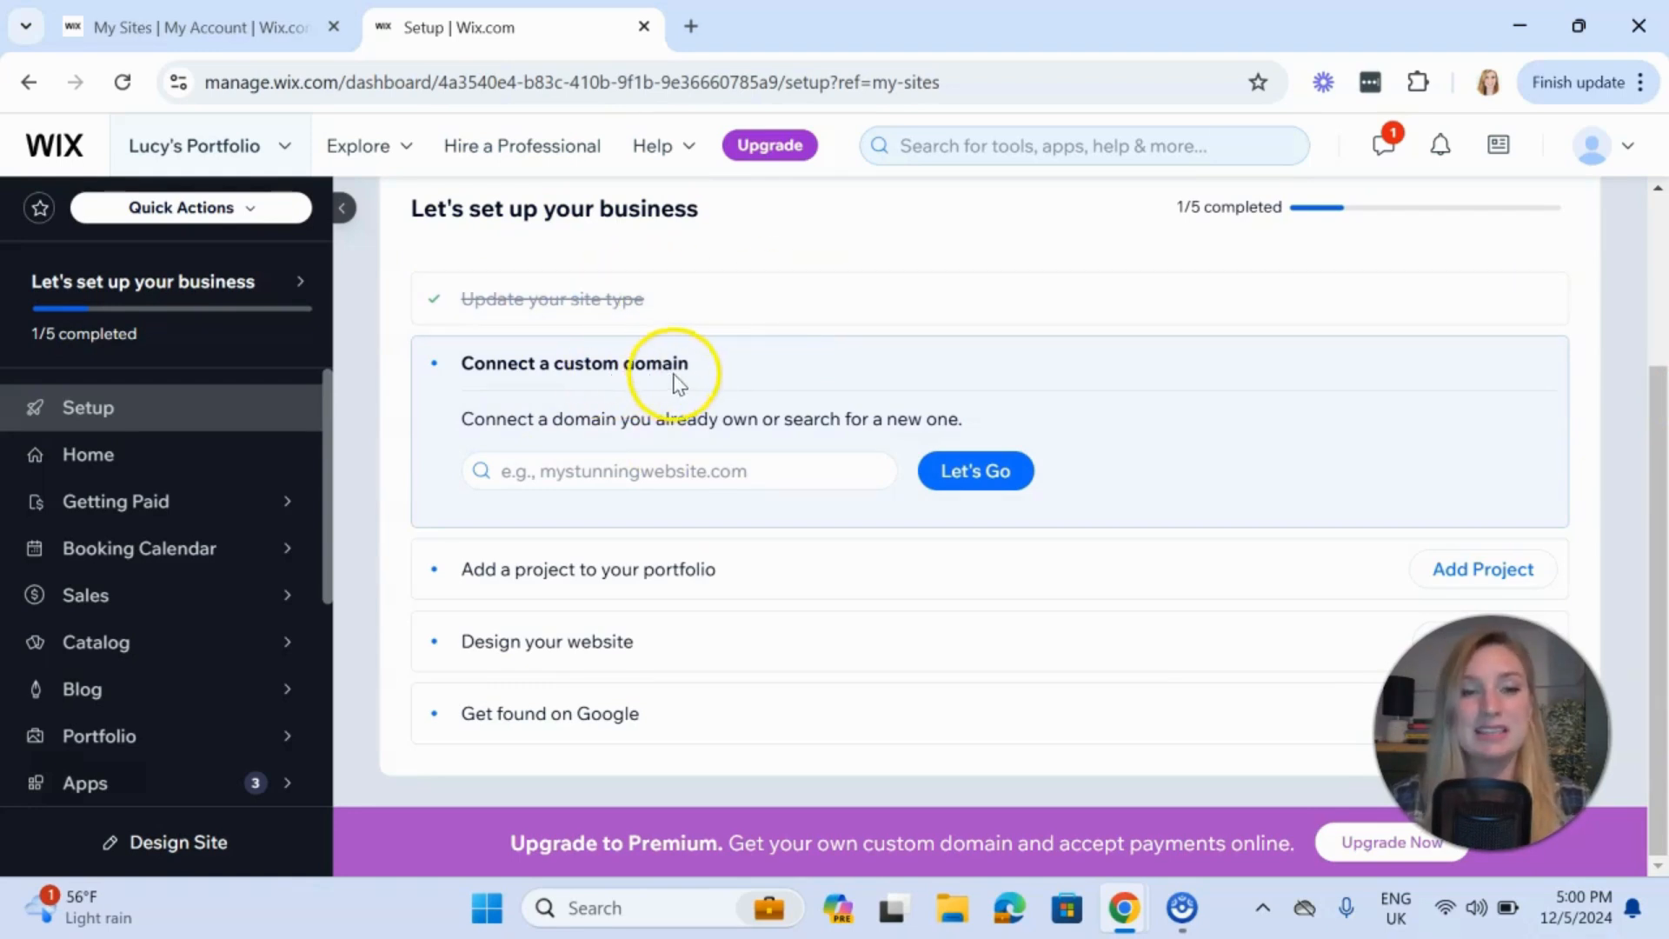
pyautogui.moveTo(1128, 396)
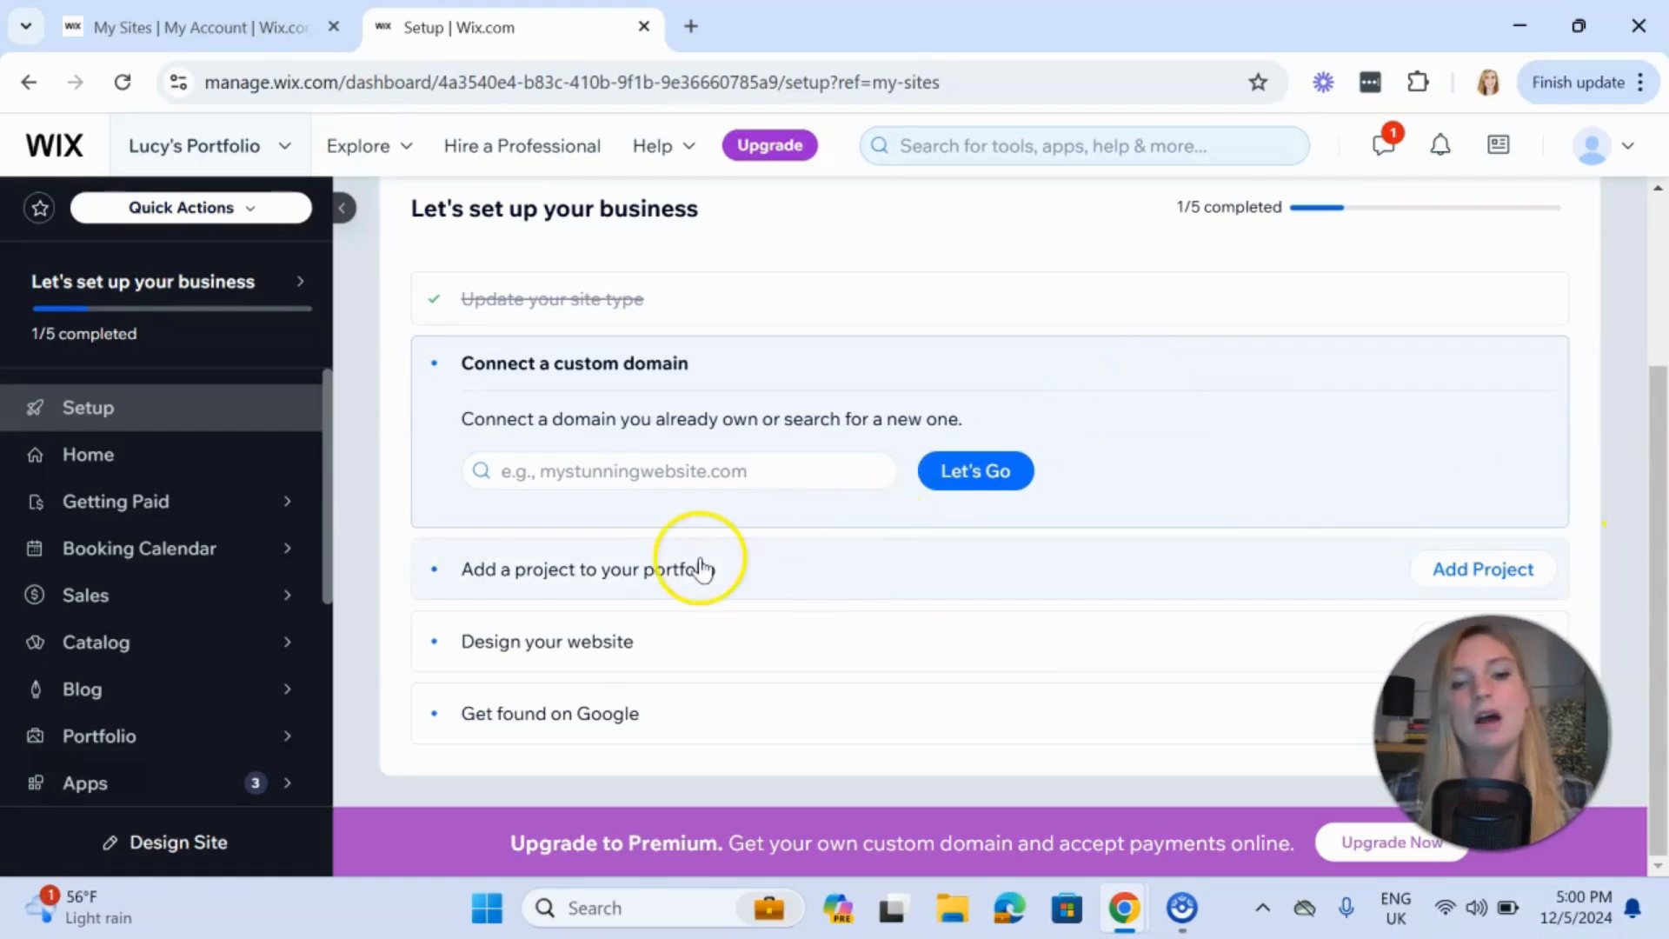
pyautogui.moveTo(1091, 563)
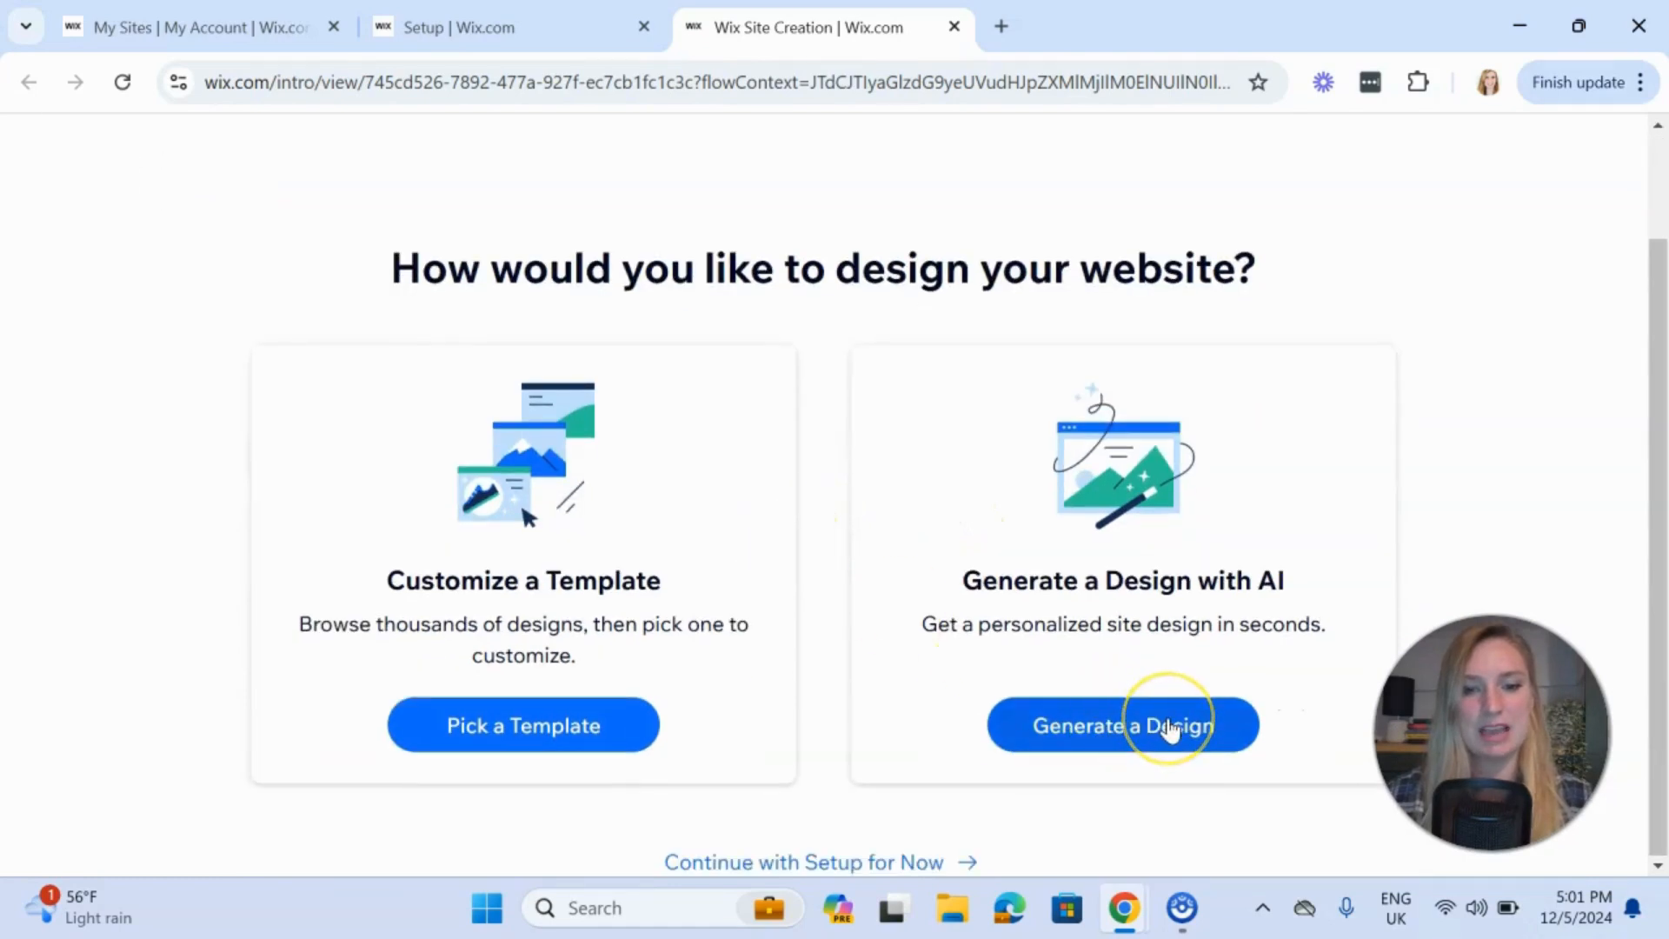
# Have AI generate the first site design
pyautogui.click(1121, 725)
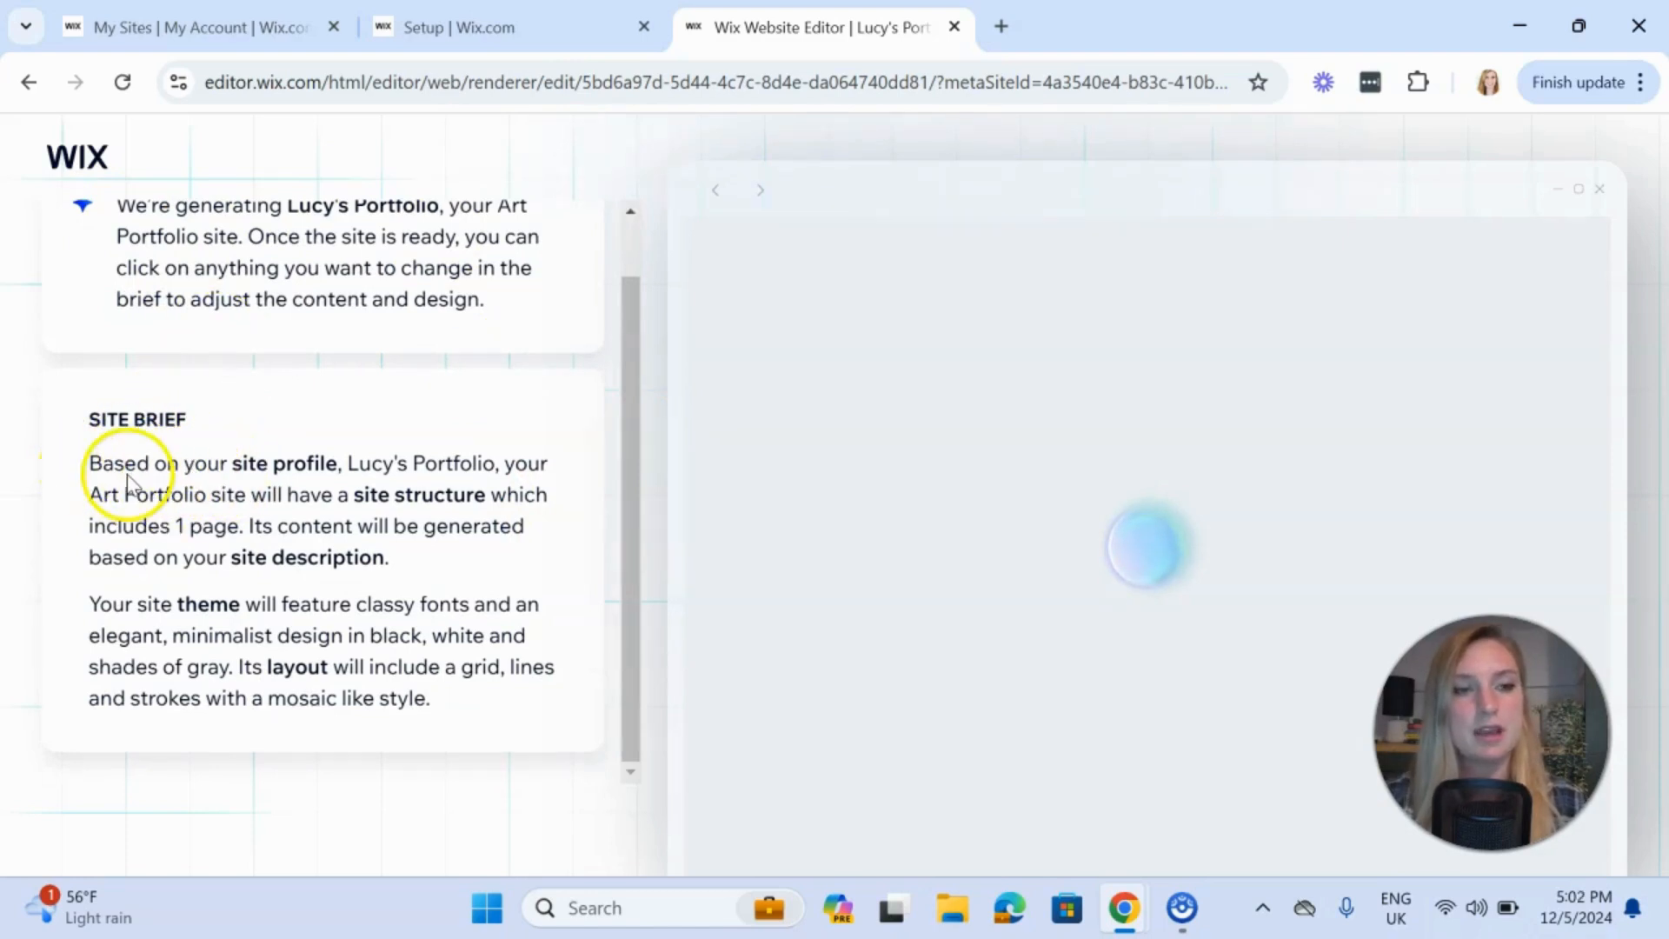
pyautogui.moveTo(425, 537)
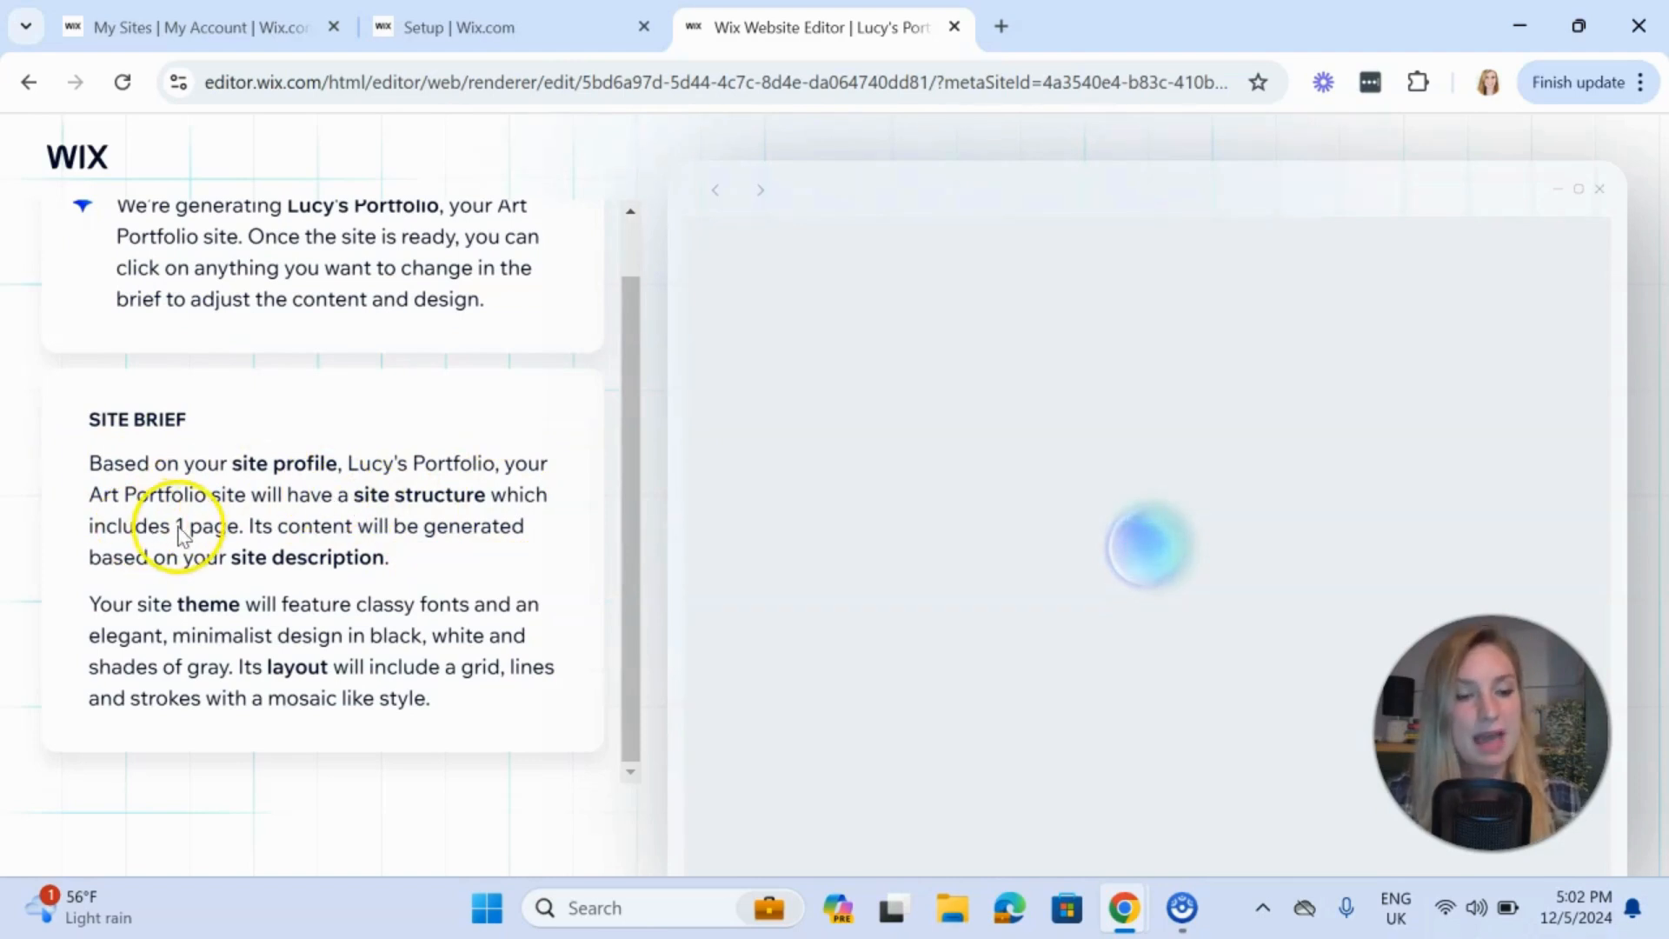
pyautogui.moveTo(548, 529)
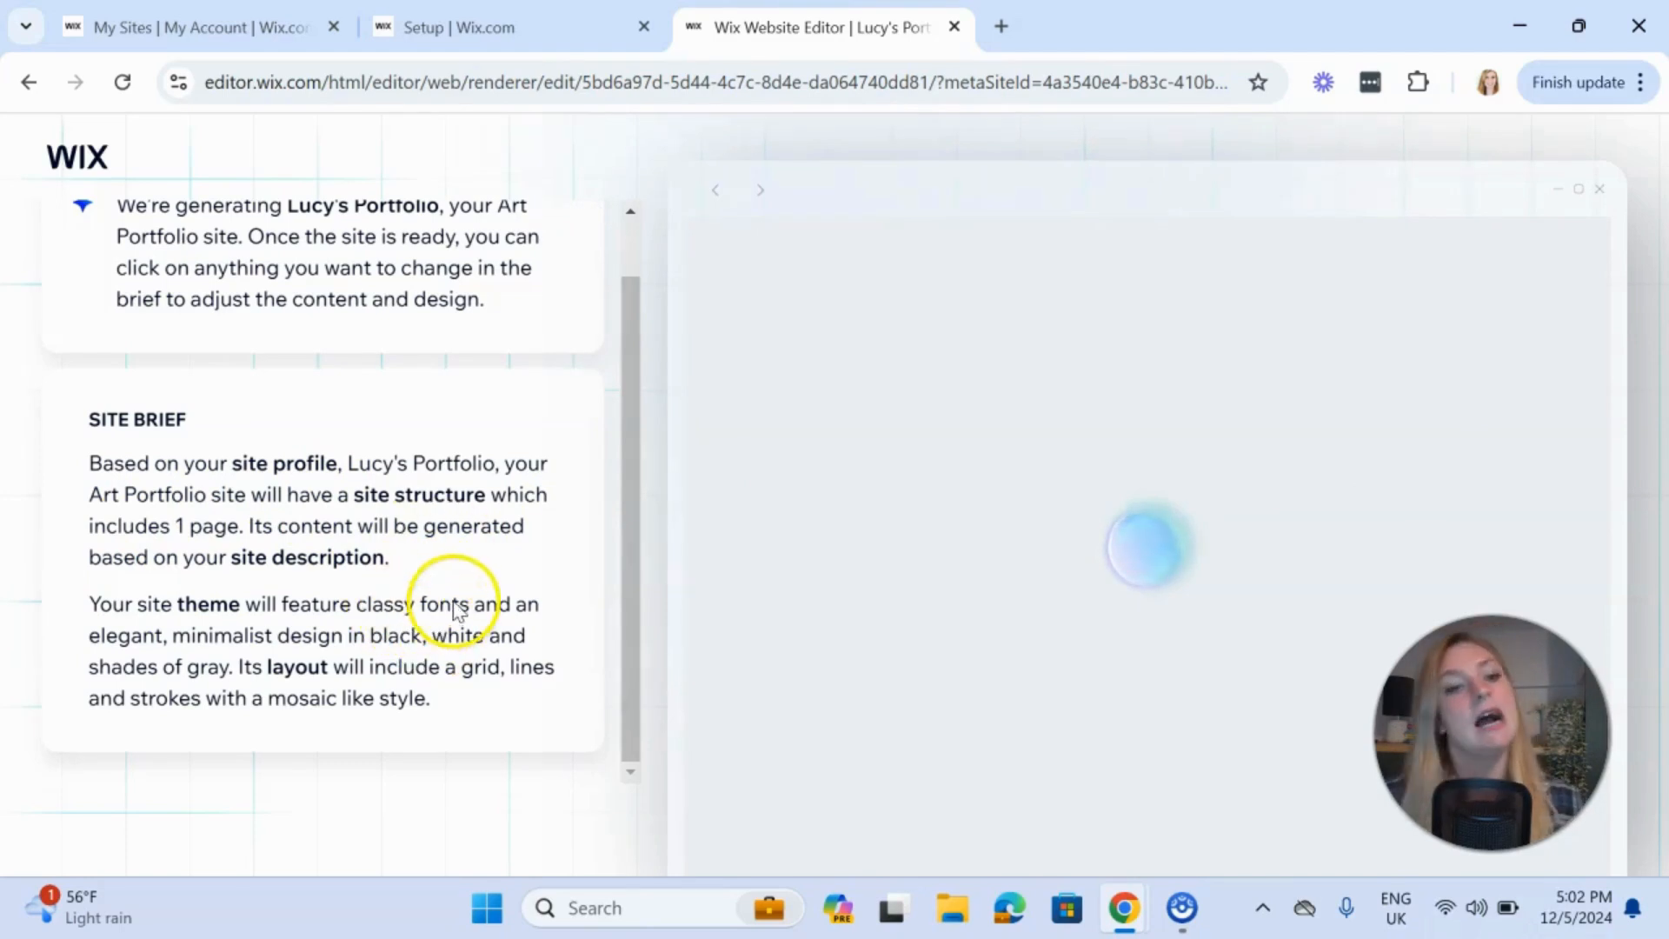
pyautogui.moveTo(500, 506)
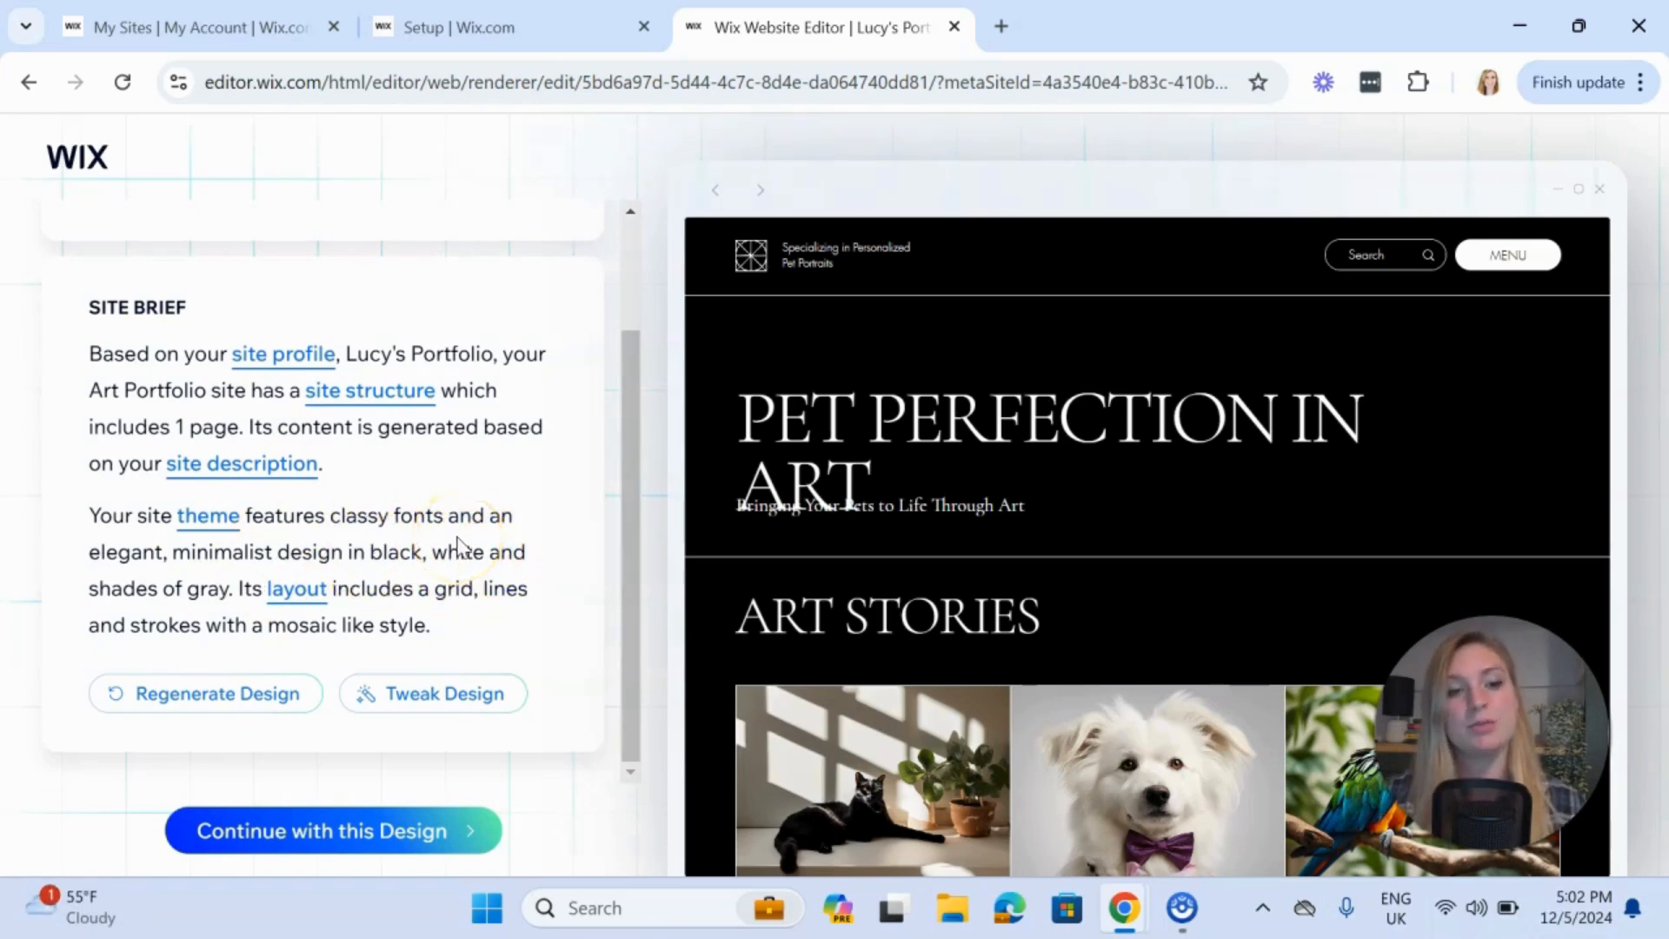
pyautogui.moveTo(1094, 732)
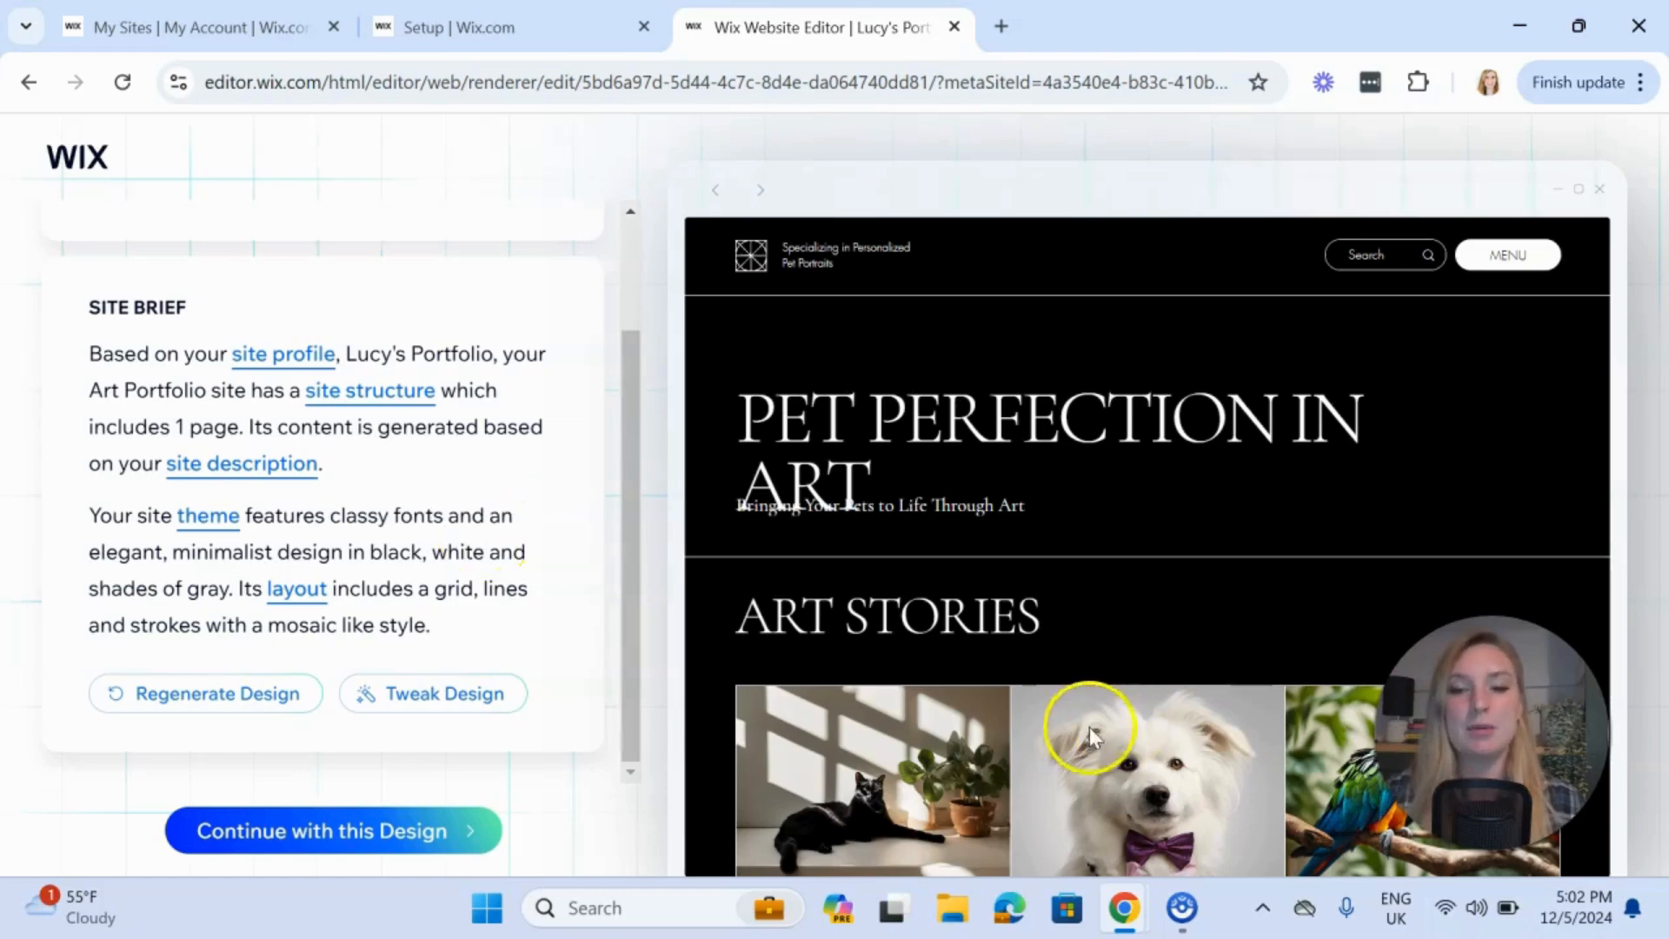
# Scroll through the generated design's stories, services, gallery and footer
pyautogui.scroll(-3)
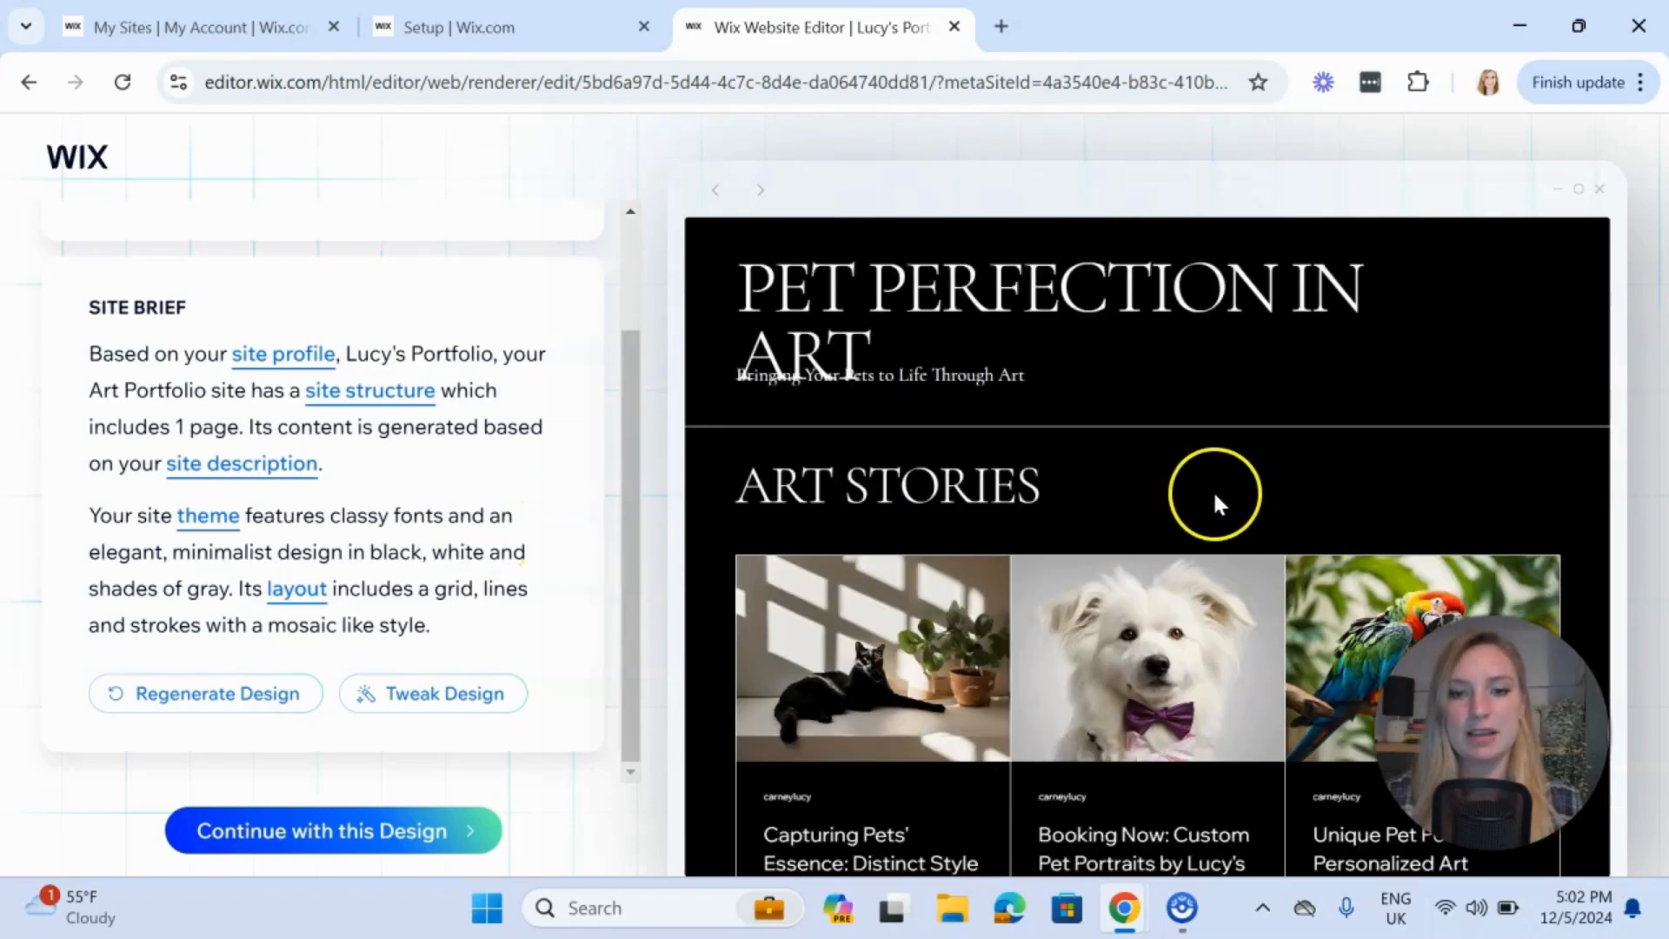
pyautogui.scroll(-3)
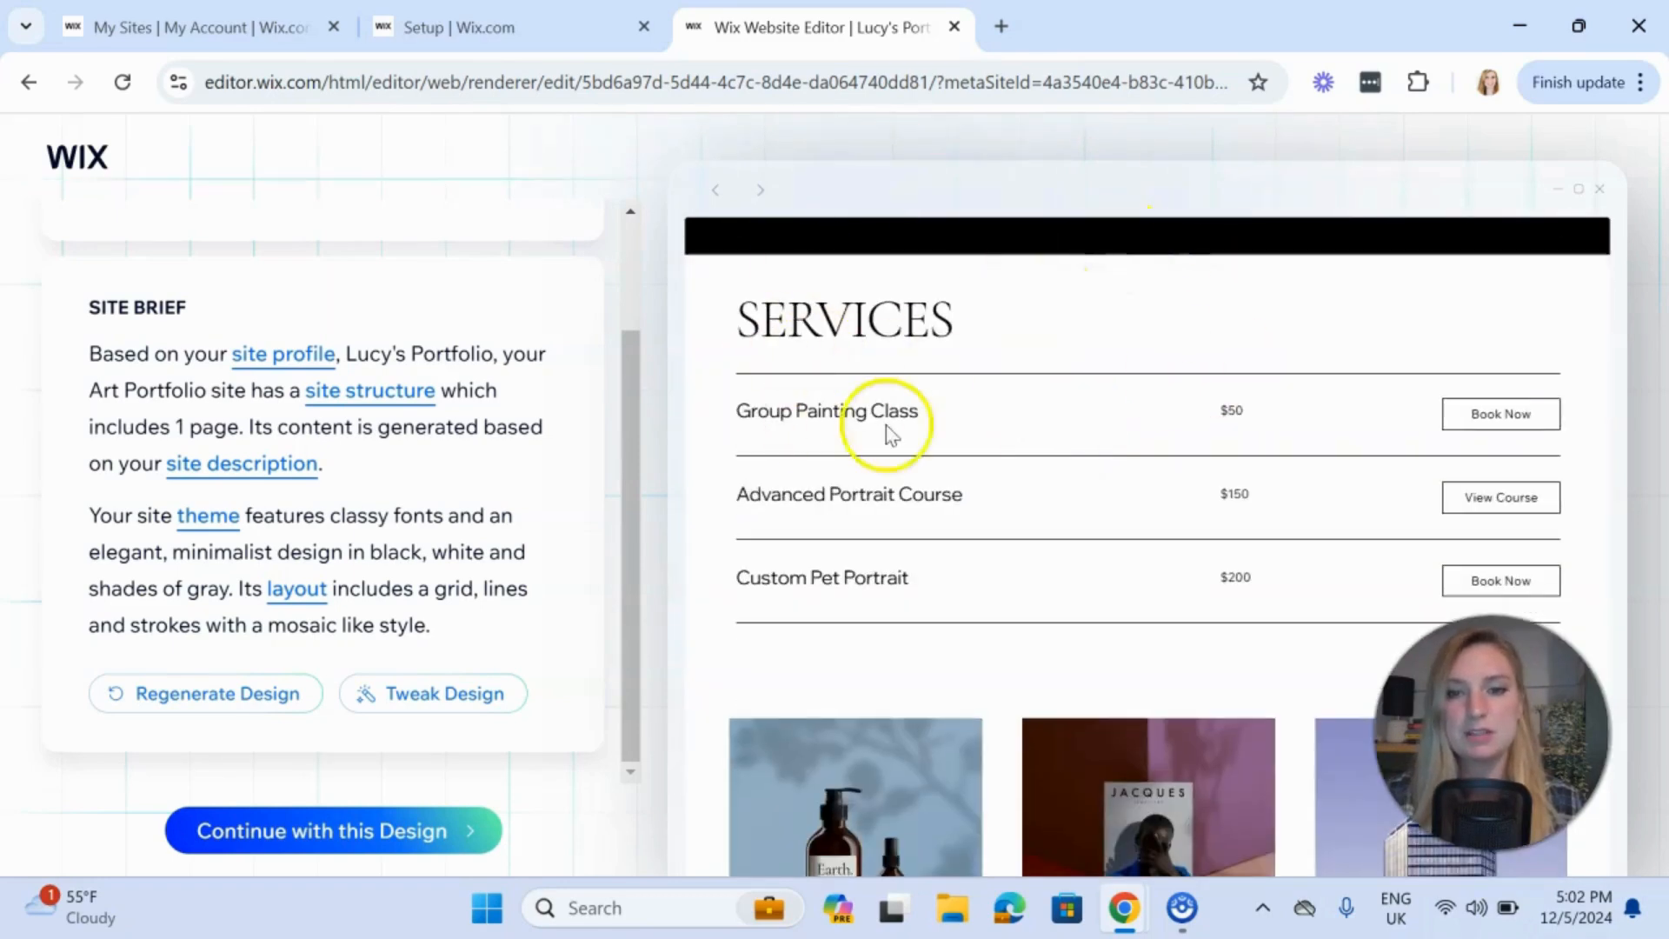
pyautogui.scroll(-3)
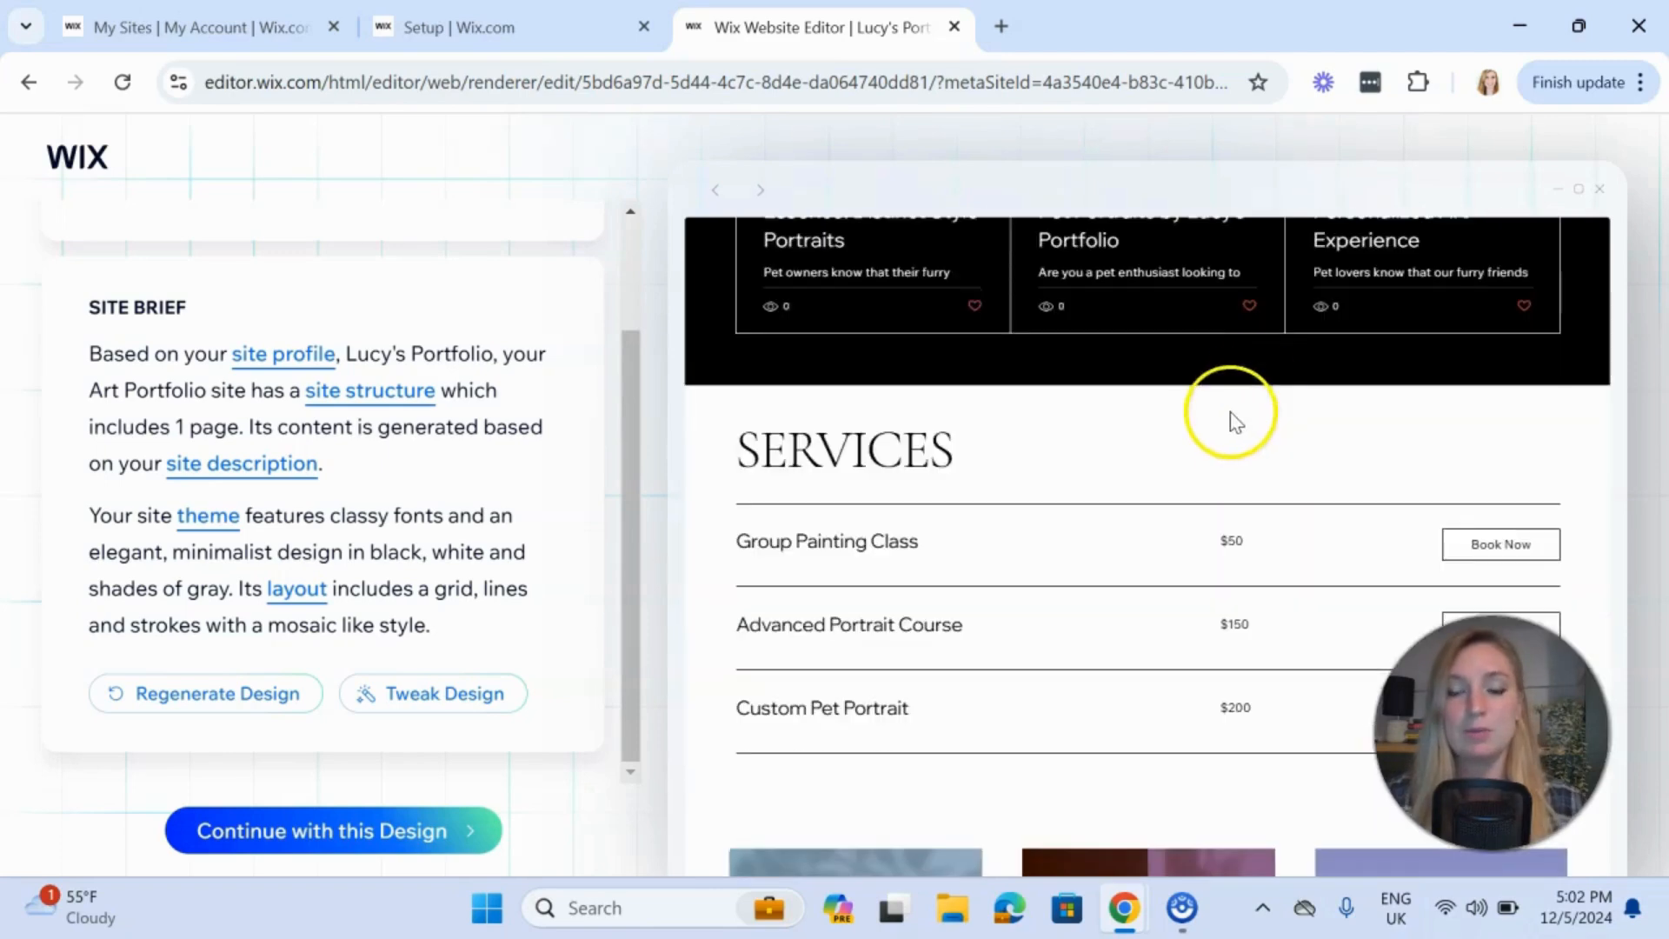
pyautogui.scroll(-3)
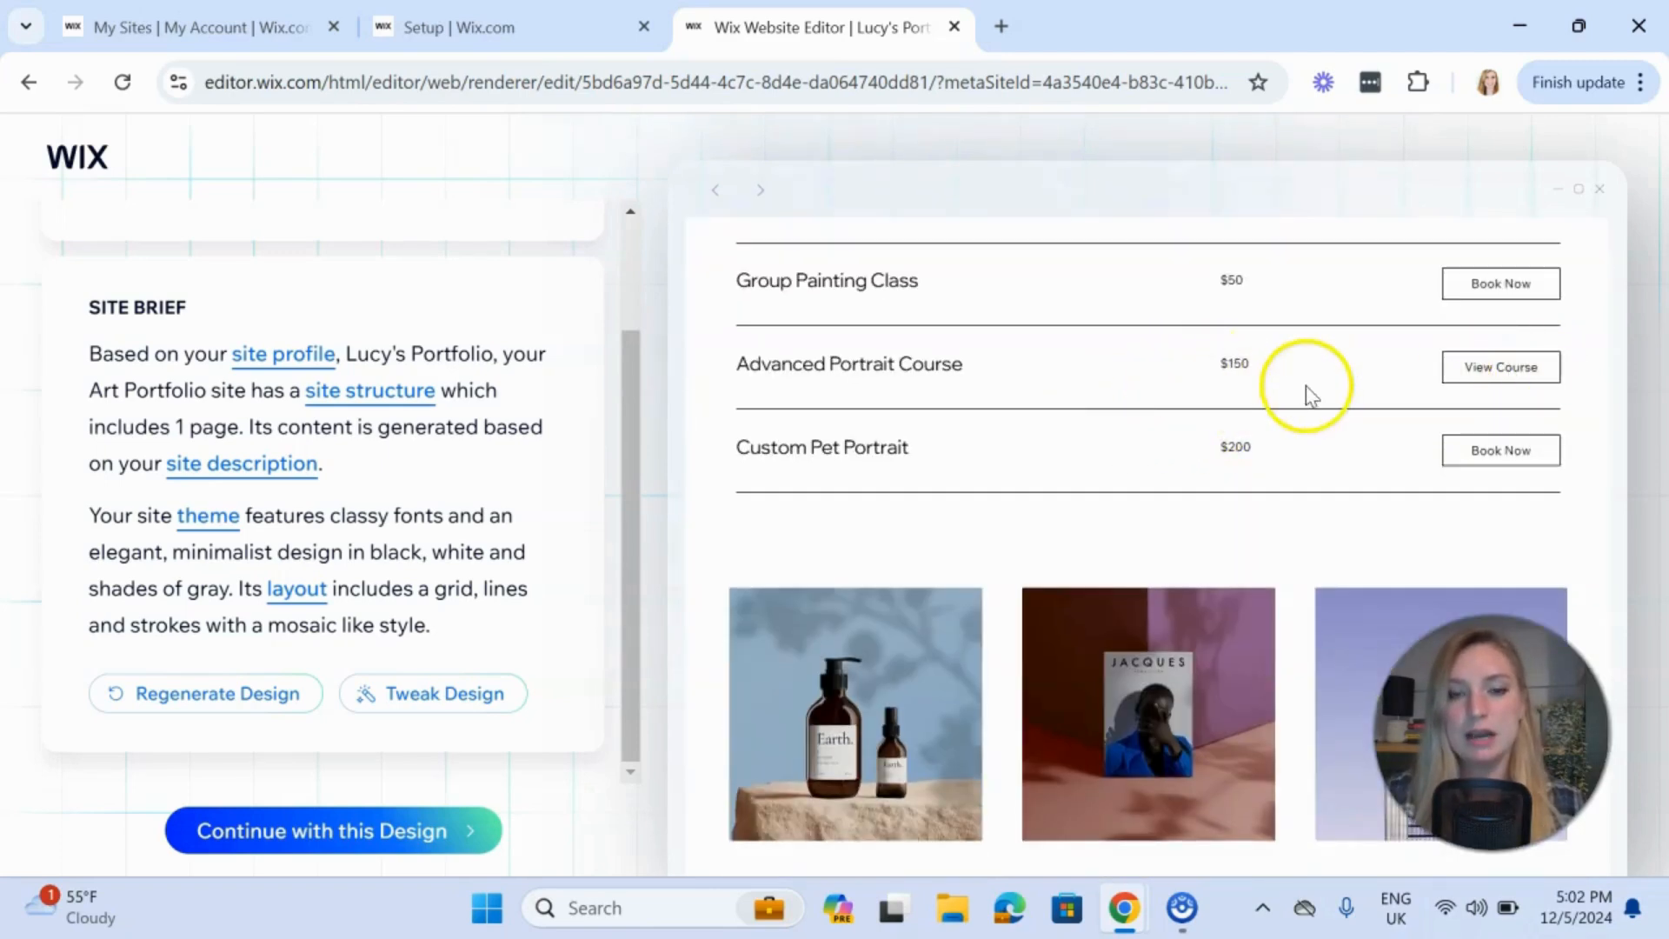
pyautogui.scroll(-3)
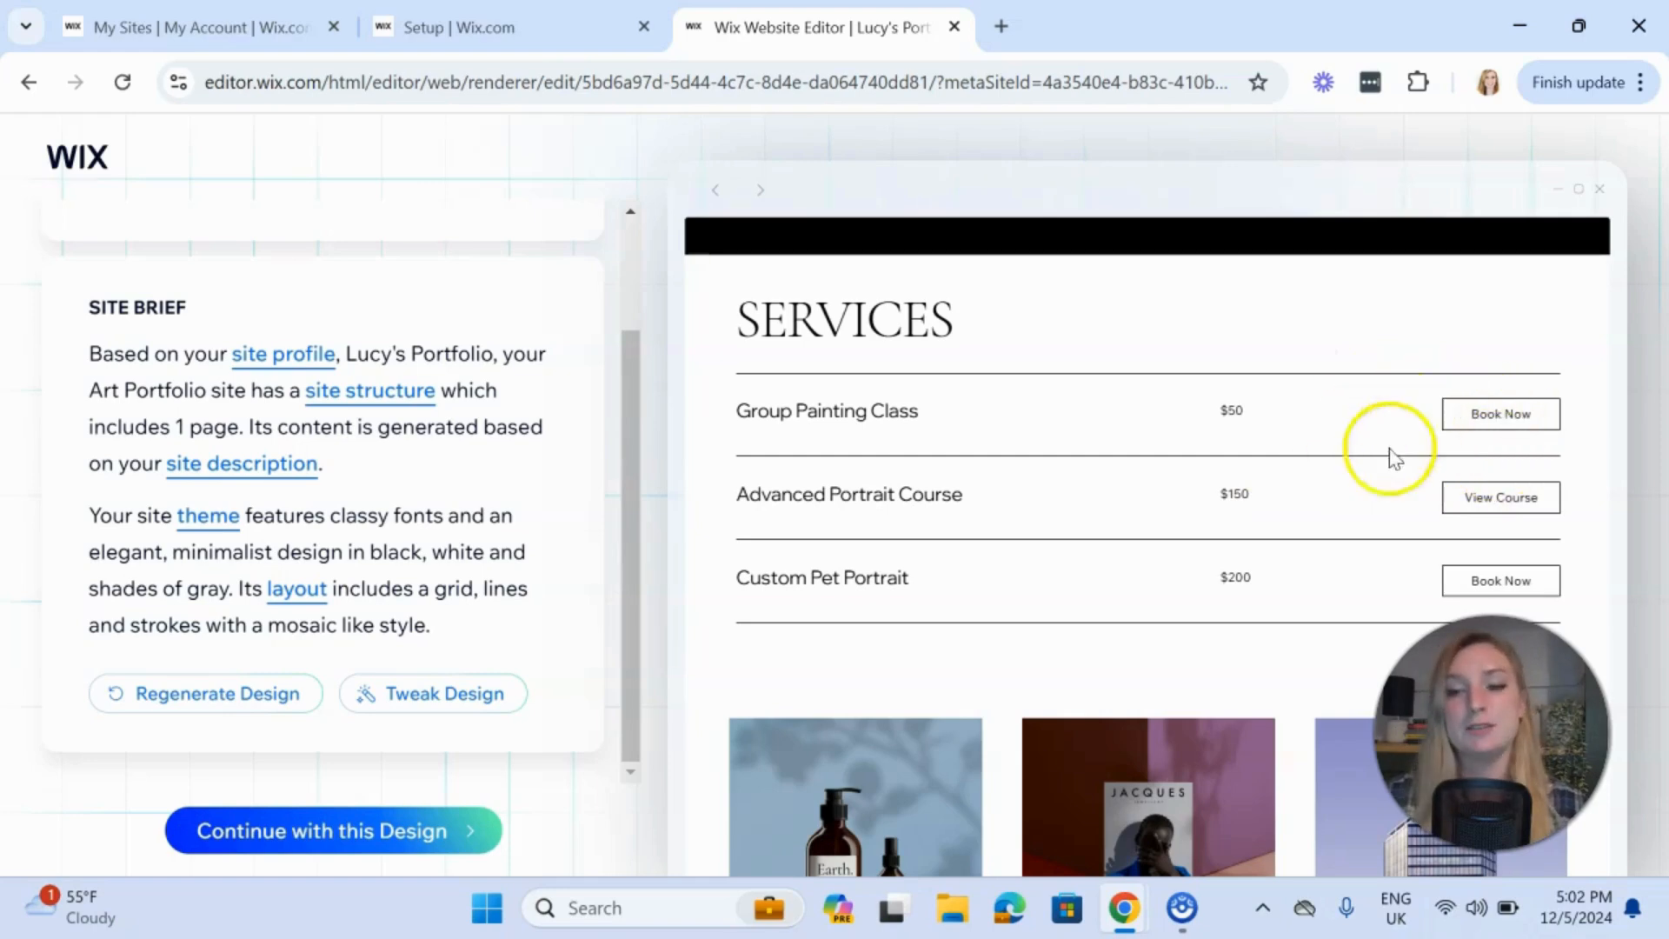
pyautogui.scroll(-3)
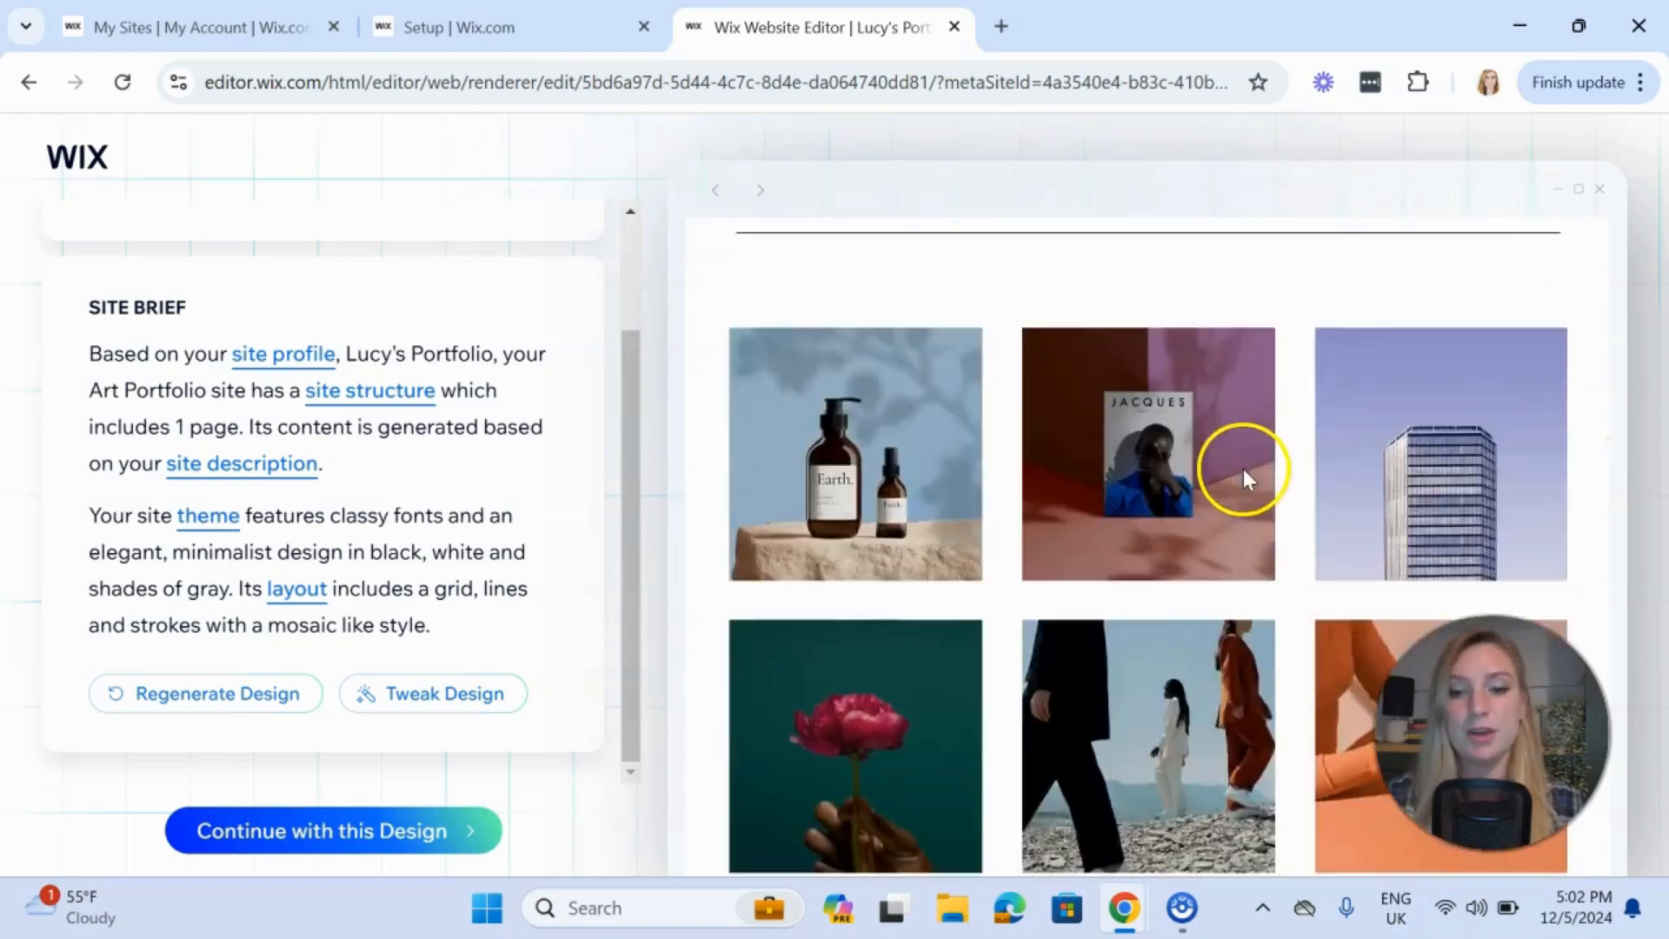
pyautogui.scroll(-3)
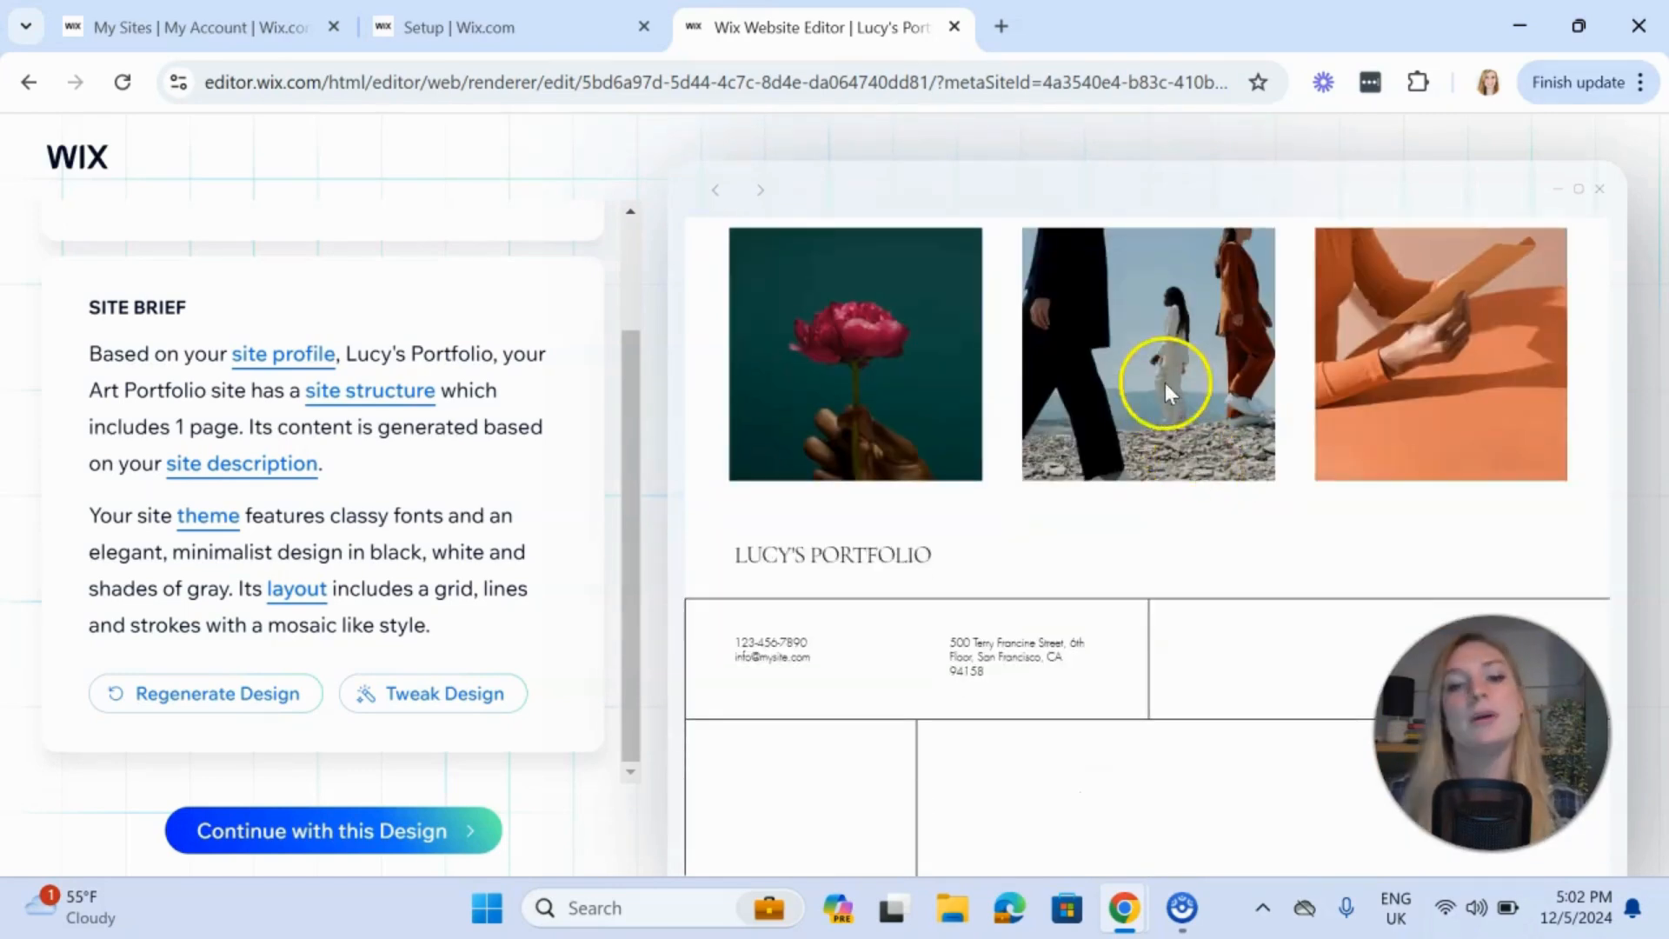
pyautogui.scroll(-3)
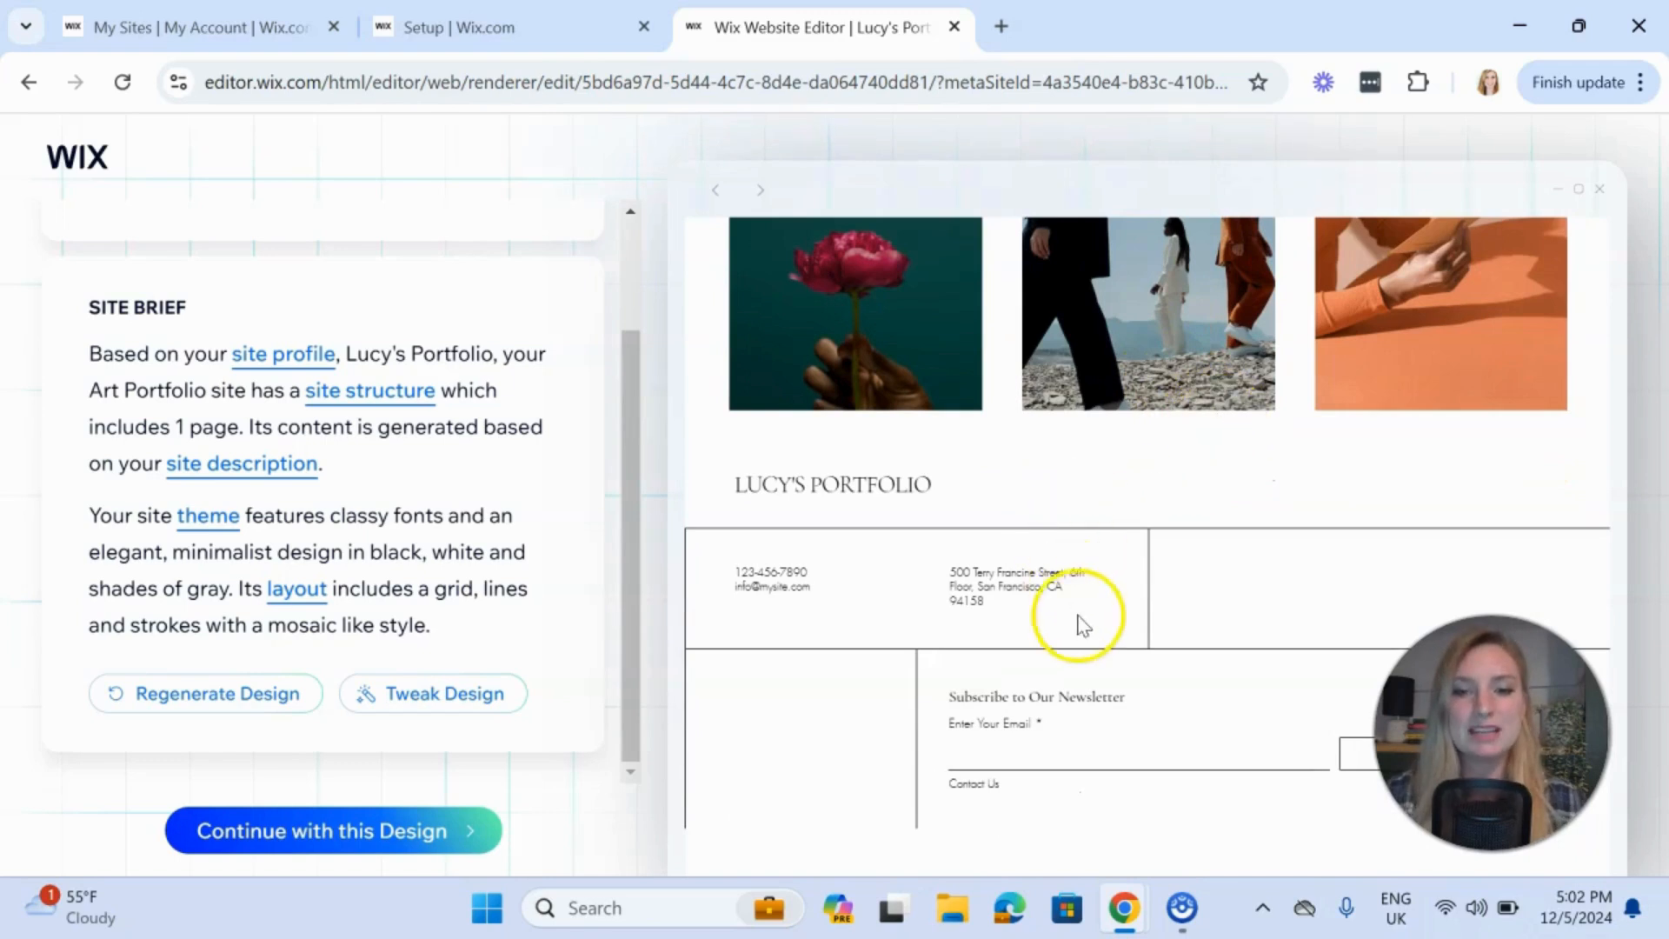
pyautogui.moveTo(811, 561)
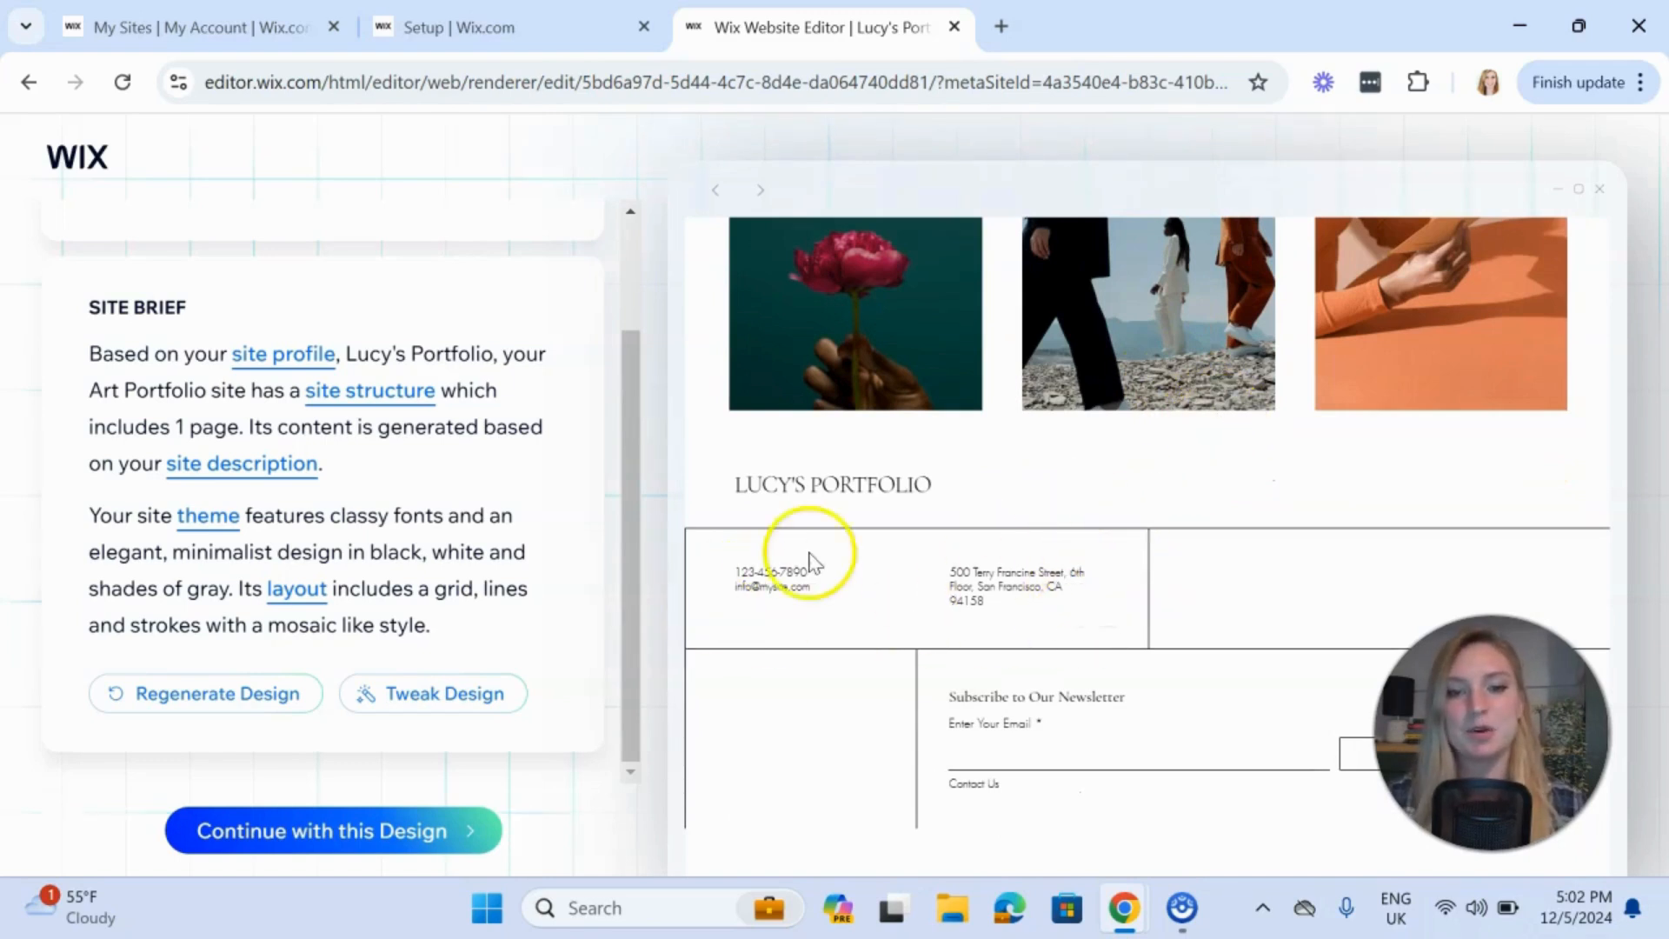
pyautogui.moveTo(1099, 746)
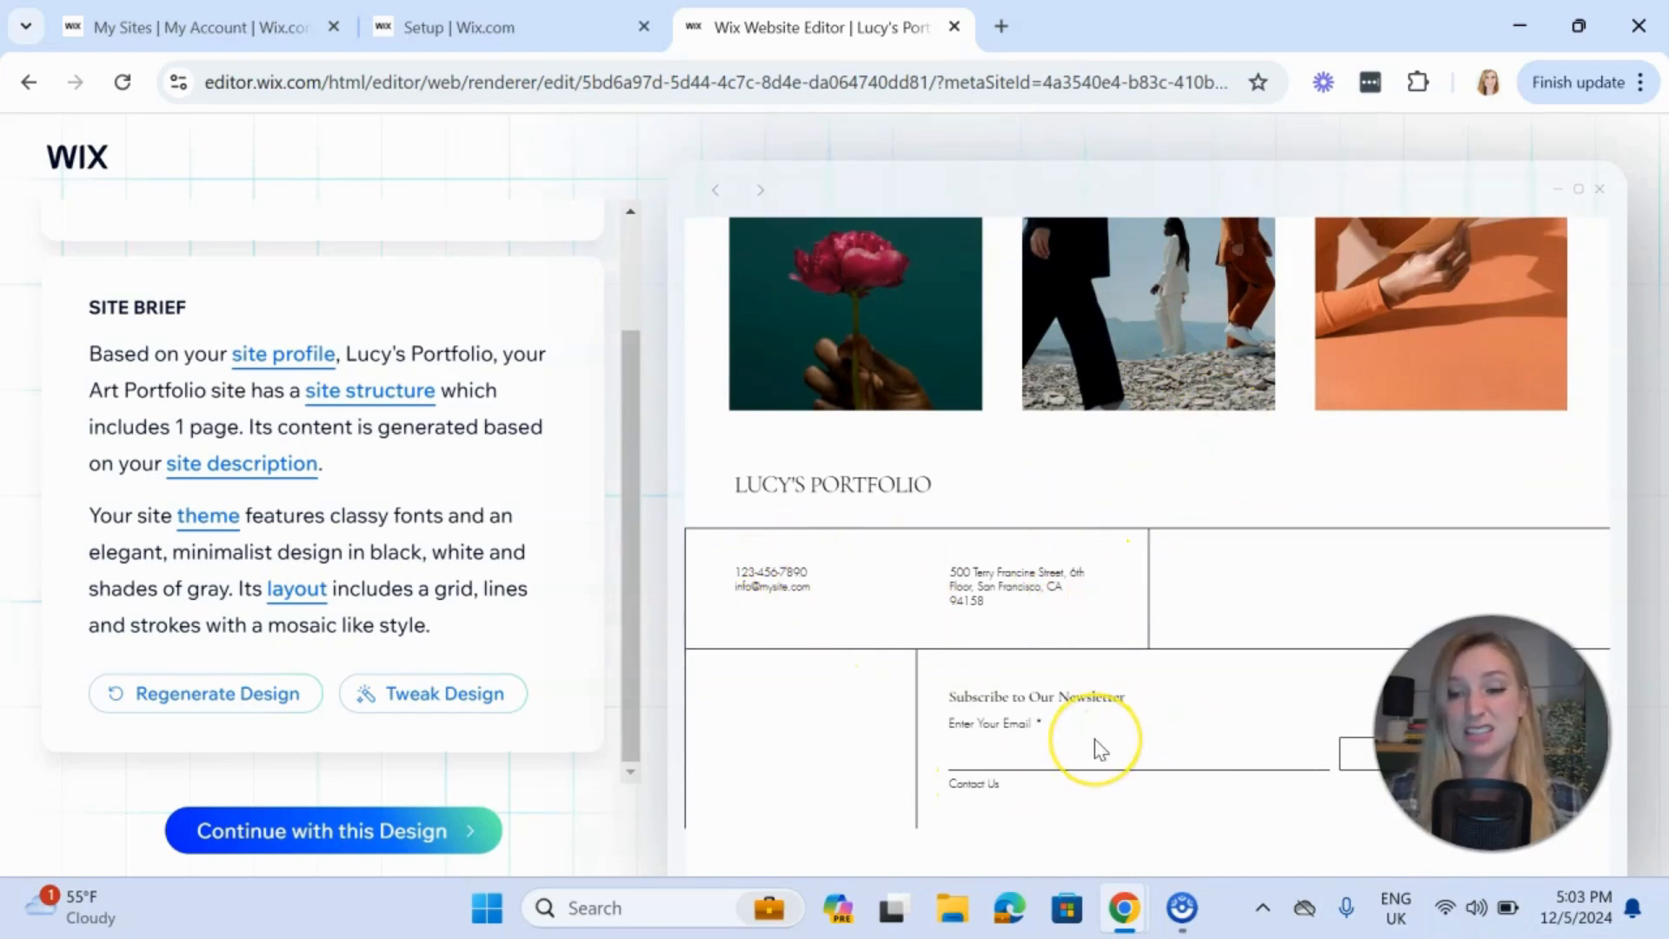
pyautogui.moveTo(1107, 699)
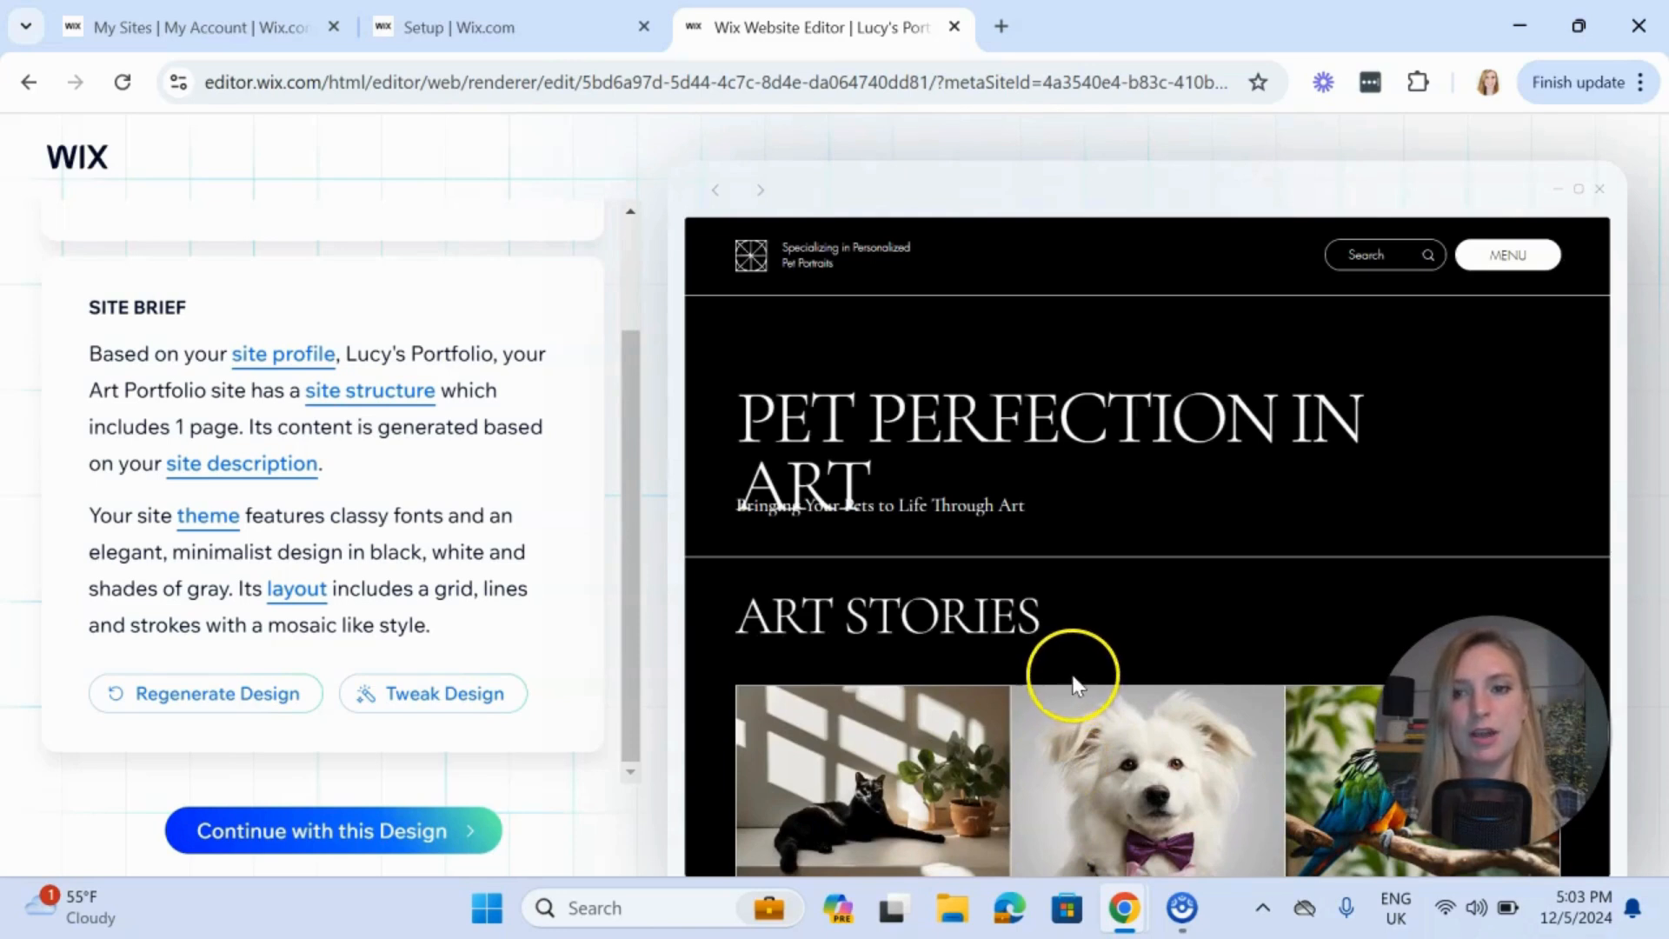
pyautogui.moveTo(430, 694)
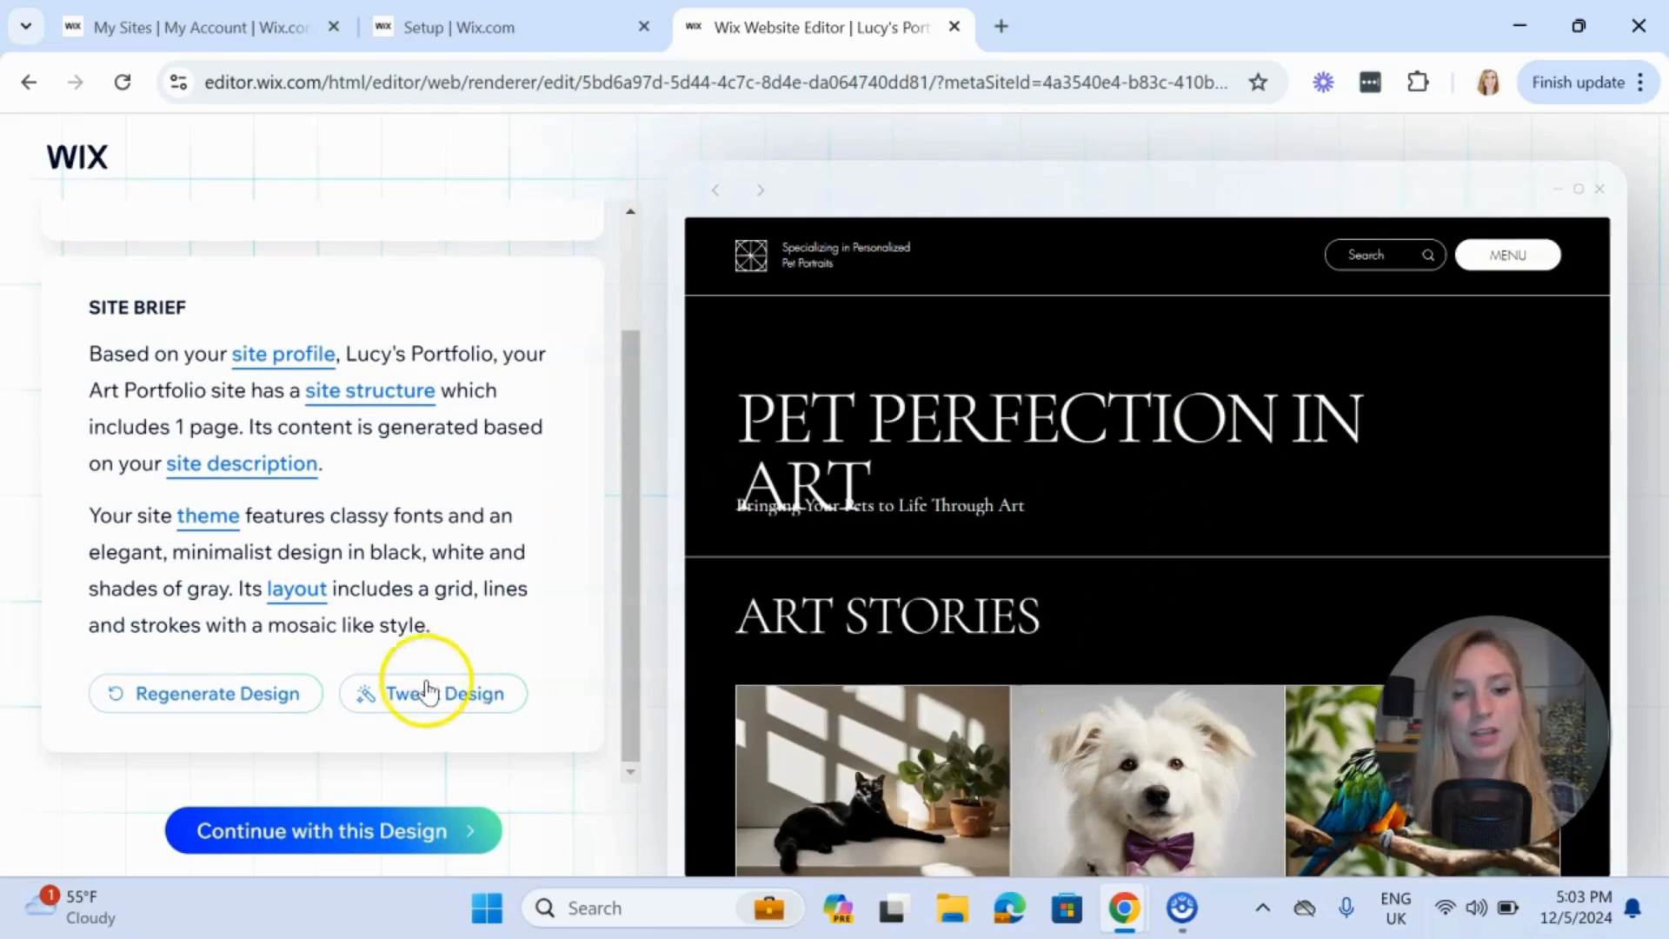
pyautogui.moveTo(557, 596)
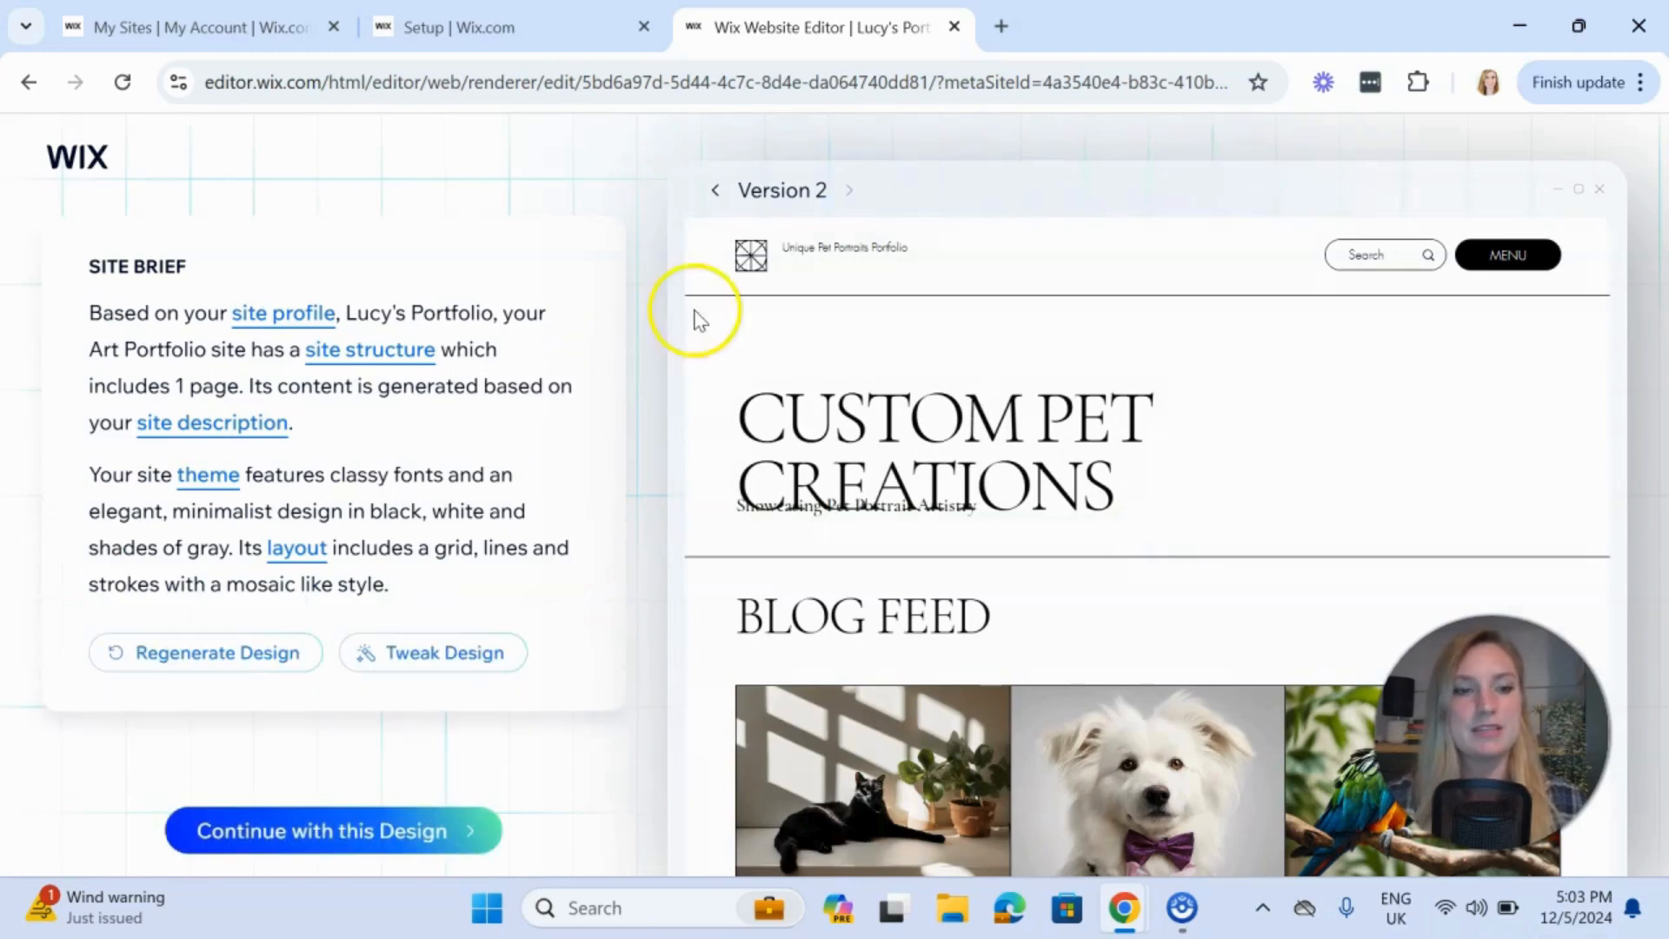
pyautogui.moveTo(1288, 372)
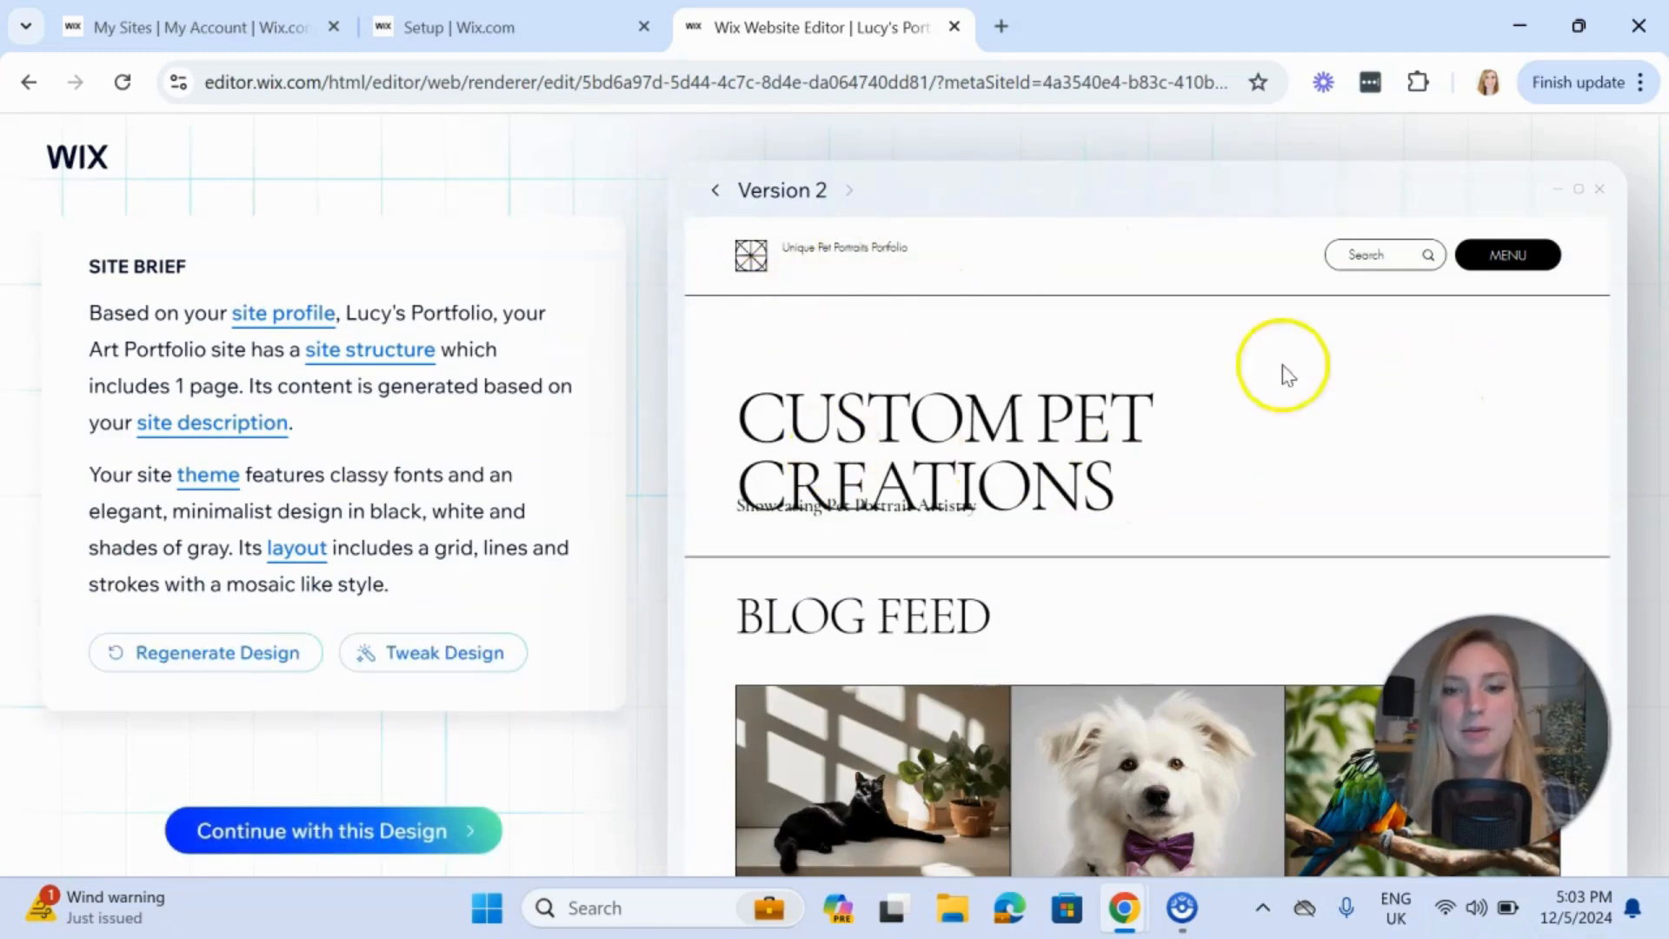
# Review Version 2, then regenerate the whole design with a new theme
pyautogui.scroll(-3)
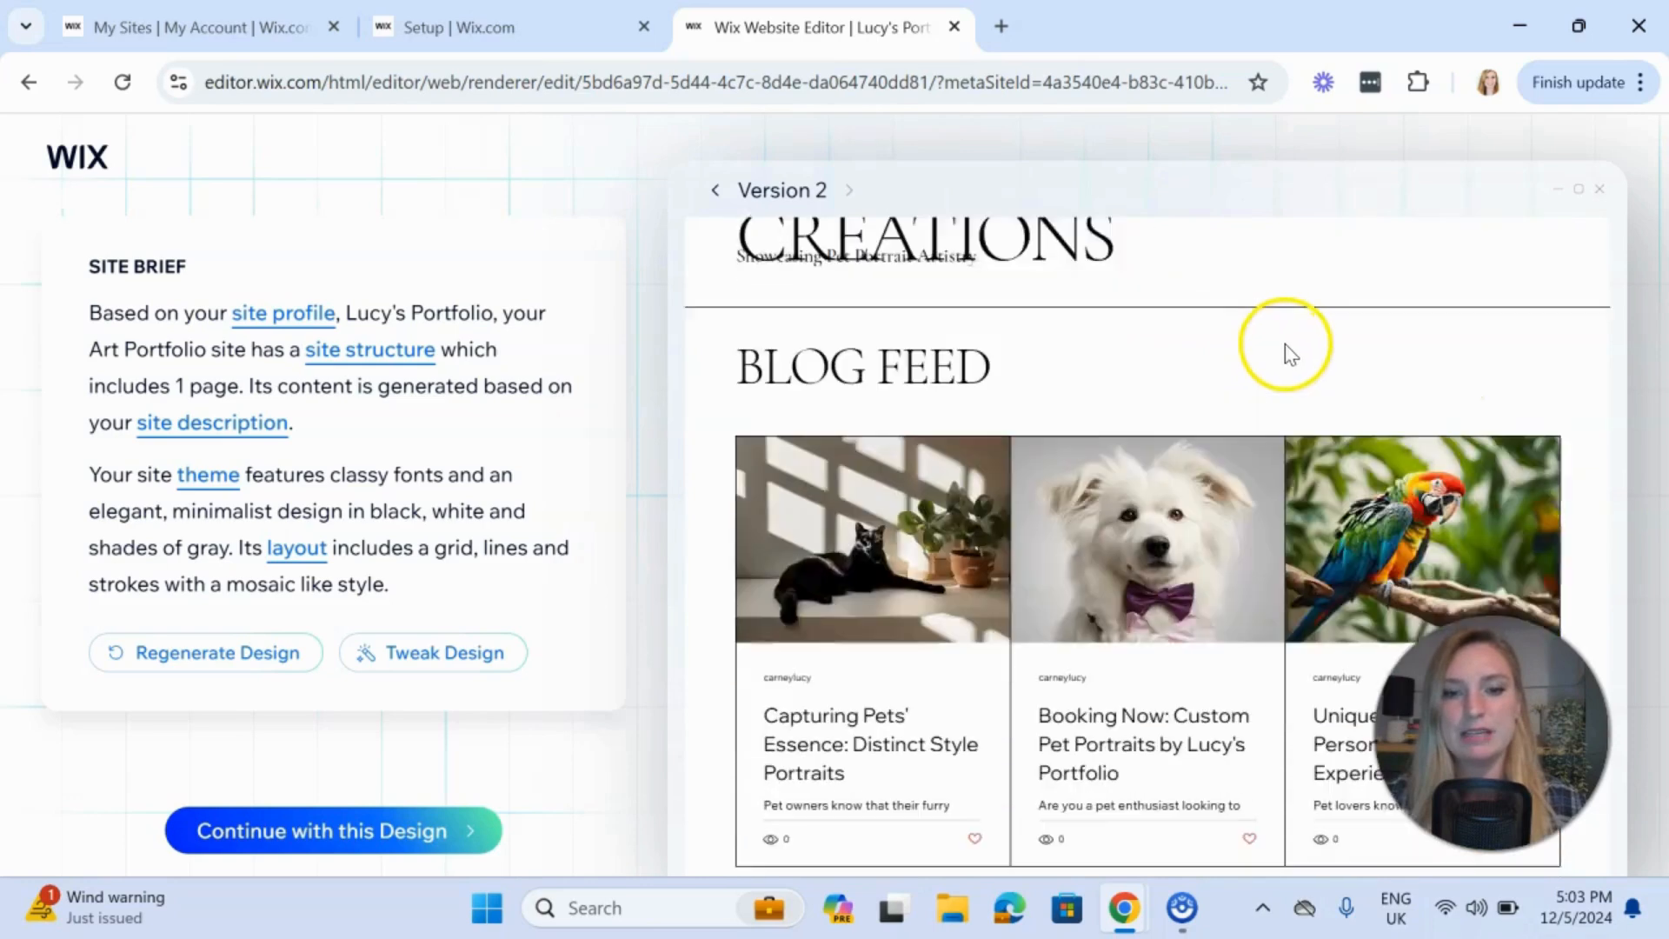
pyautogui.scroll(-3)
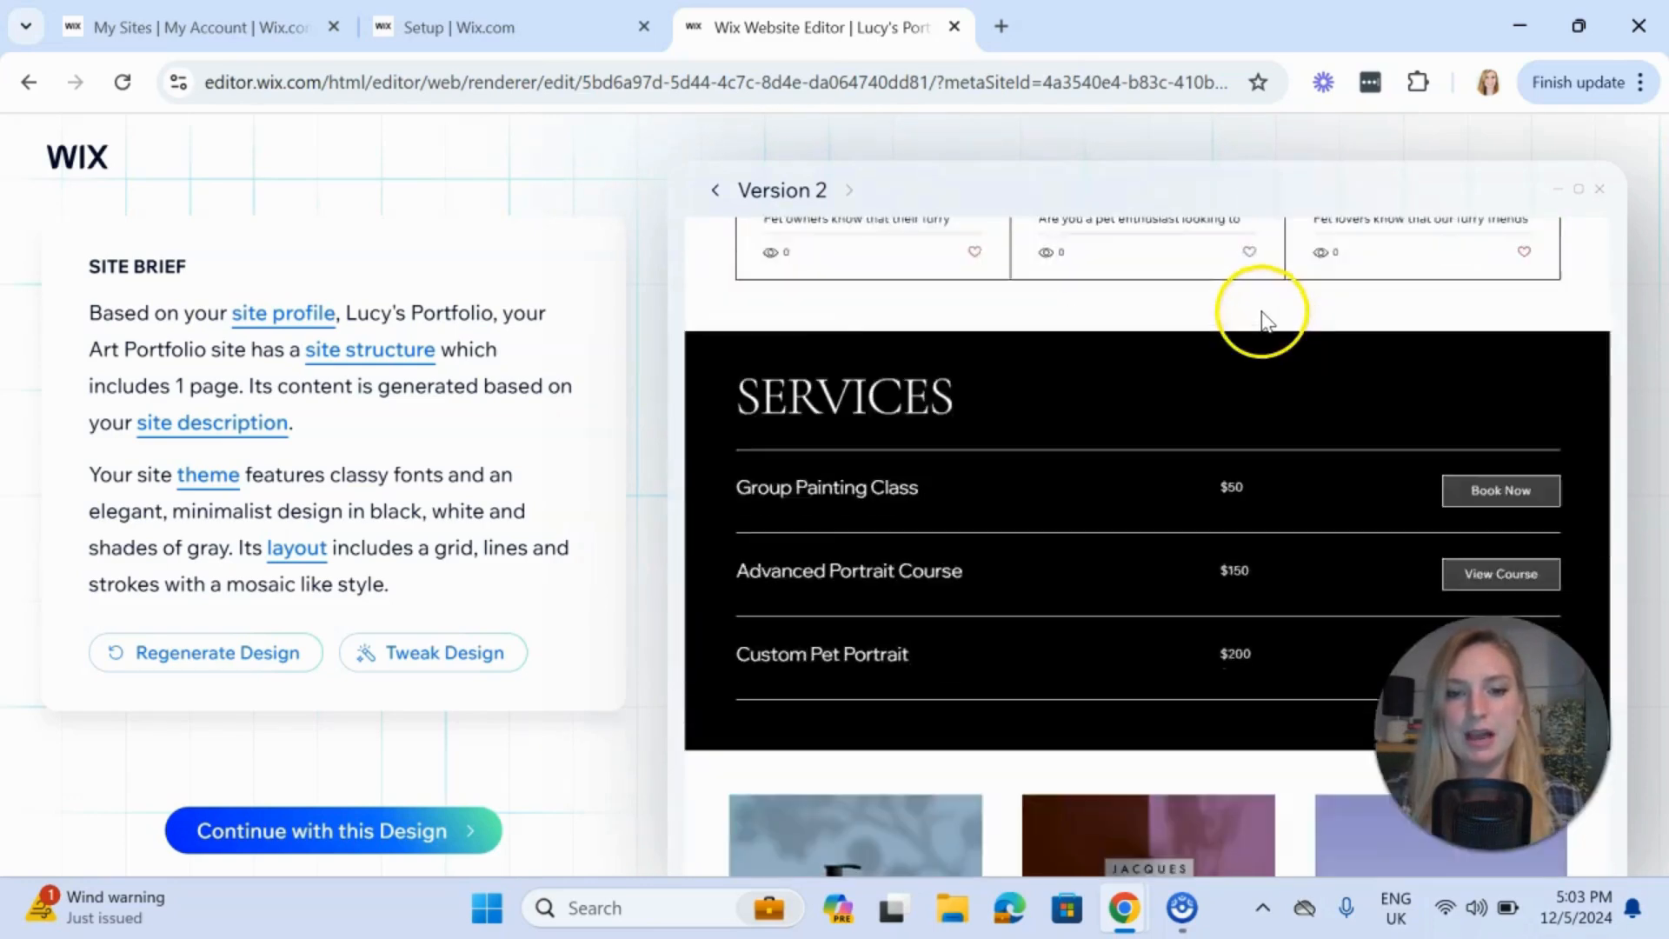
pyautogui.scroll(-3)
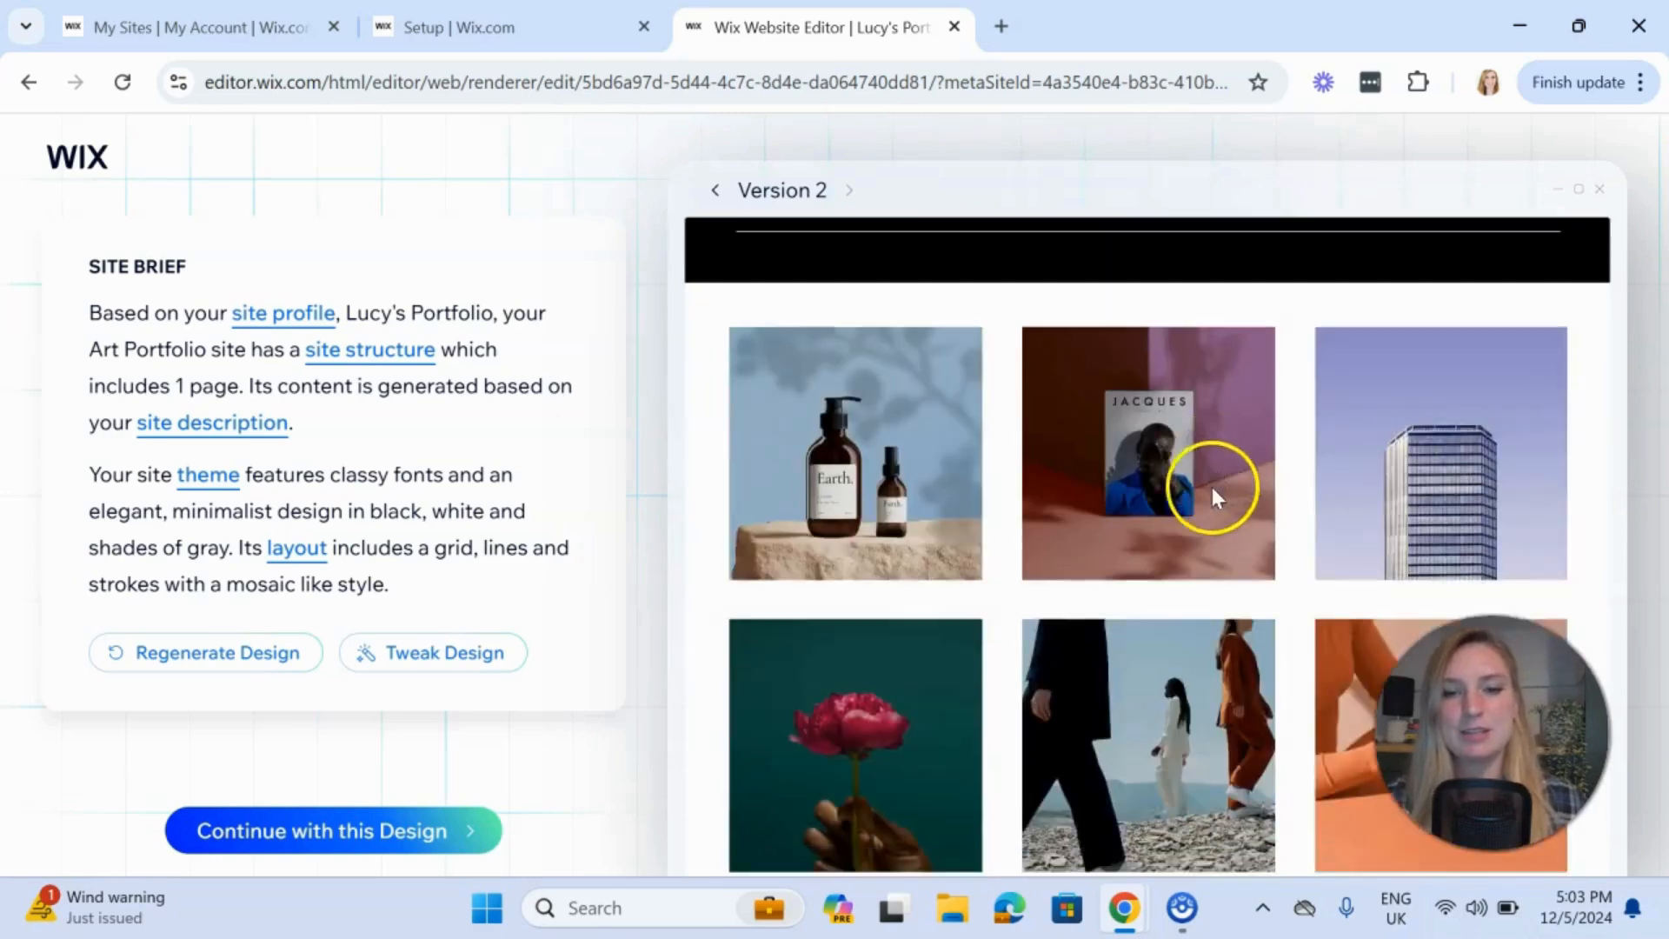
pyautogui.scroll(-3)
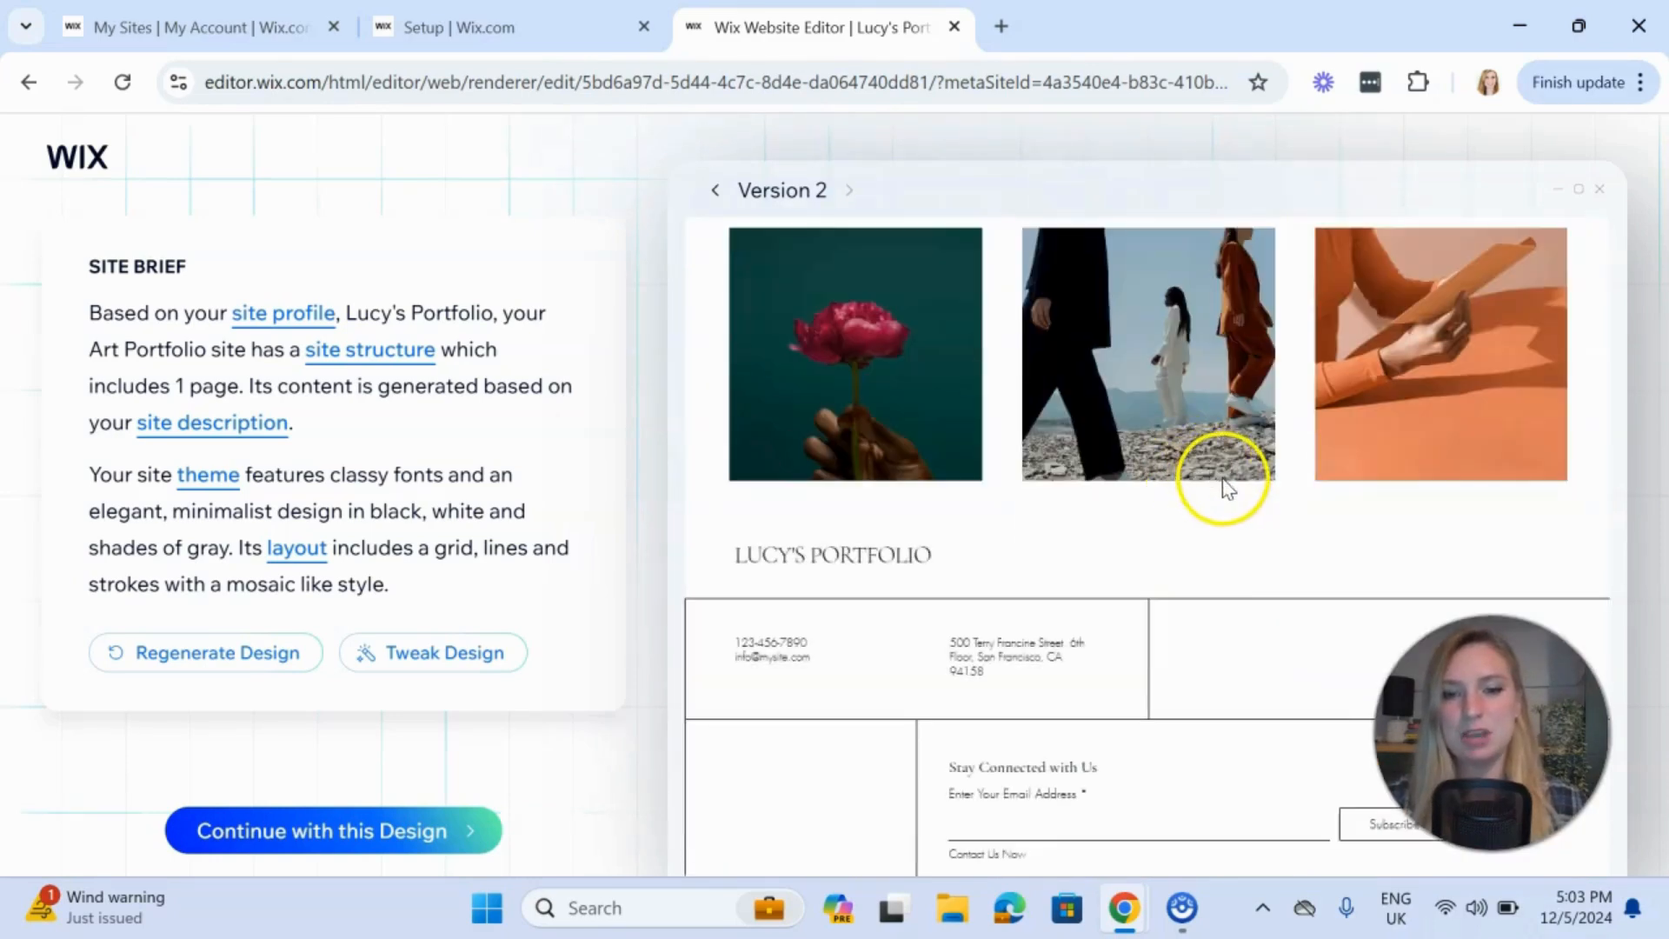
pyautogui.scroll(-3)
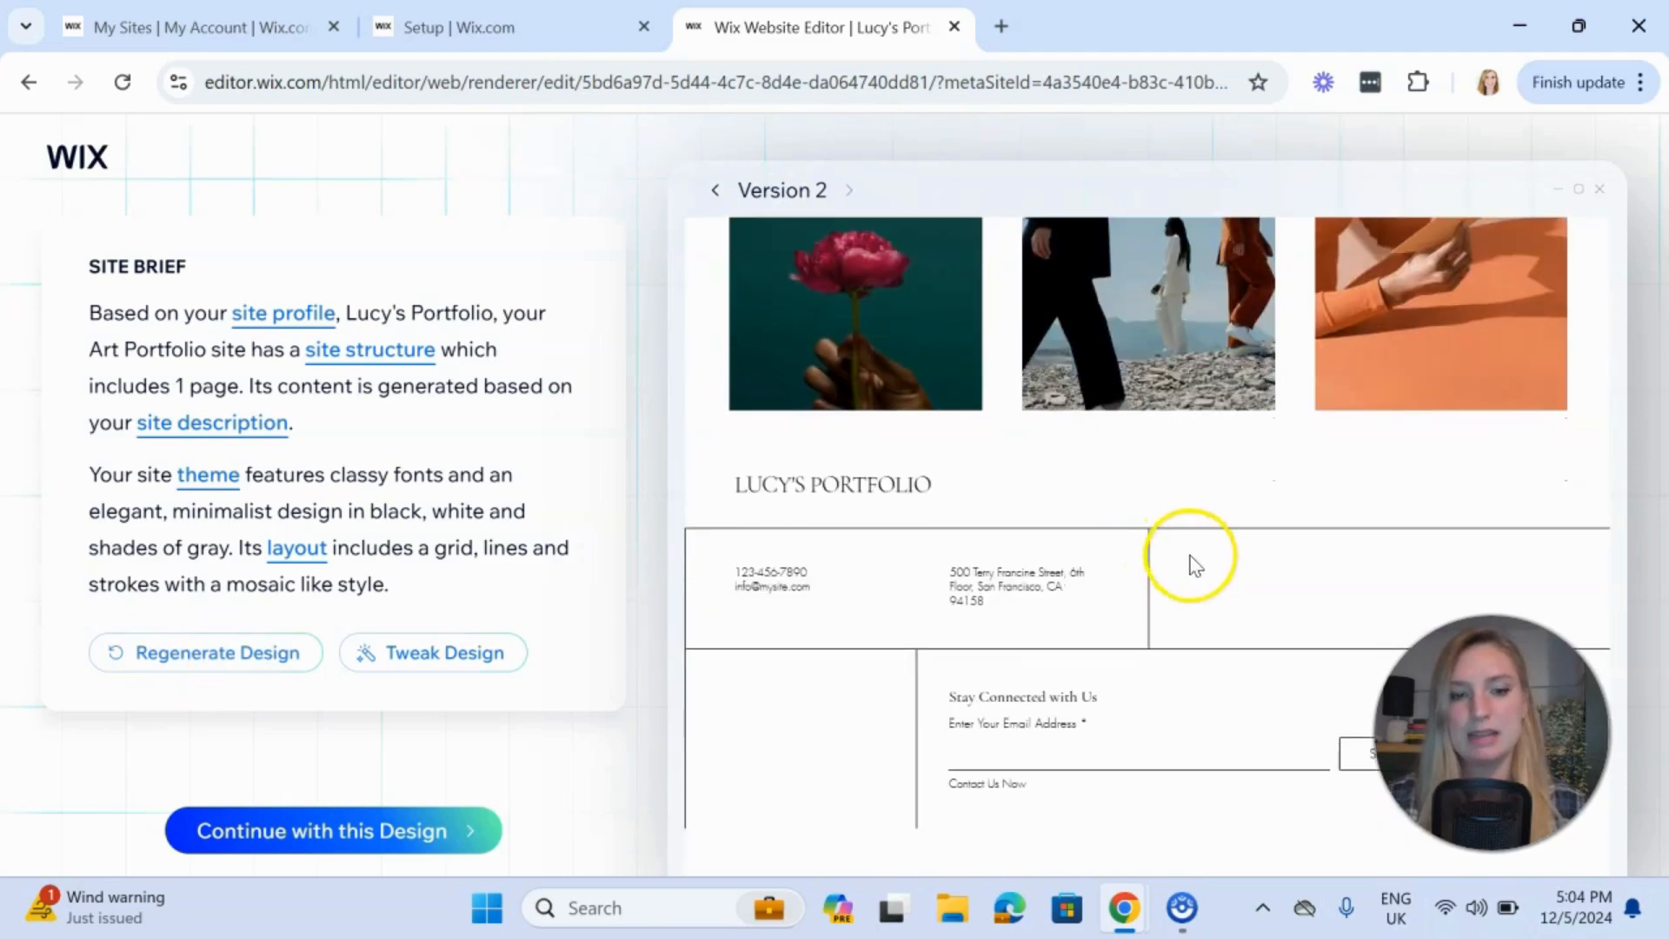
pyautogui.moveTo(746, 501)
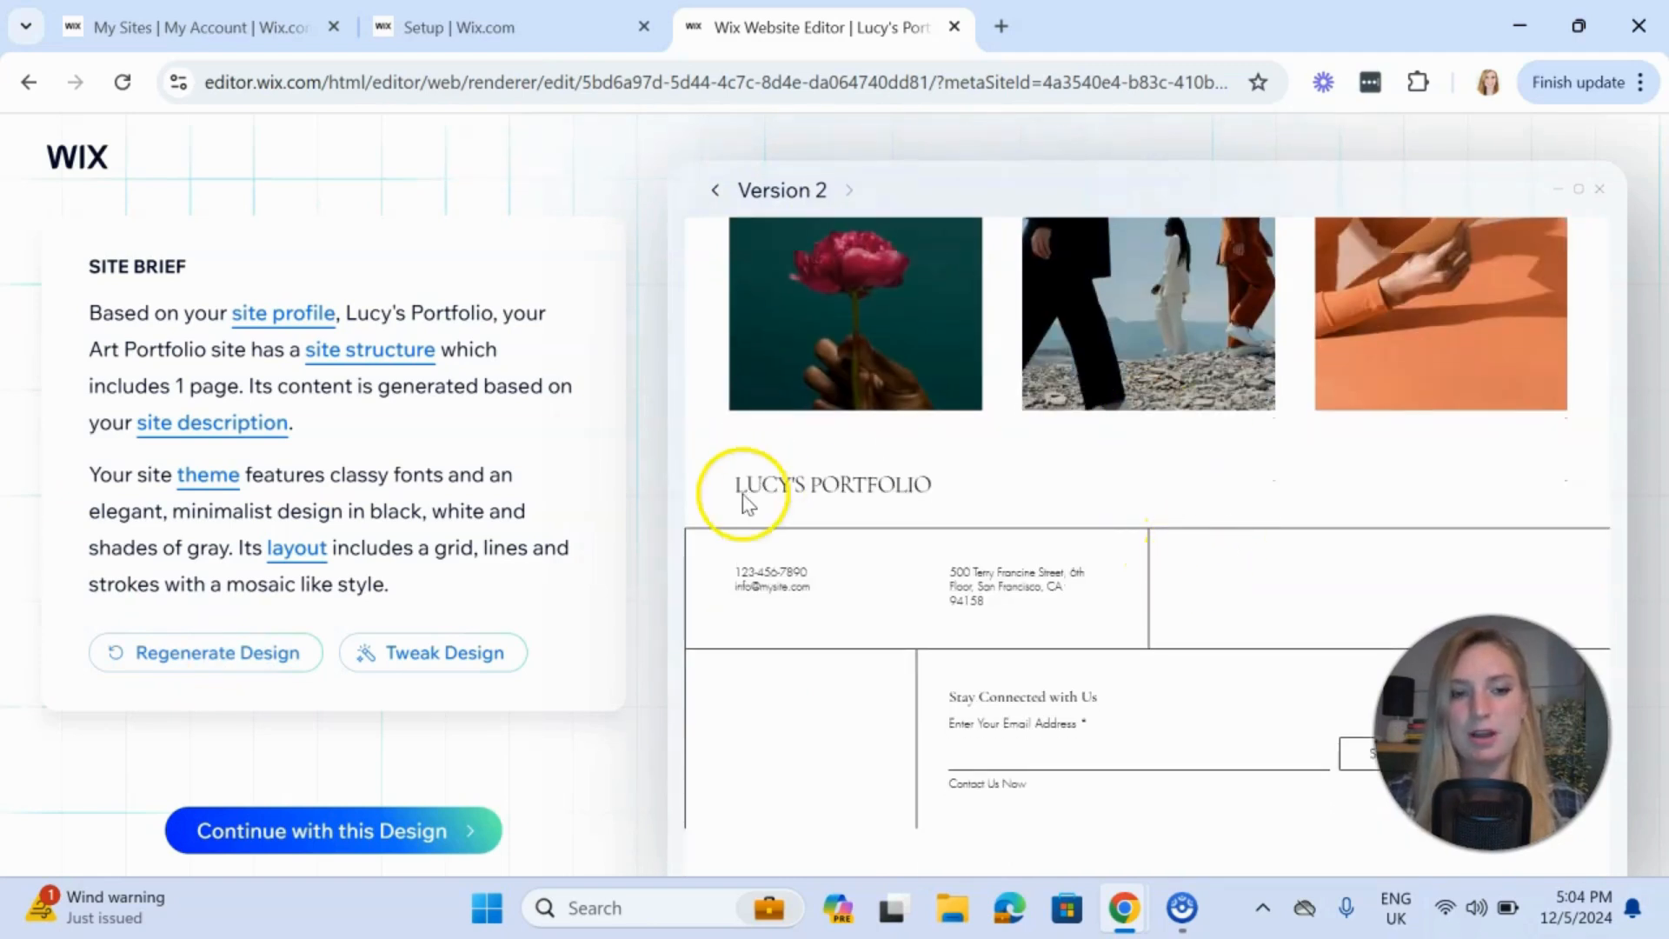
pyautogui.moveTo(150, 677)
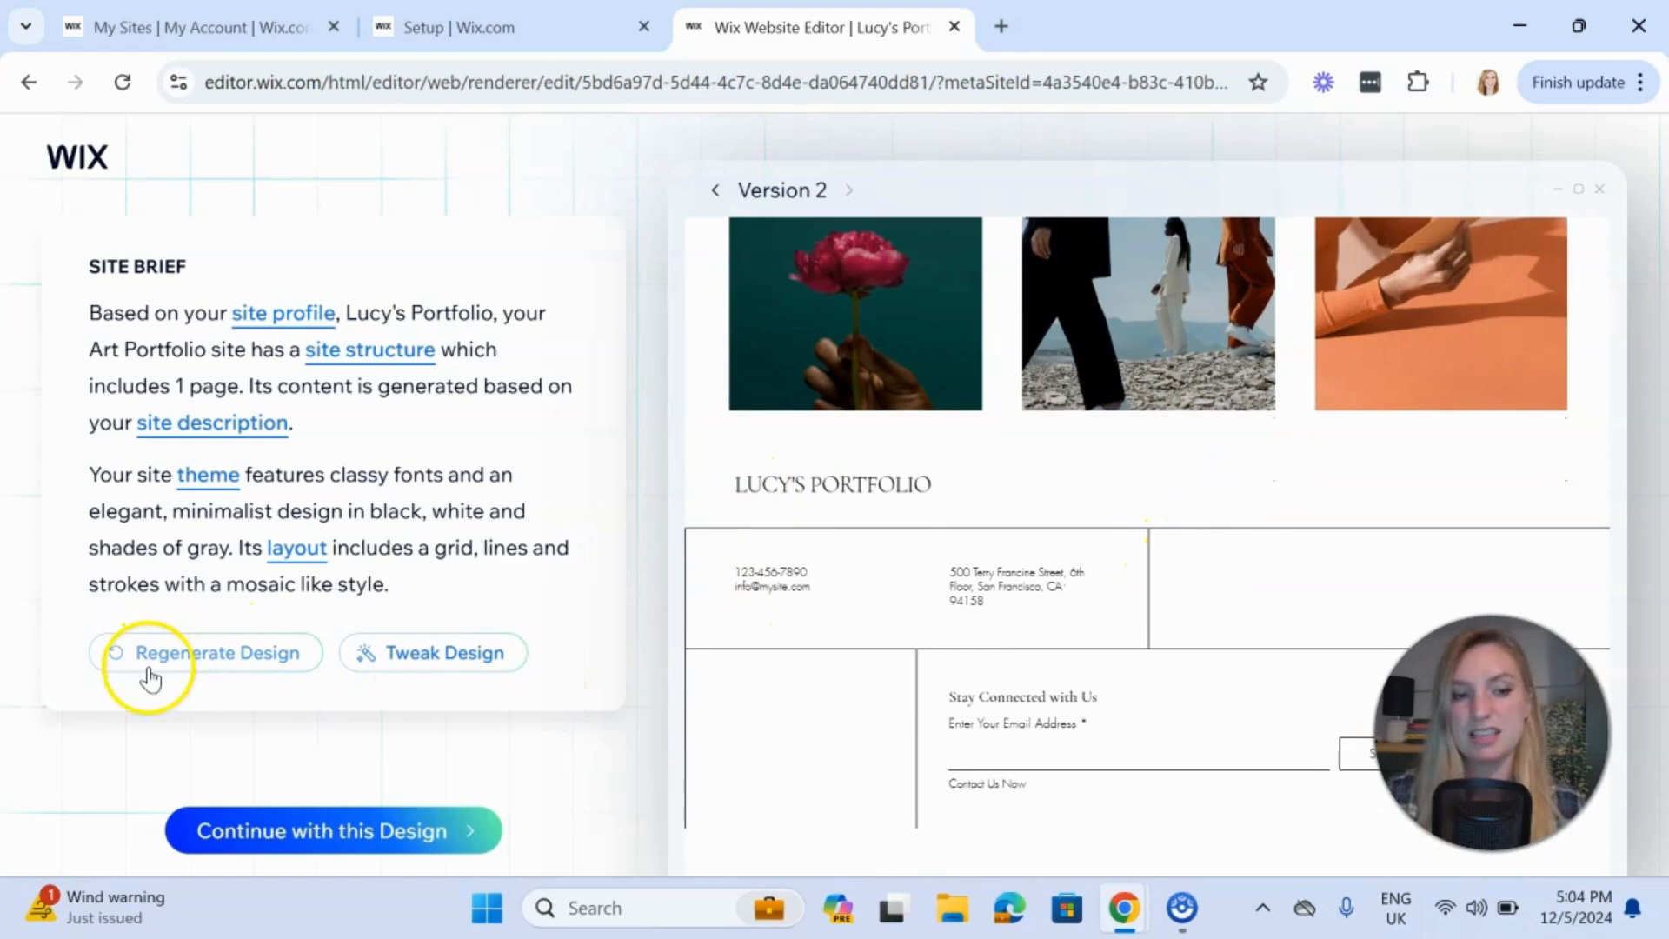
pyautogui.click(220, 651)
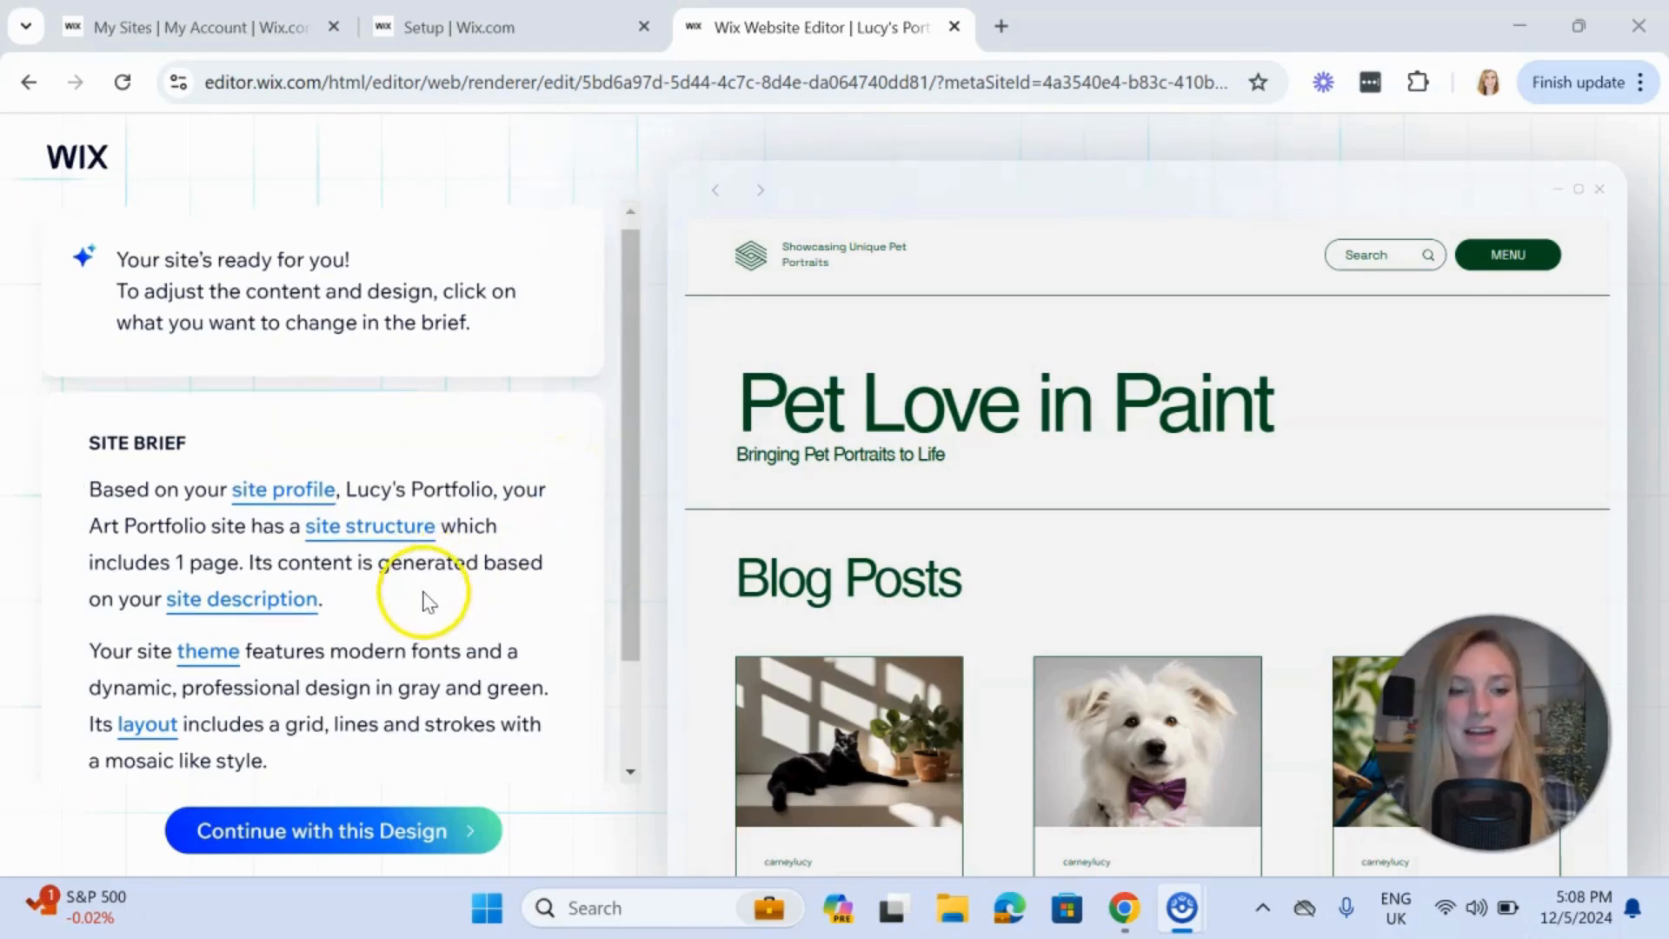
pyautogui.scroll(-3)
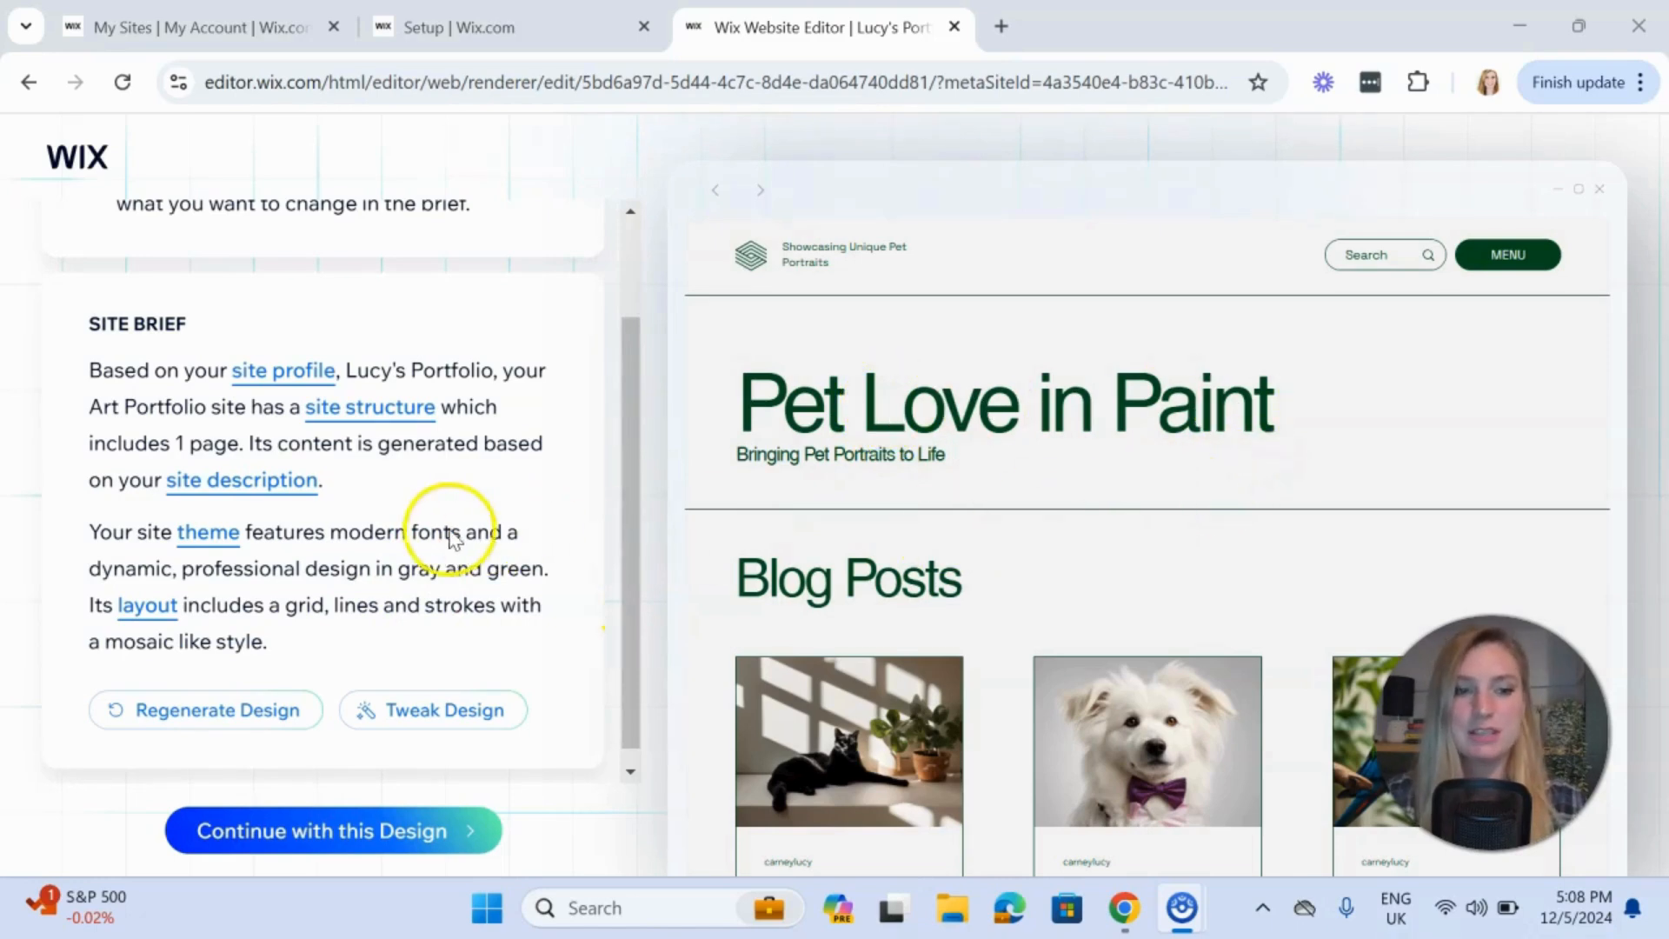
pyautogui.scroll(-3)
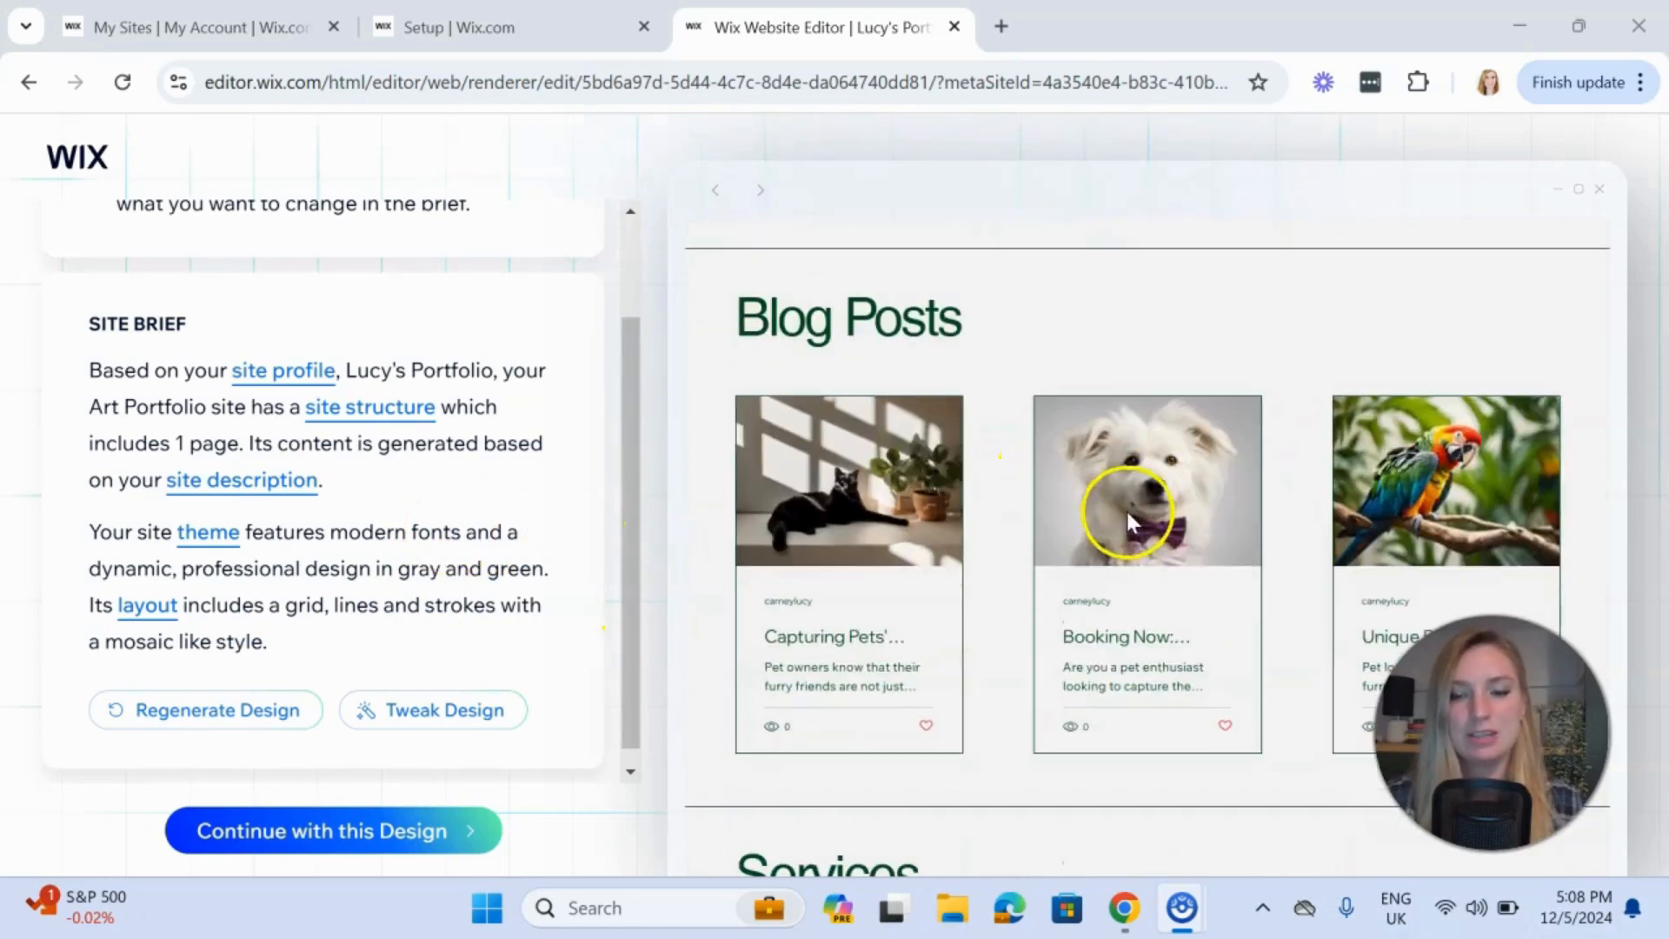
pyautogui.moveTo(1093, 353)
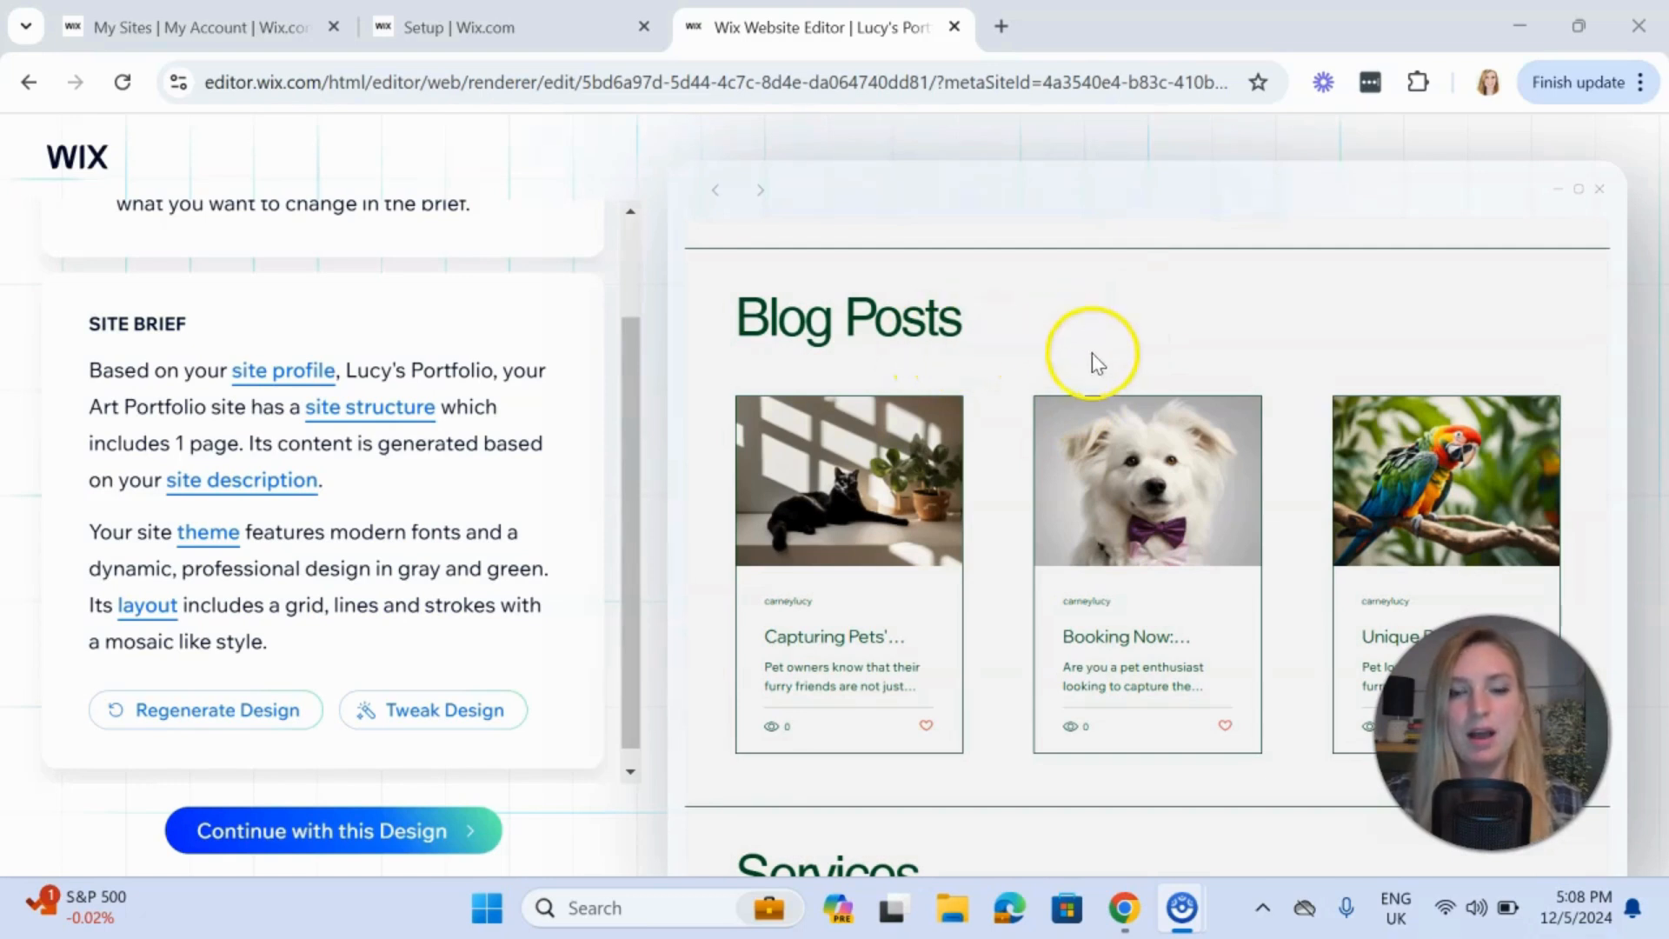
pyautogui.moveTo(1041, 376)
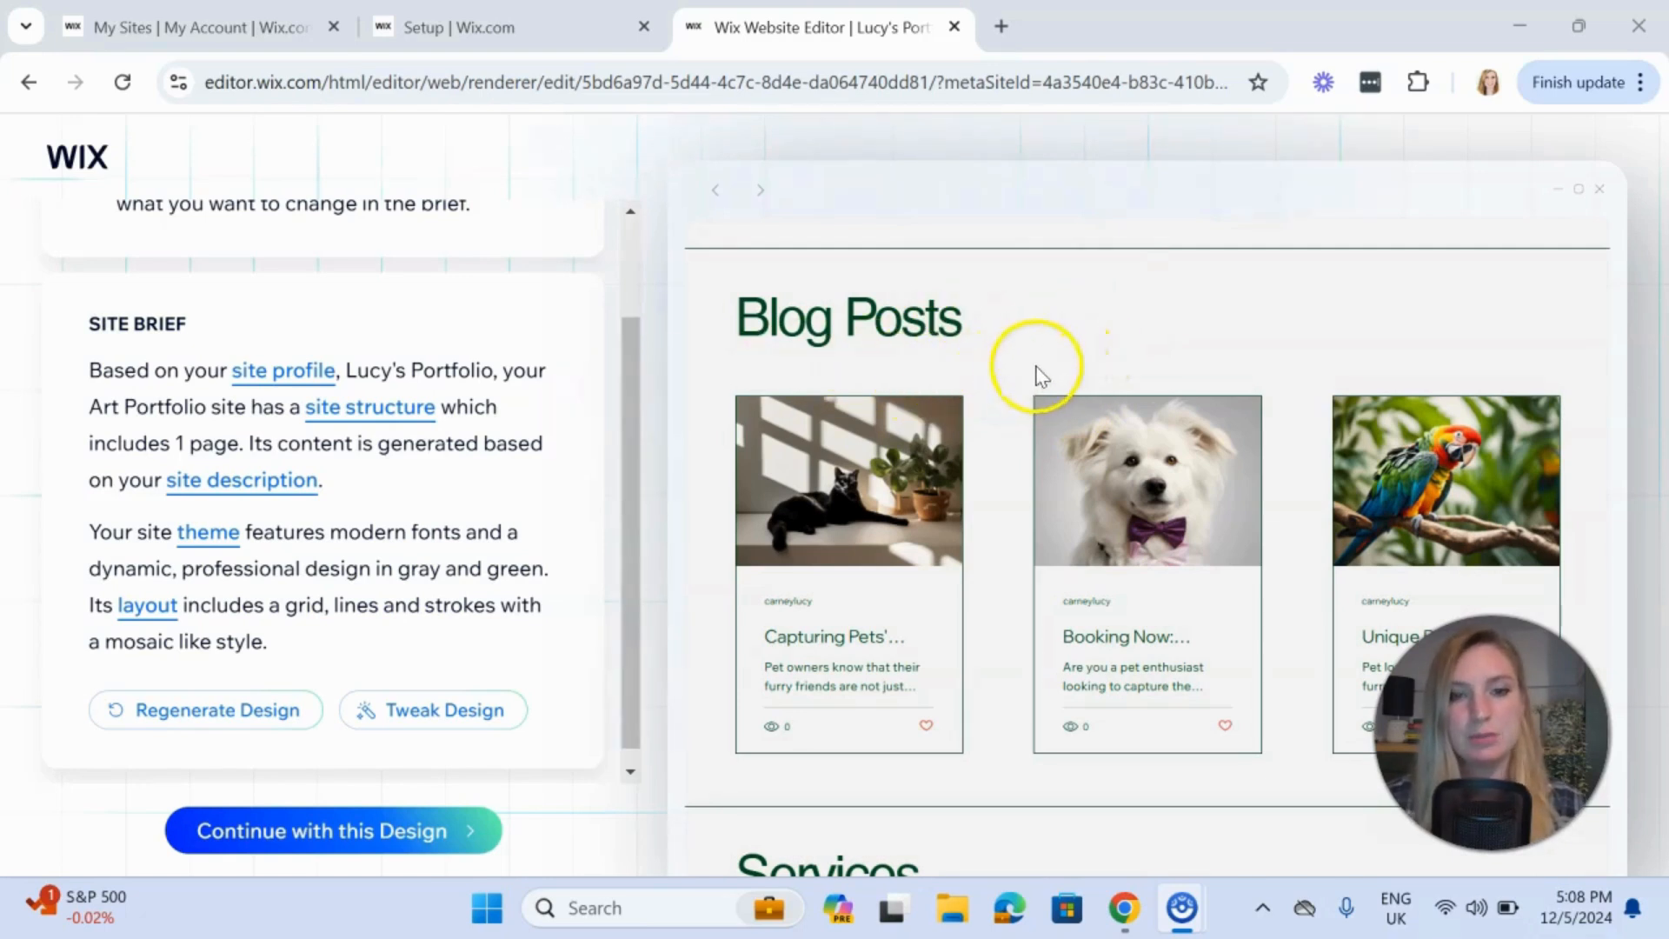
pyautogui.scroll(-3)
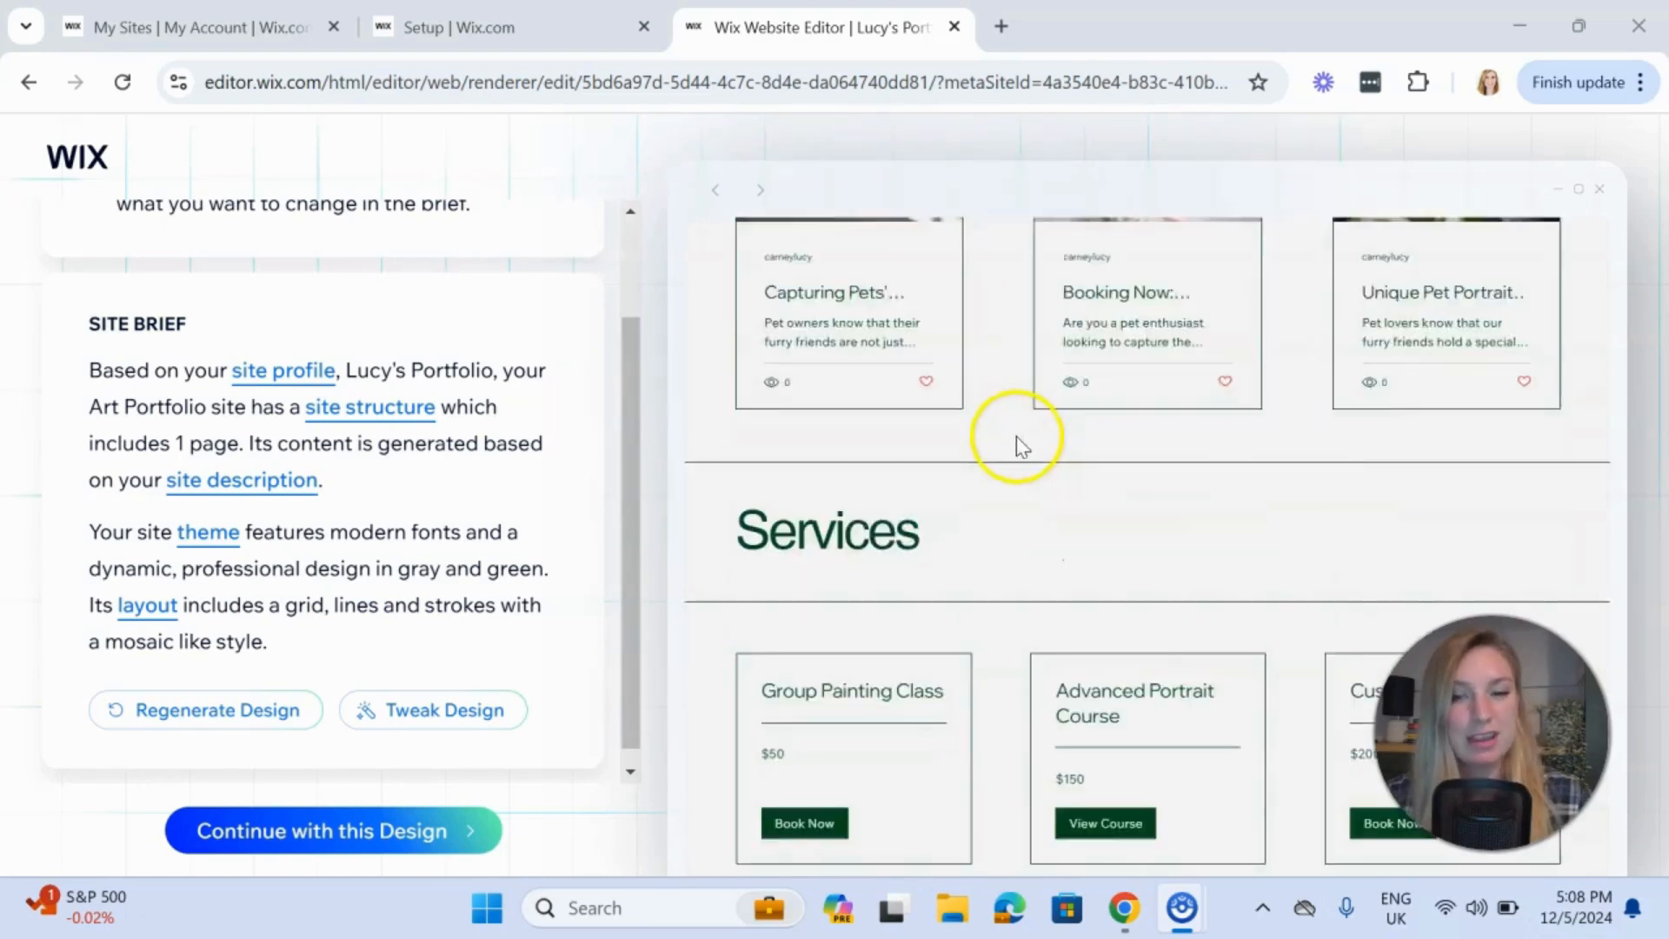
pyautogui.scroll(-3)
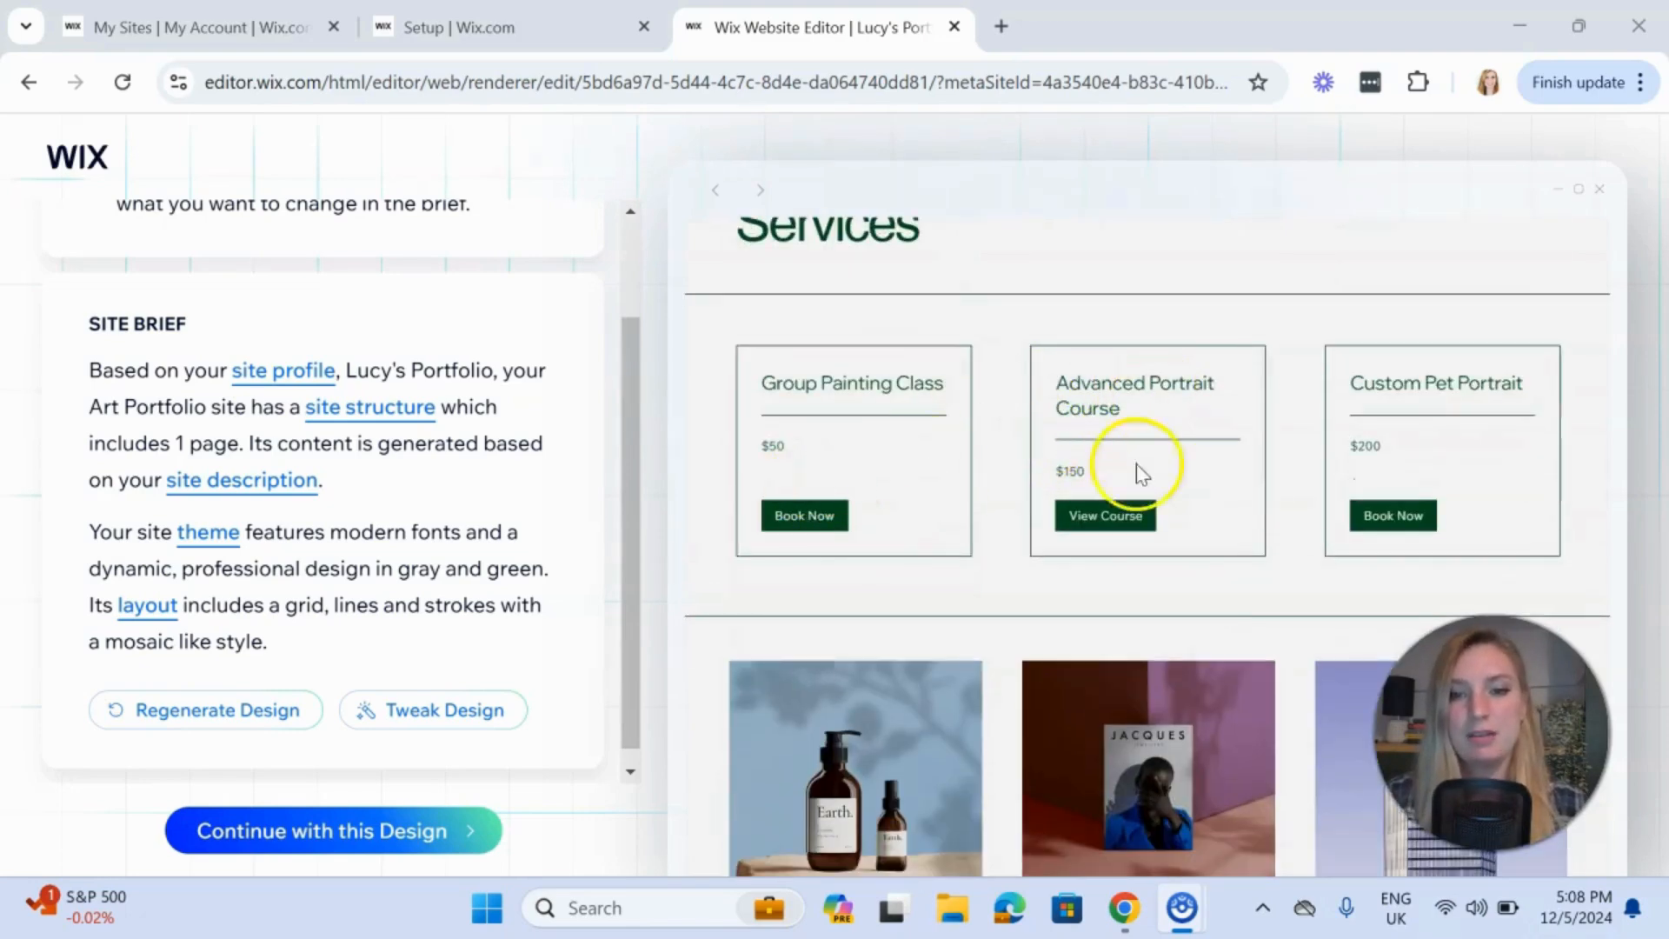
pyautogui.moveTo(1478, 473)
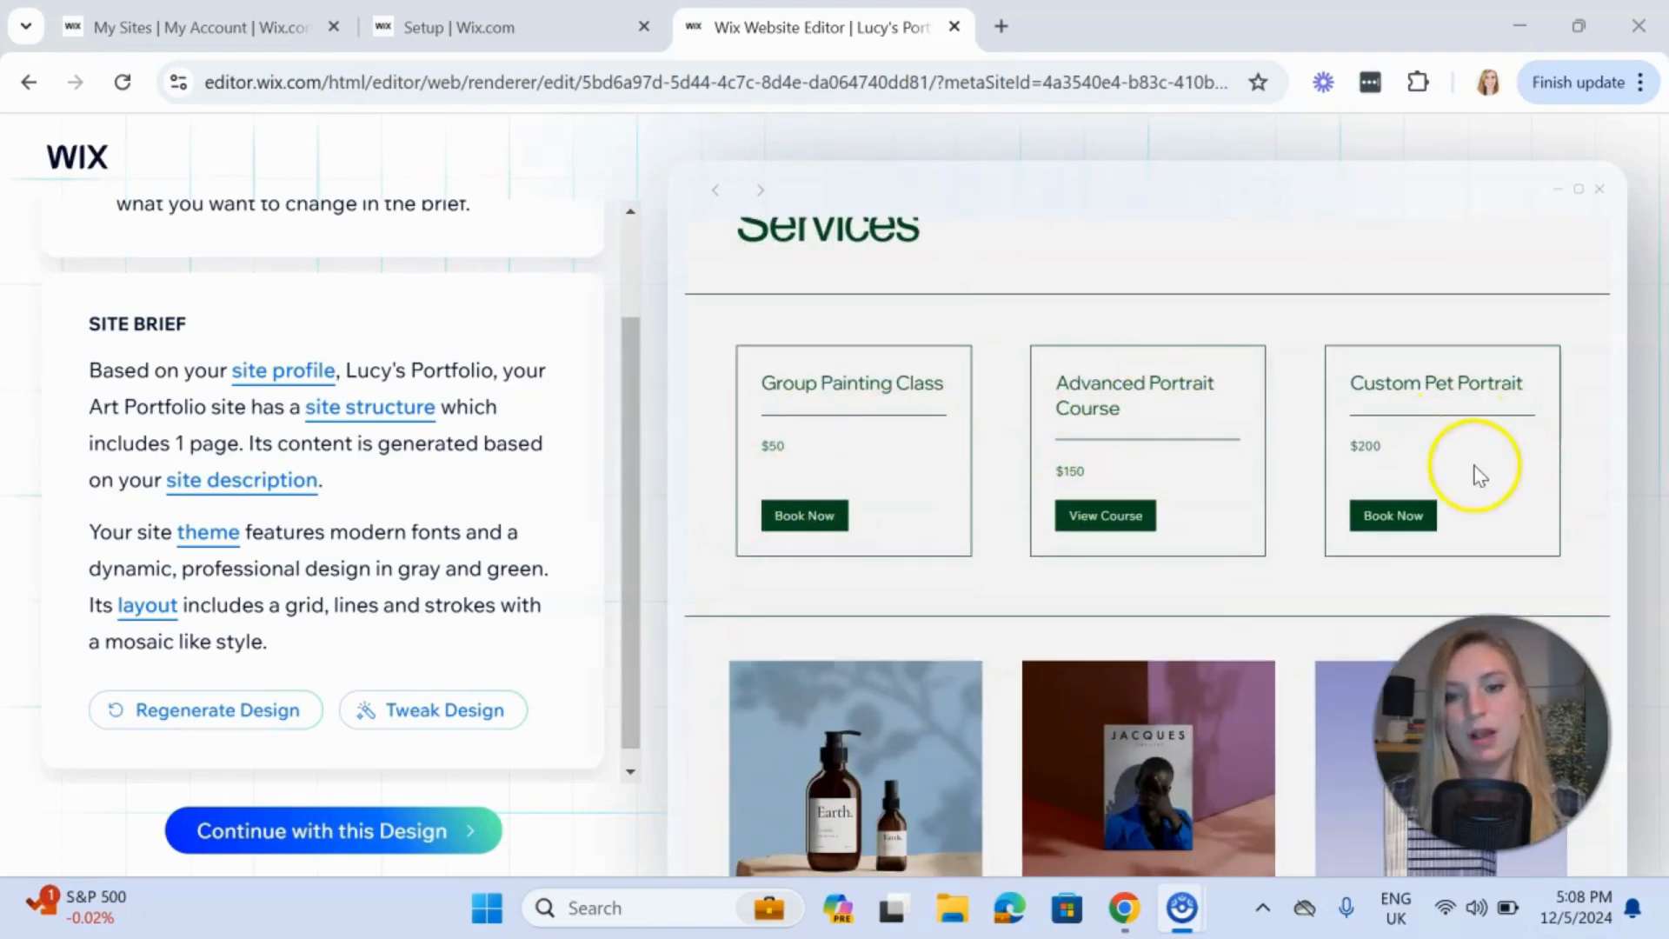
pyautogui.scroll(-3)
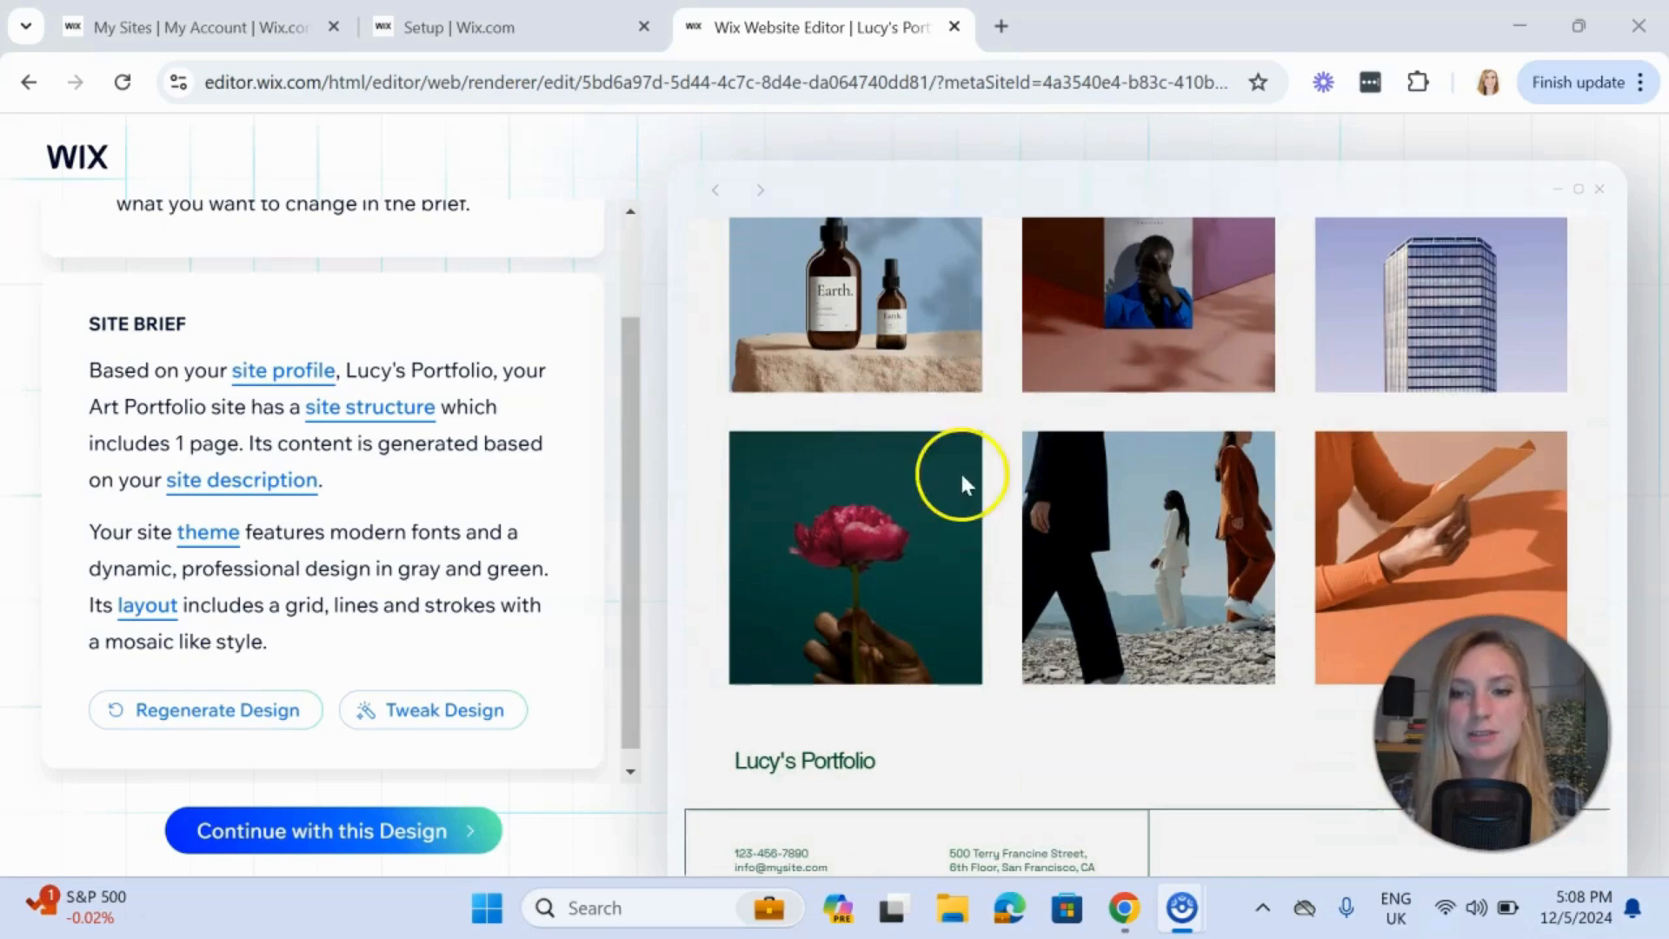
pyautogui.scroll(-3)
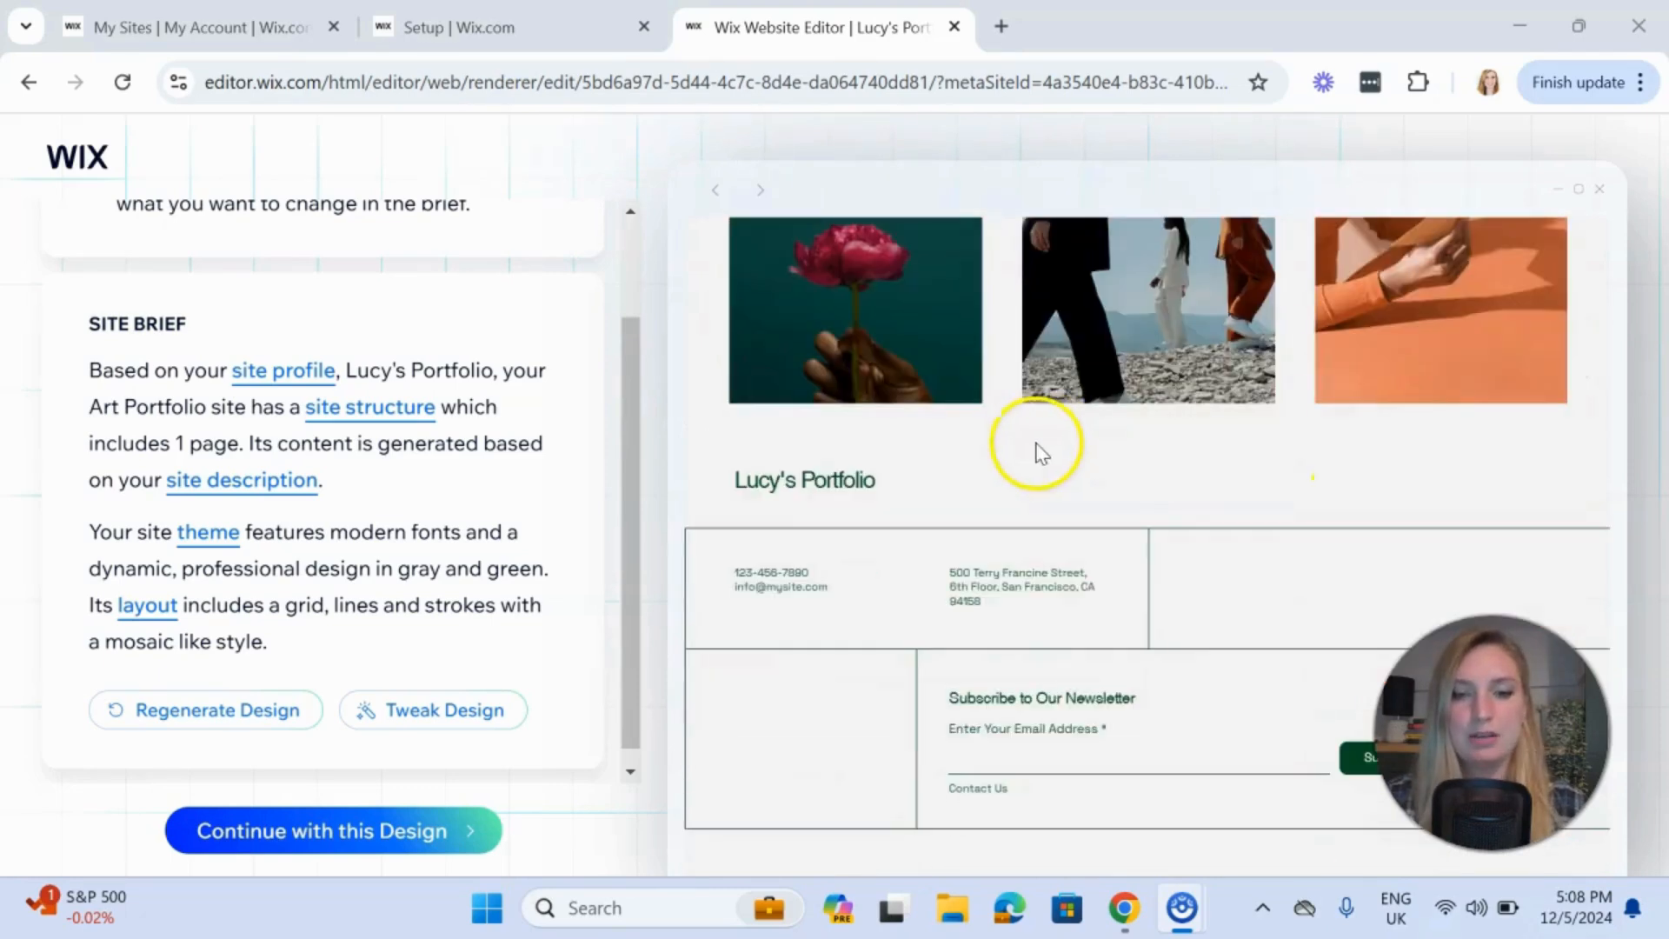
pyautogui.moveTo(932, 643)
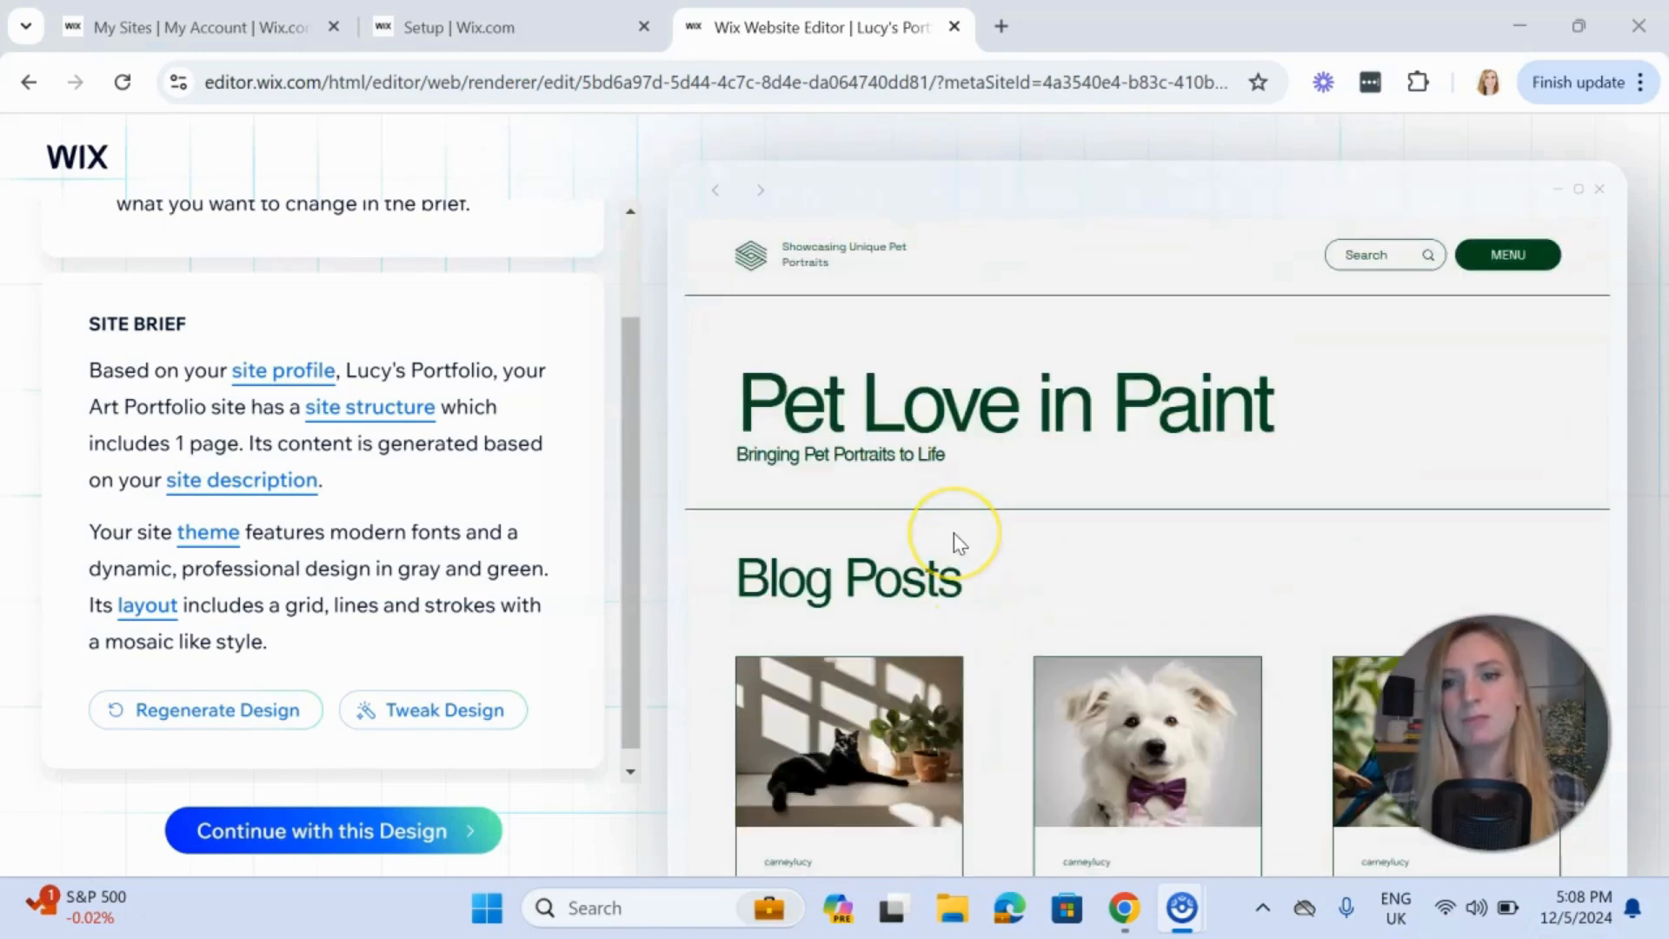
pyautogui.moveTo(942, 431)
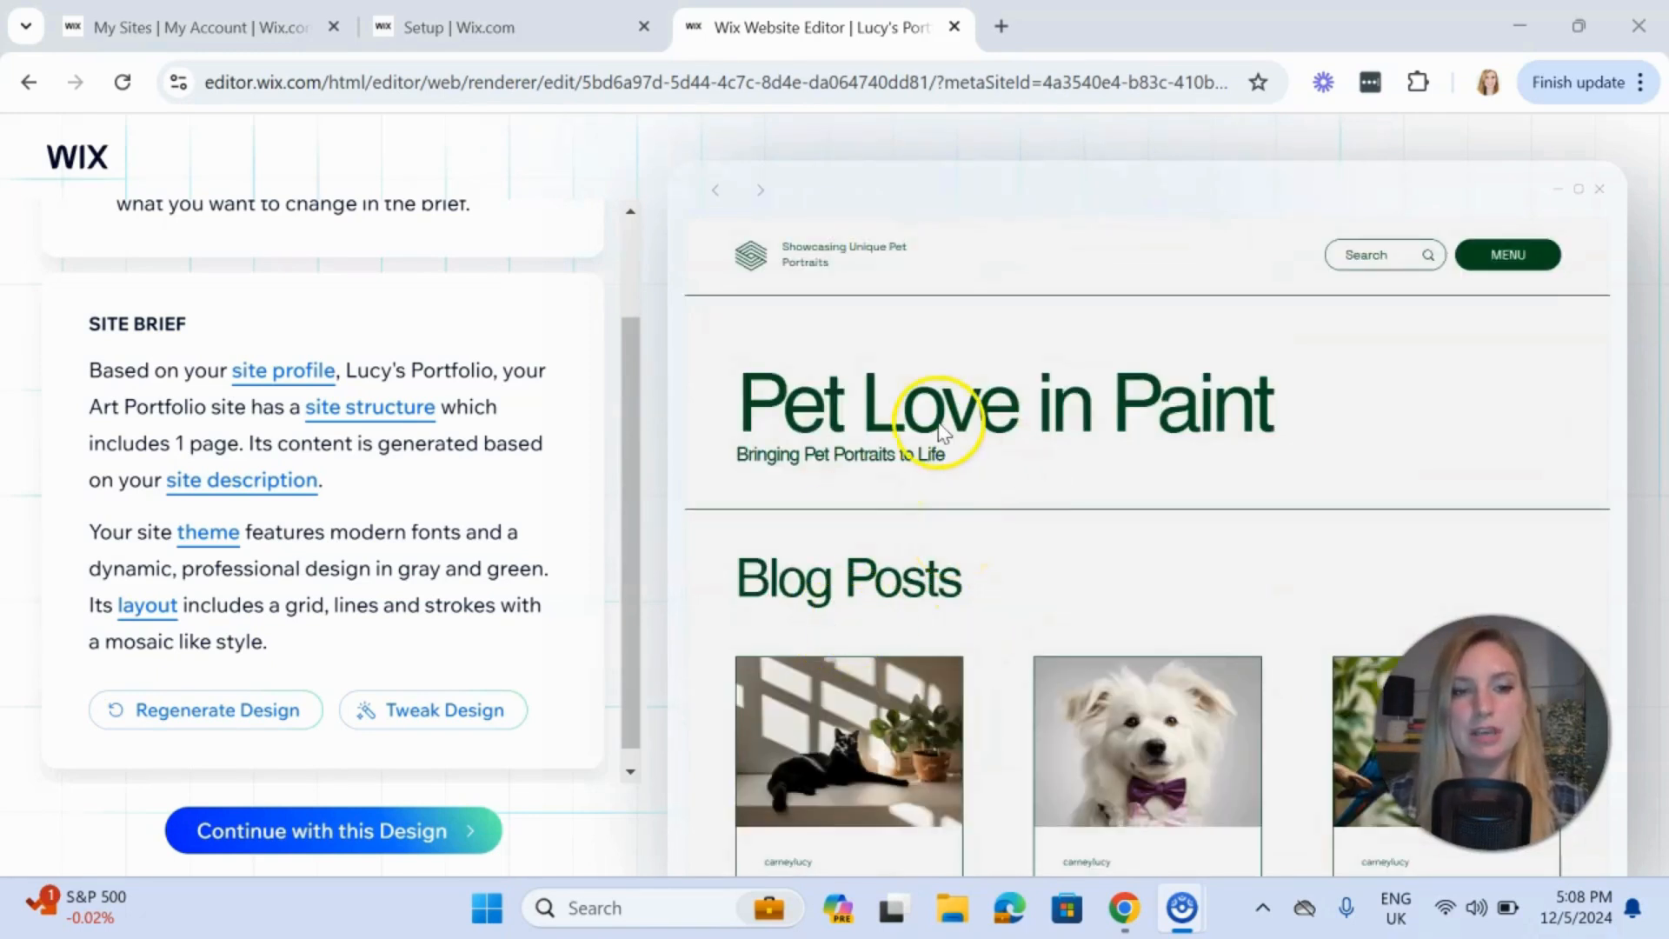
pyautogui.moveTo(447, 247)
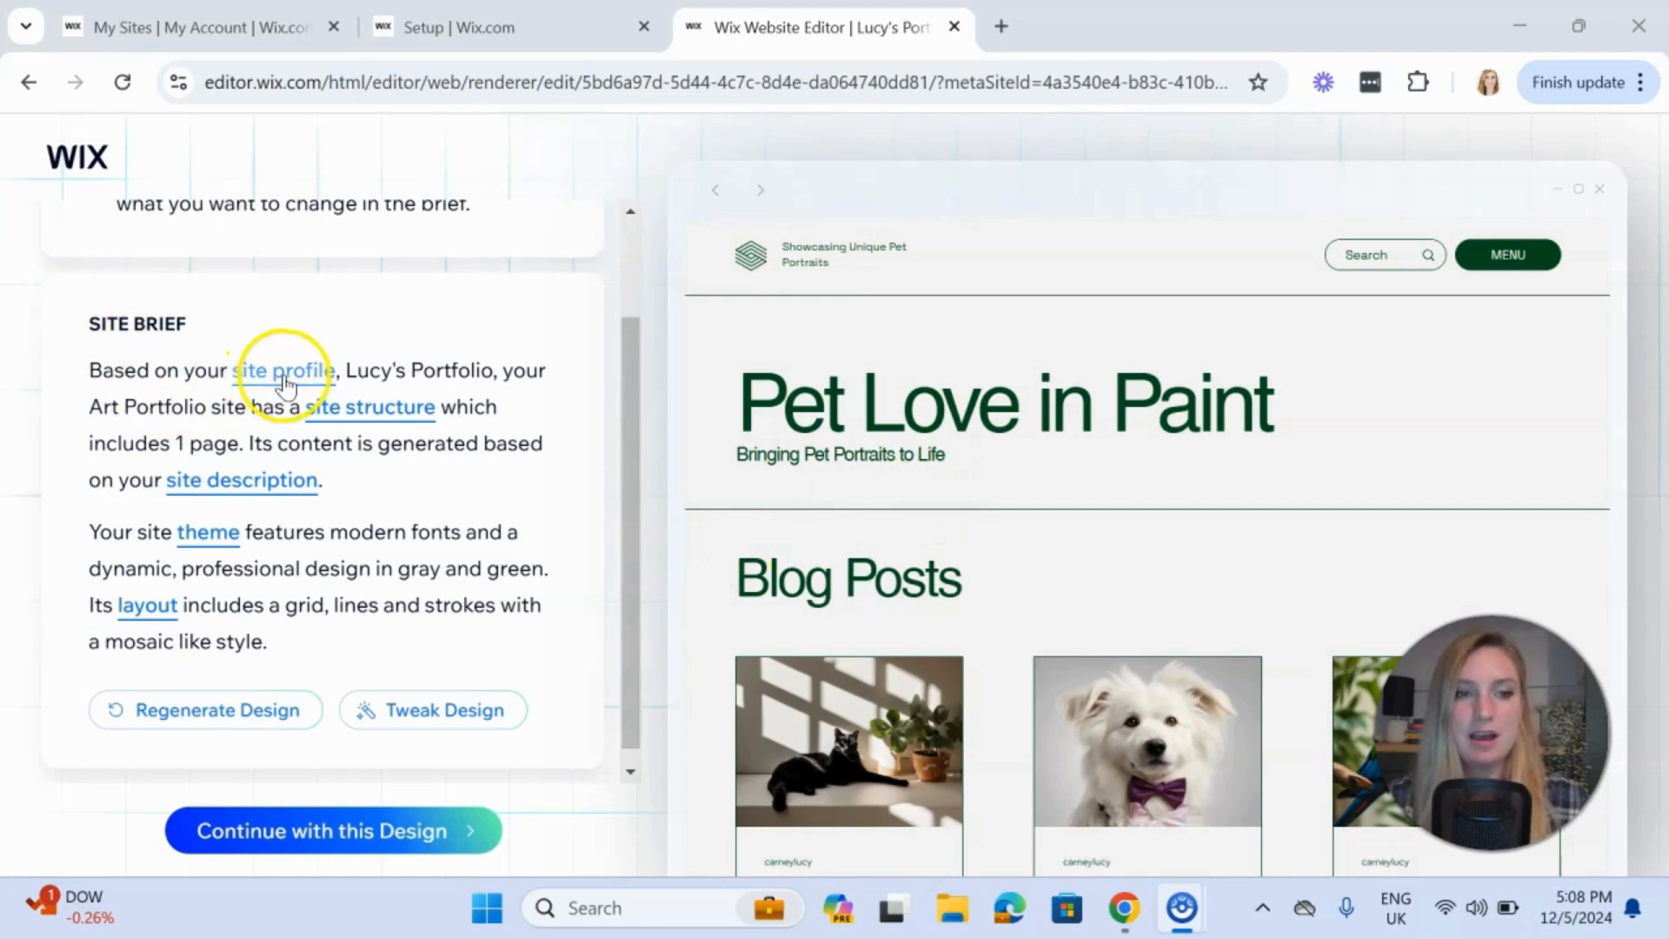
# Add Bio and Contact pages to the site structure and apply the changes
pyautogui.click(370, 407)
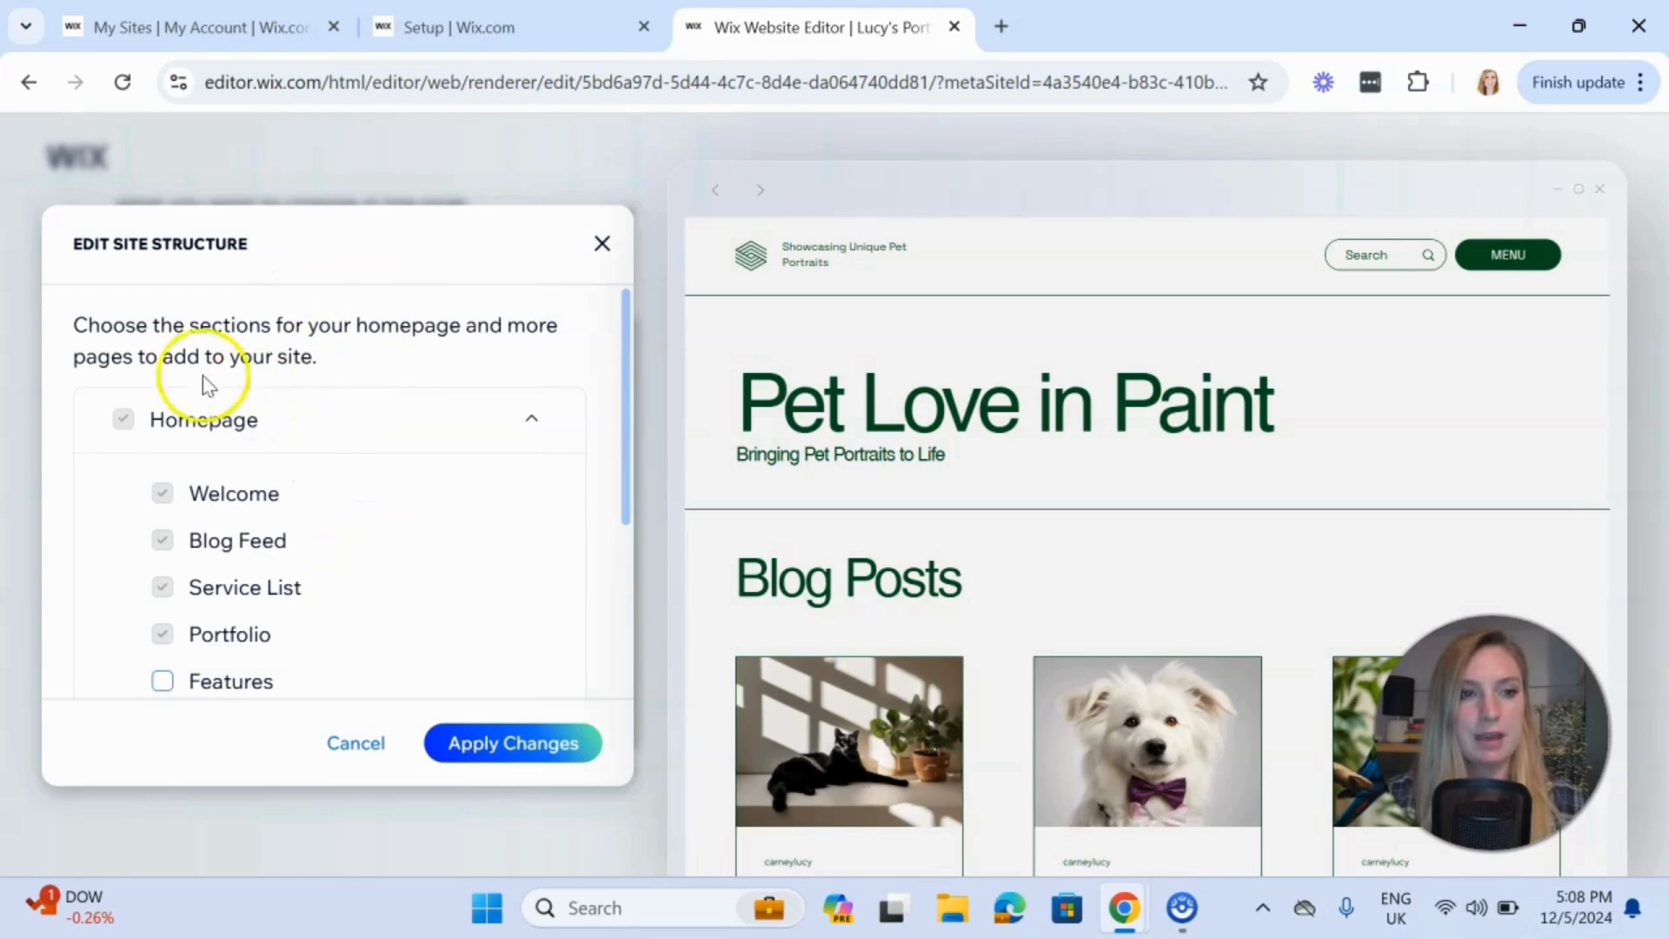
pyautogui.scroll(-3)
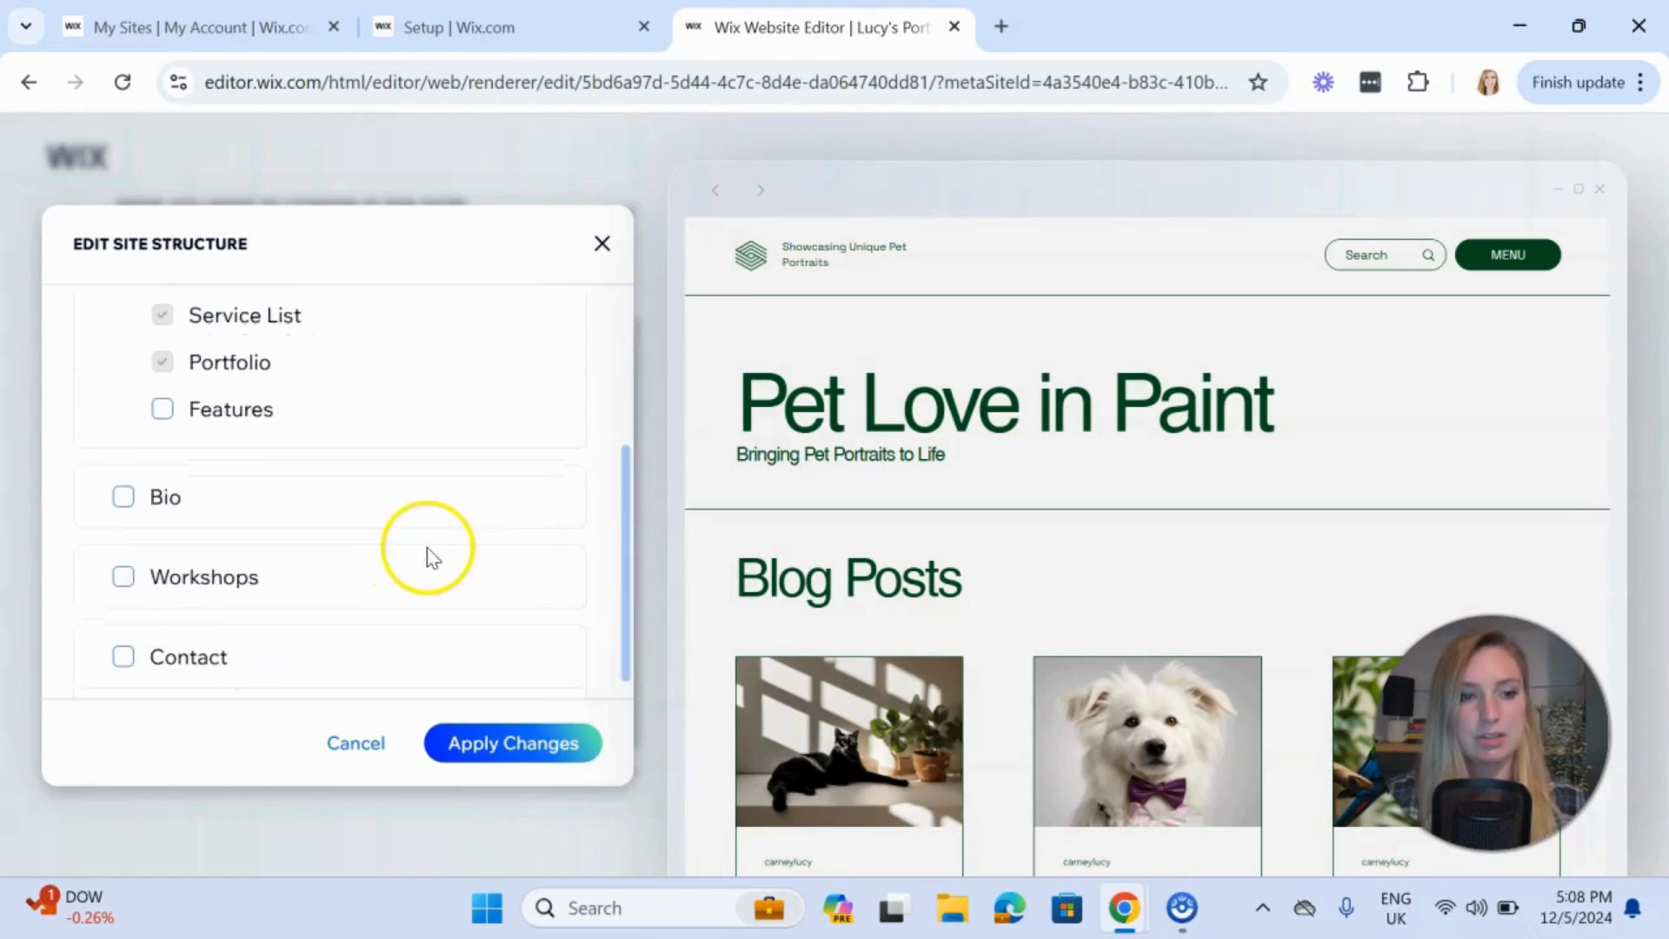
pyautogui.click(122, 643)
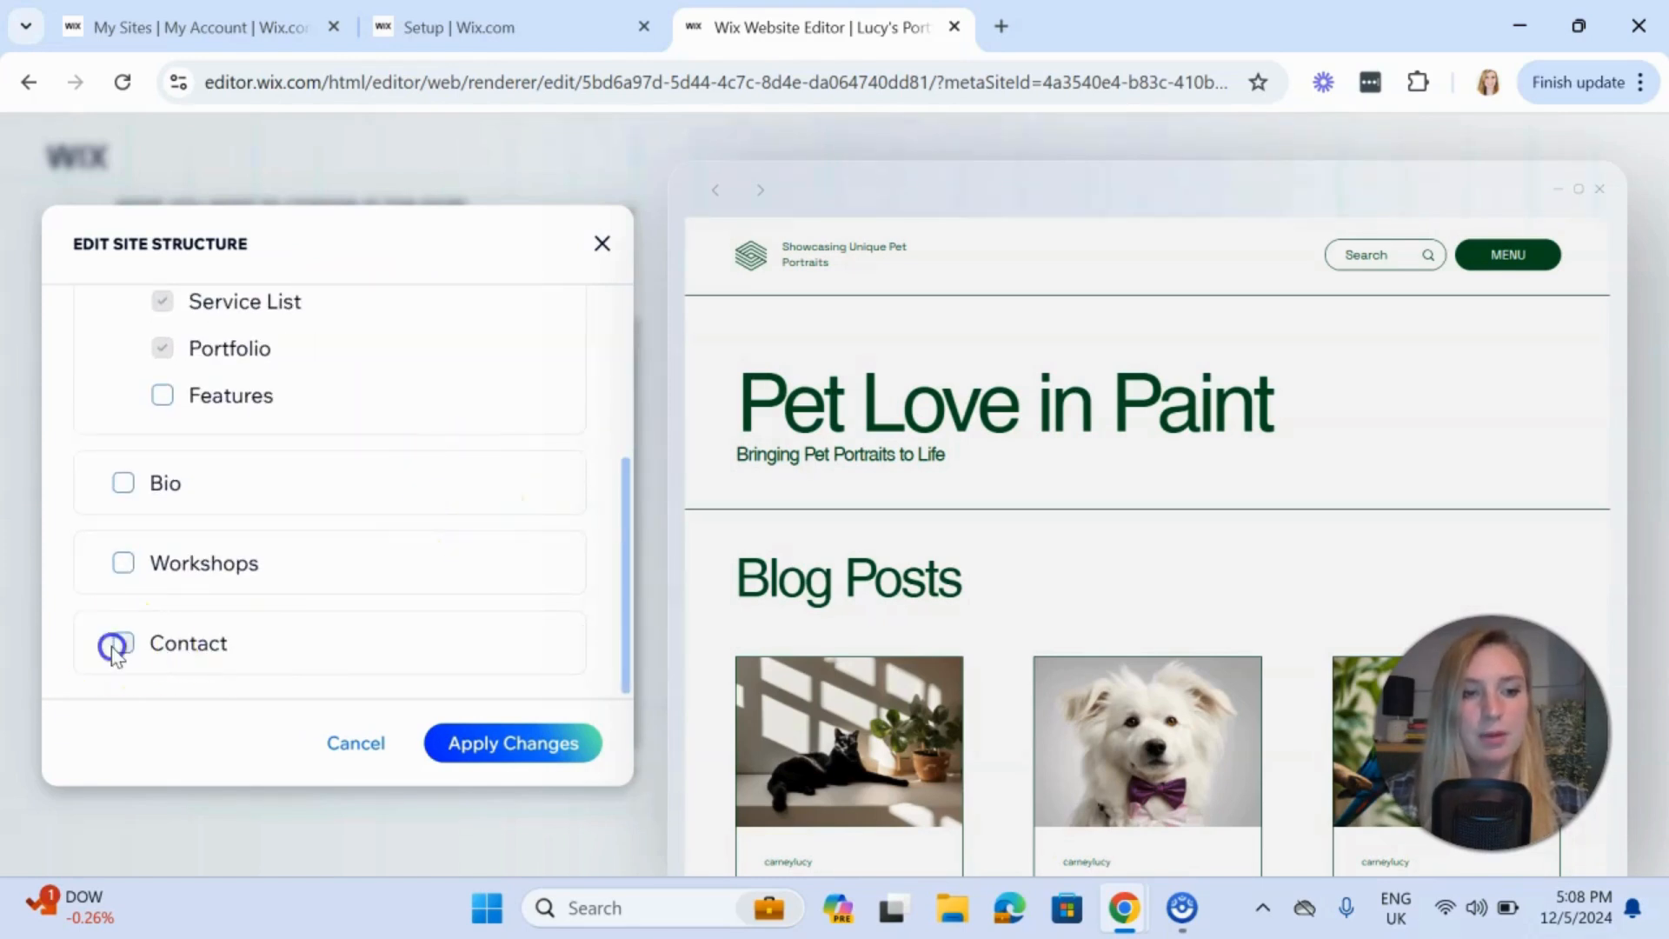
pyautogui.click(124, 643)
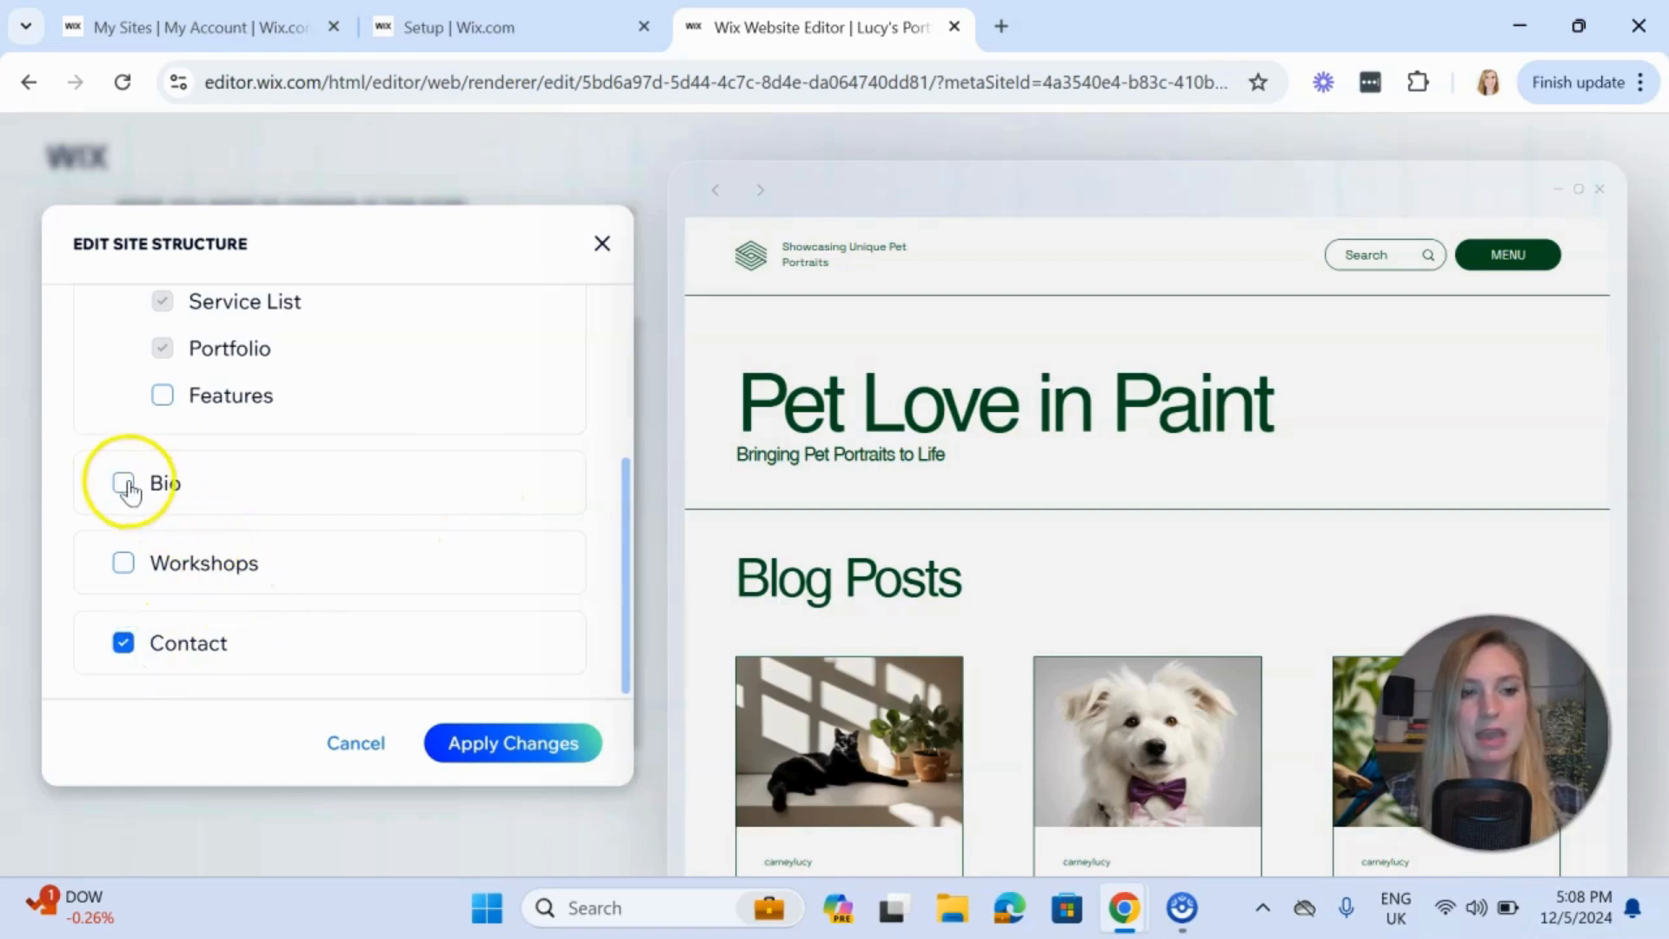
pyautogui.click(121, 482)
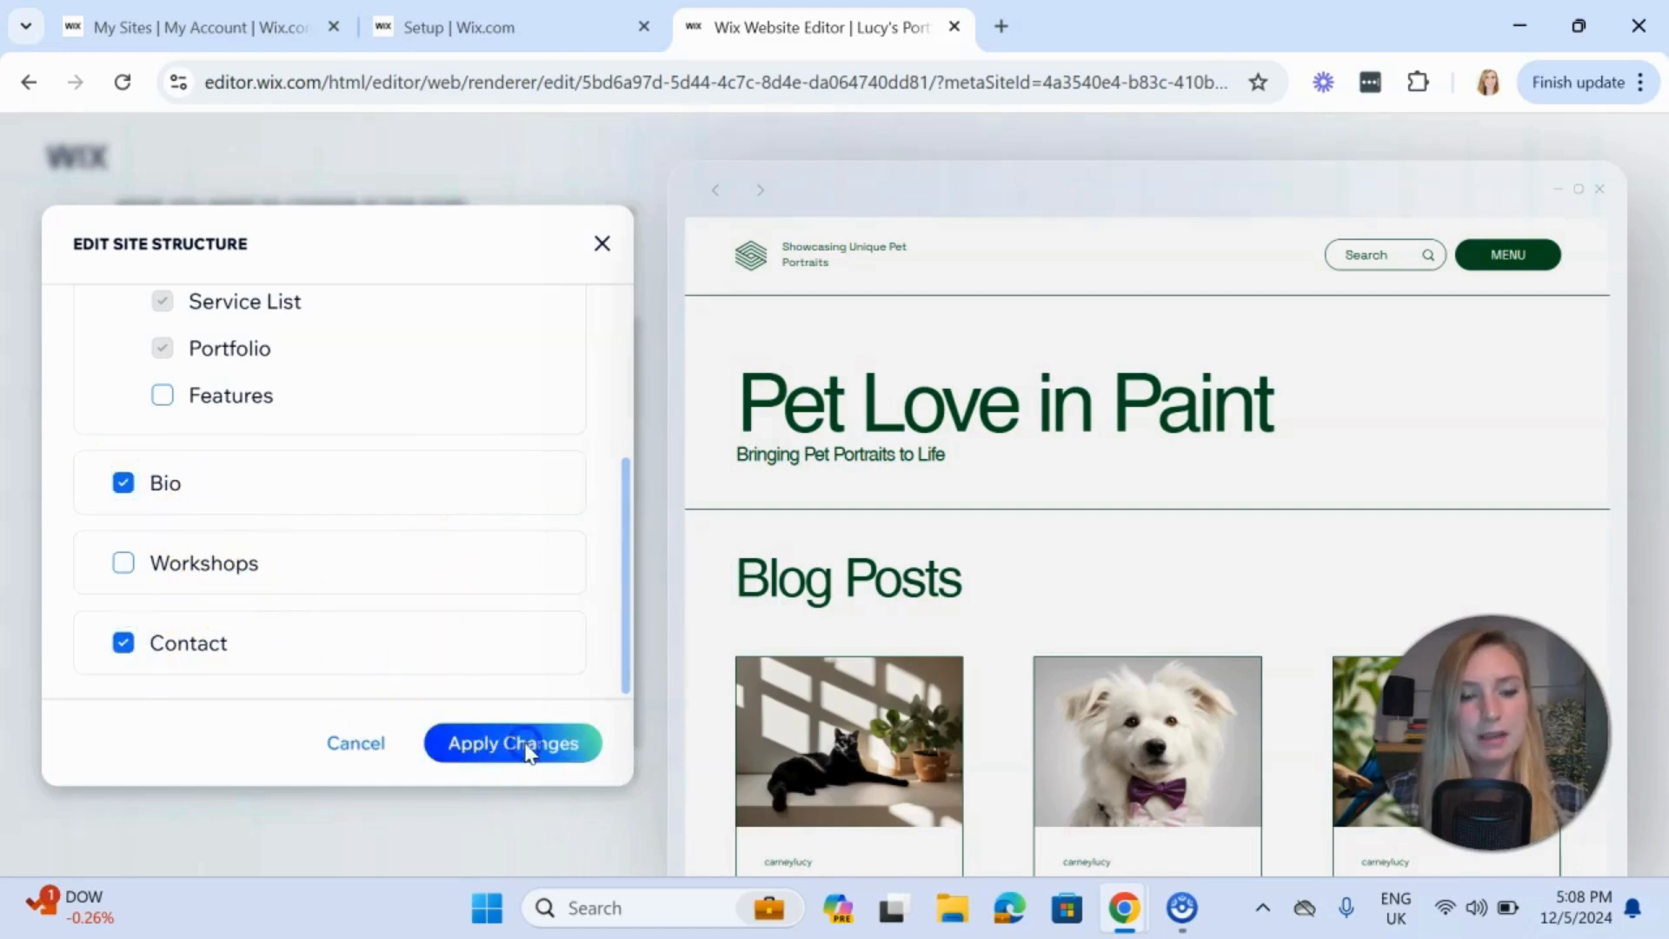
pyautogui.click(511, 743)
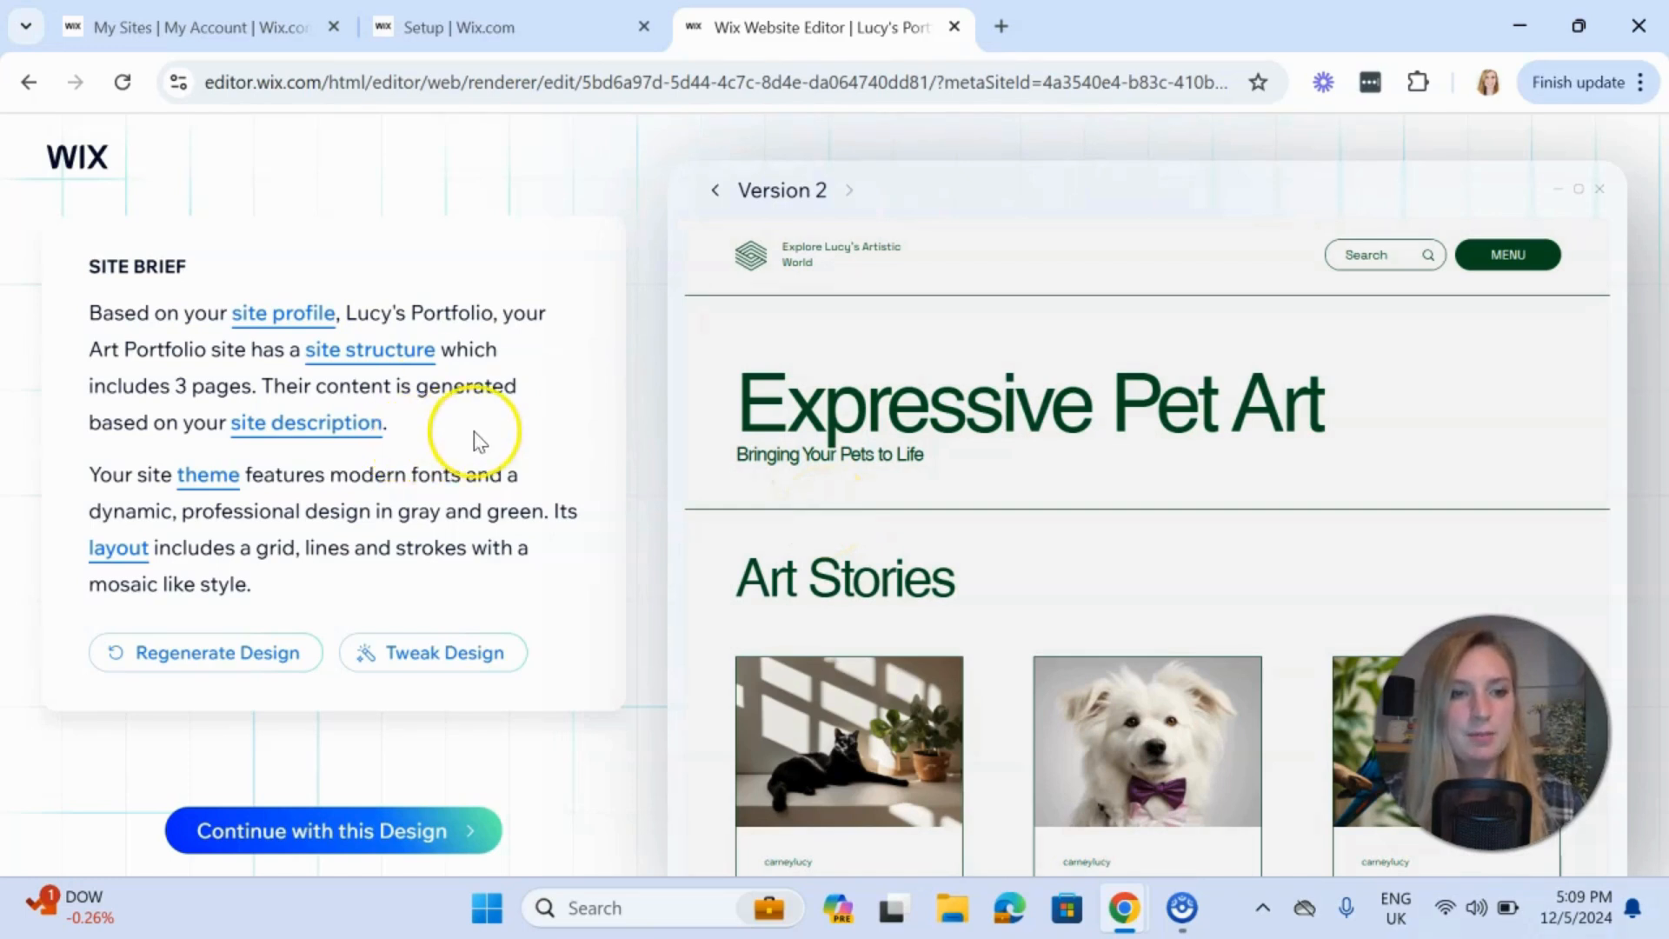
pyautogui.moveTo(306, 405)
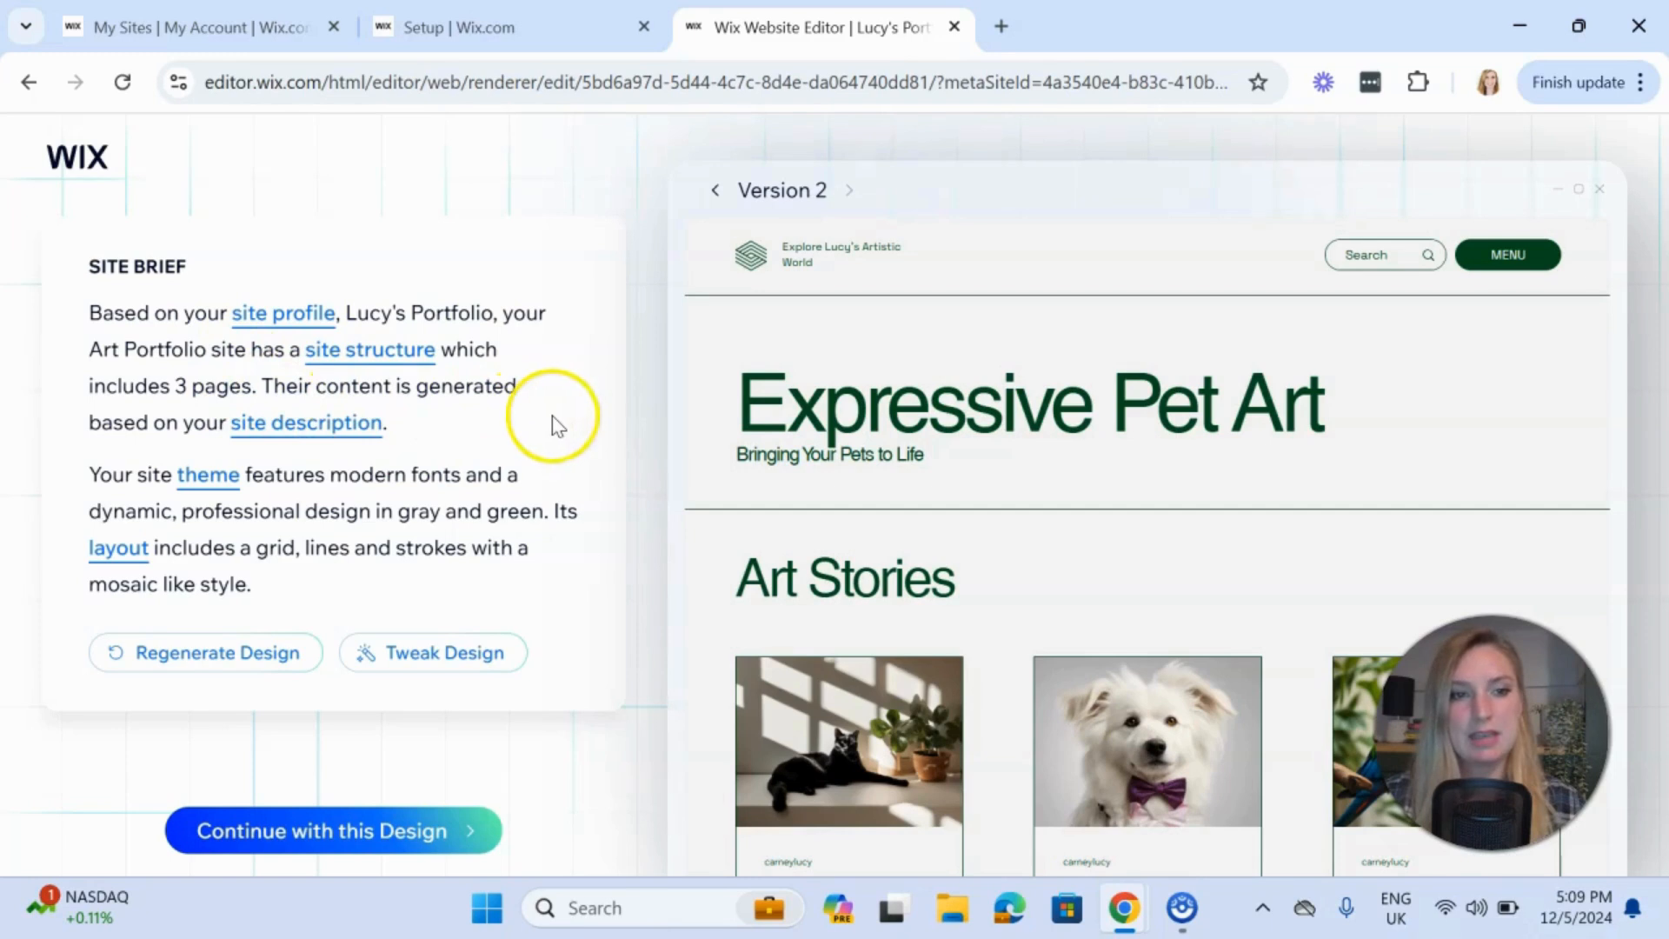
pyautogui.moveTo(207, 367)
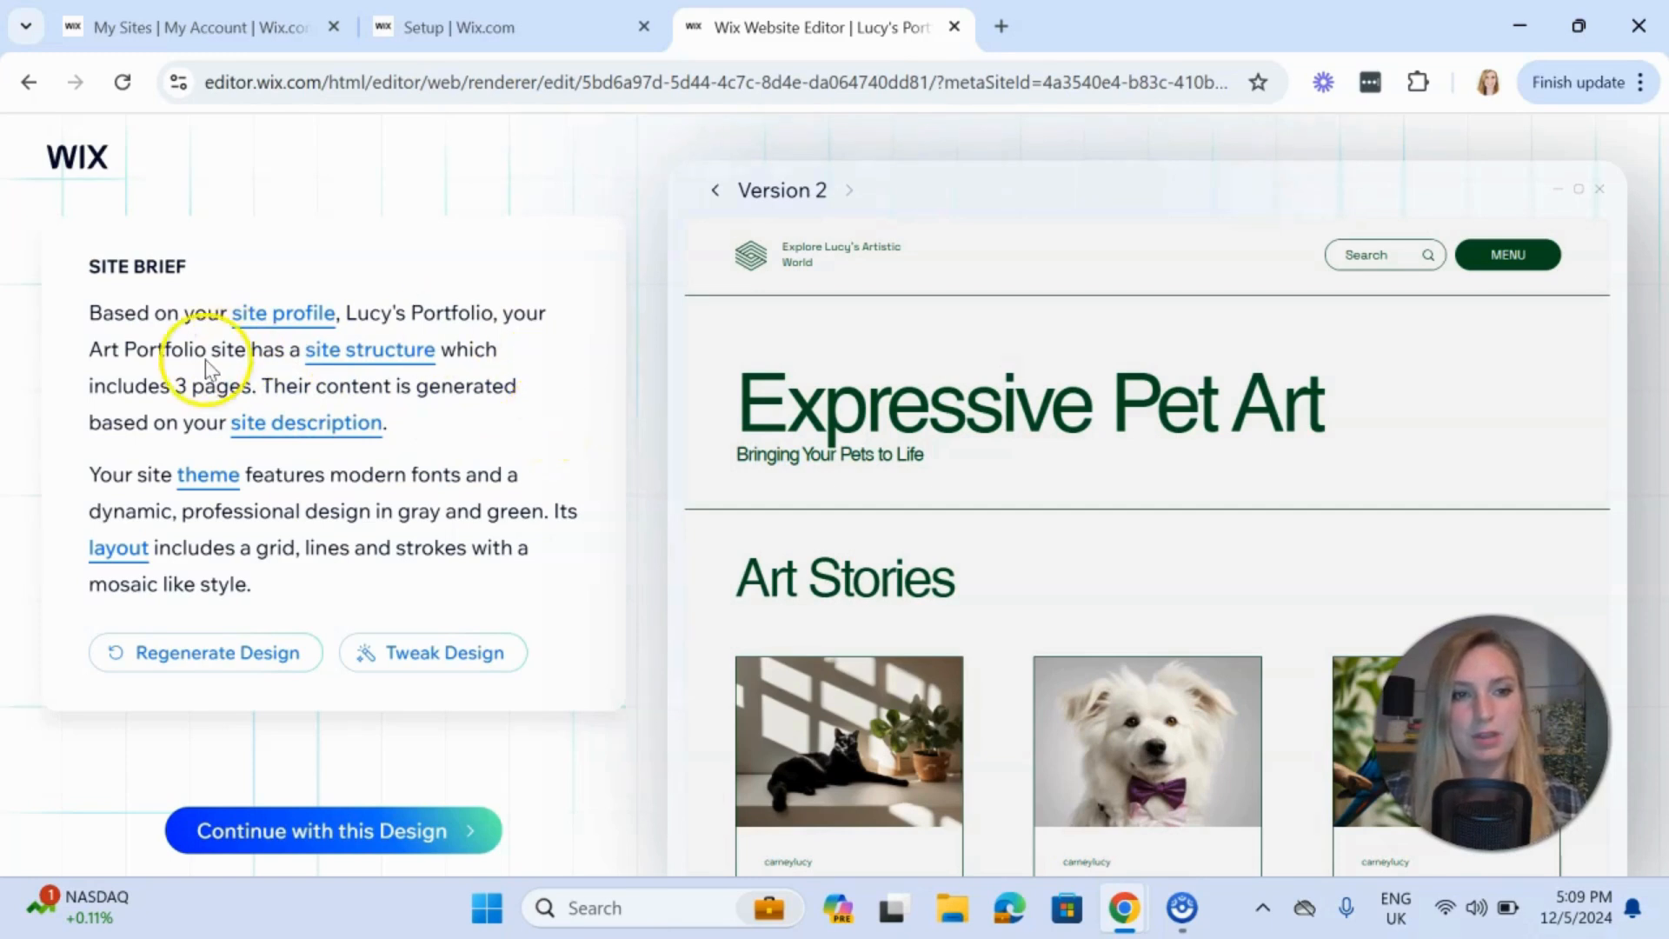
pyautogui.moveTo(533, 302)
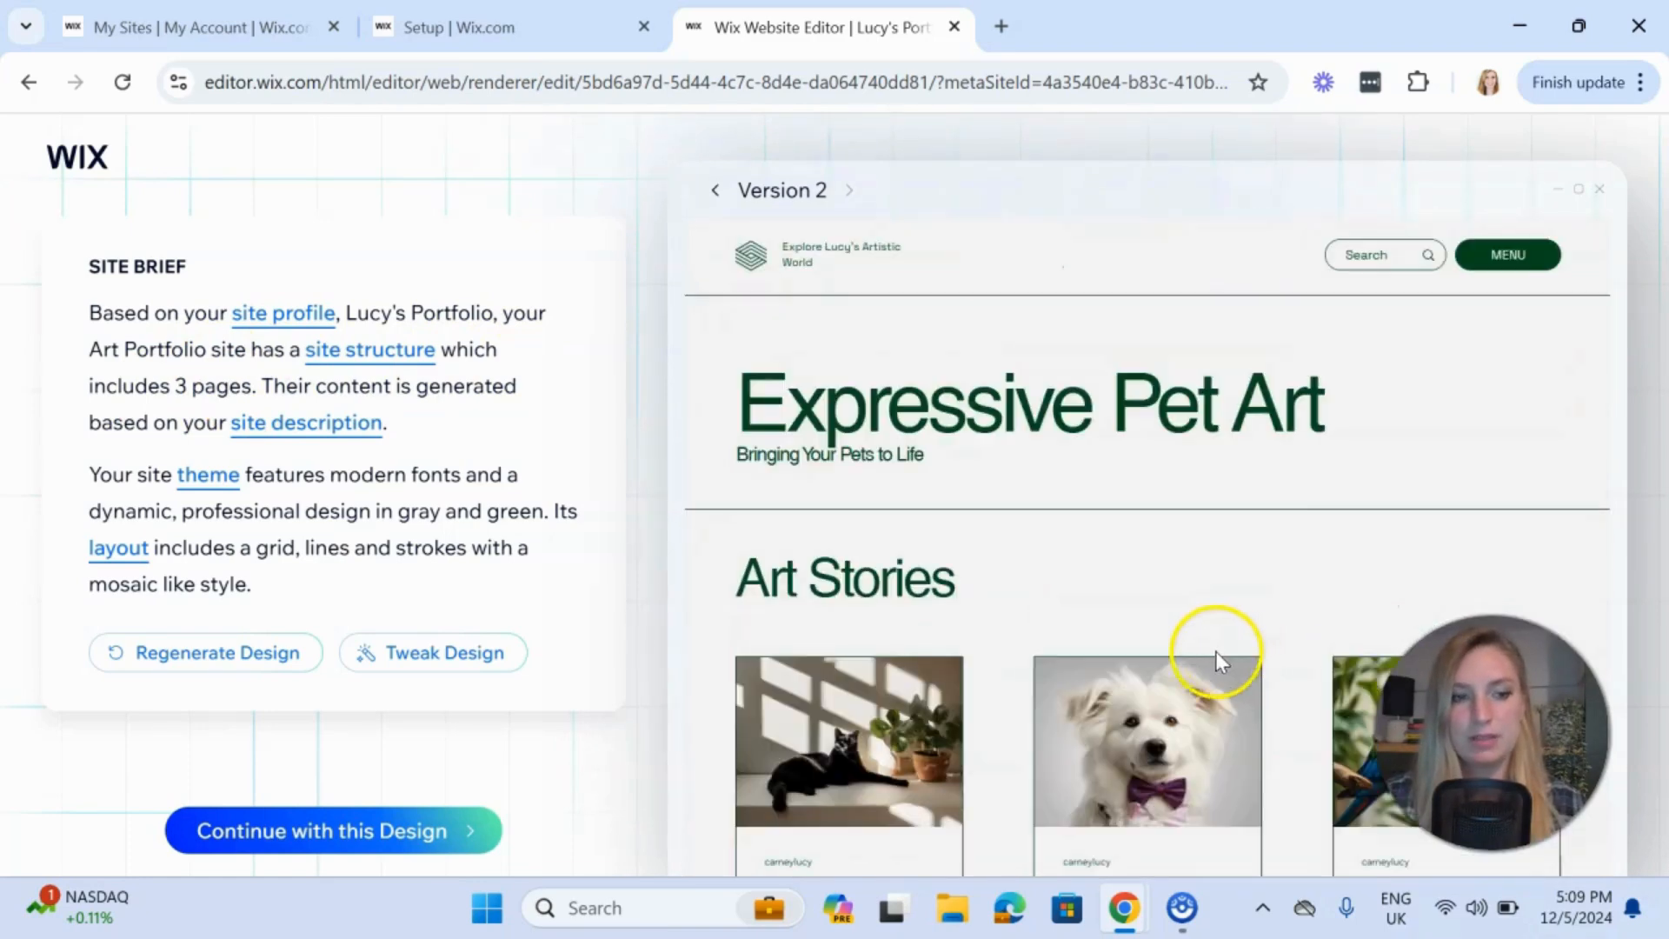
# Accept the Expressive Pet Art design and continue to the editor without a custom domain
pyautogui.click(332, 830)
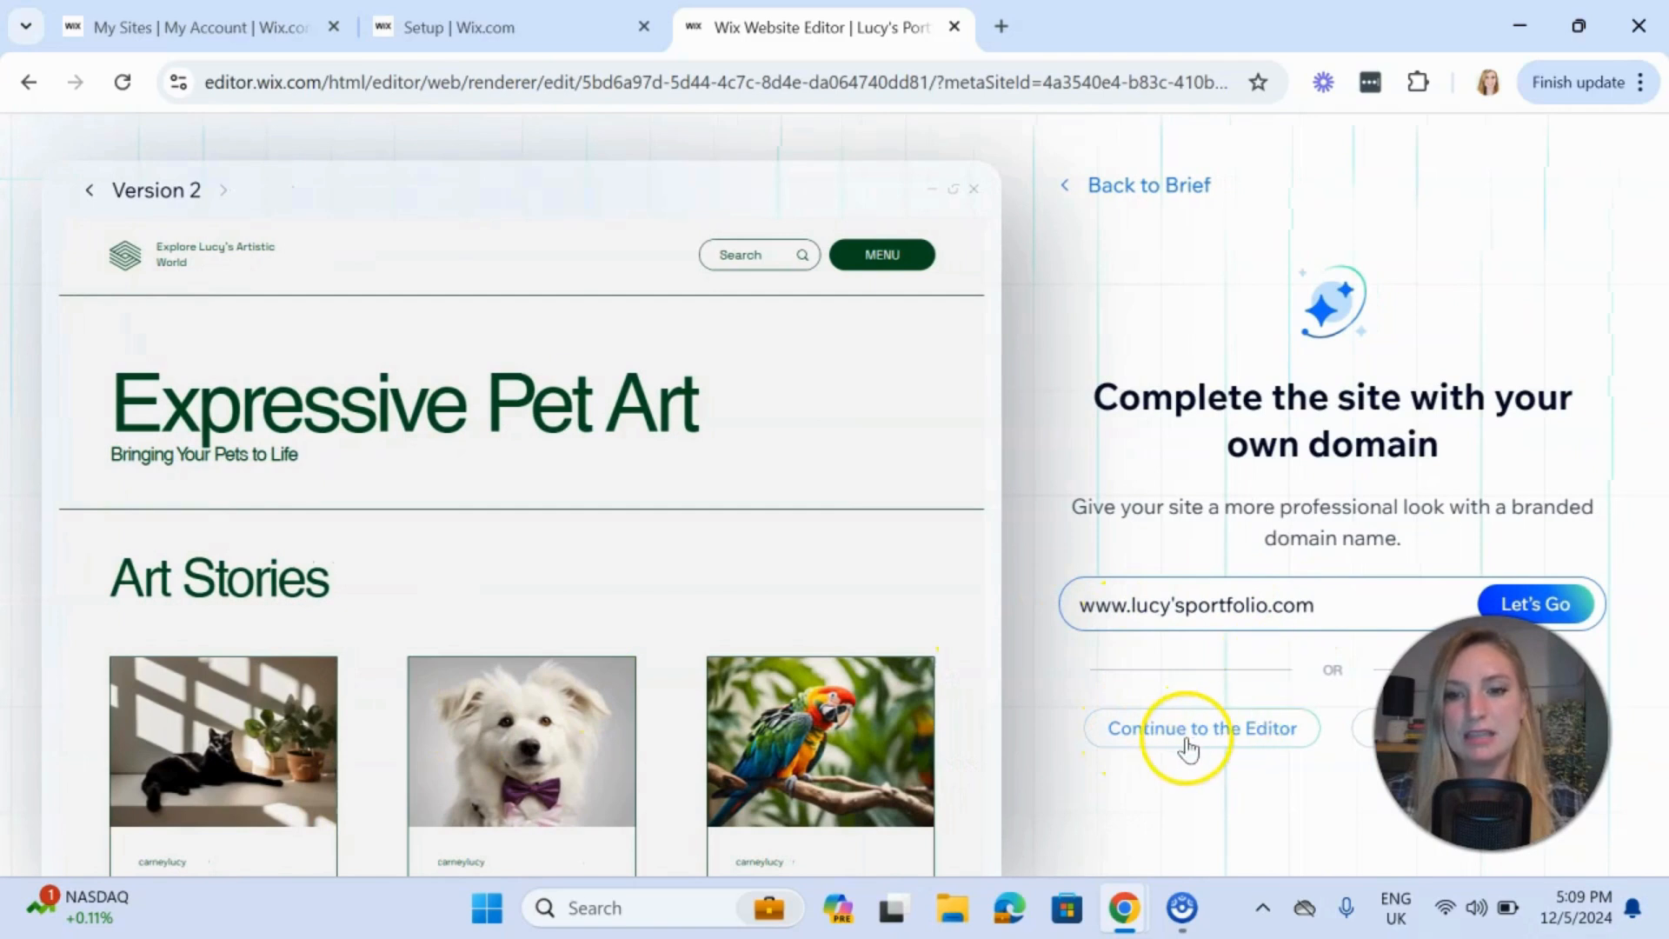
pyautogui.moveTo(1088, 296)
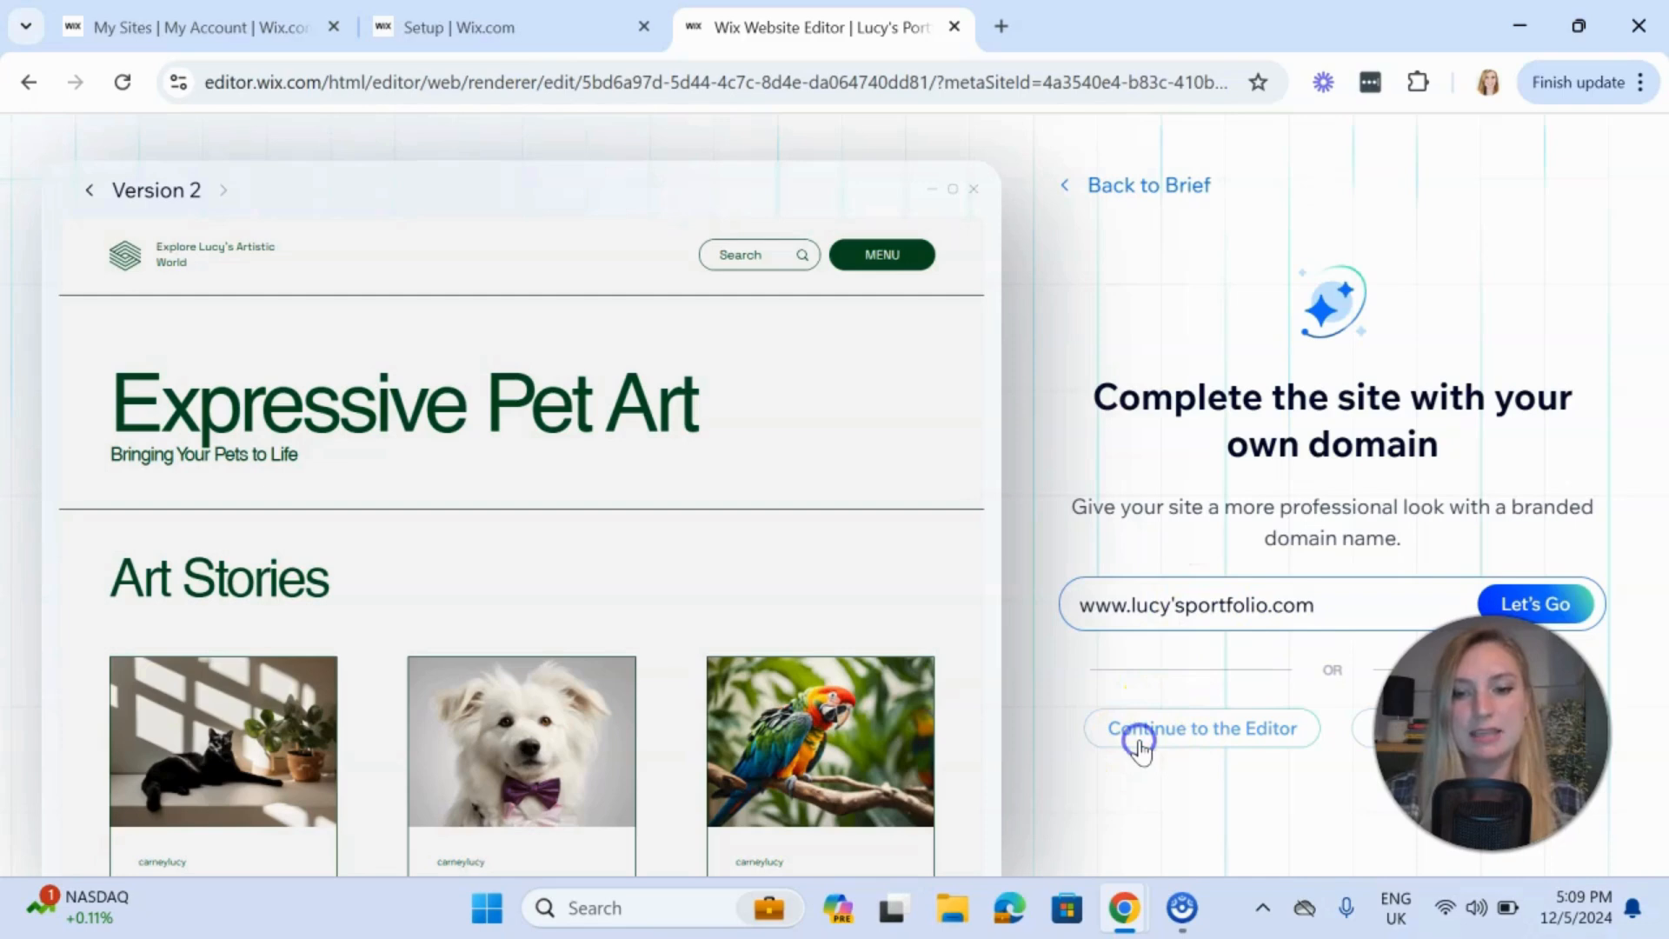
pyautogui.click(1201, 728)
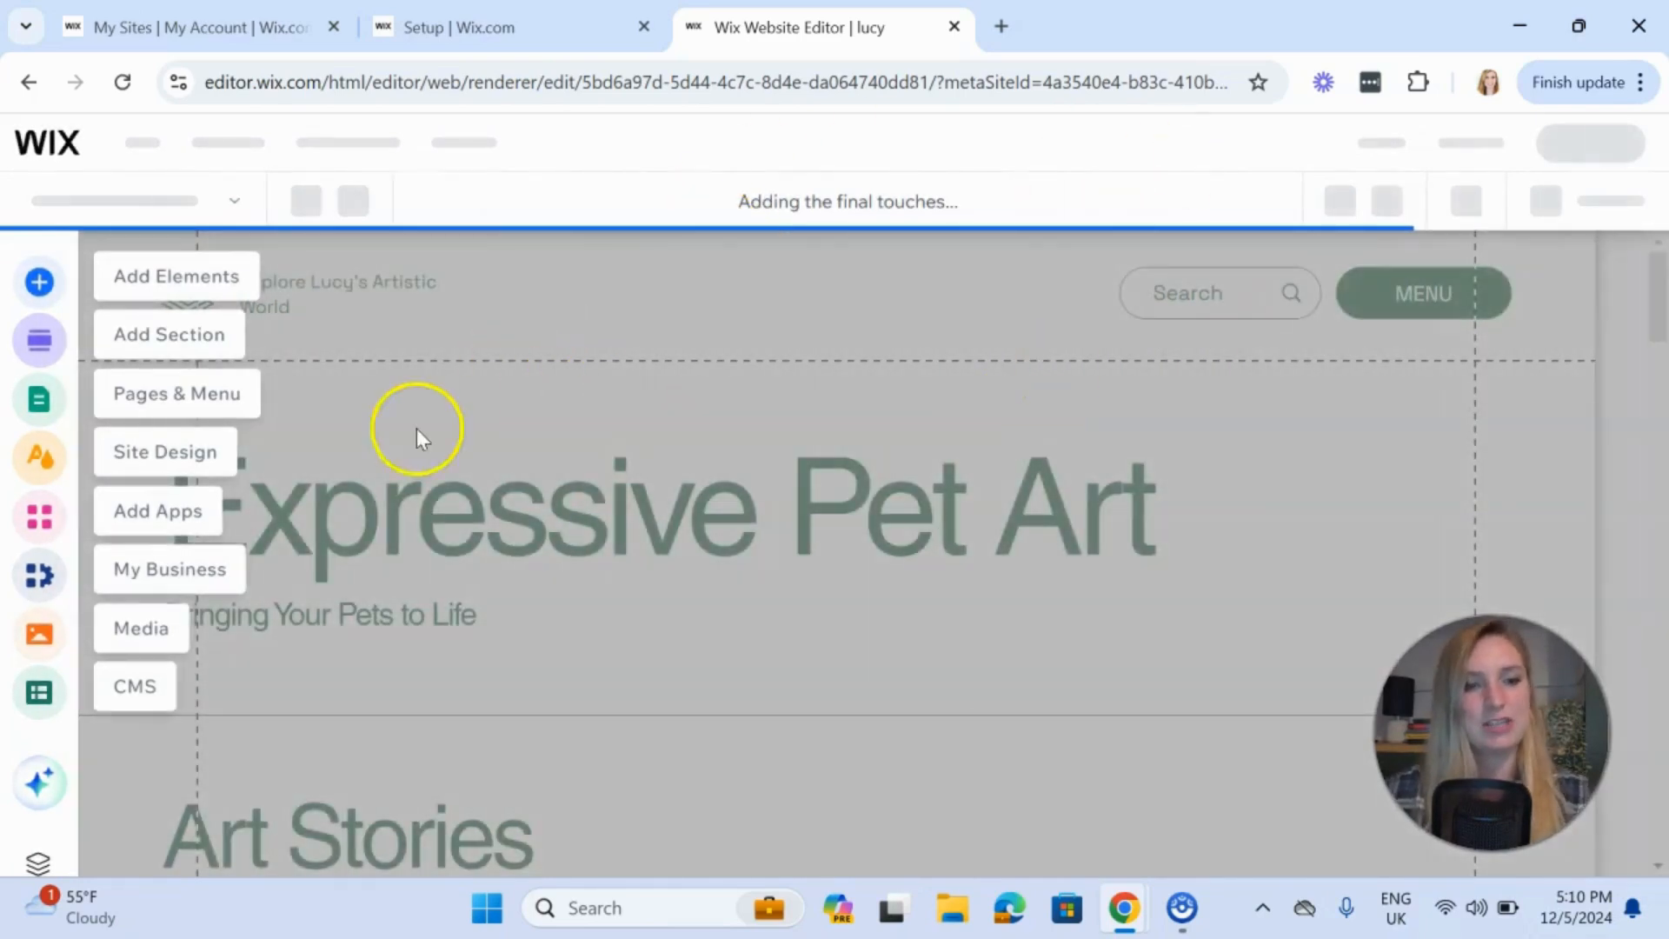
pyautogui.moveTo(509, 522)
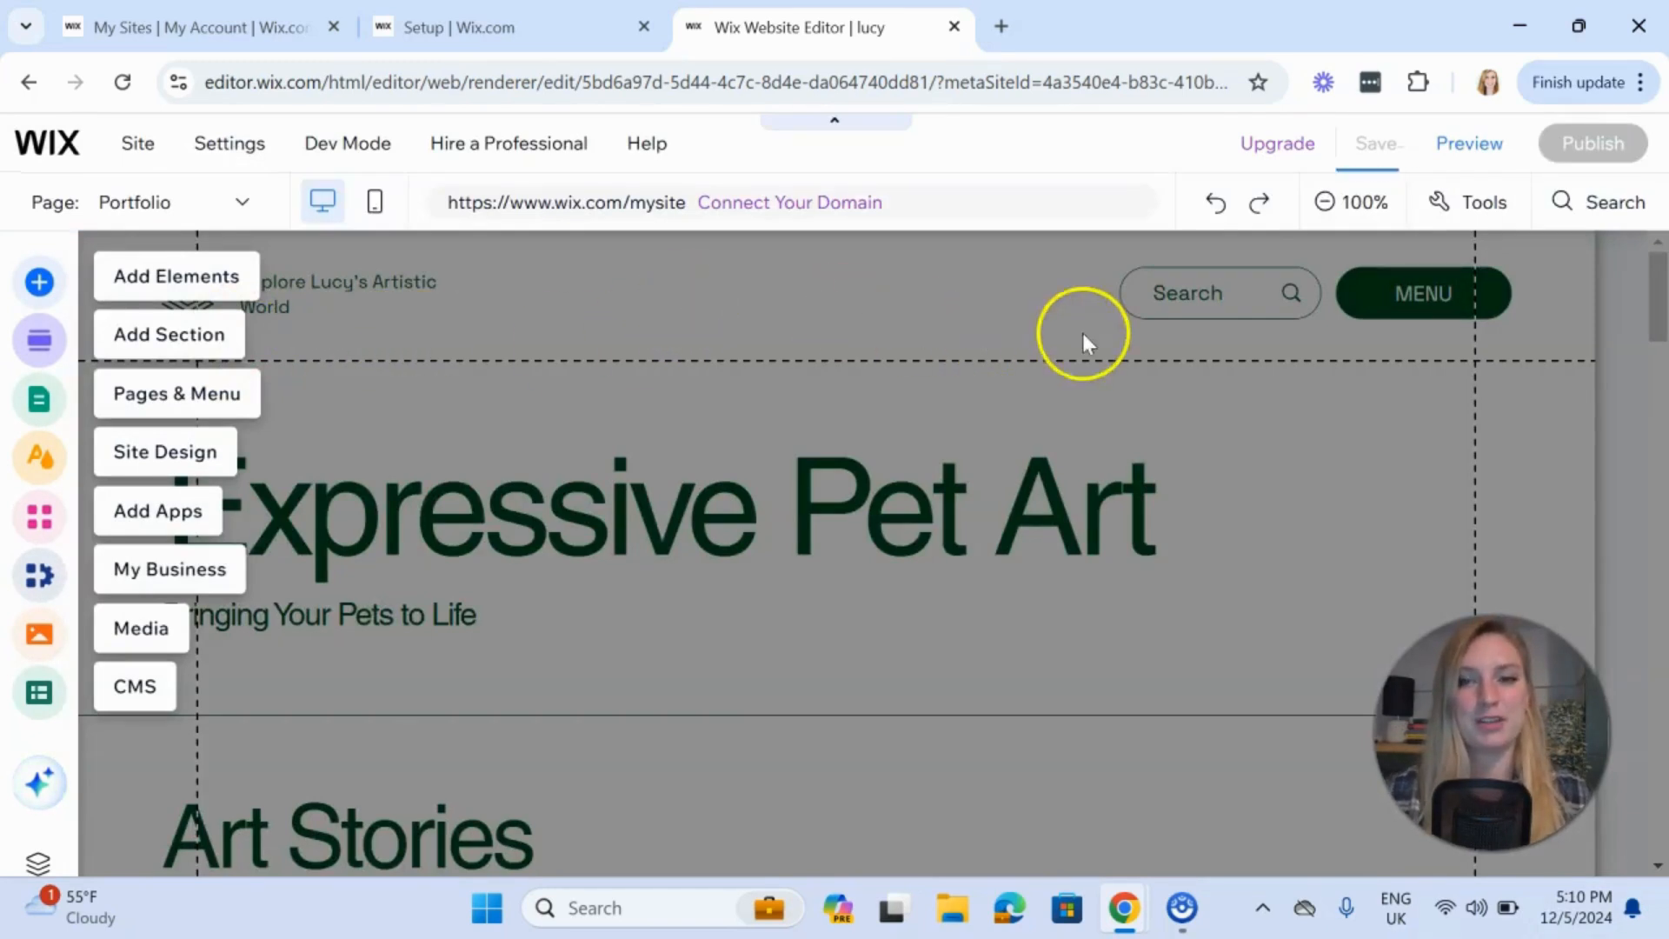
# Bring up the Add Section catalogue showing Welcome layouts with a drop placeholder below the header
pyautogui.click(1377, 142)
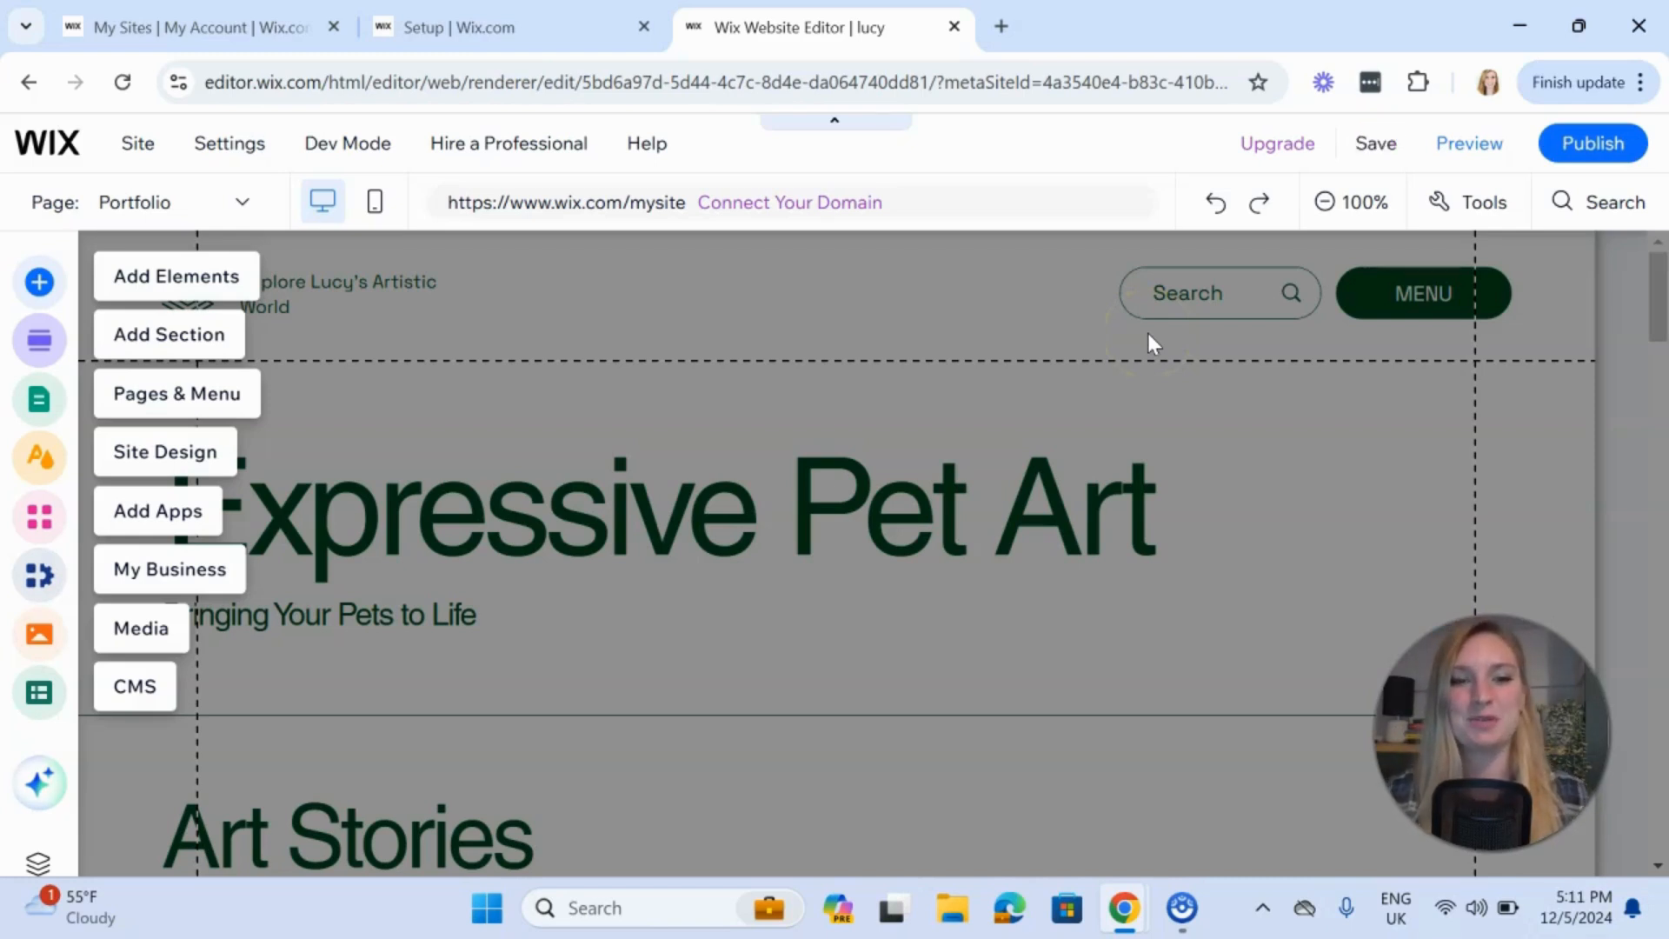
pyautogui.moveTo(623, 528)
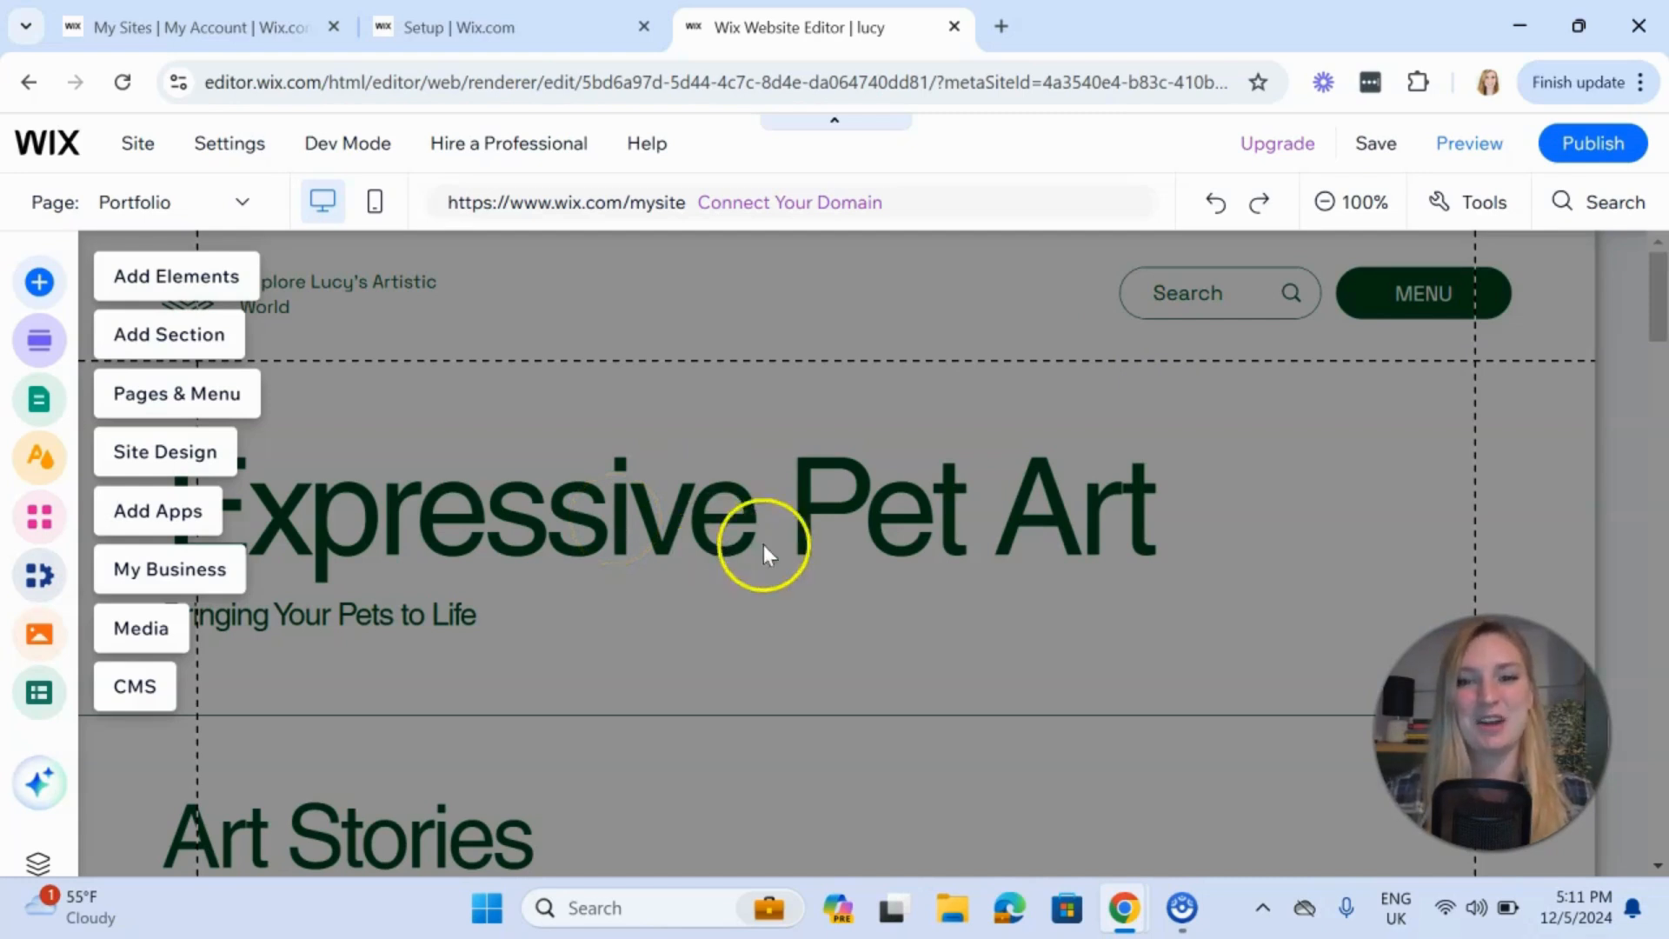
pyautogui.moveTo(878, 320)
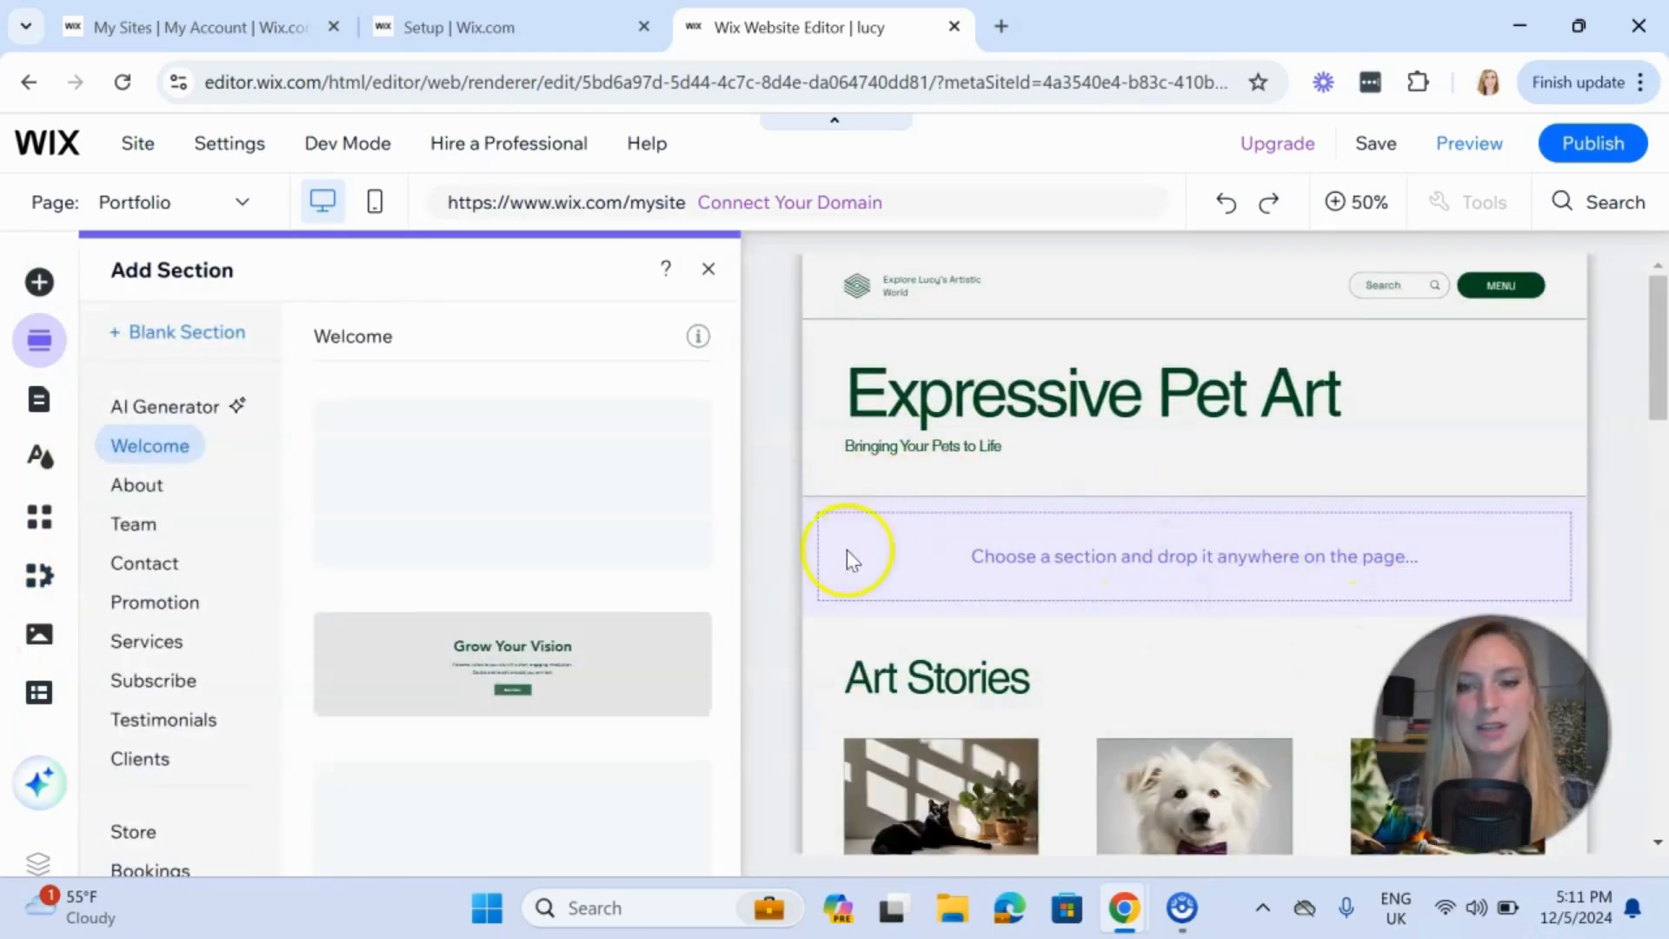
# Place the Grow Your Vision intro section and launch the AI Section Generator for the blank section
pyautogui.scroll(-3)
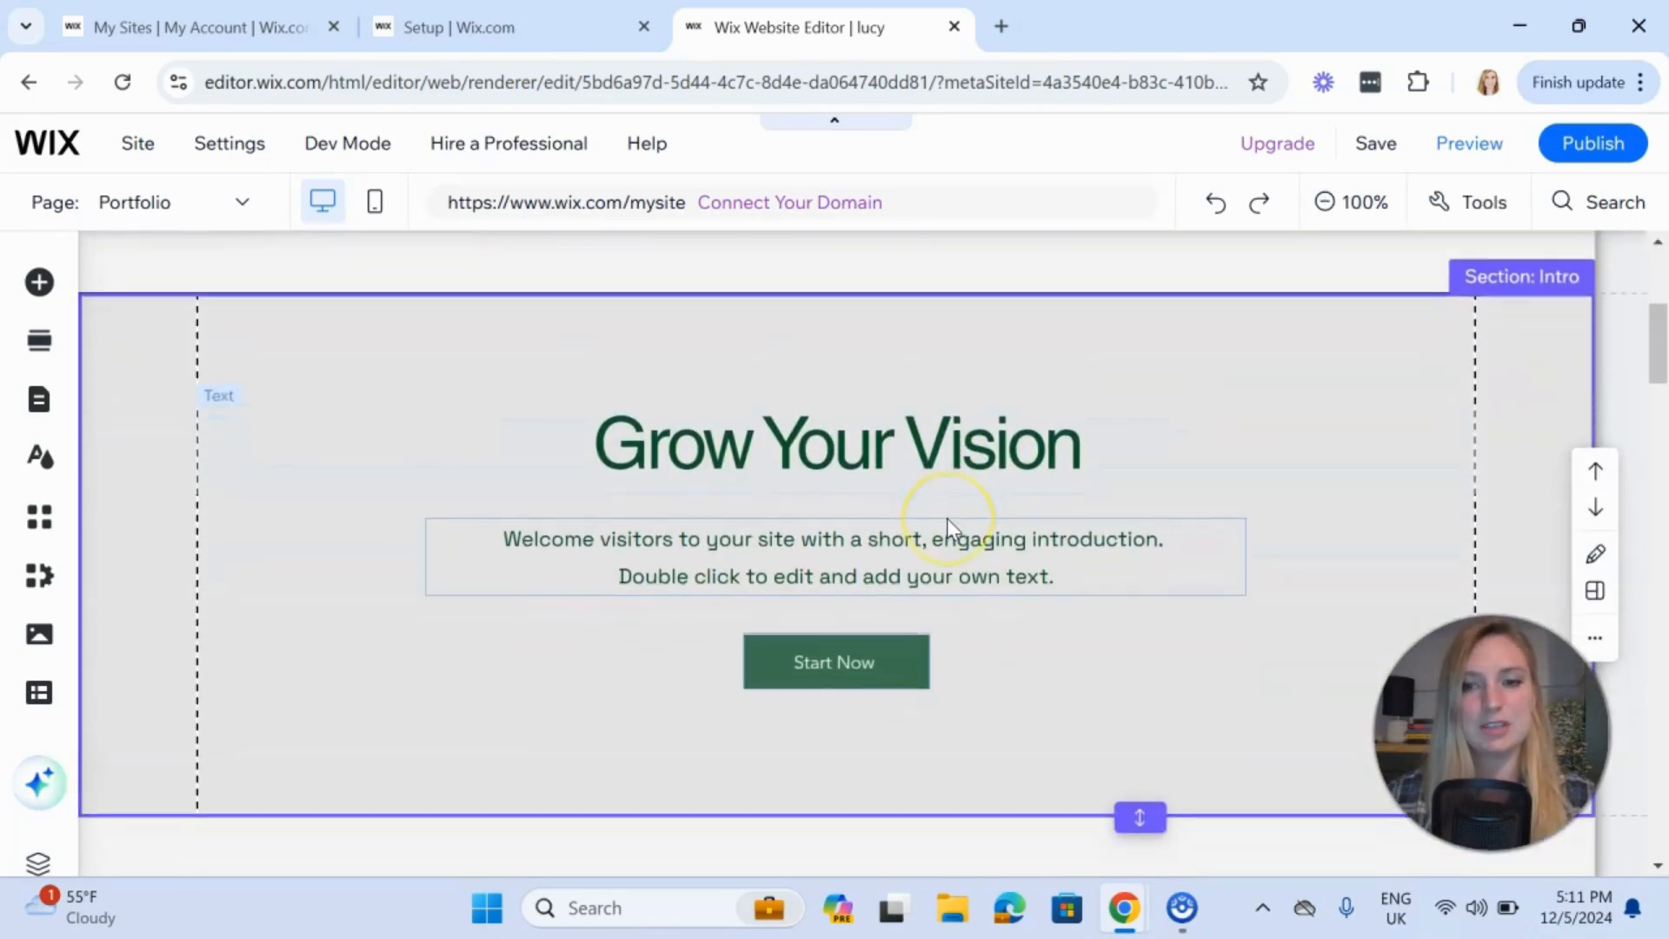
pyautogui.scroll(-3)
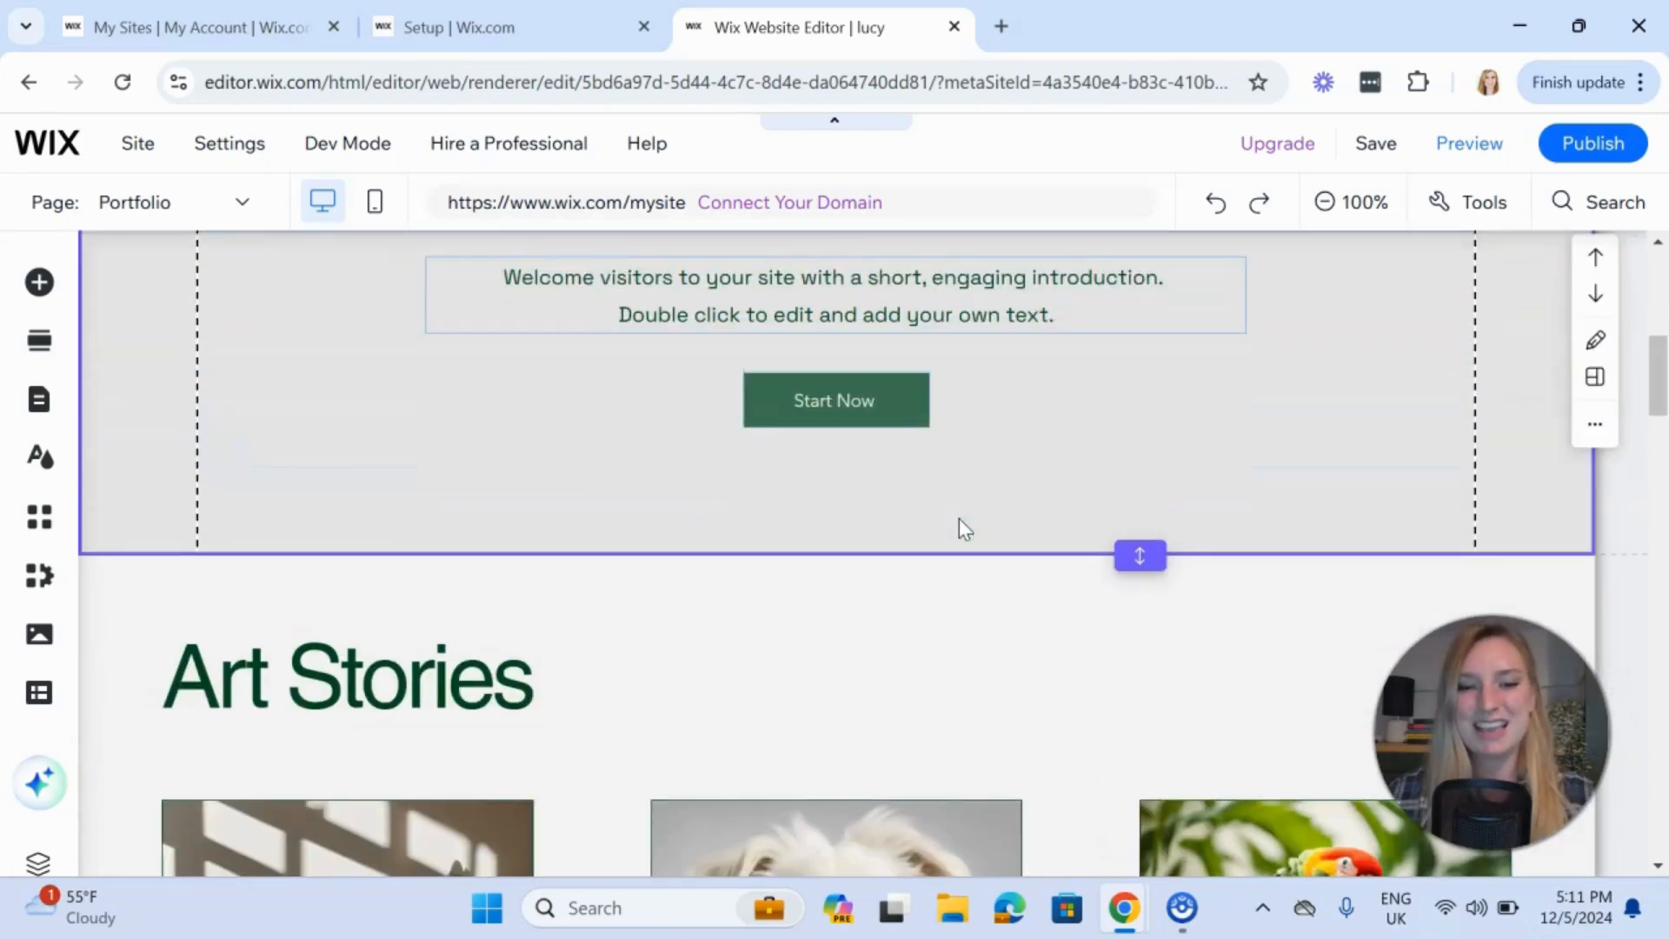
pyautogui.scroll(-3)
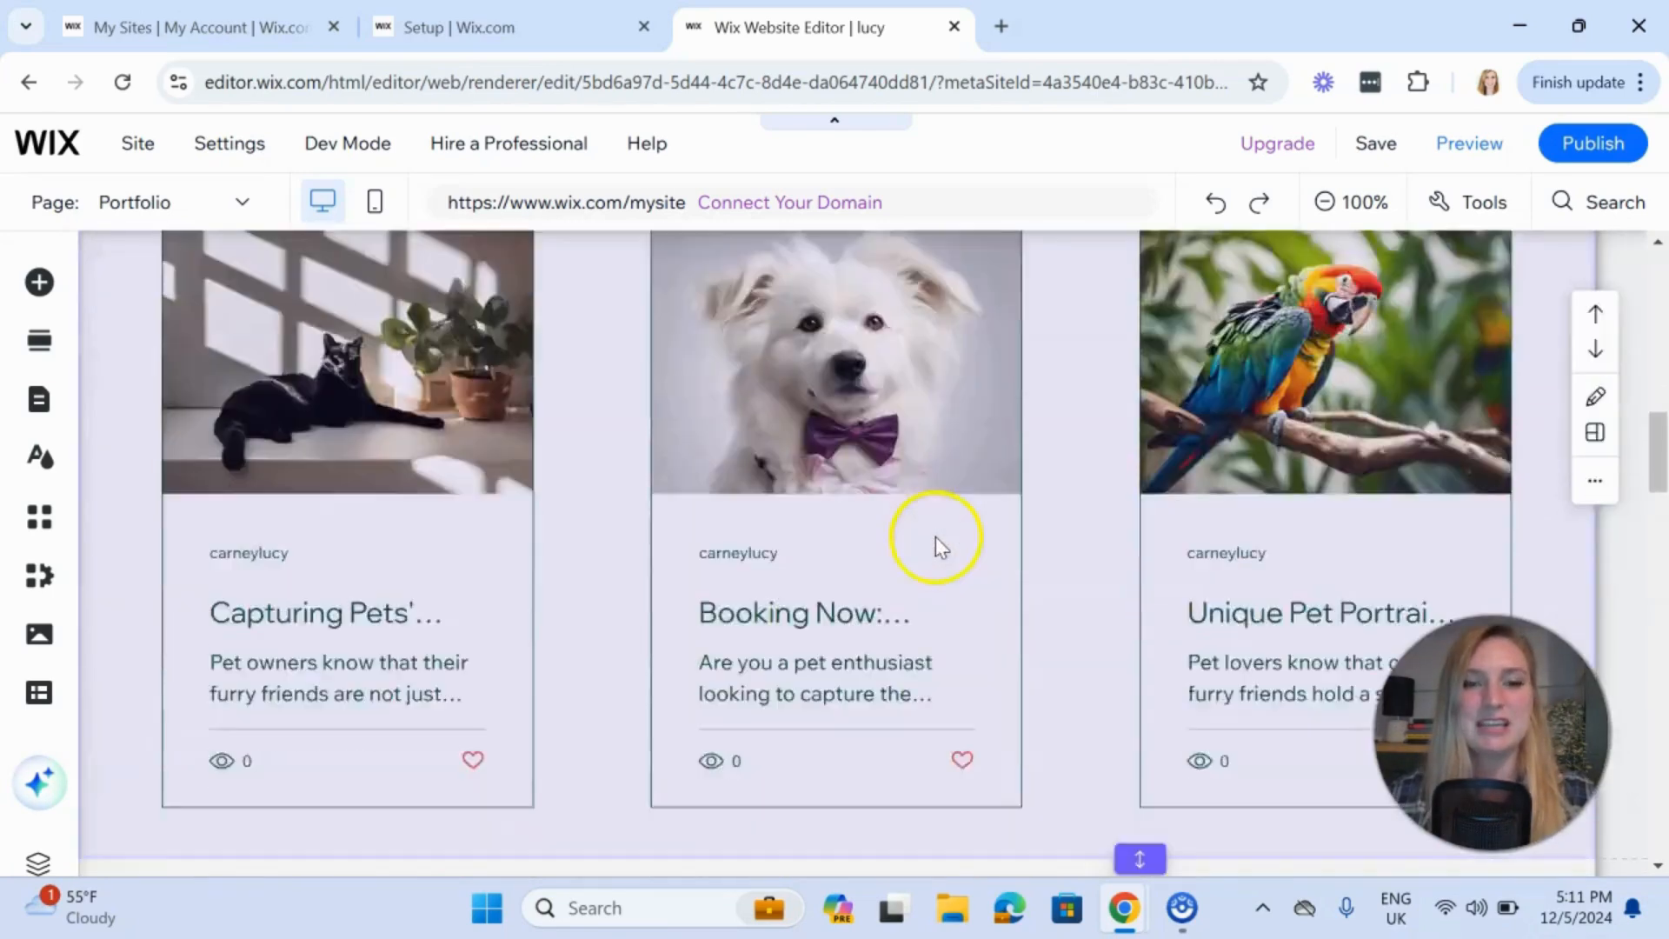
pyautogui.scroll(-3)
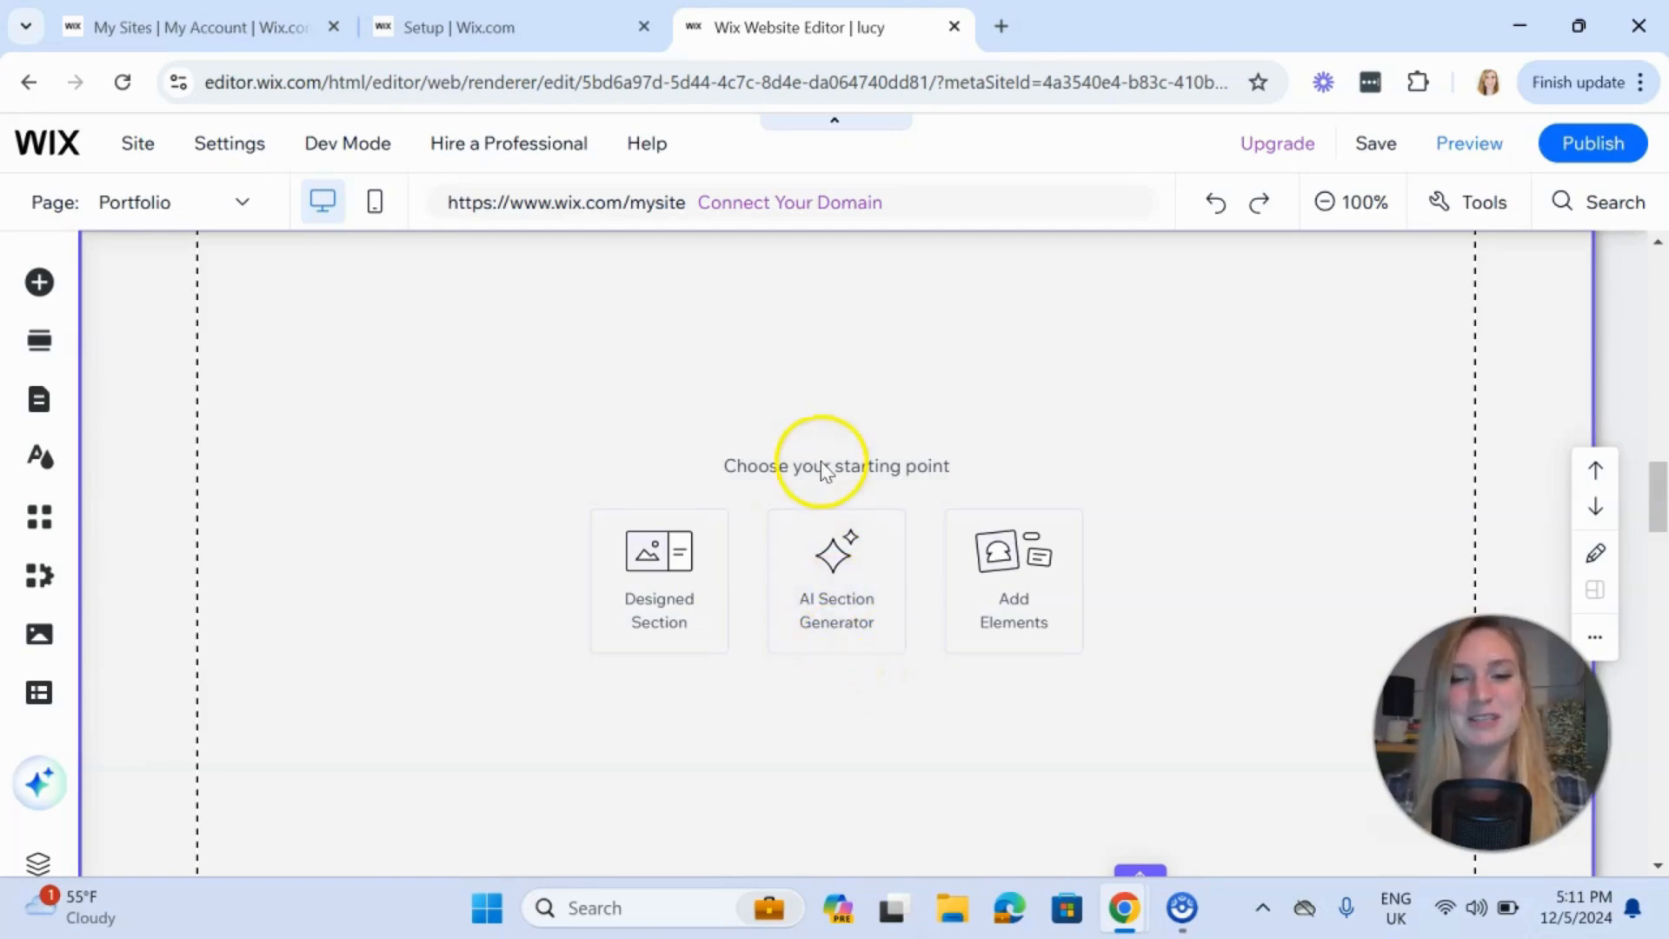
pyautogui.moveTo(792, 416)
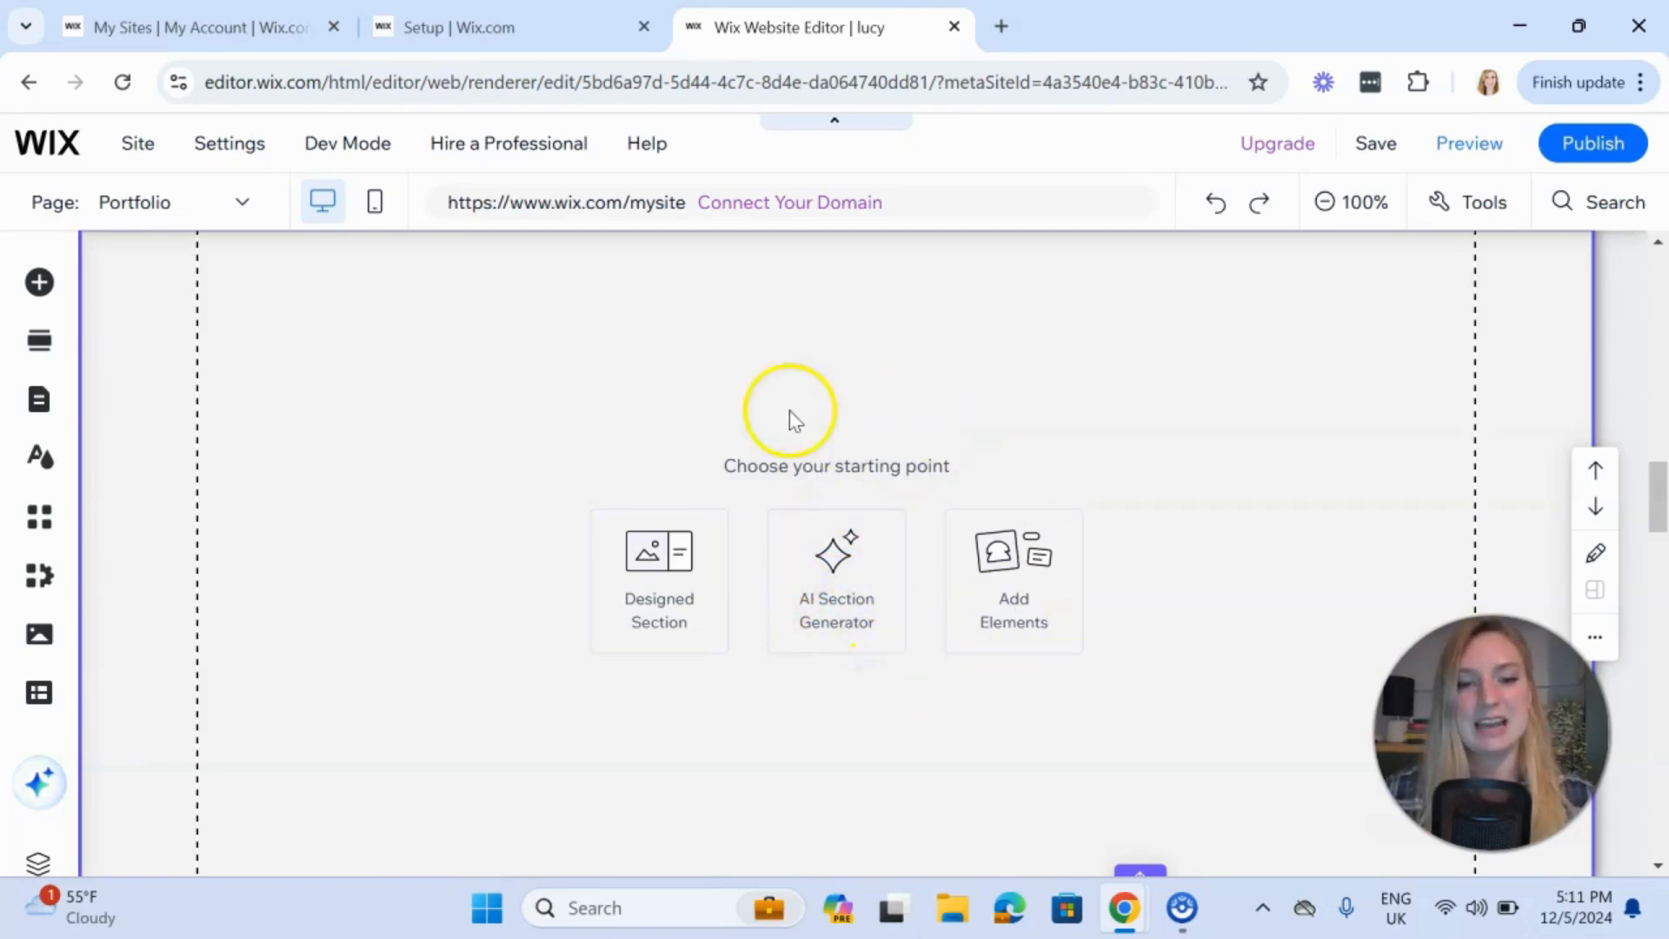
pyautogui.click(836, 582)
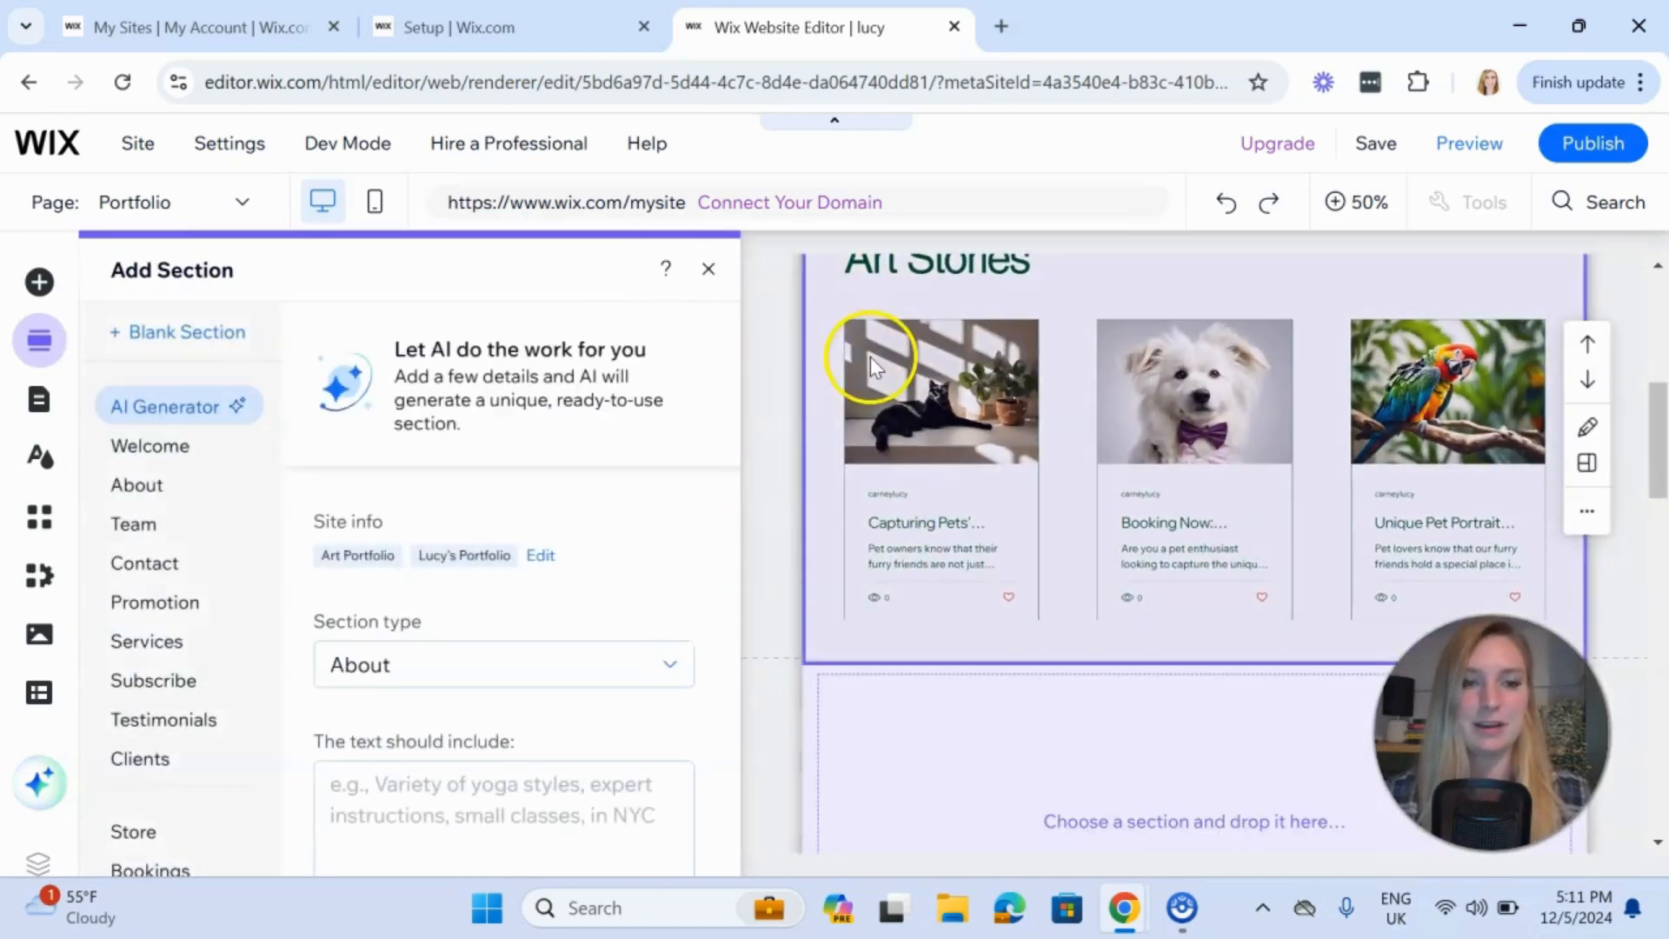